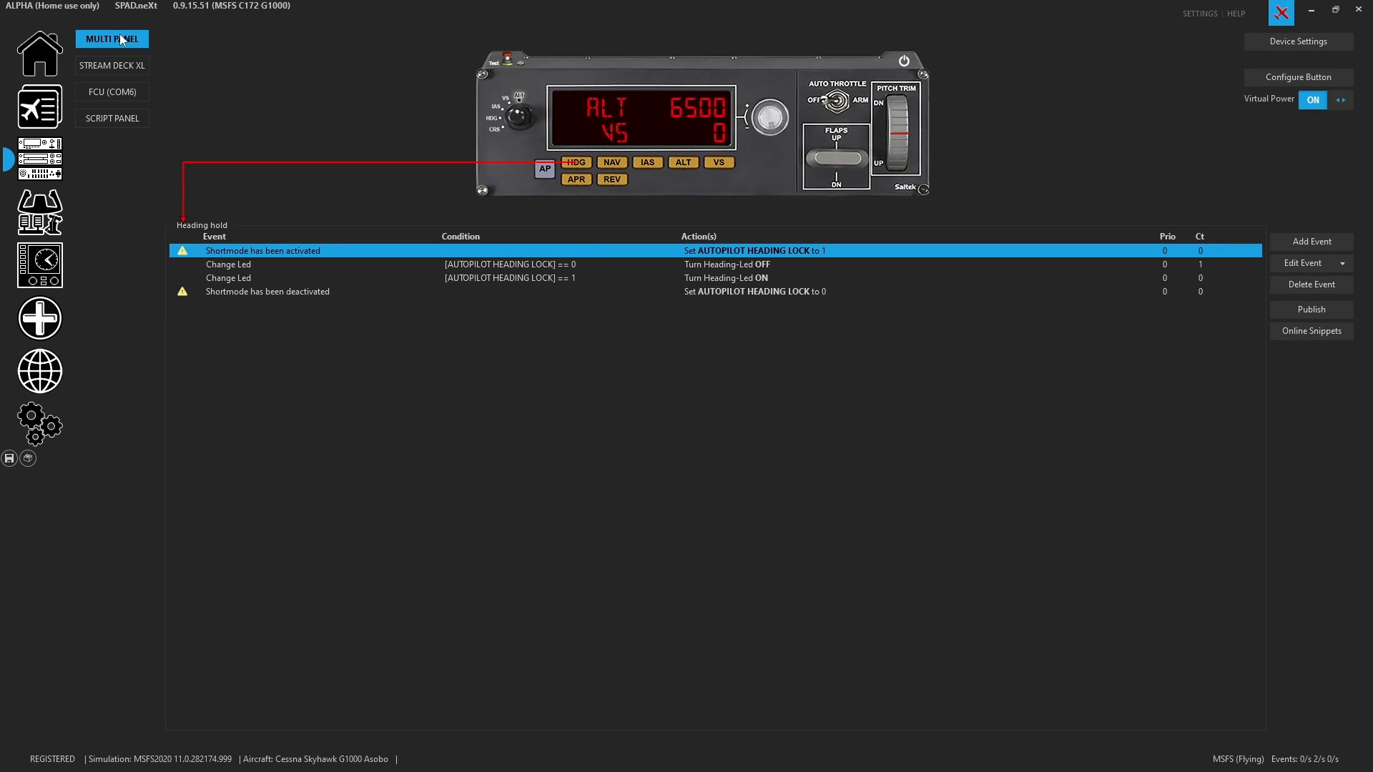
pyautogui.moveTo(112, 39)
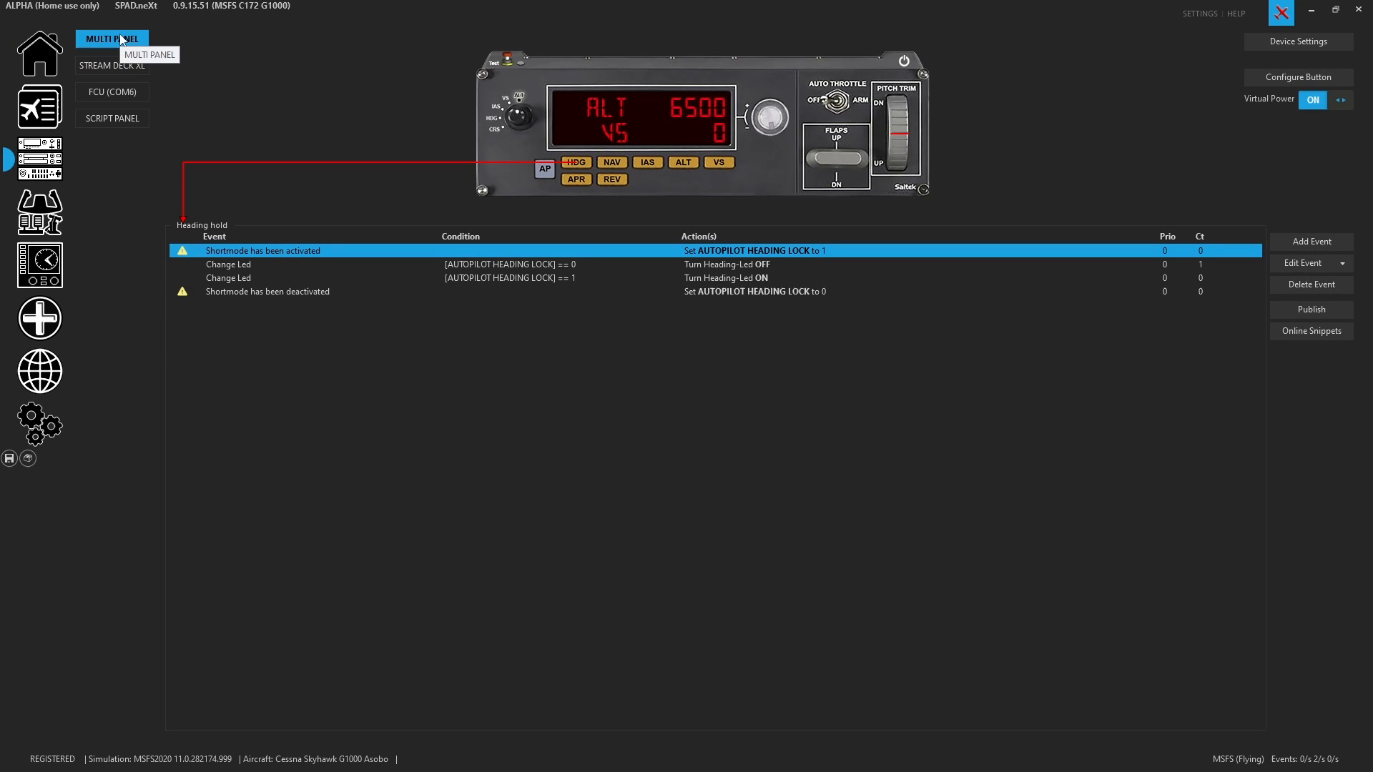
# Open Settings > Devices > Saitek/Logitech Devices to confirm Multi Panel support is on
pyautogui.click(38, 425)
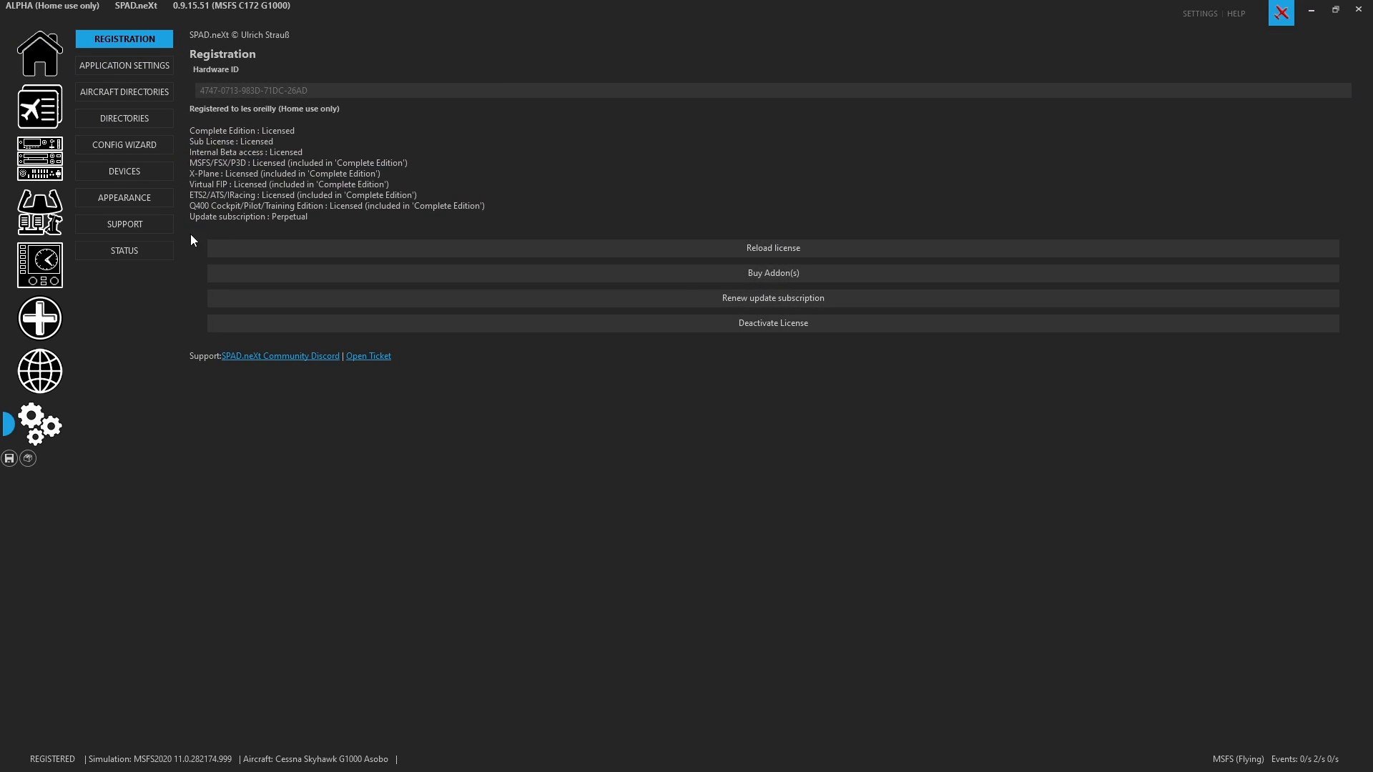
pyautogui.click(124, 170)
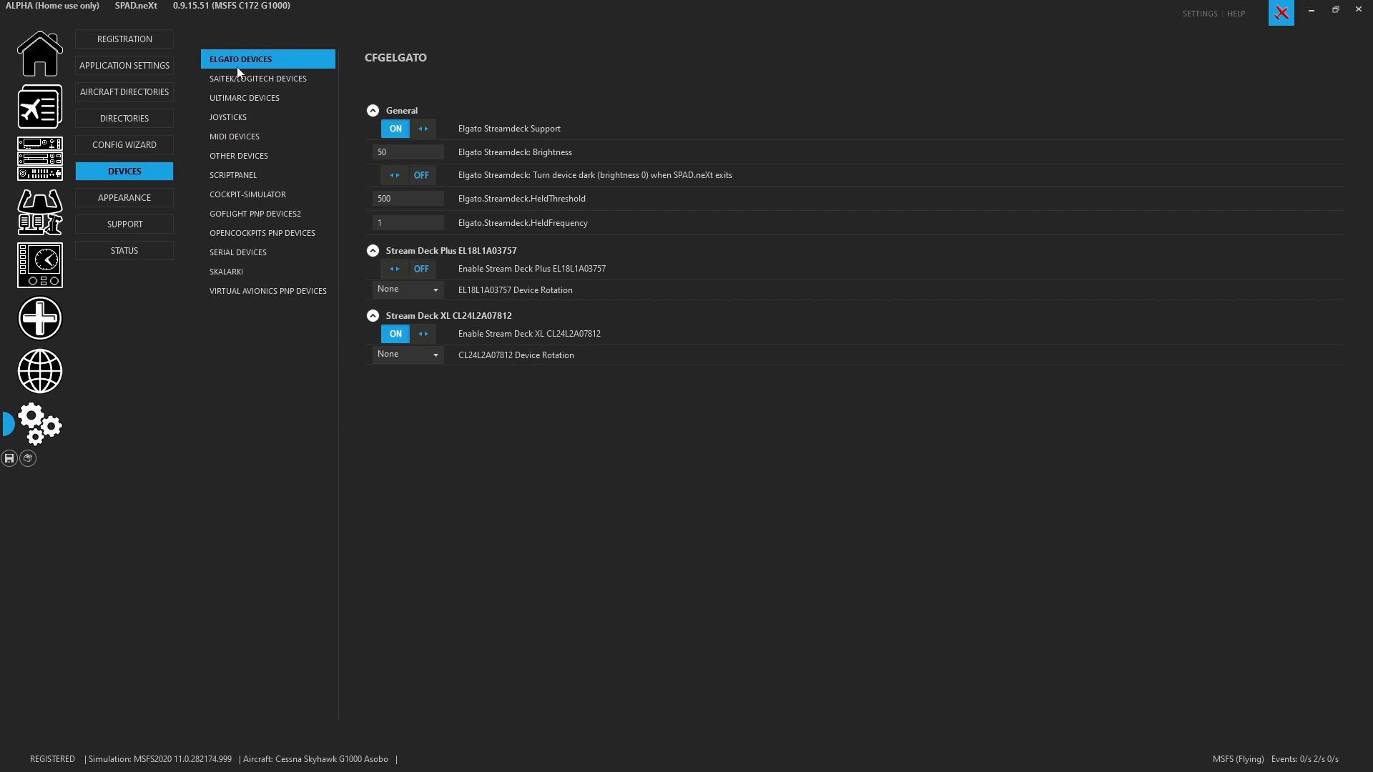
pyautogui.click(257, 78)
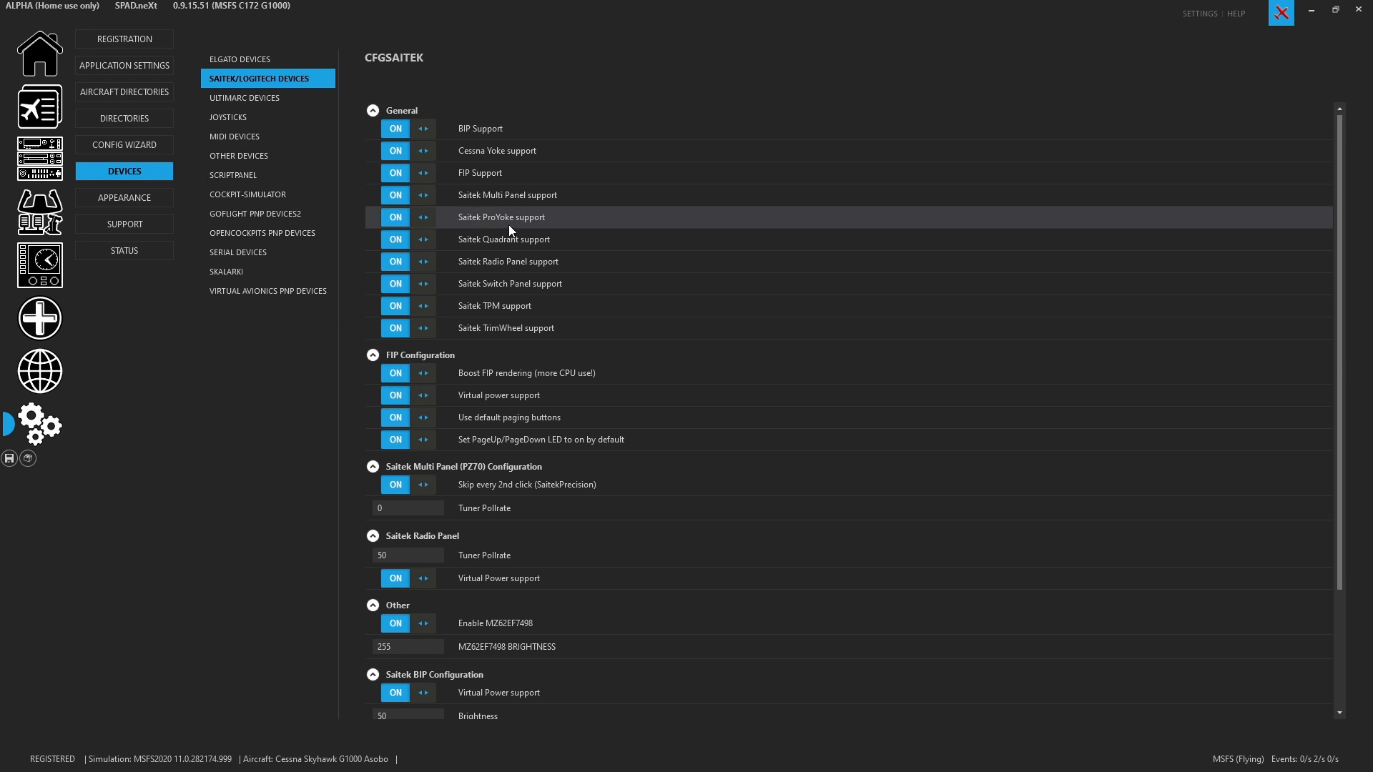
pyautogui.moveTo(381, 195)
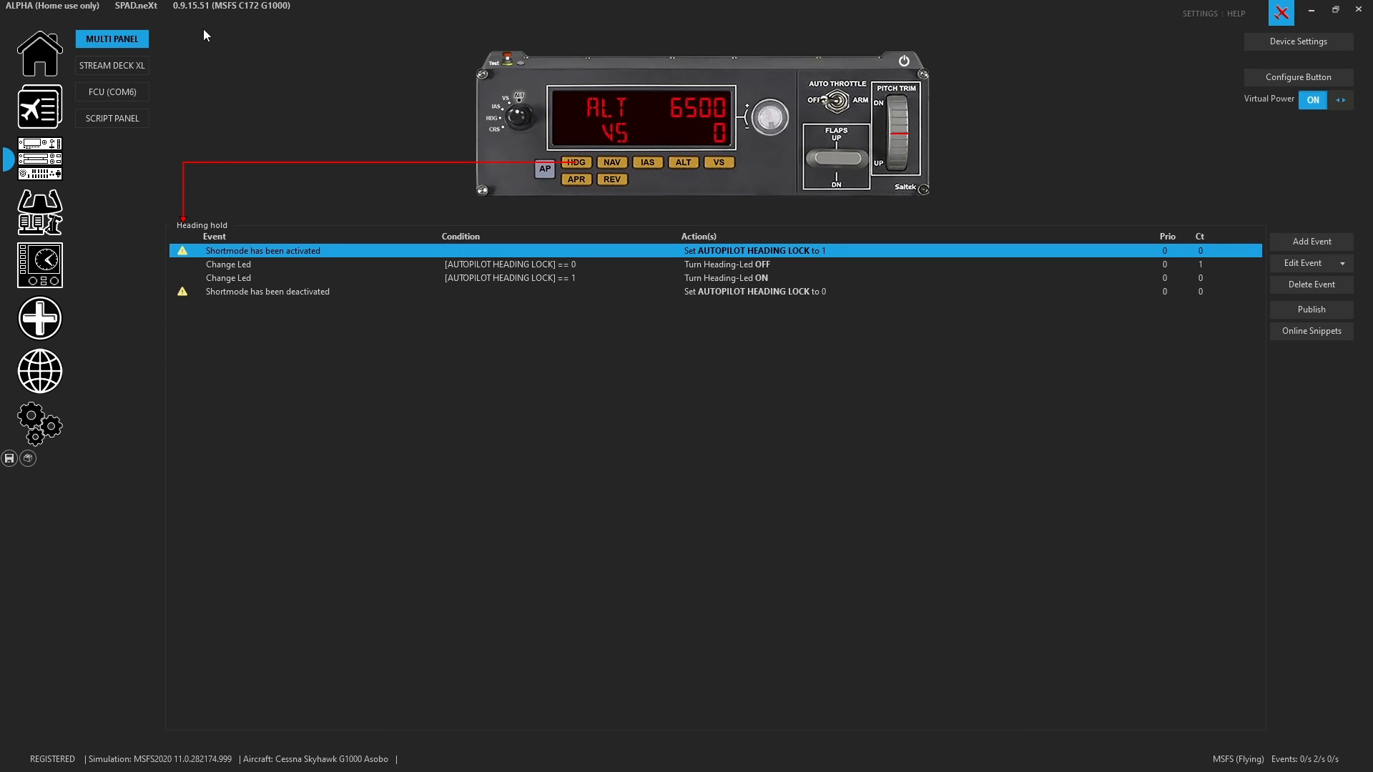
pyautogui.moveTo(161, 306)
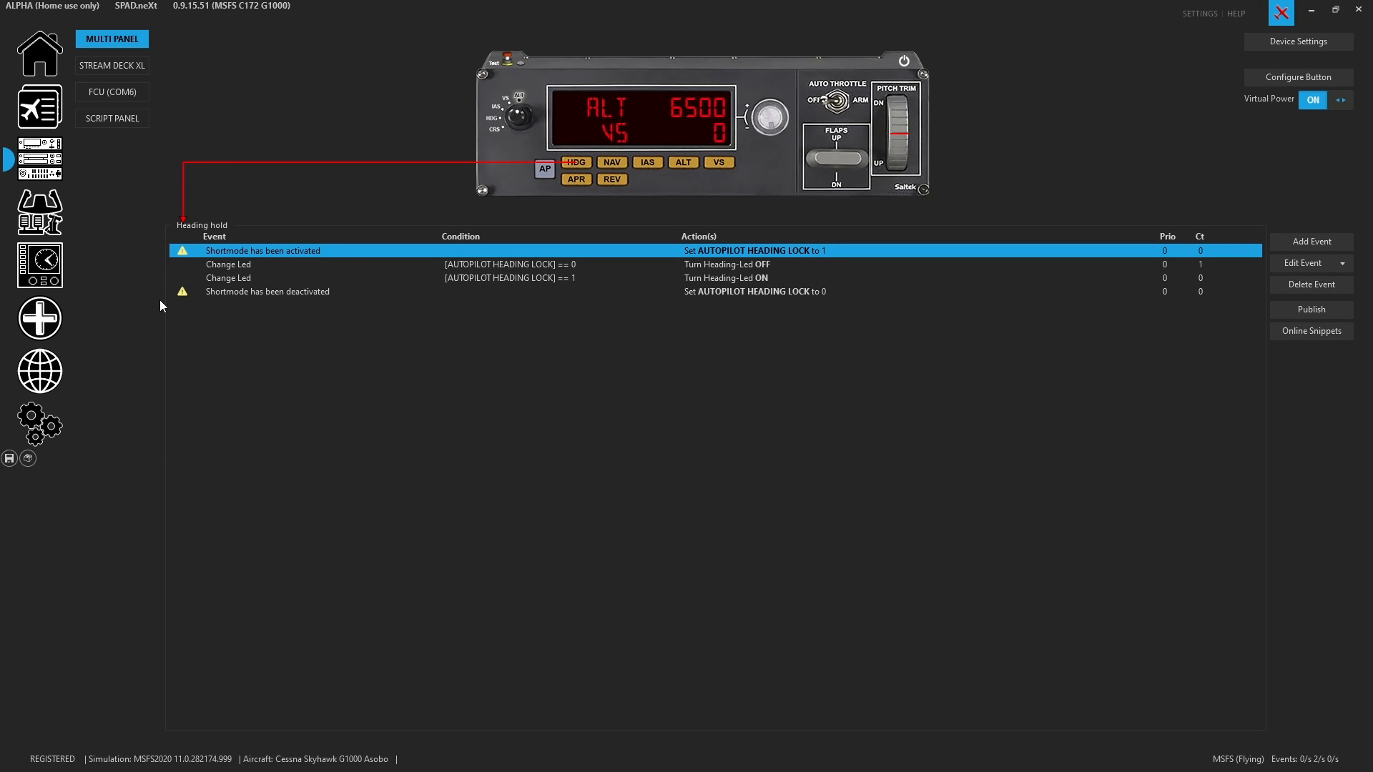
pyautogui.moveTo(232, 342)
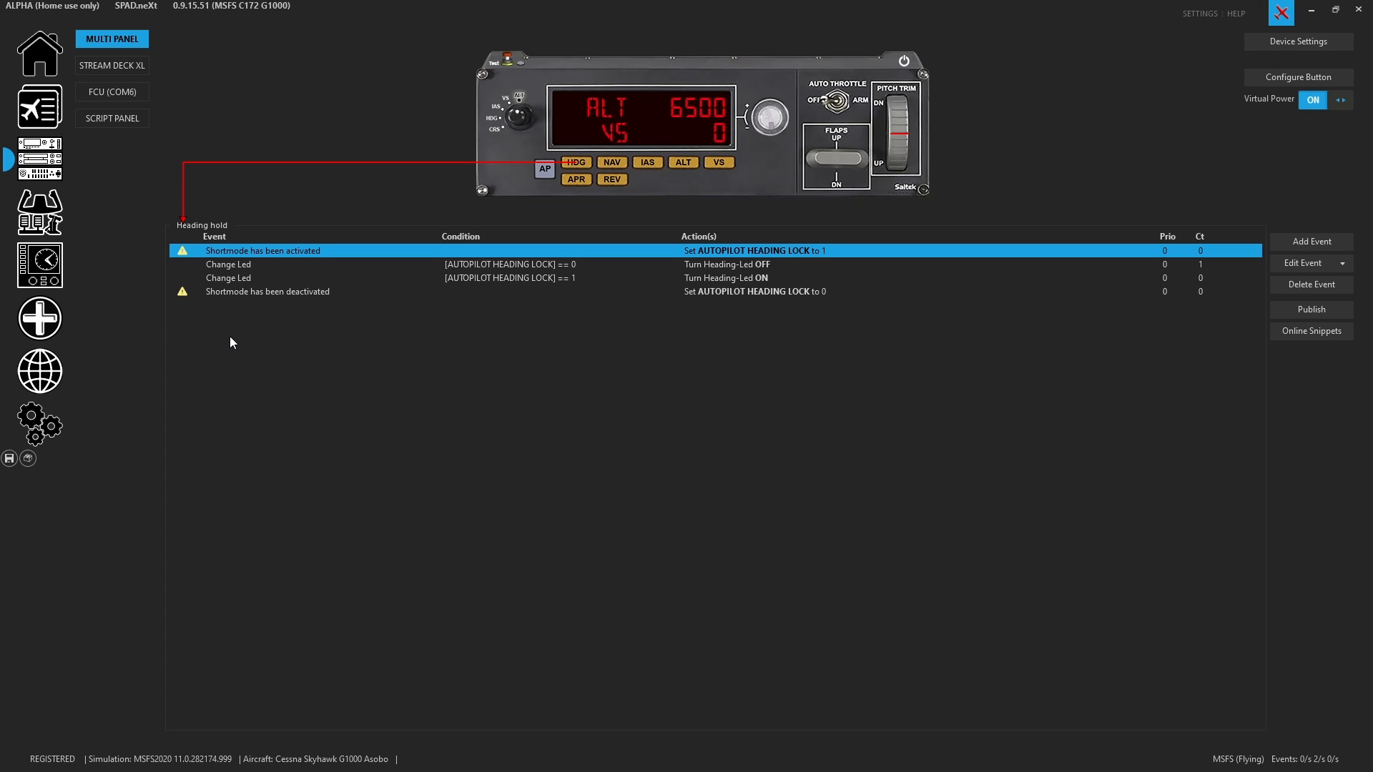
pyautogui.moveTo(179, 261)
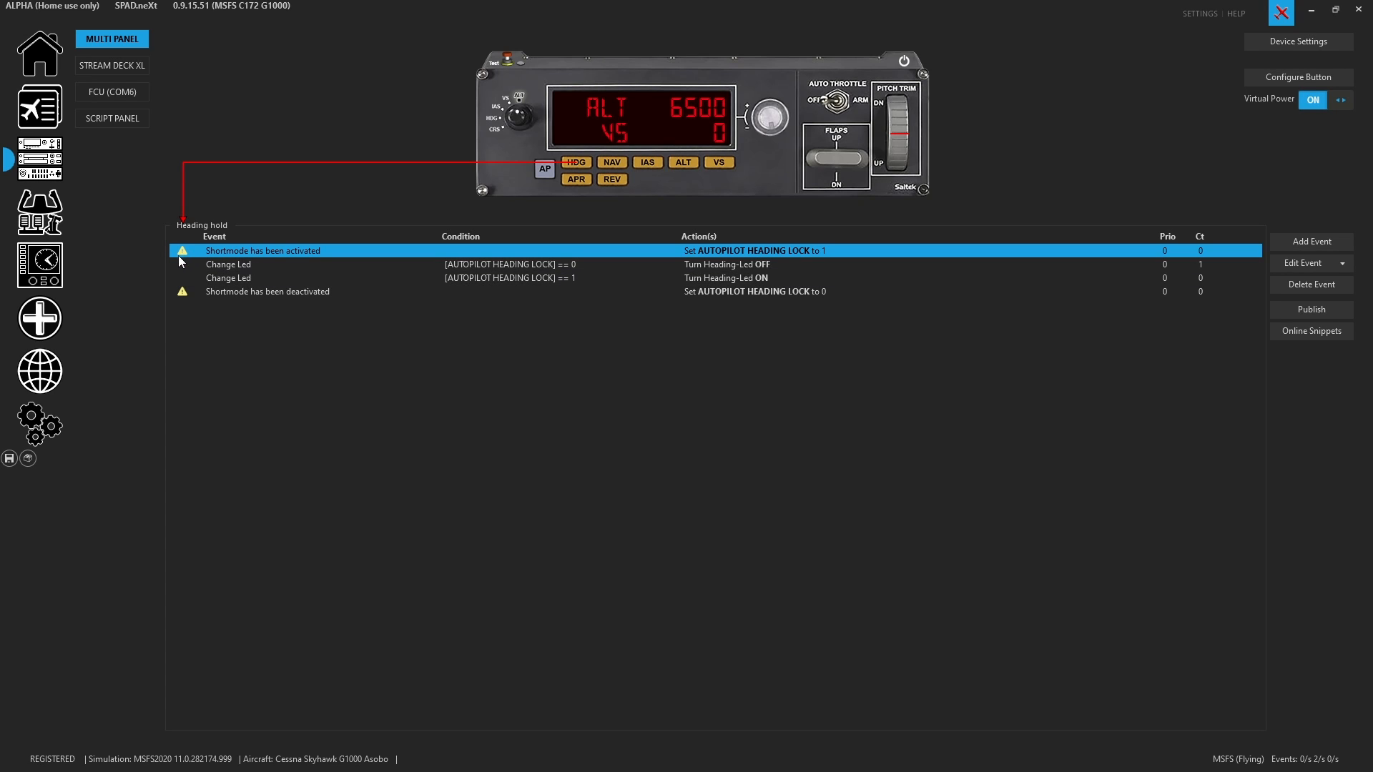
pyautogui.moveTo(182, 252)
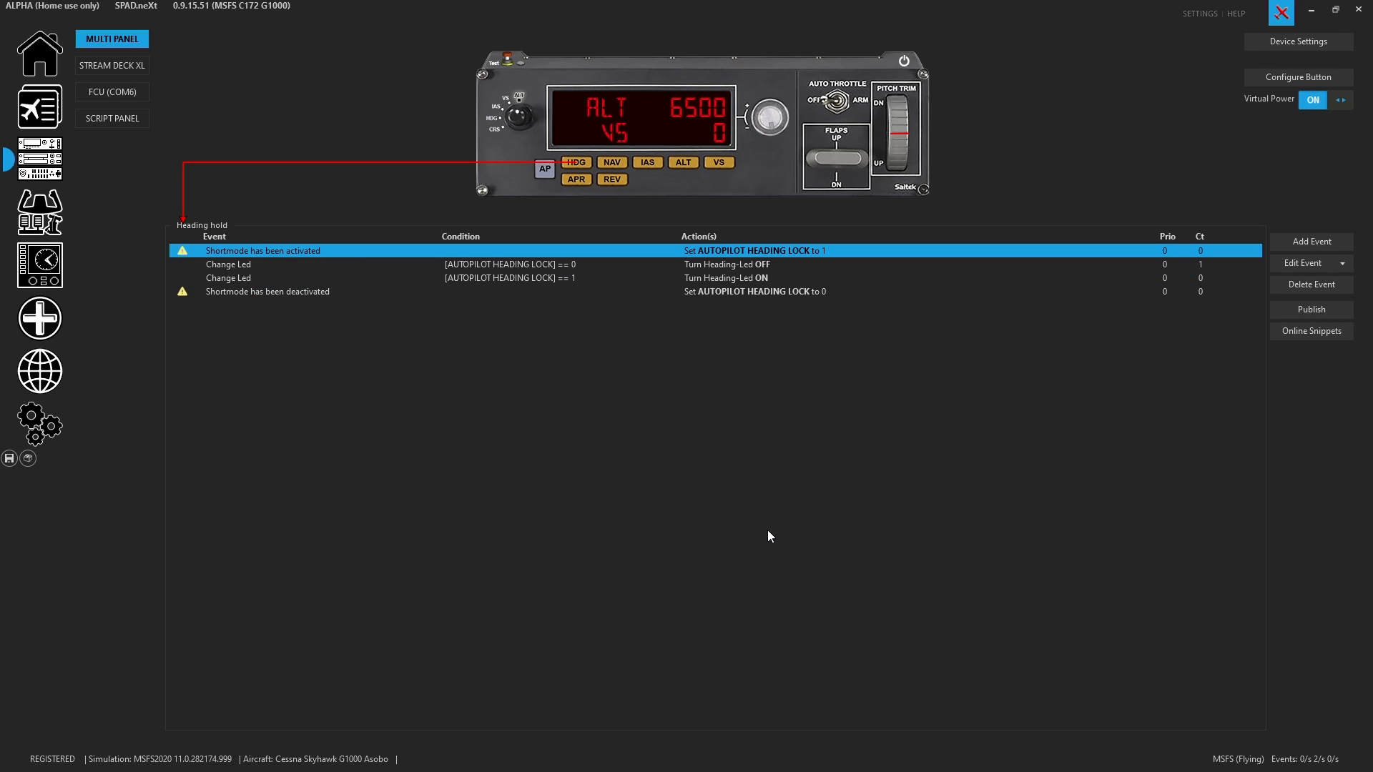
pyautogui.moveTo(709, 320)
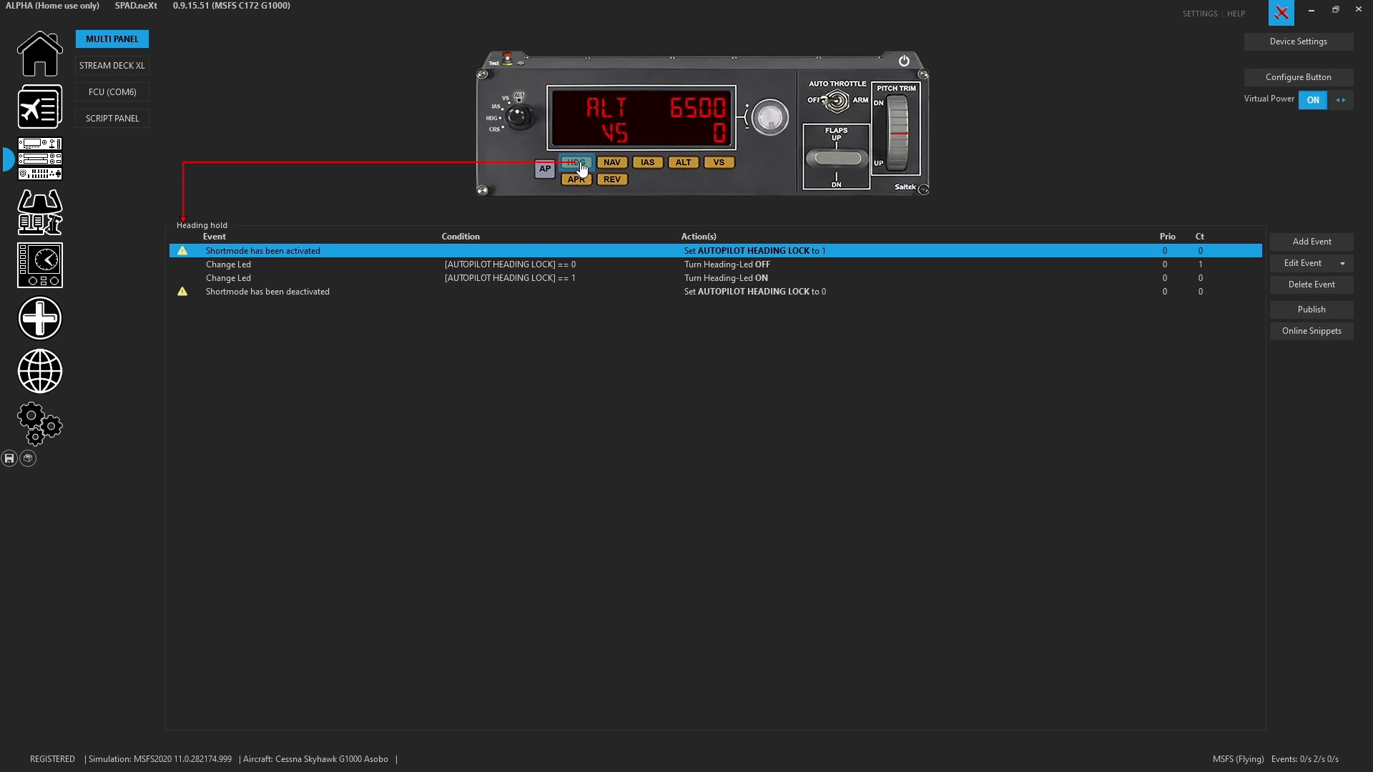
pyautogui.moveTo(575, 162)
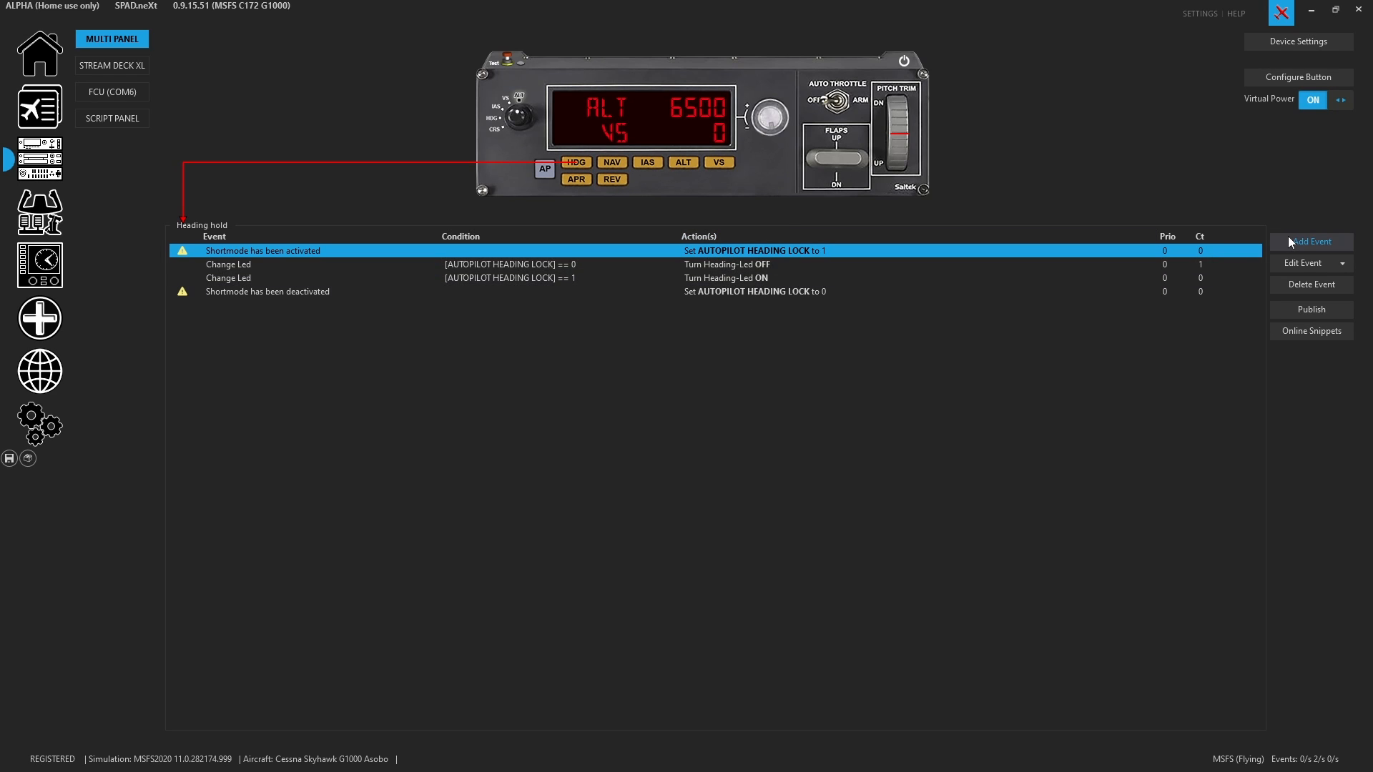
# Show the list of event types that can be added to the HDG button
pyautogui.click(1311, 241)
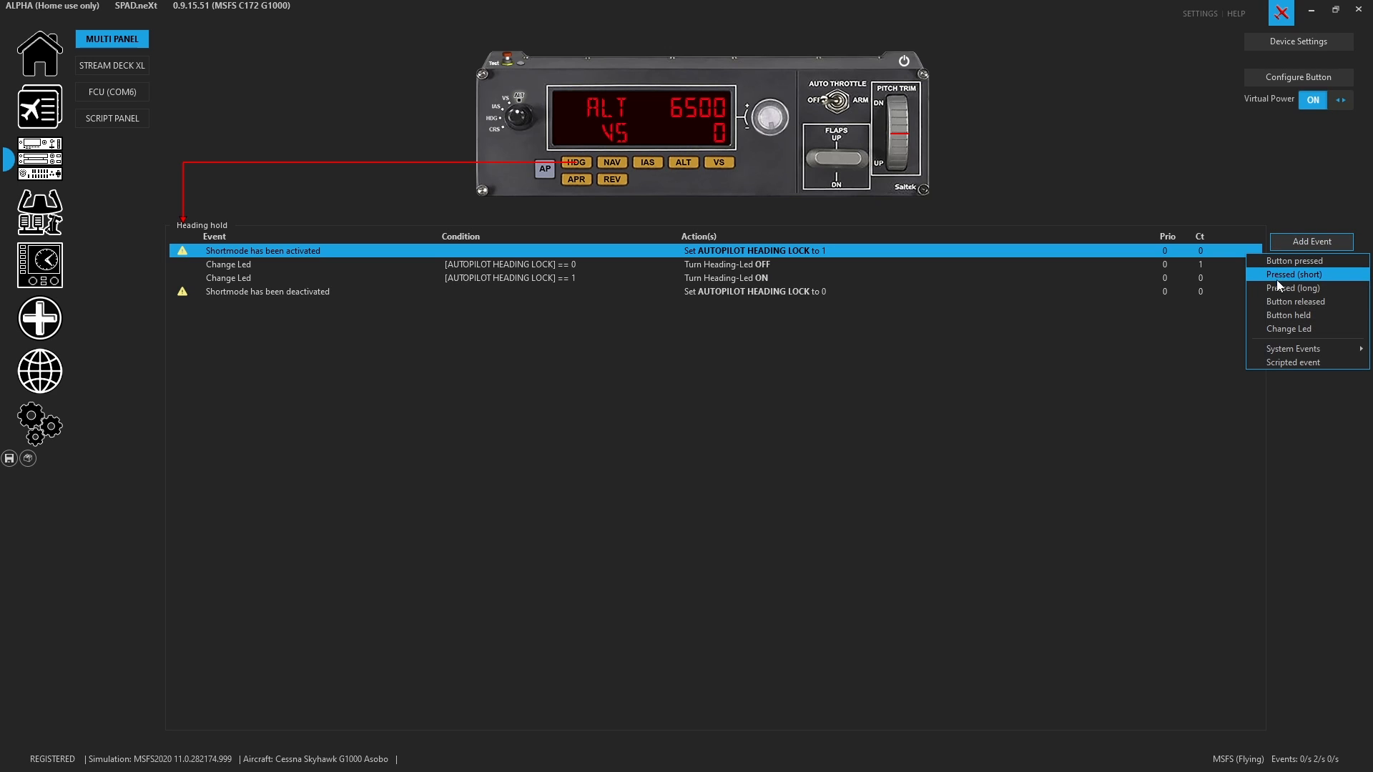
pyautogui.moveTo(1294, 302)
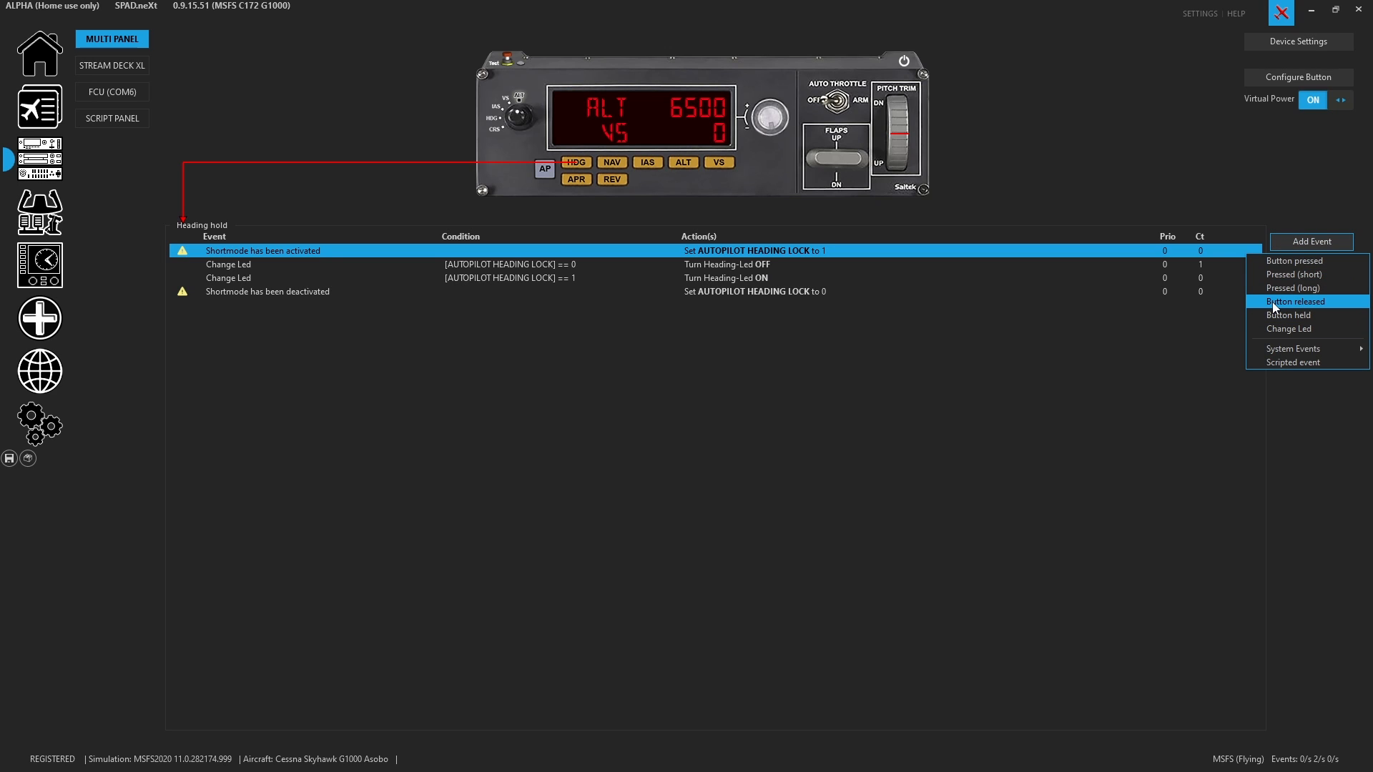
pyautogui.moveTo(1288, 315)
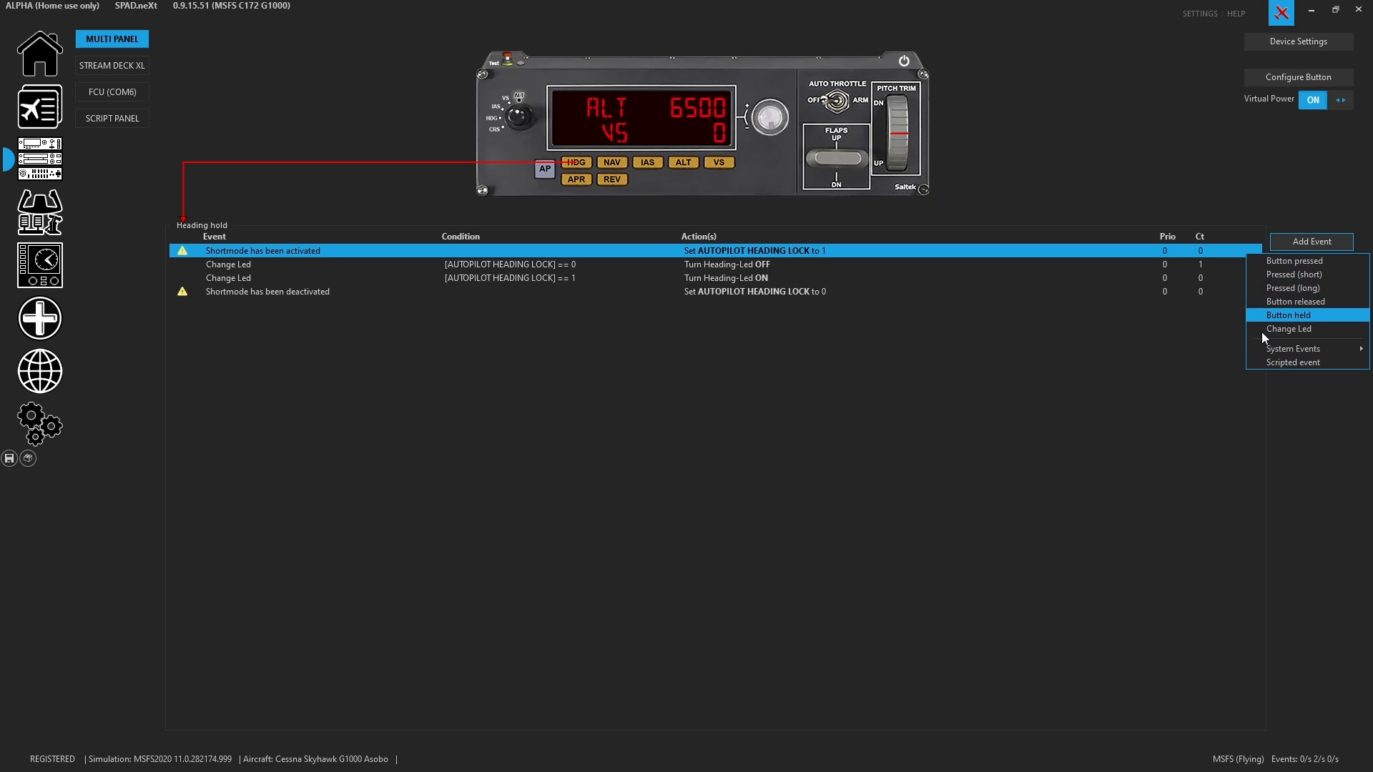
pyautogui.moveTo(1292, 363)
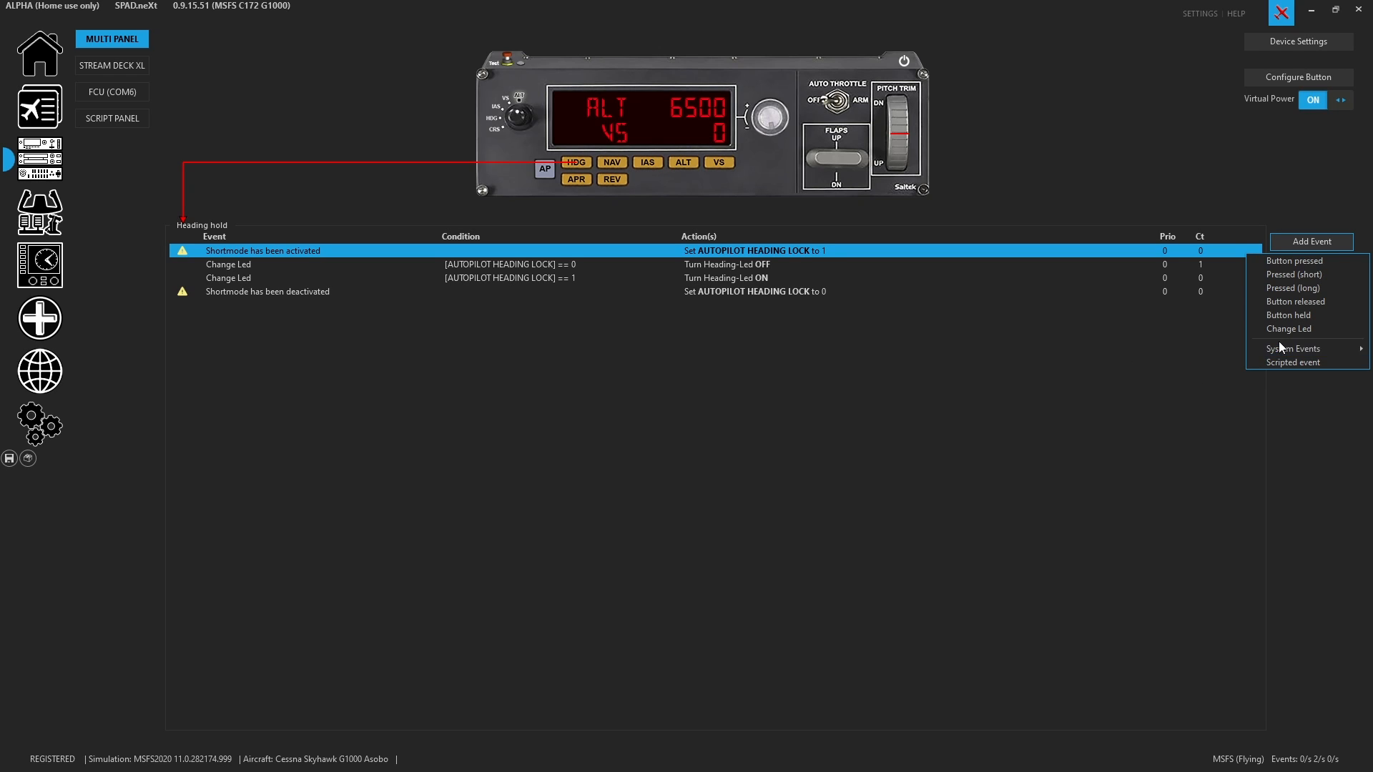
pyautogui.moveTo(241, 271)
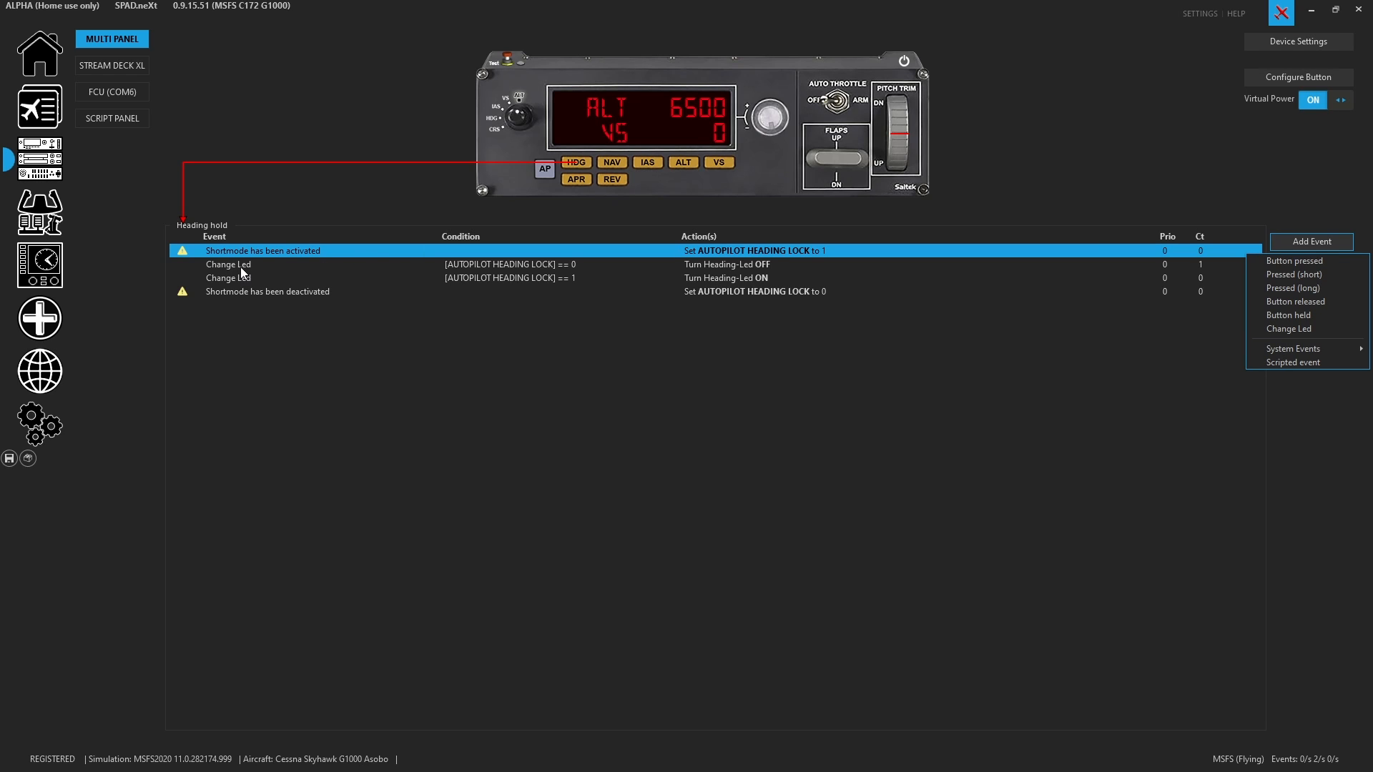
pyautogui.moveTo(251, 270)
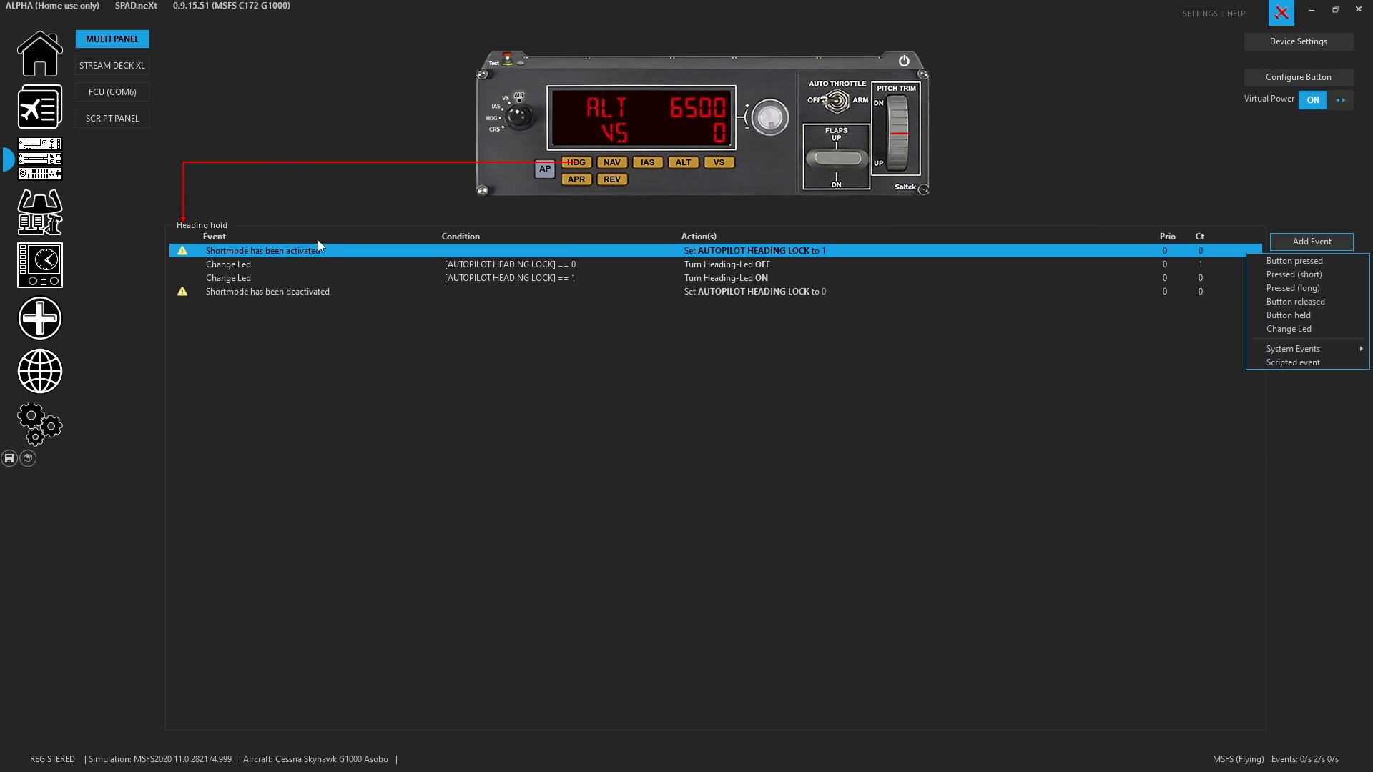
pyautogui.moveTo(311, 266)
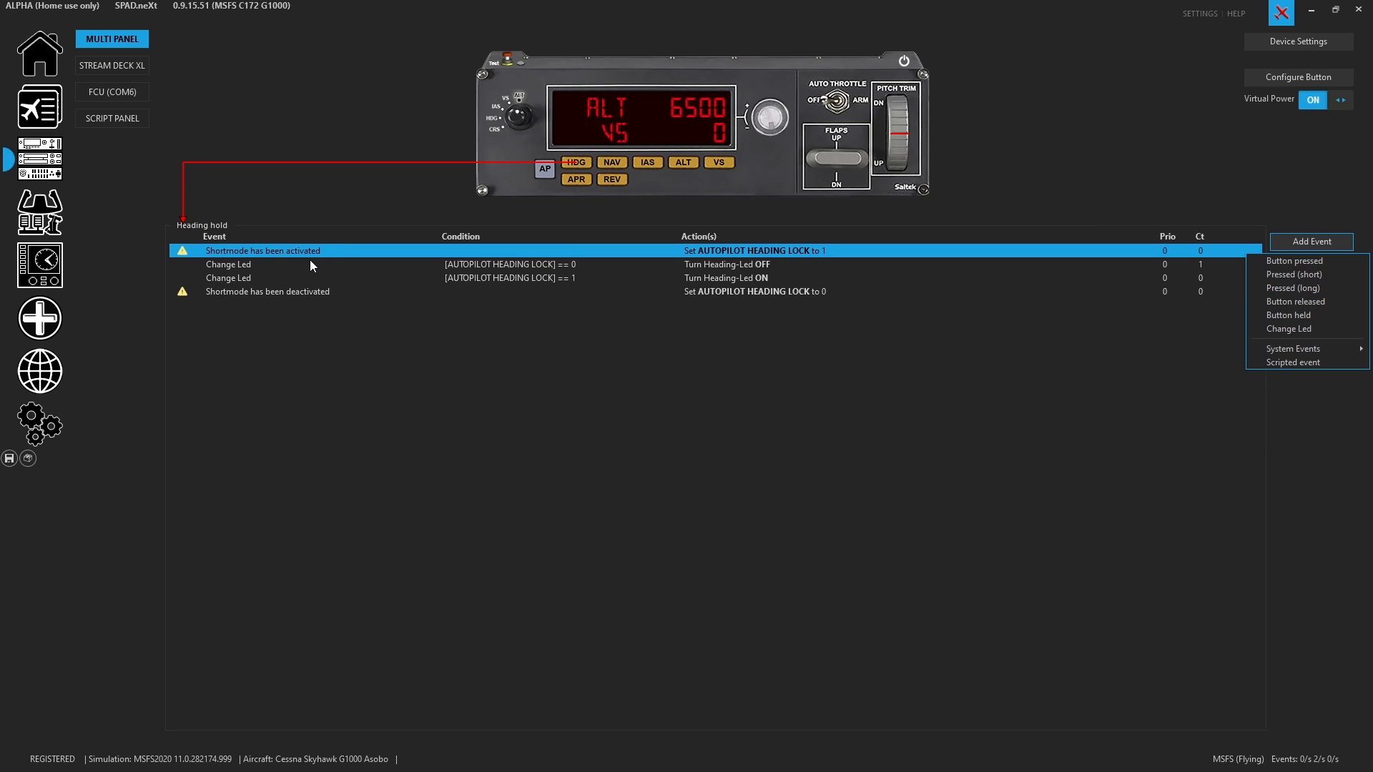
pyautogui.moveTo(908, 67)
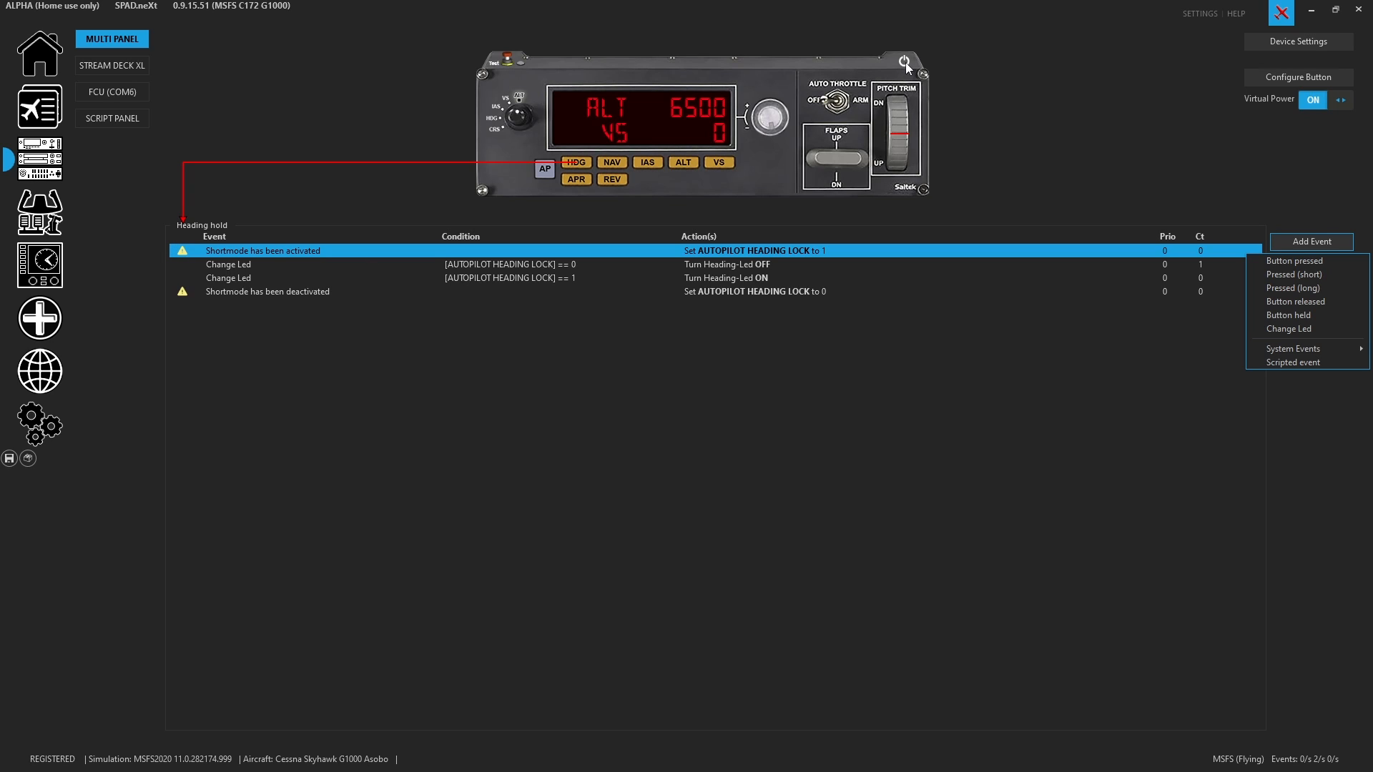
# Review the power, HDG, auto throttle and ALT selector events on the panel image
pyautogui.click(904, 63)
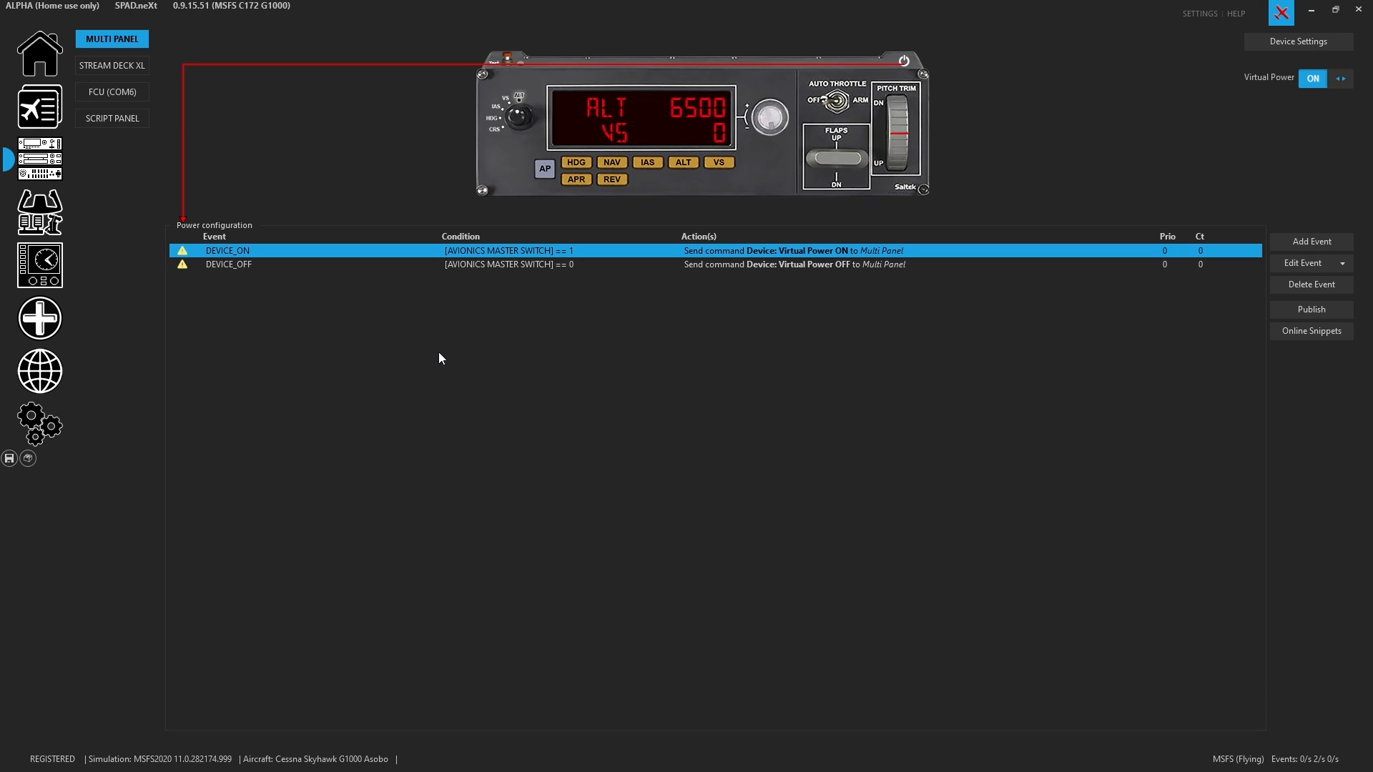
pyautogui.moveTo(429, 349)
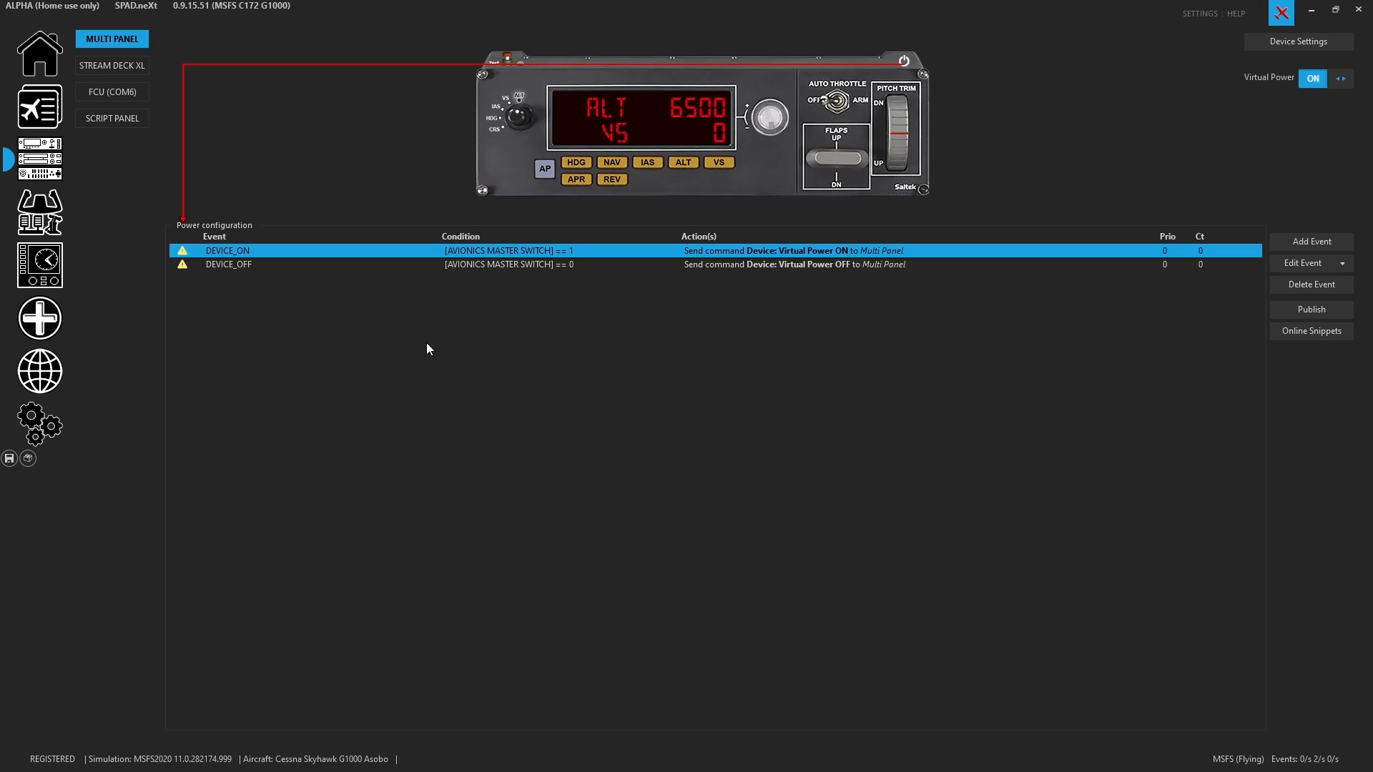
pyautogui.click(575, 162)
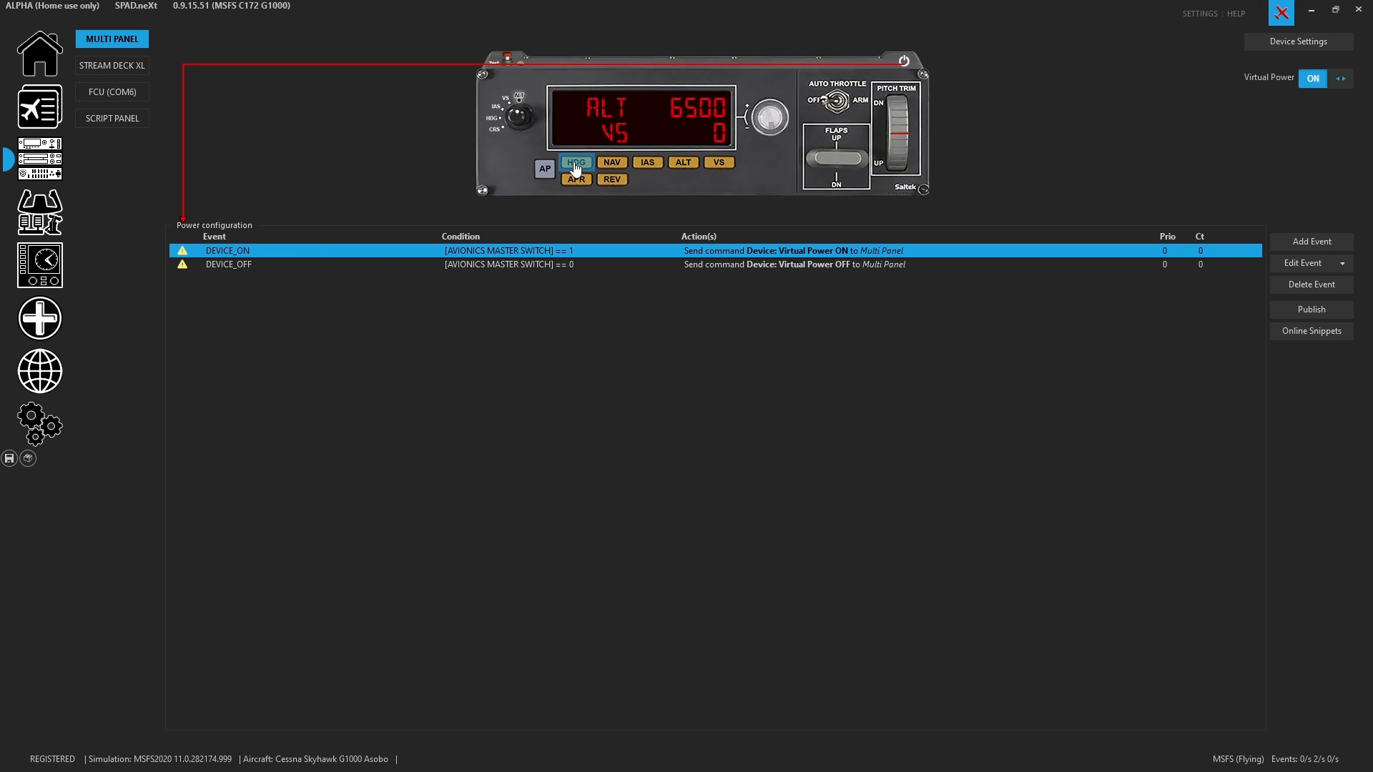
pyautogui.click(575, 162)
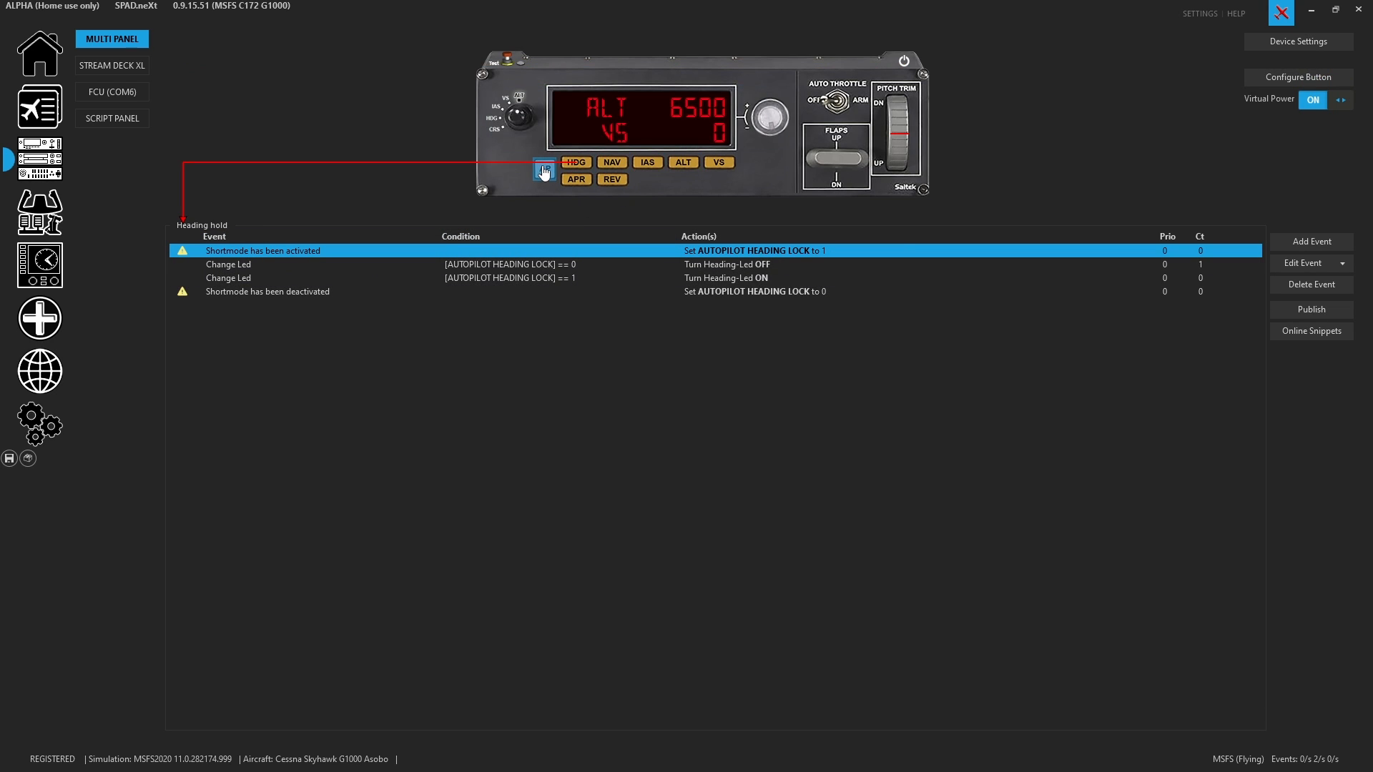
pyautogui.click(831, 101)
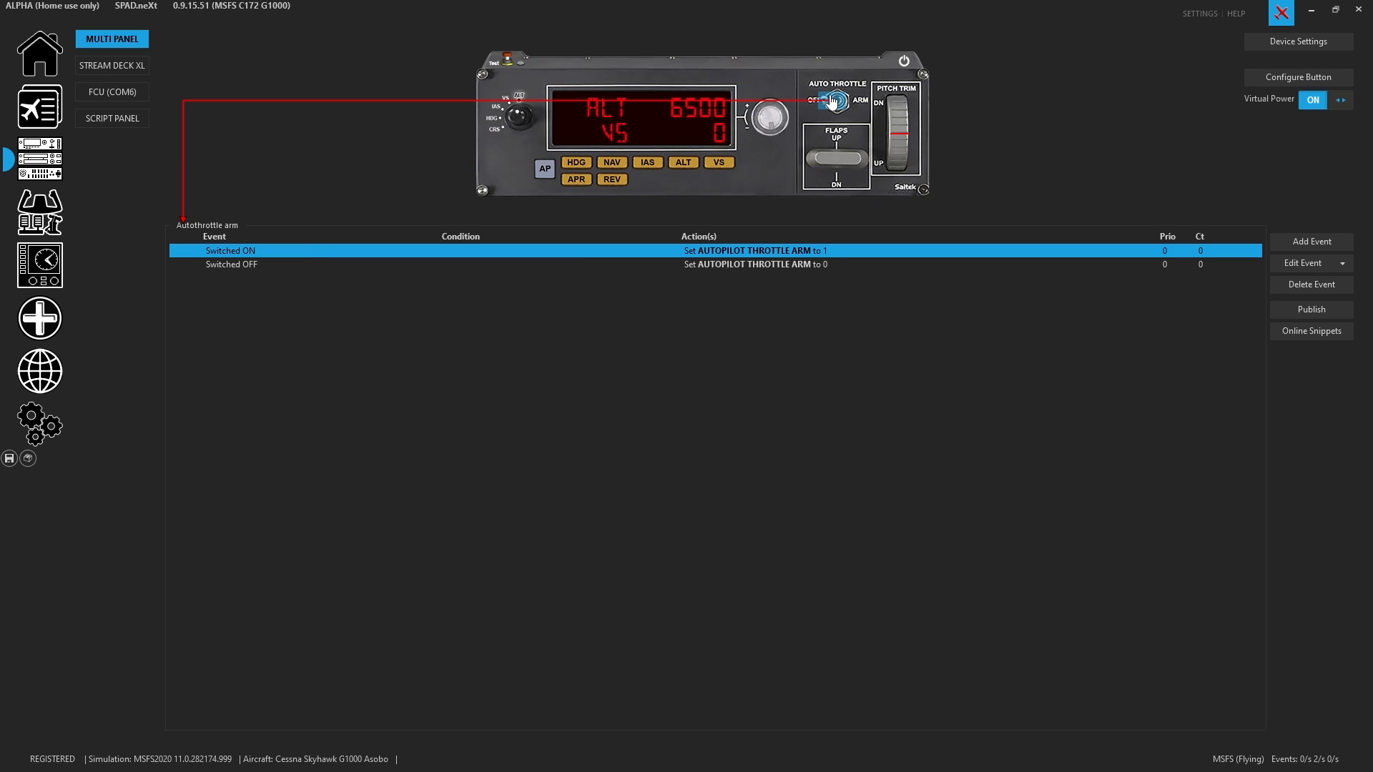
pyautogui.moveTo(835, 159)
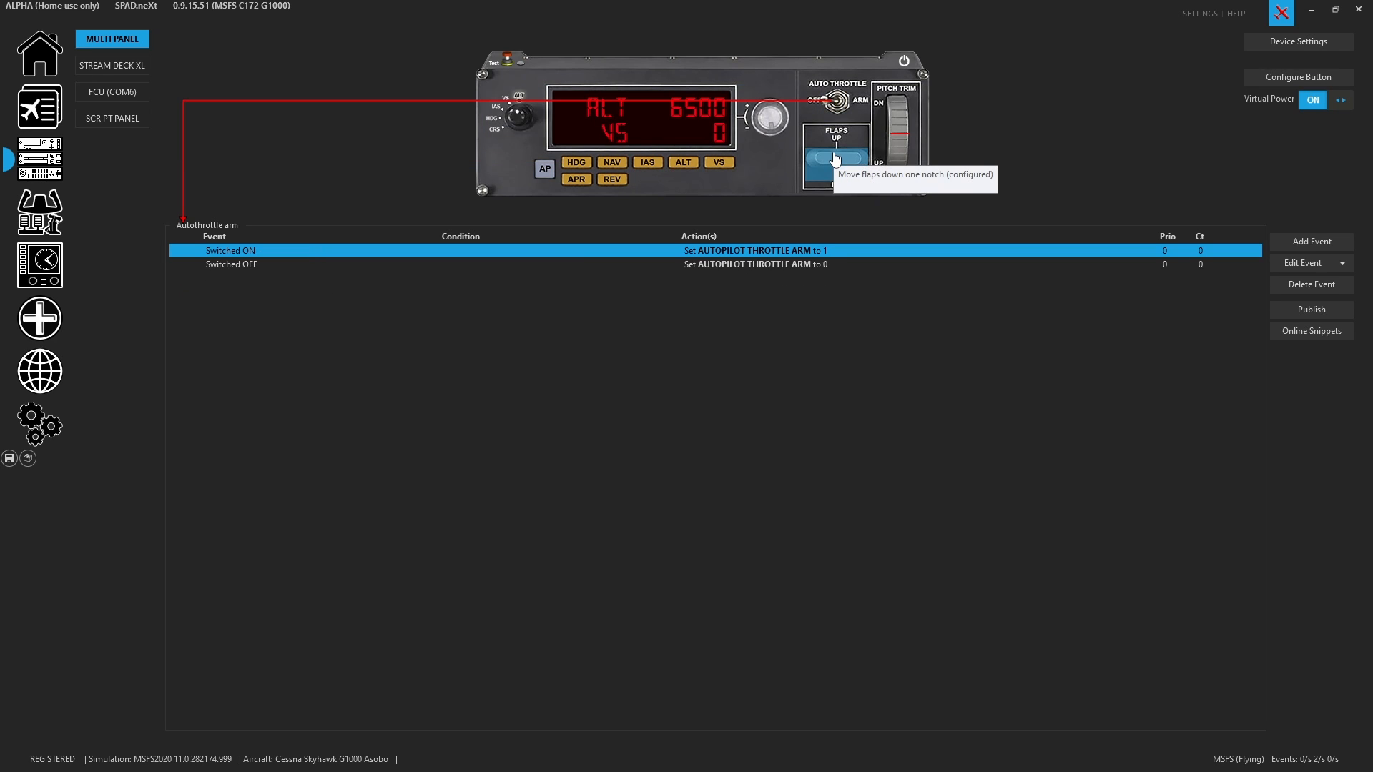
pyautogui.click(834, 156)
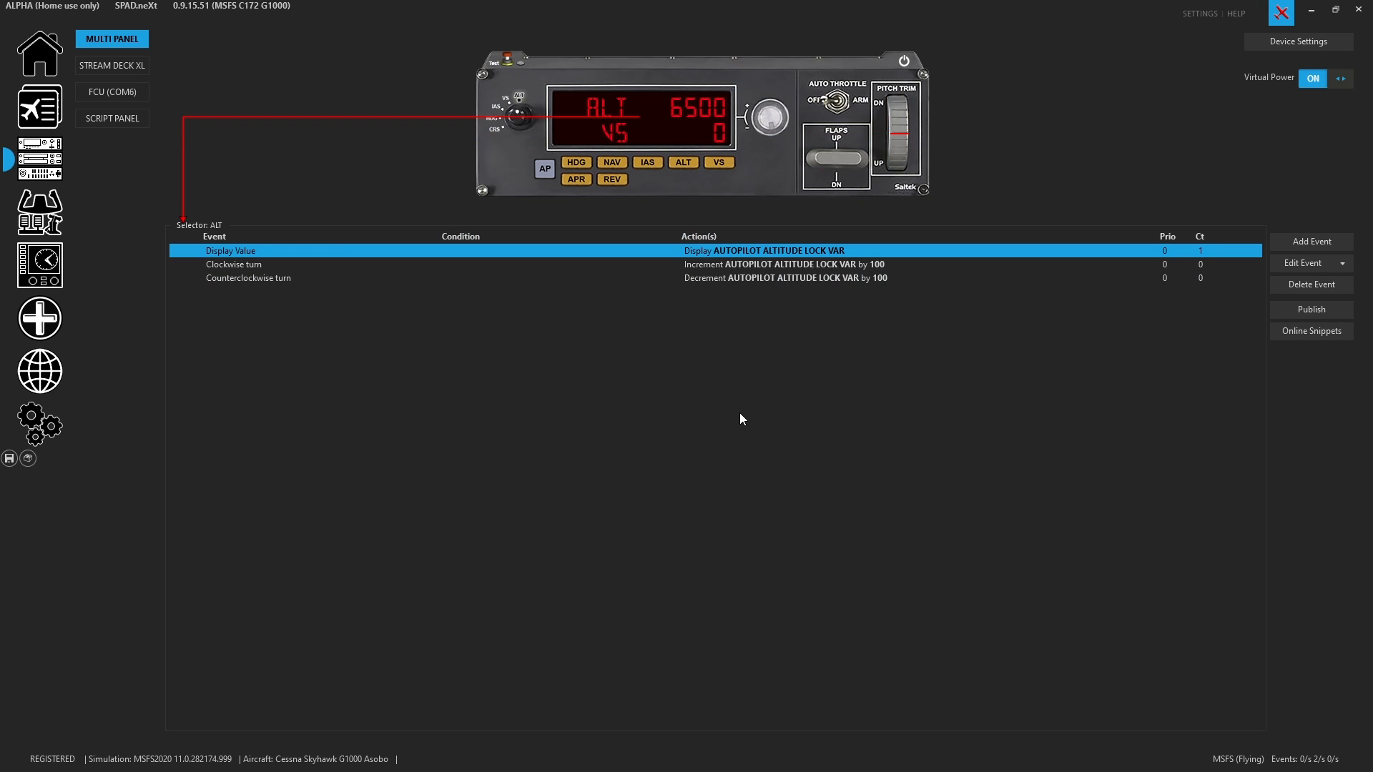
pyautogui.moveTo(671, 355)
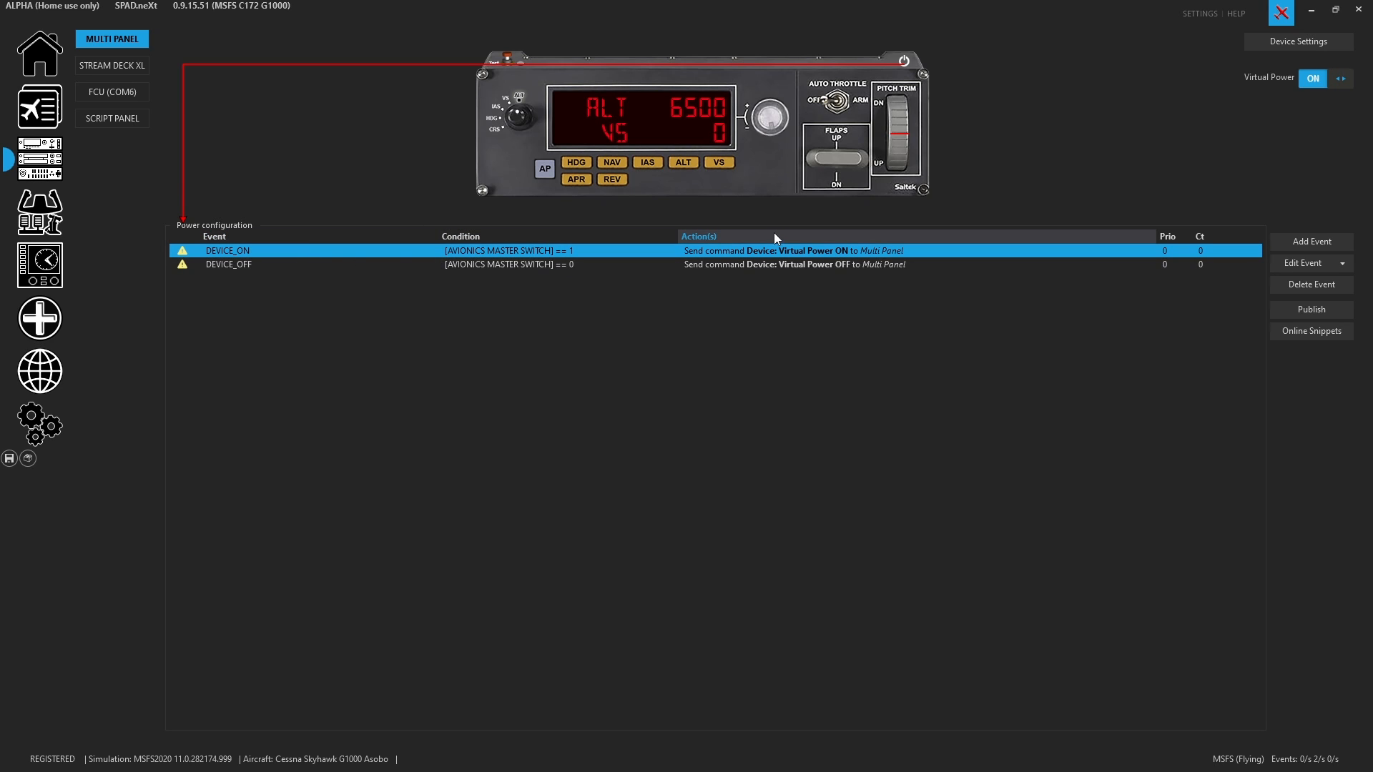
# Change the DEVICE_ON and DEVICE_OFF power event triggers to SCRIPT
pyautogui.click(1342, 263)
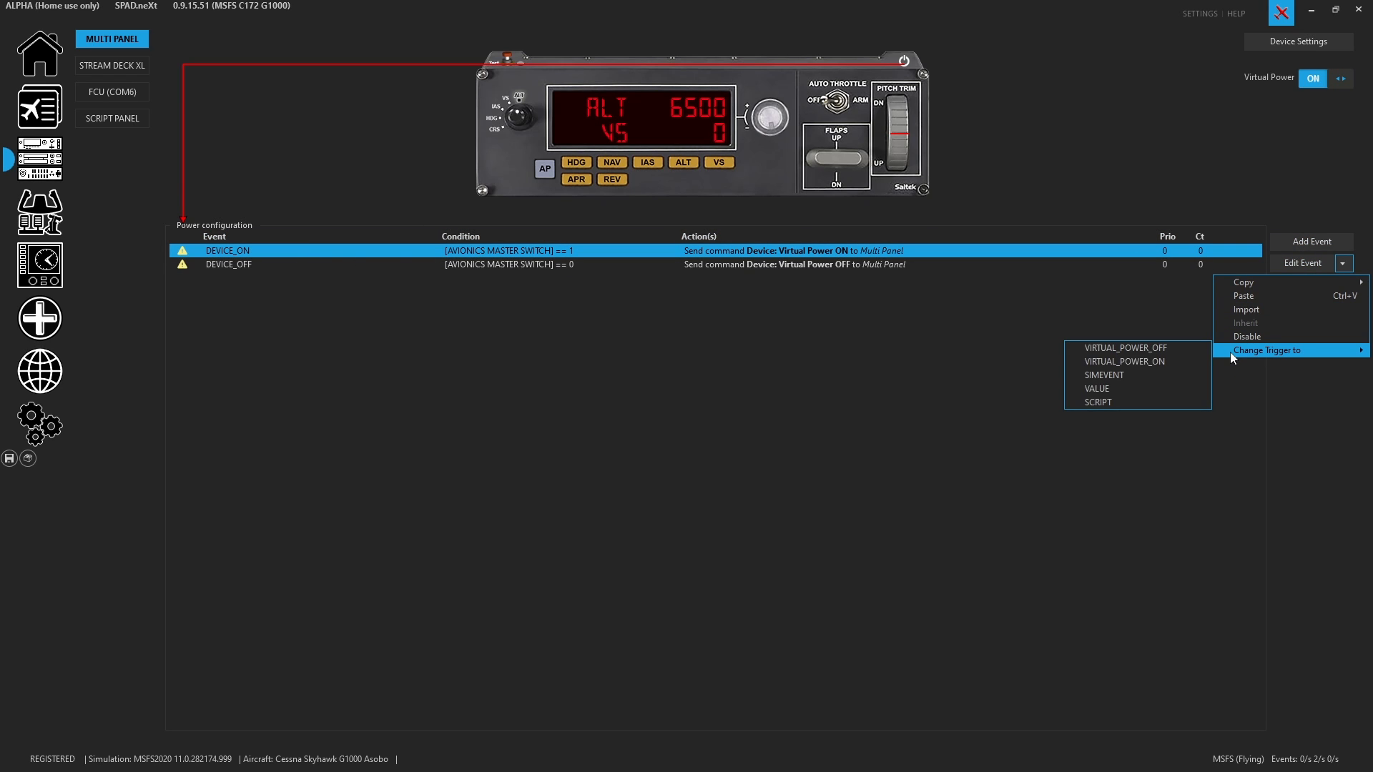
pyautogui.moveTo(1137, 402)
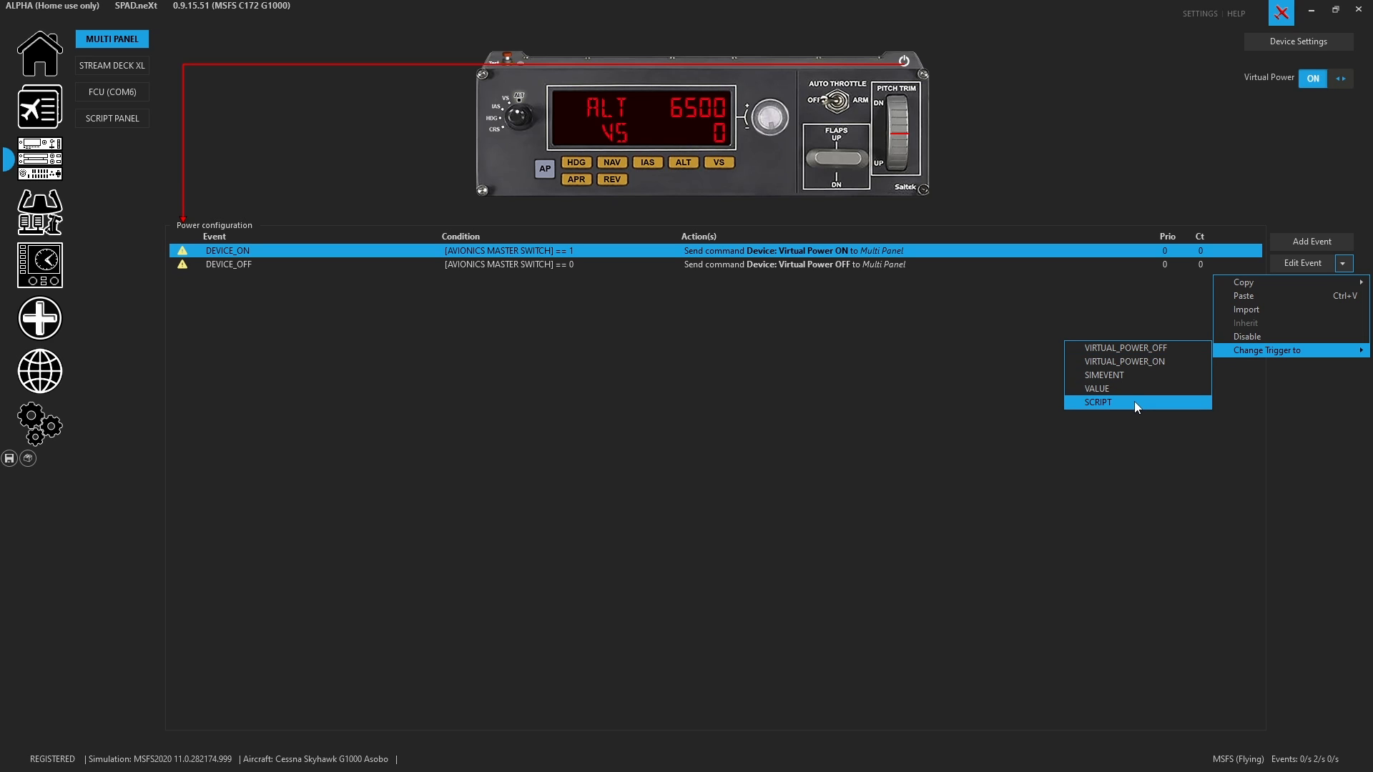
pyautogui.click(1098, 402)
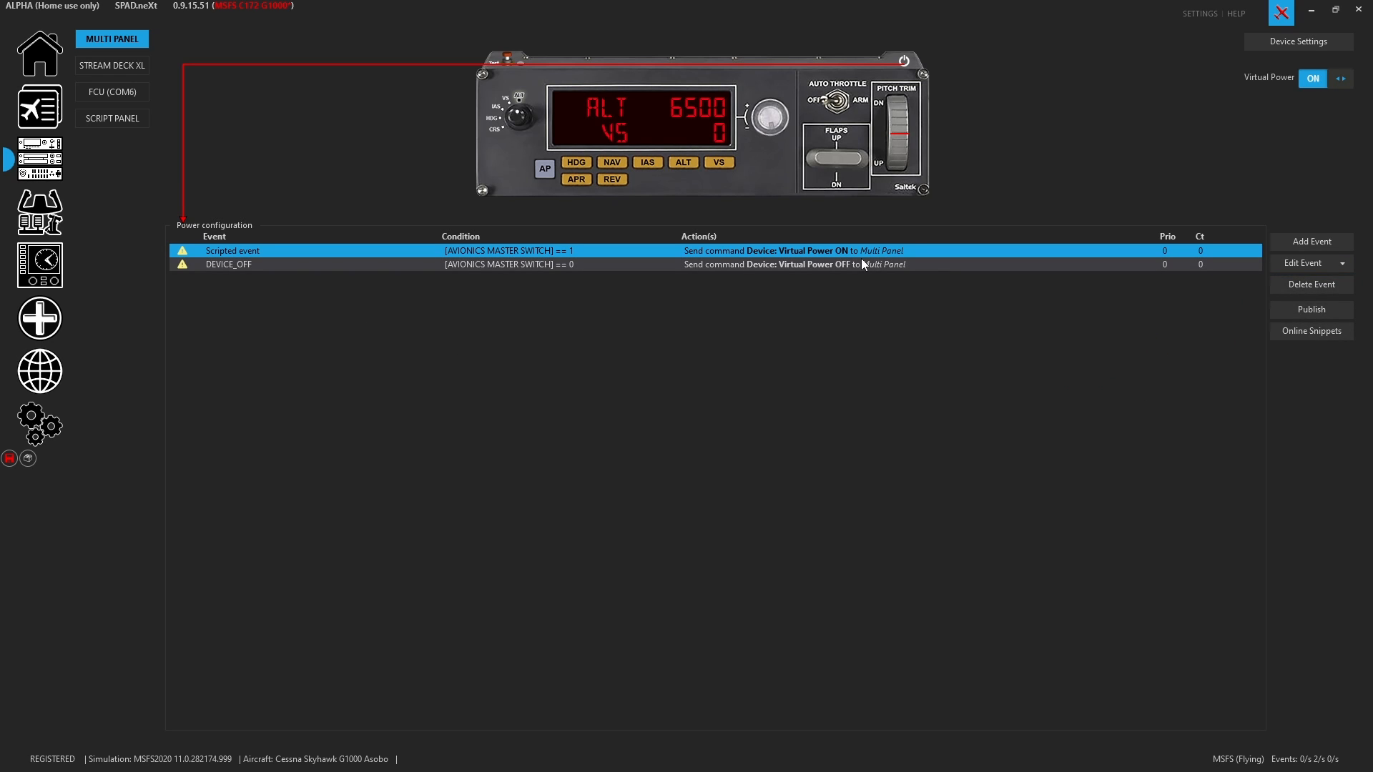
pyautogui.click(1342, 263)
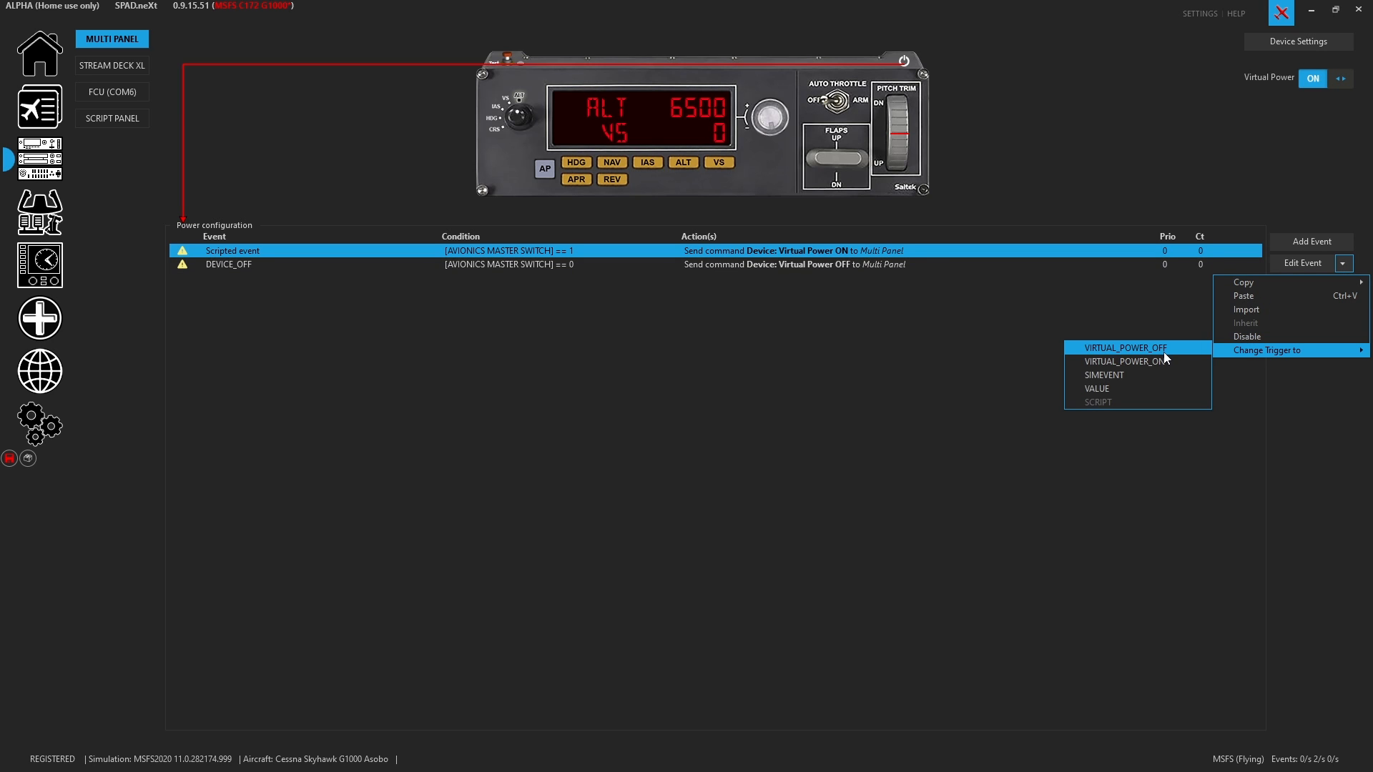
pyautogui.click(1127, 347)
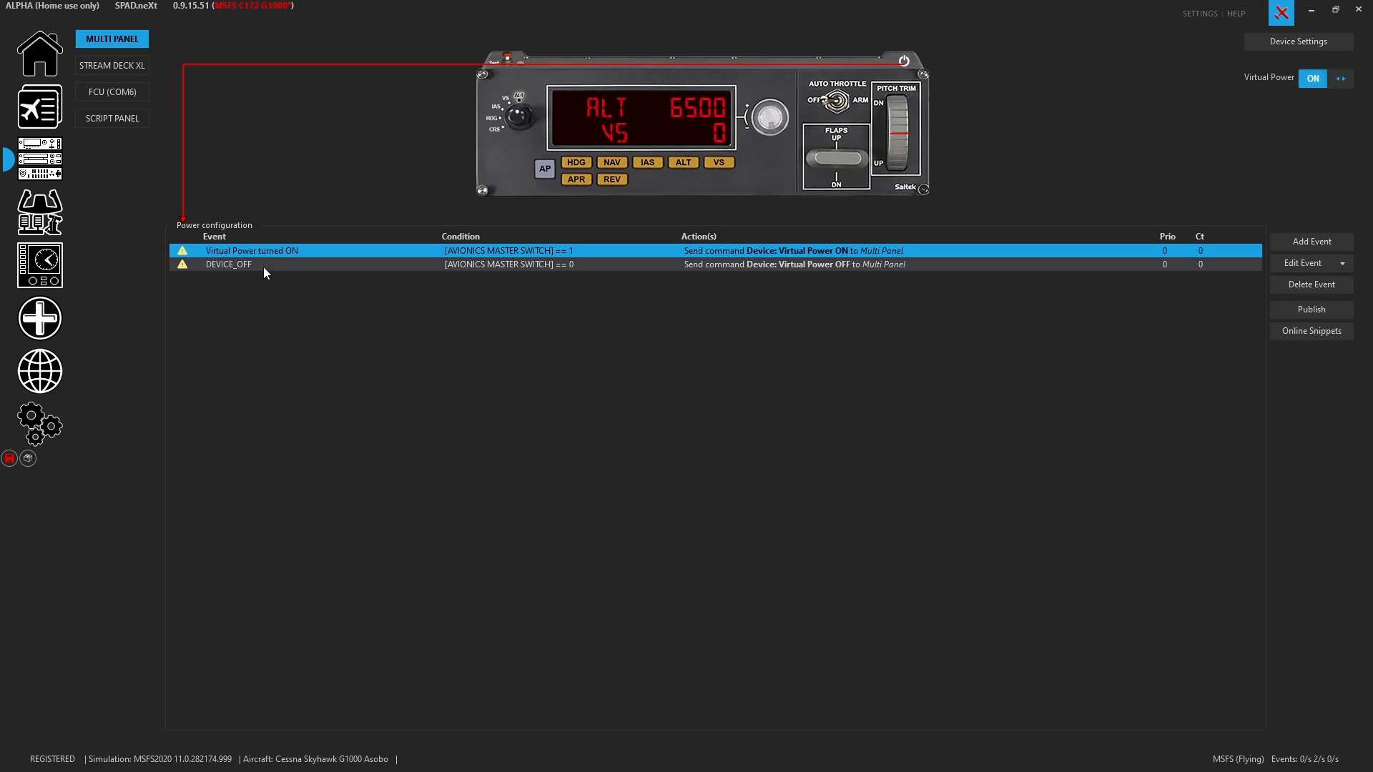
pyautogui.moveTo(468, 263)
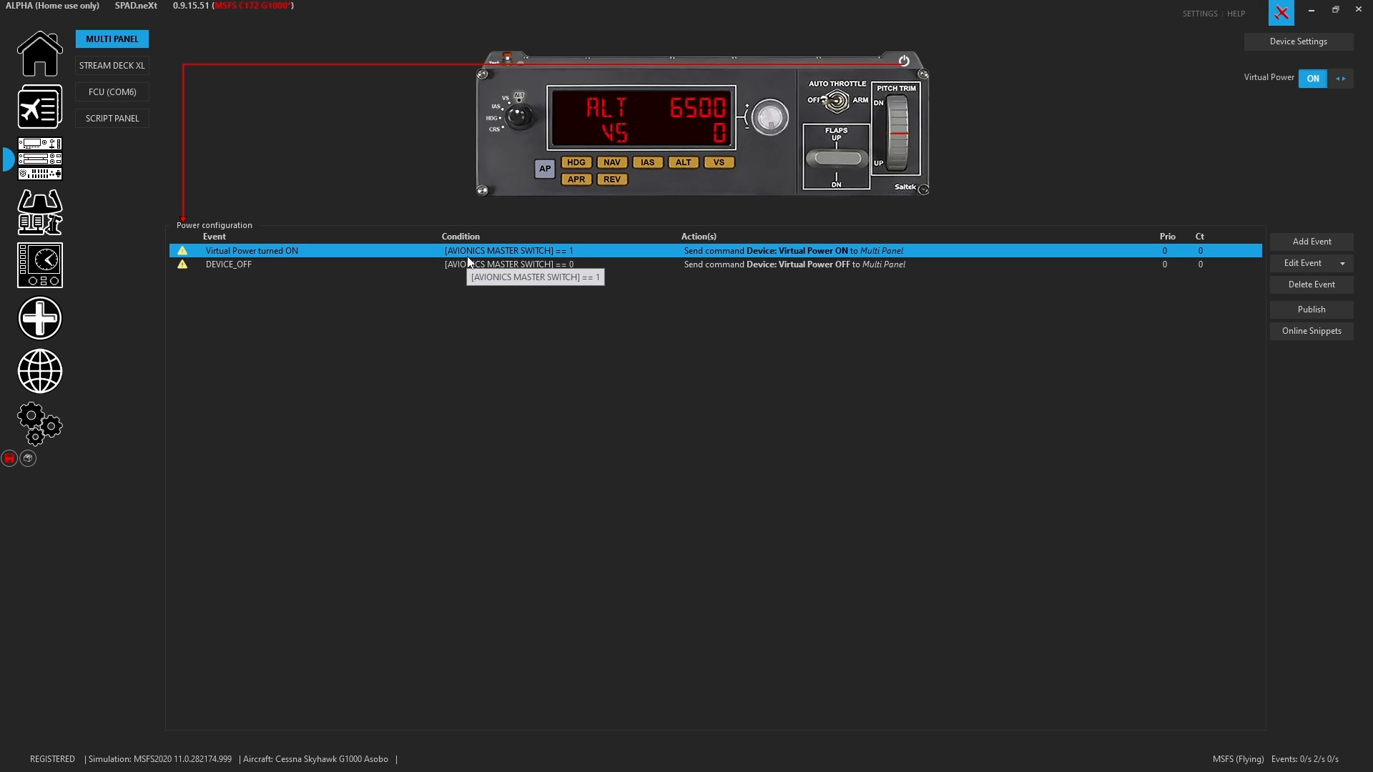
pyautogui.moveTo(1363, 293)
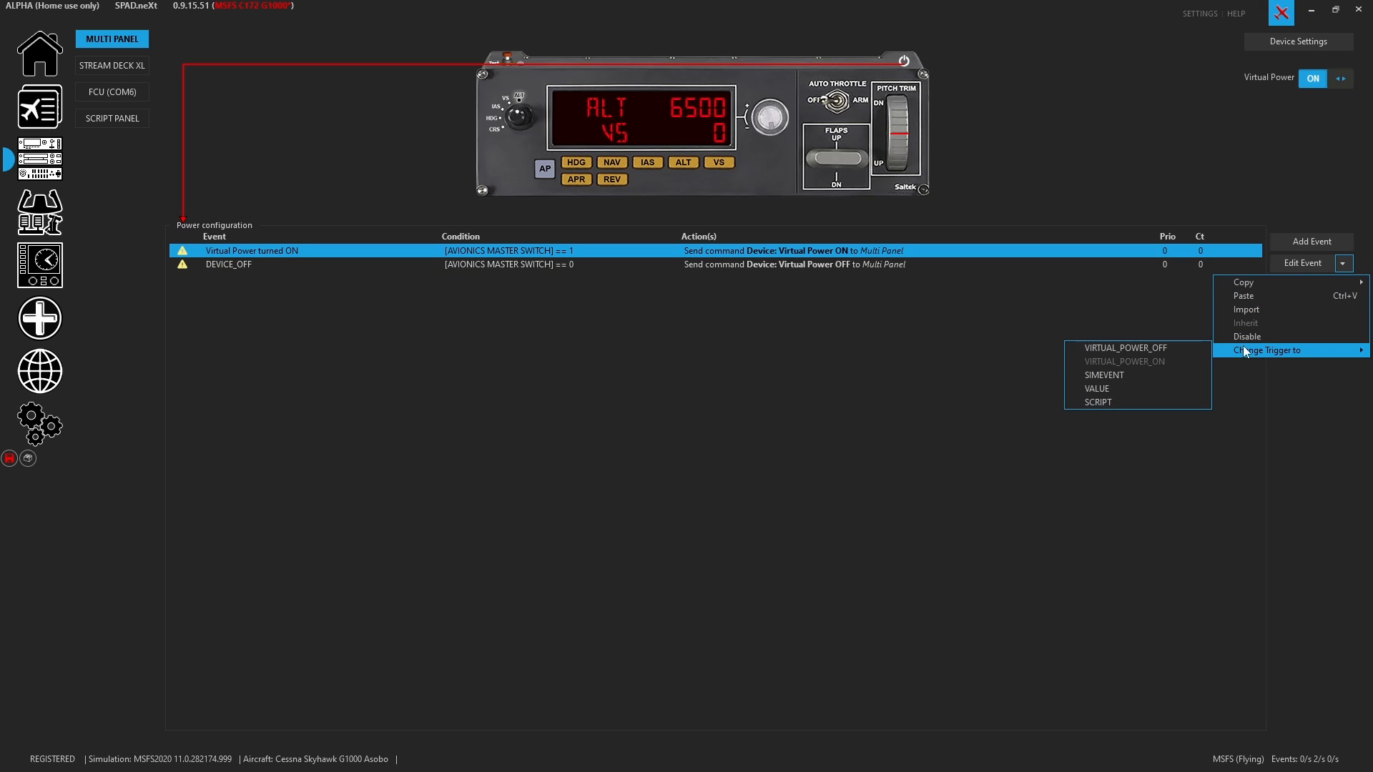
pyautogui.click(1097, 402)
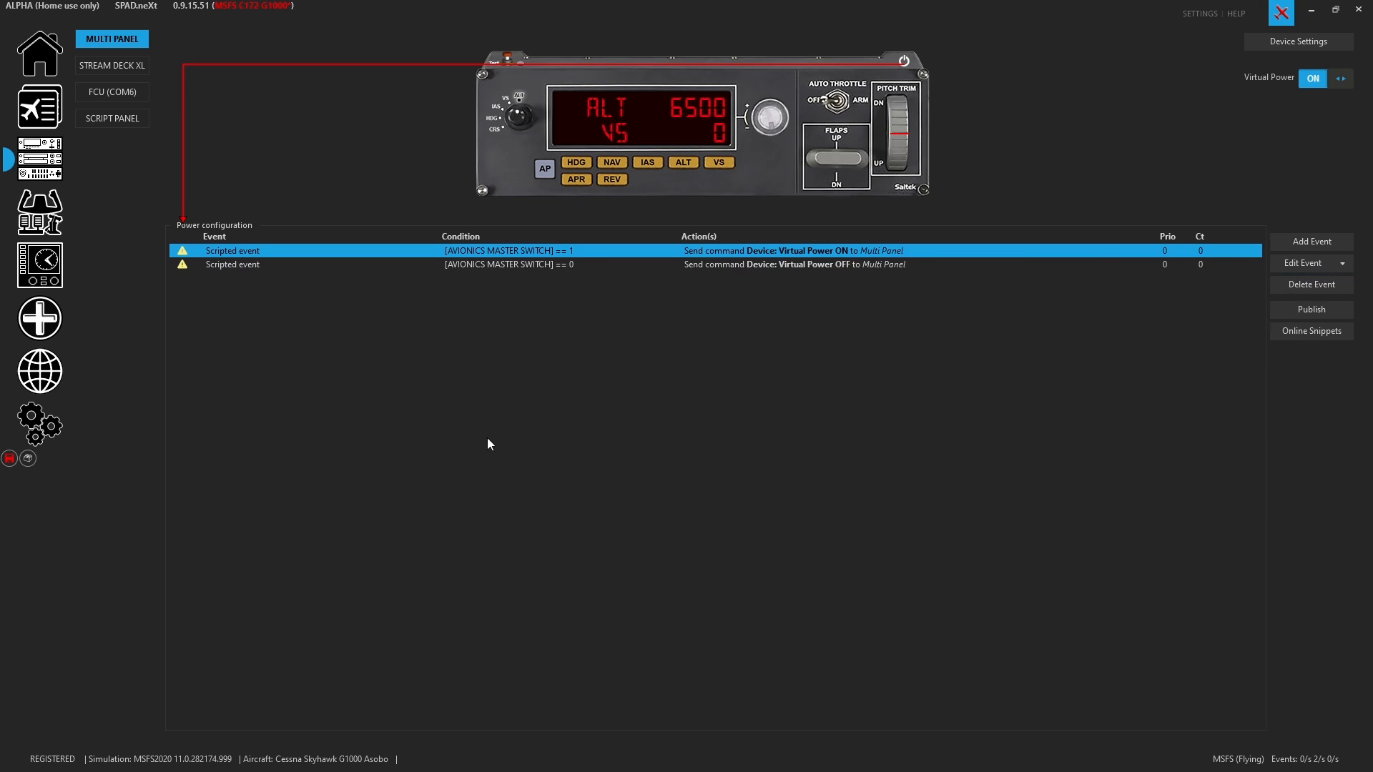
# Inspect the scripted power-on event, then leave the power configuration
pyautogui.doubleClick(231, 250)
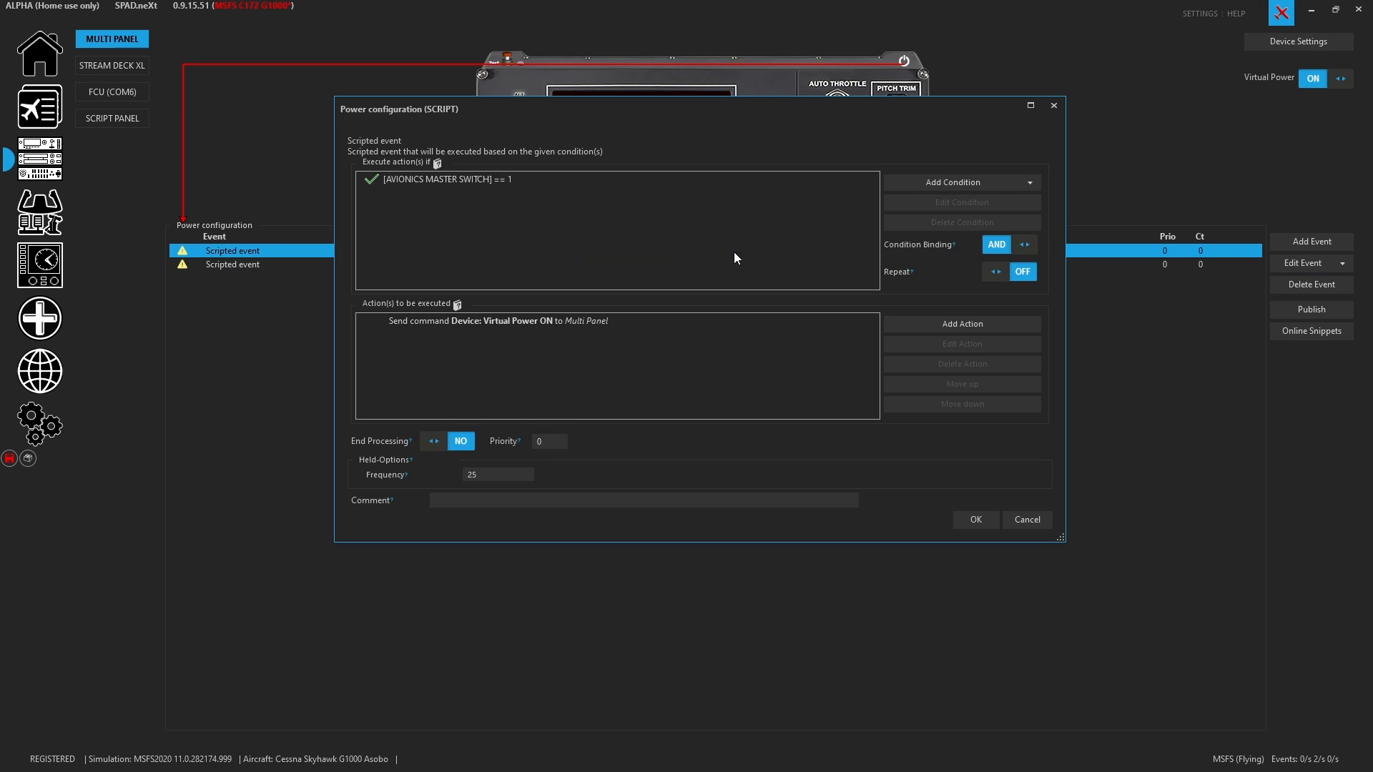
pyautogui.moveTo(566, 338)
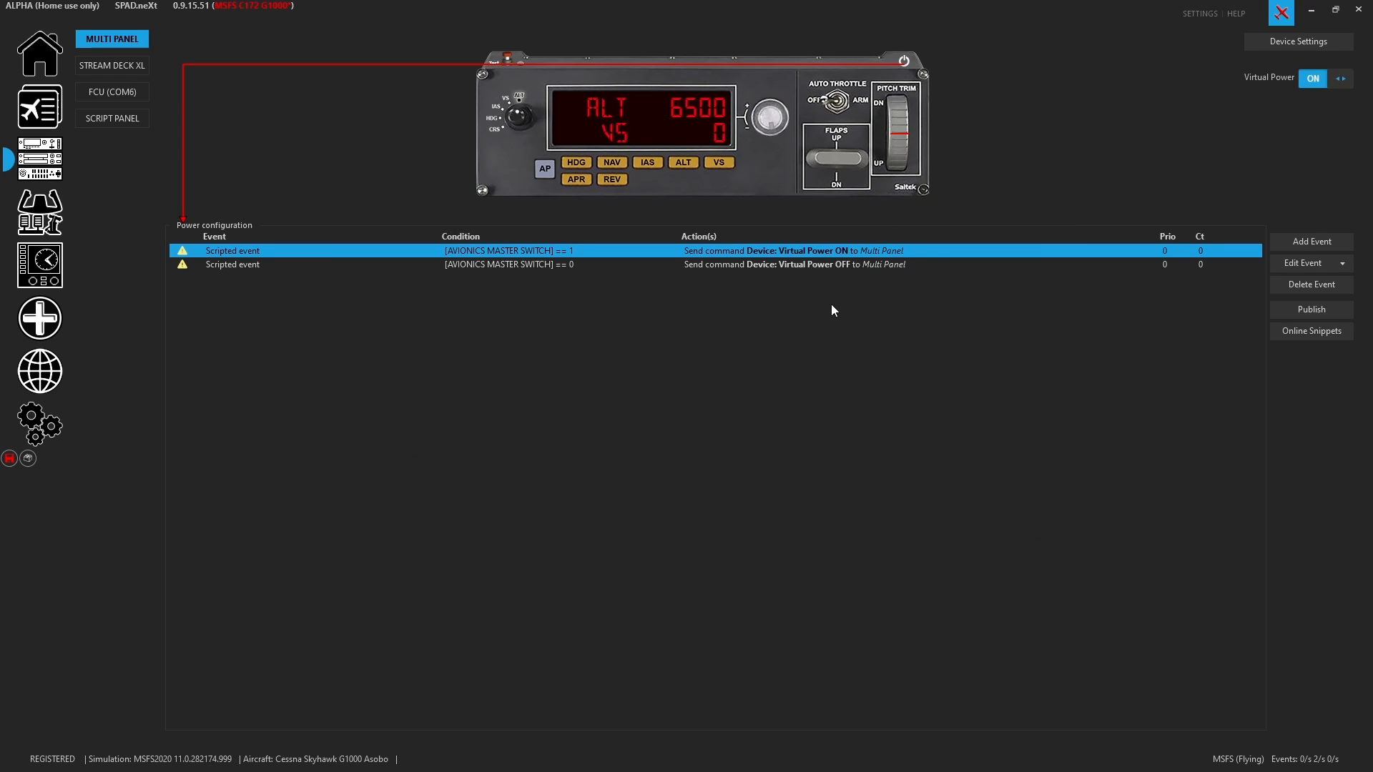
pyautogui.moveTo(1299, 268)
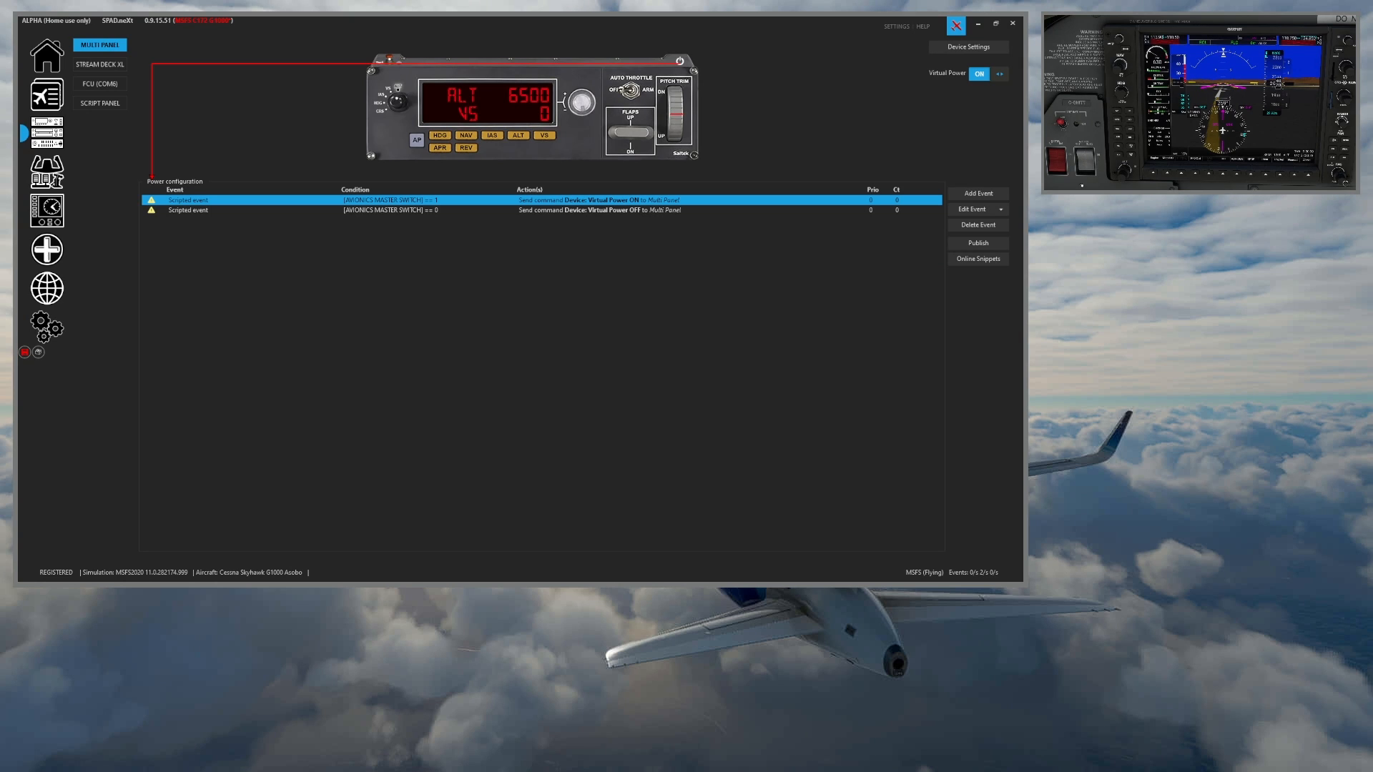
pyautogui.moveTo(556, 201)
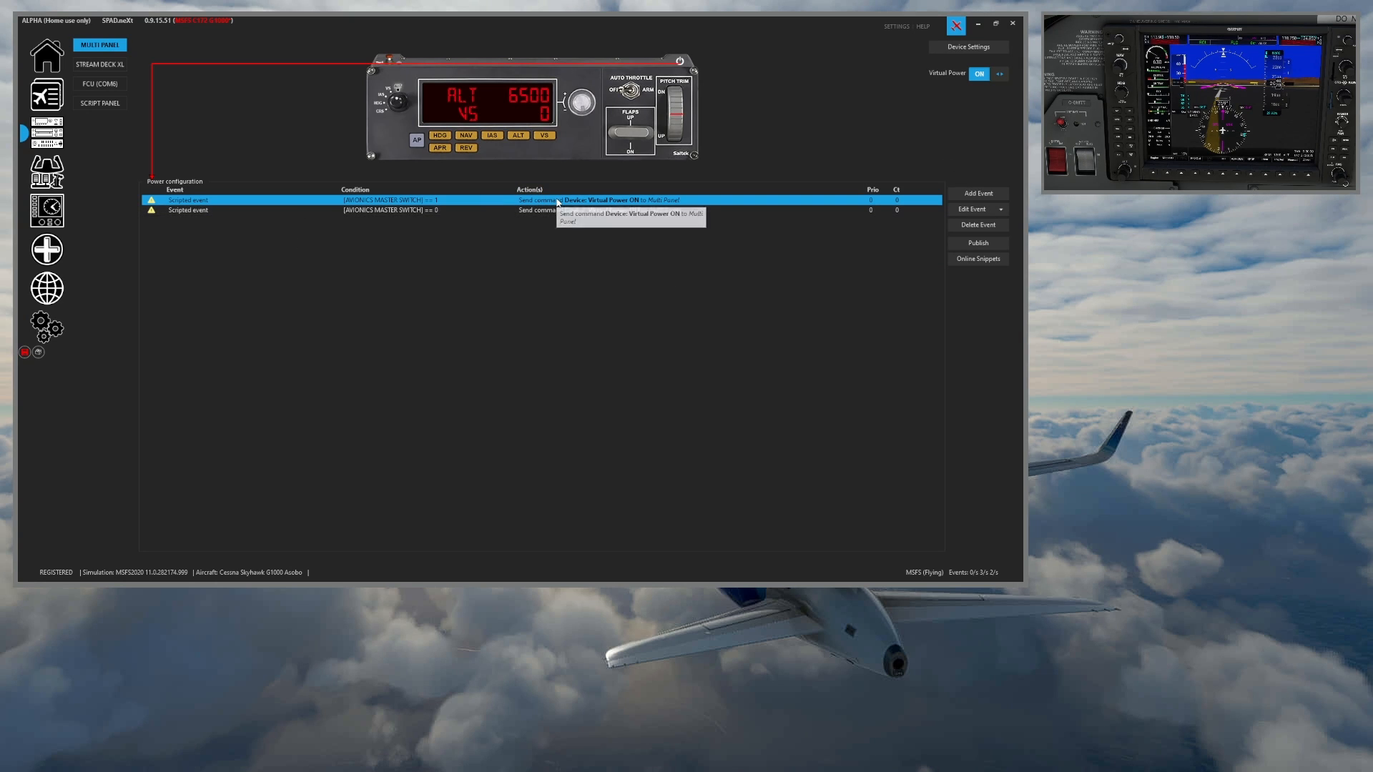
pyautogui.click(980, 73)
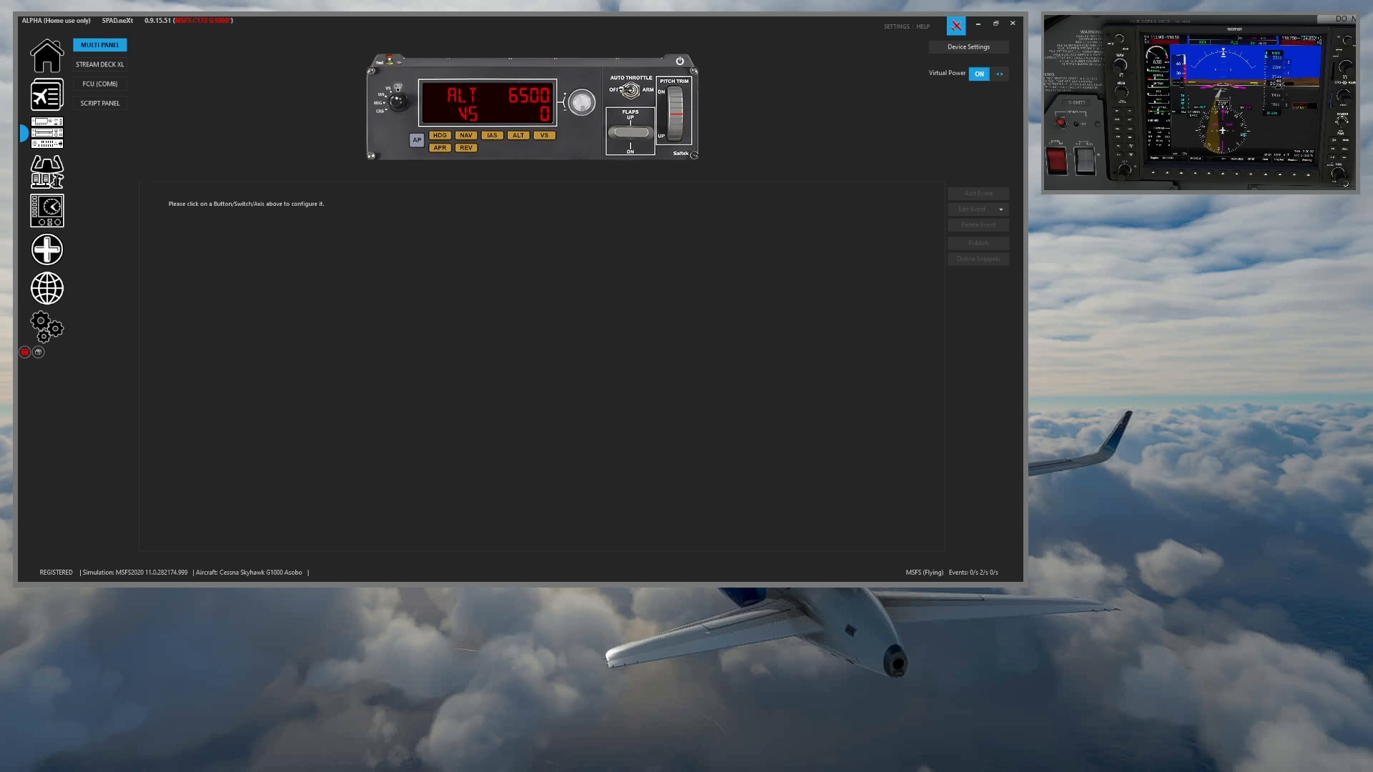
pyautogui.moveTo(994, 146)
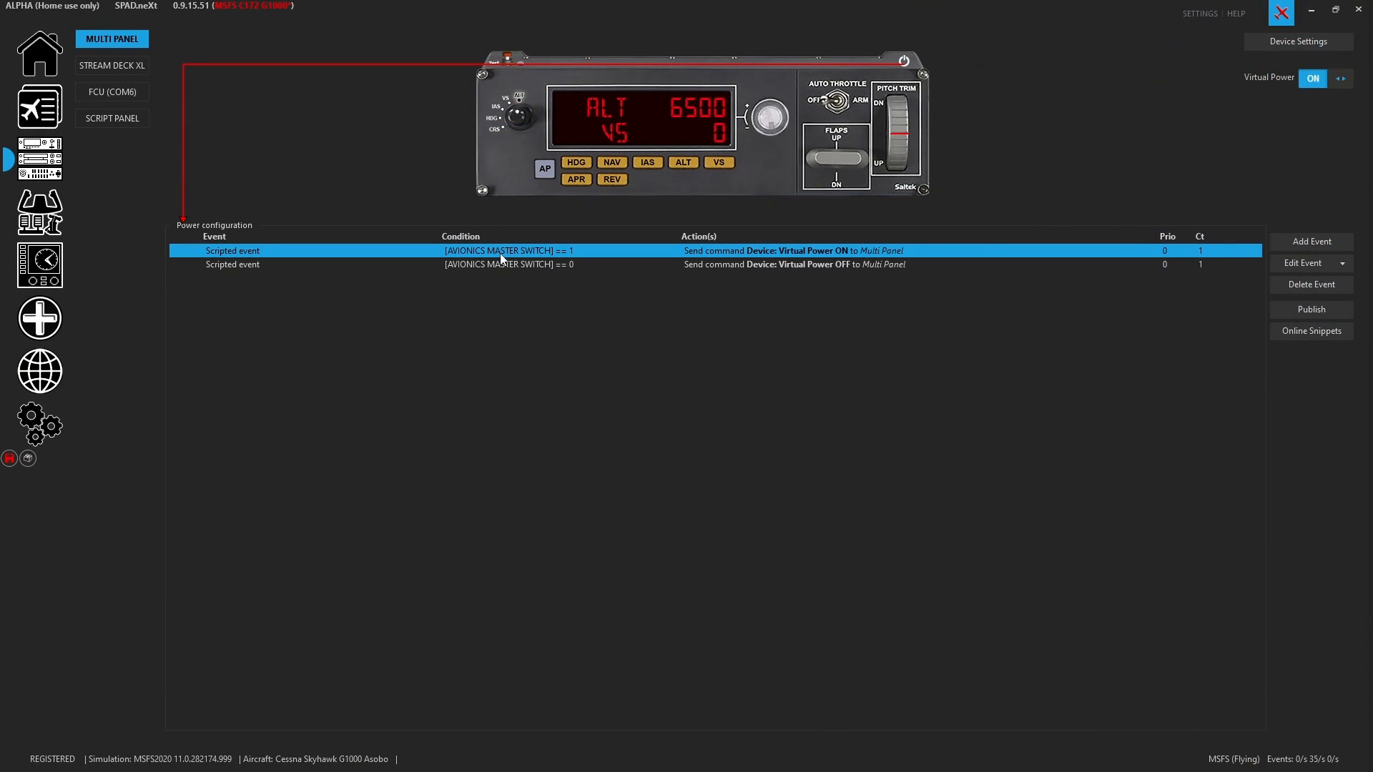
# Set the power event conditions to CIRCUIT AVIONICS ON via the 'avionic' data search
pyautogui.doubleClick(233, 251)
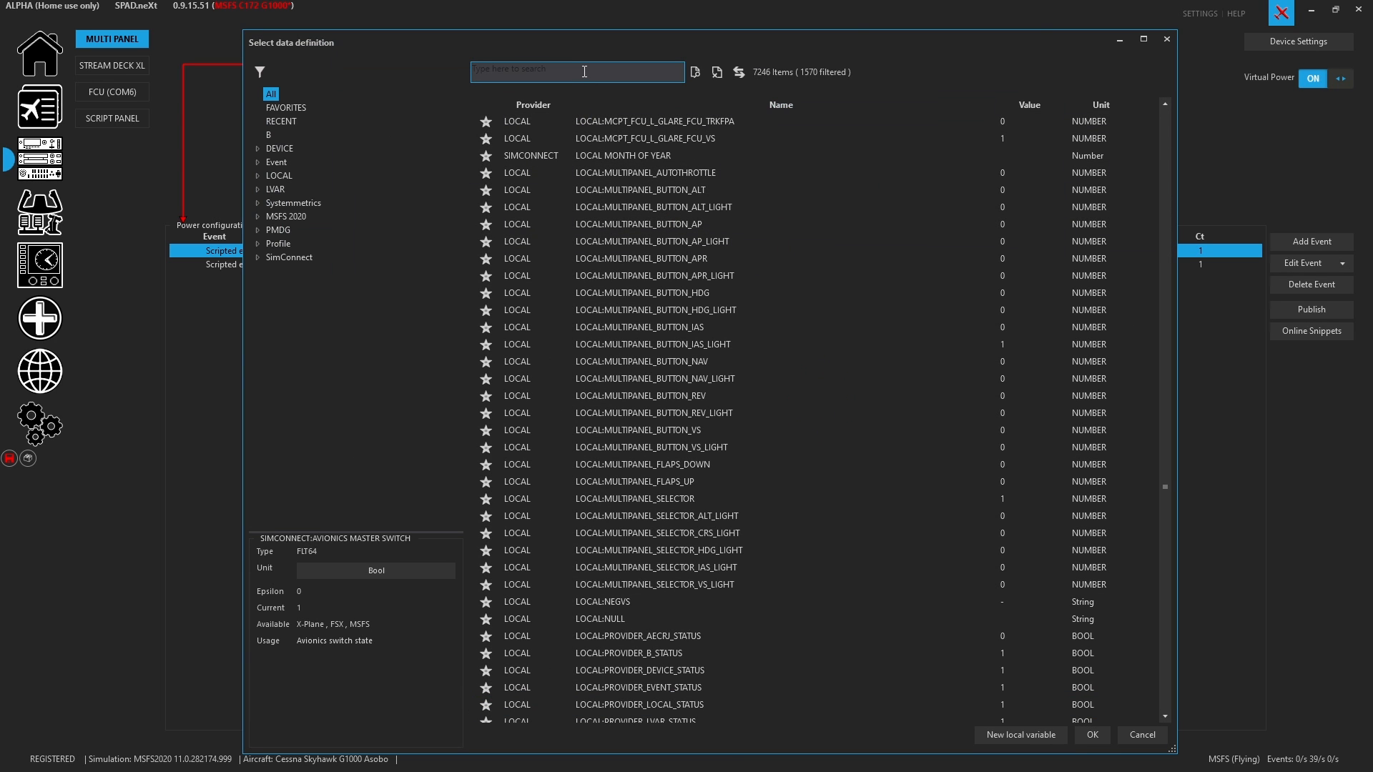
pyautogui.write('avin')
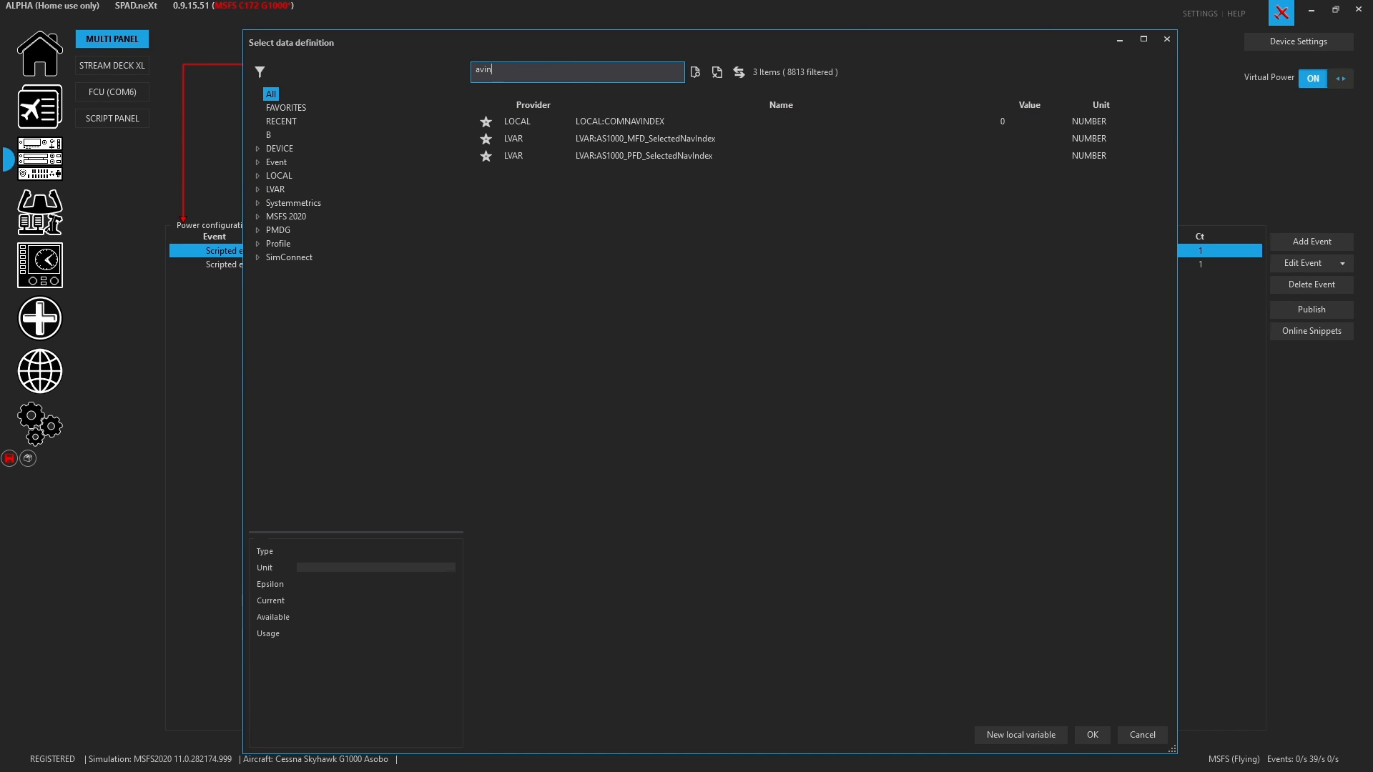
pyautogui.press('Backspace')
pyautogui.write('onic')
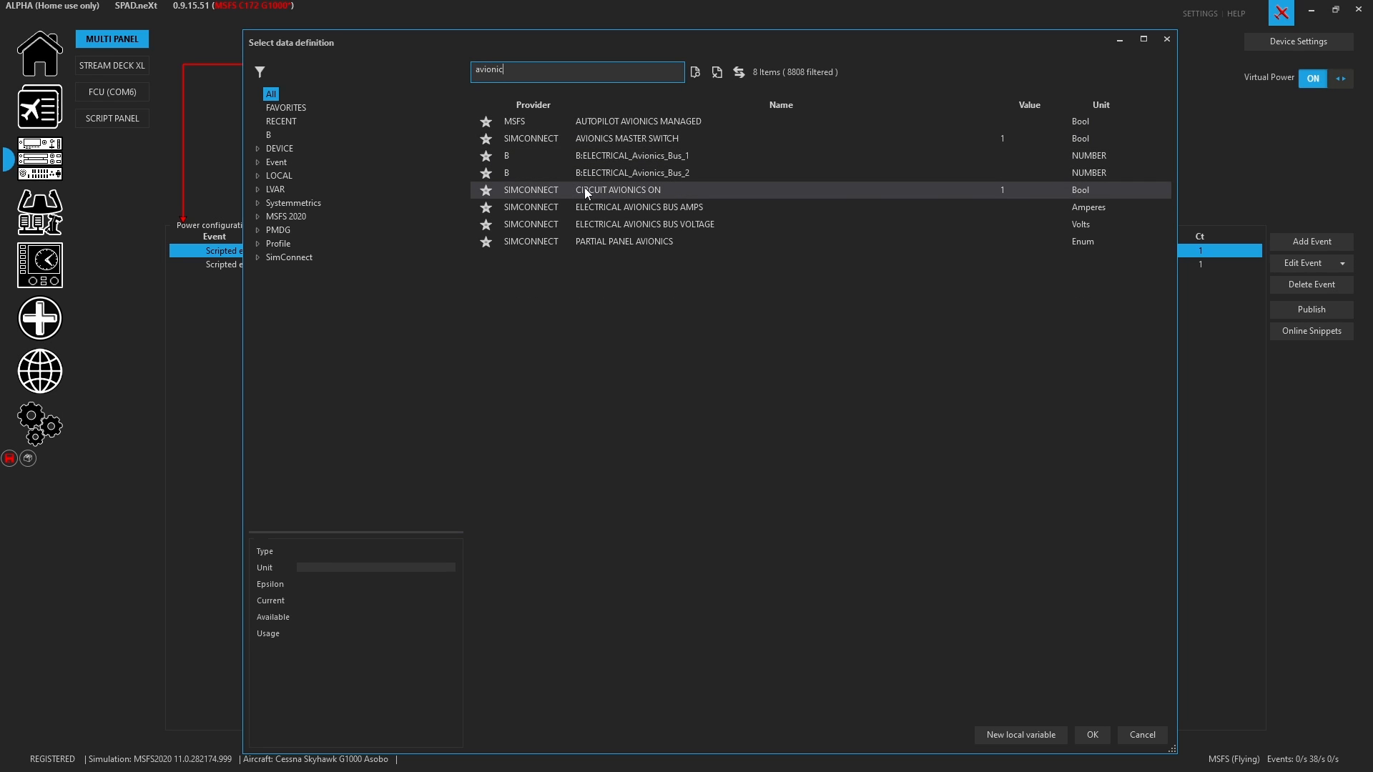
pyautogui.click(617, 190)
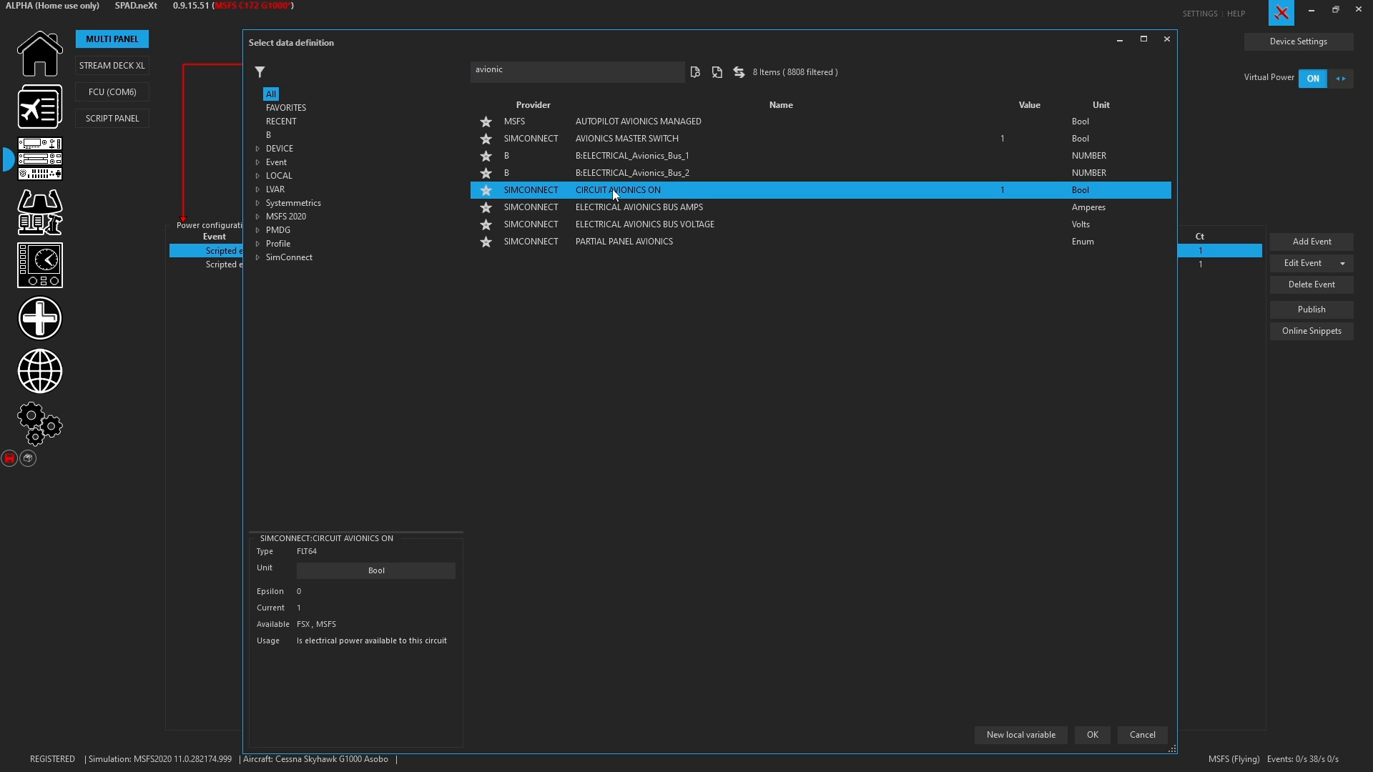
pyautogui.click(1092, 734)
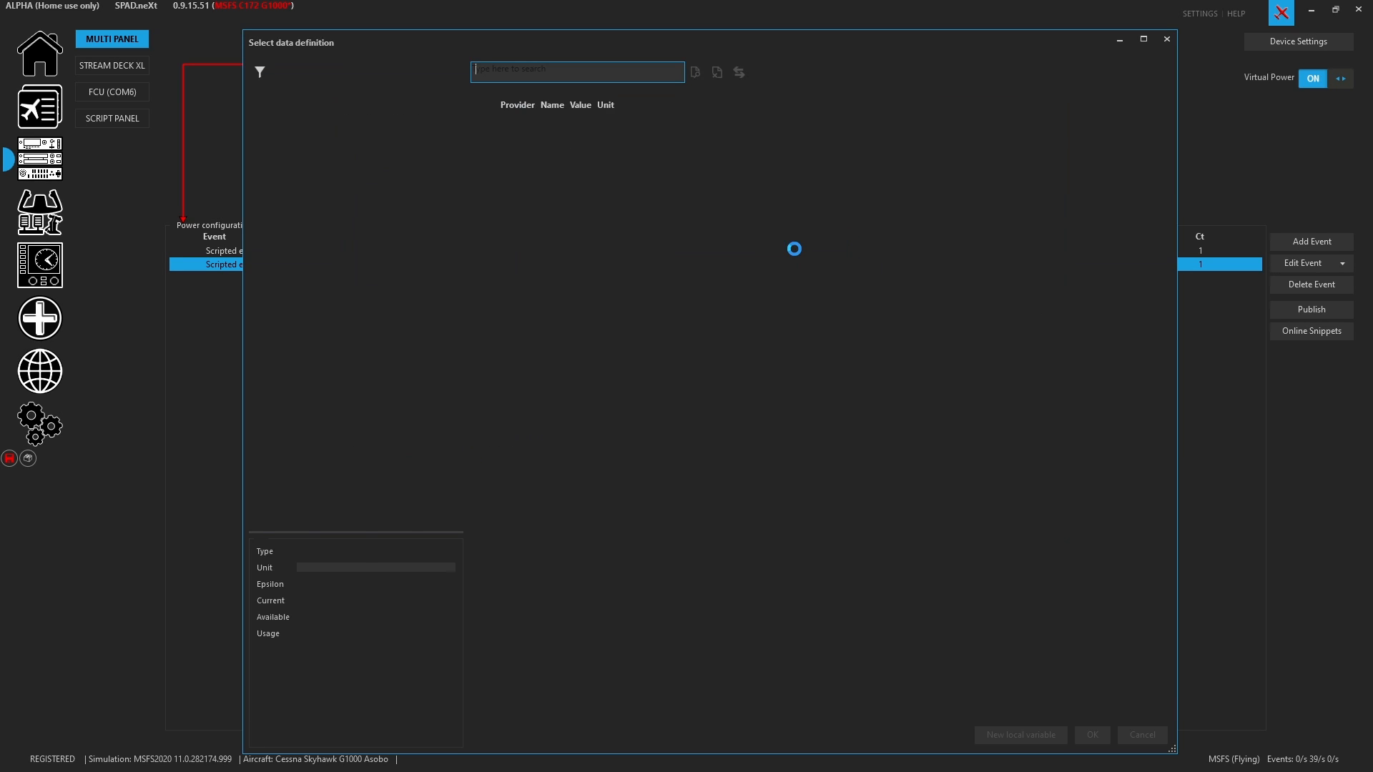
pyautogui.write('avionic')
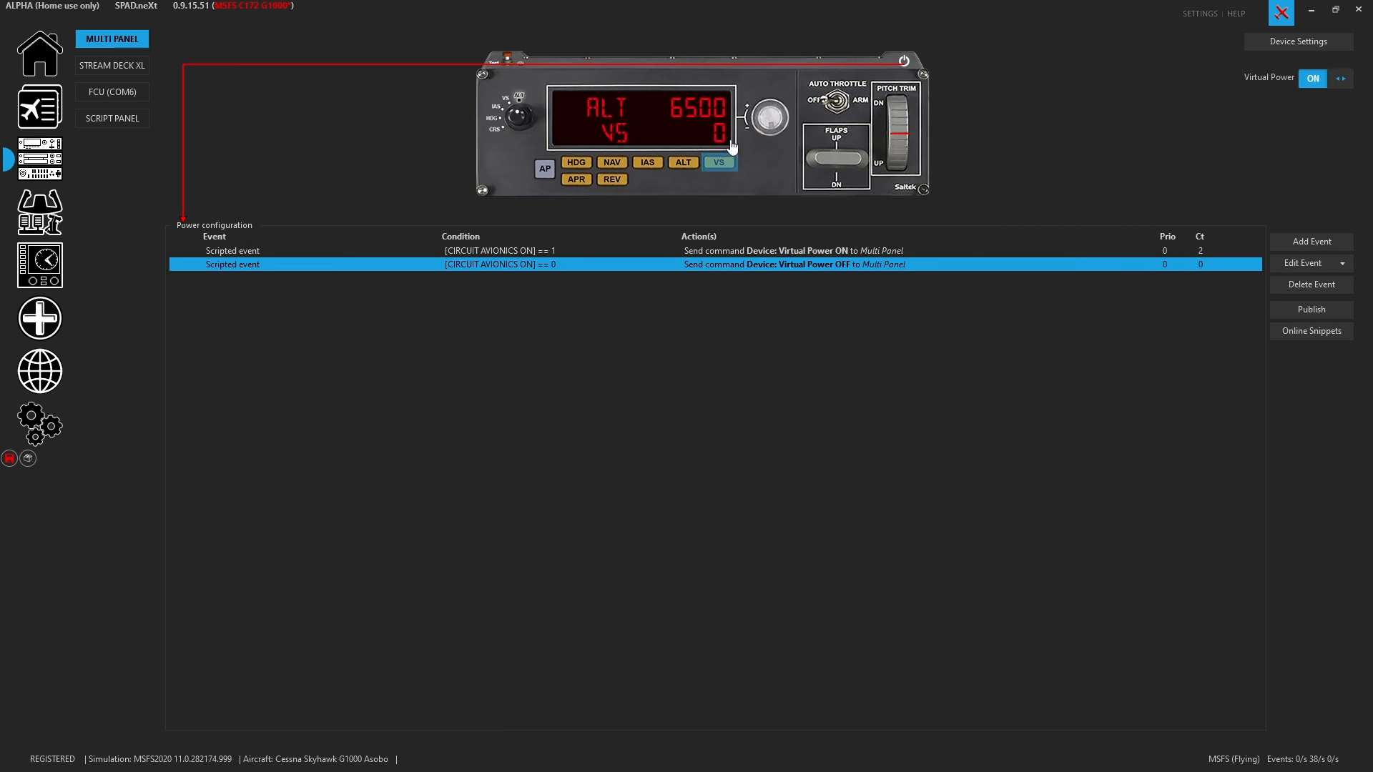
# Deselect the power configuration so no panel control is being configured
pyautogui.click(718, 162)
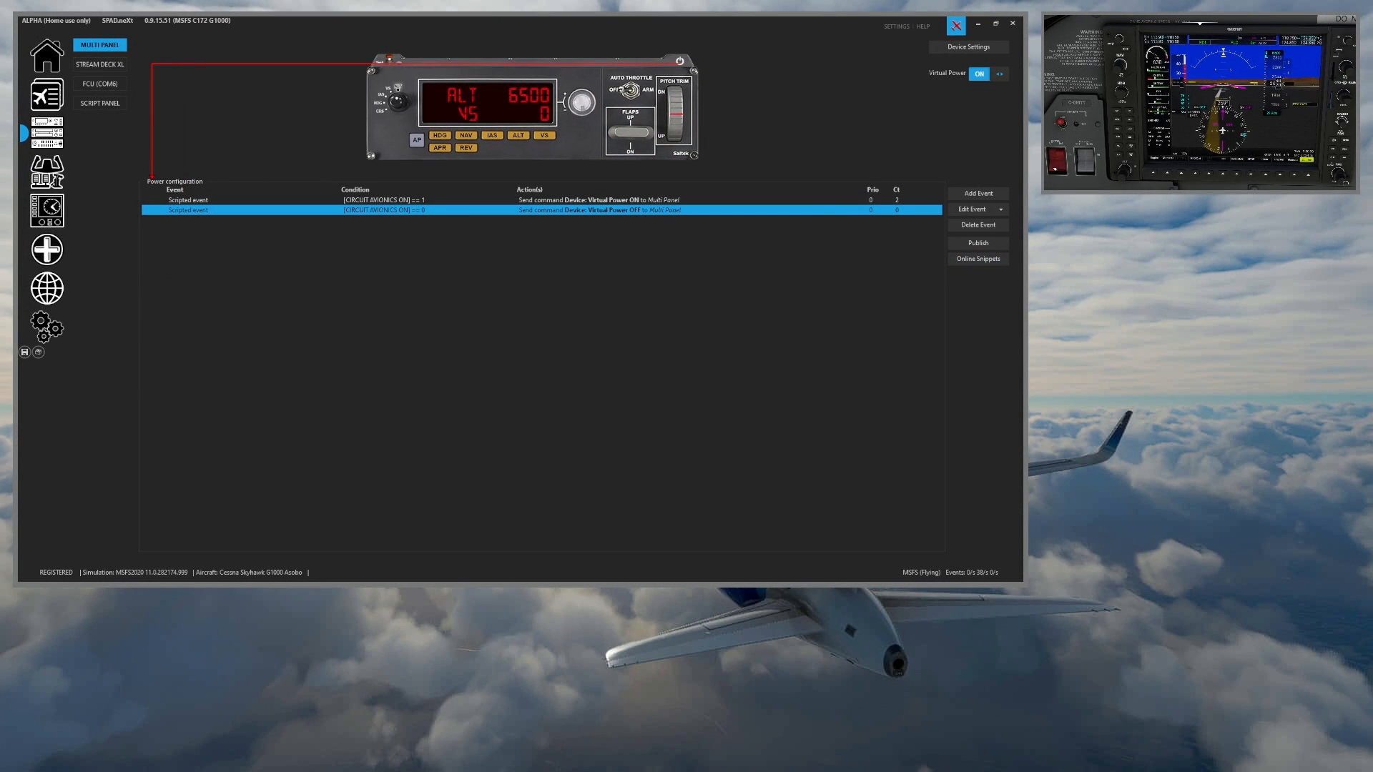
pyautogui.click(979, 74)
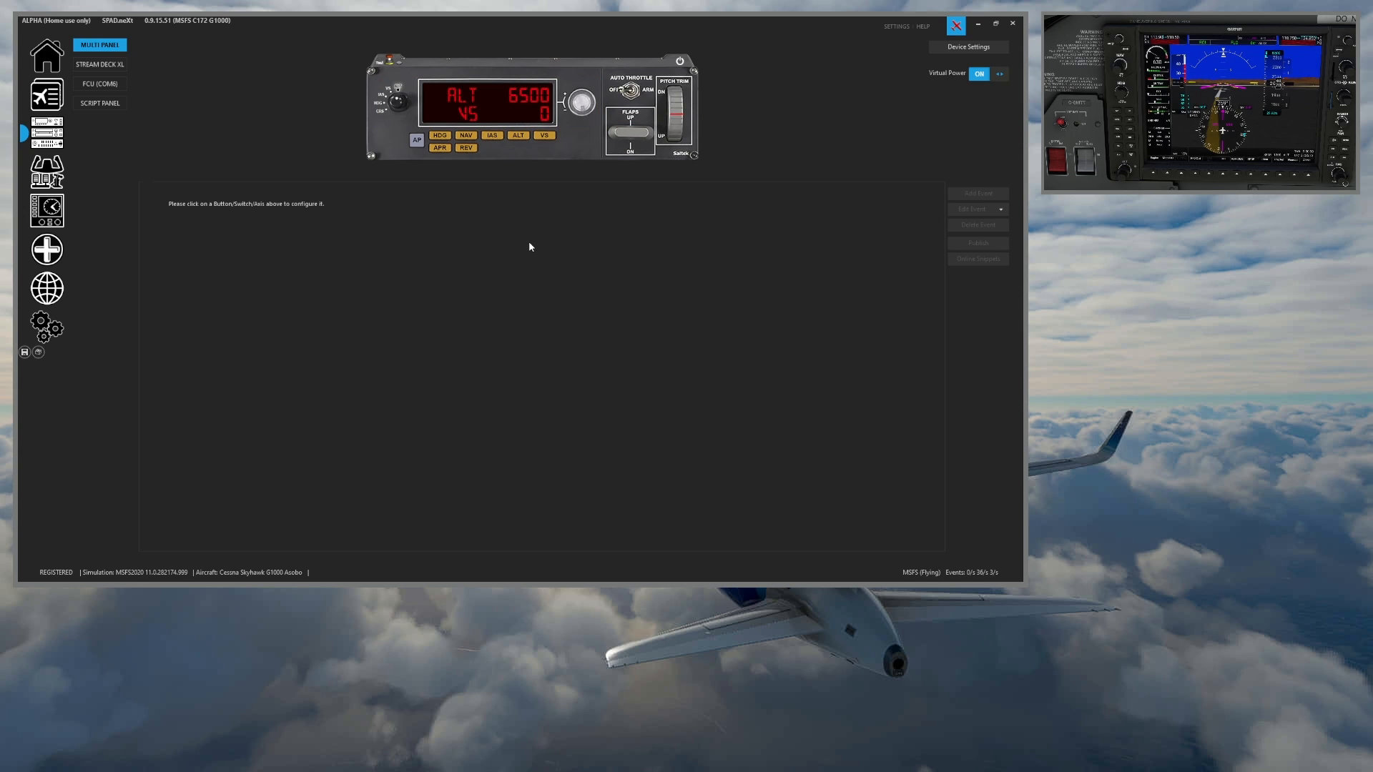
pyautogui.moveTo(450, 215)
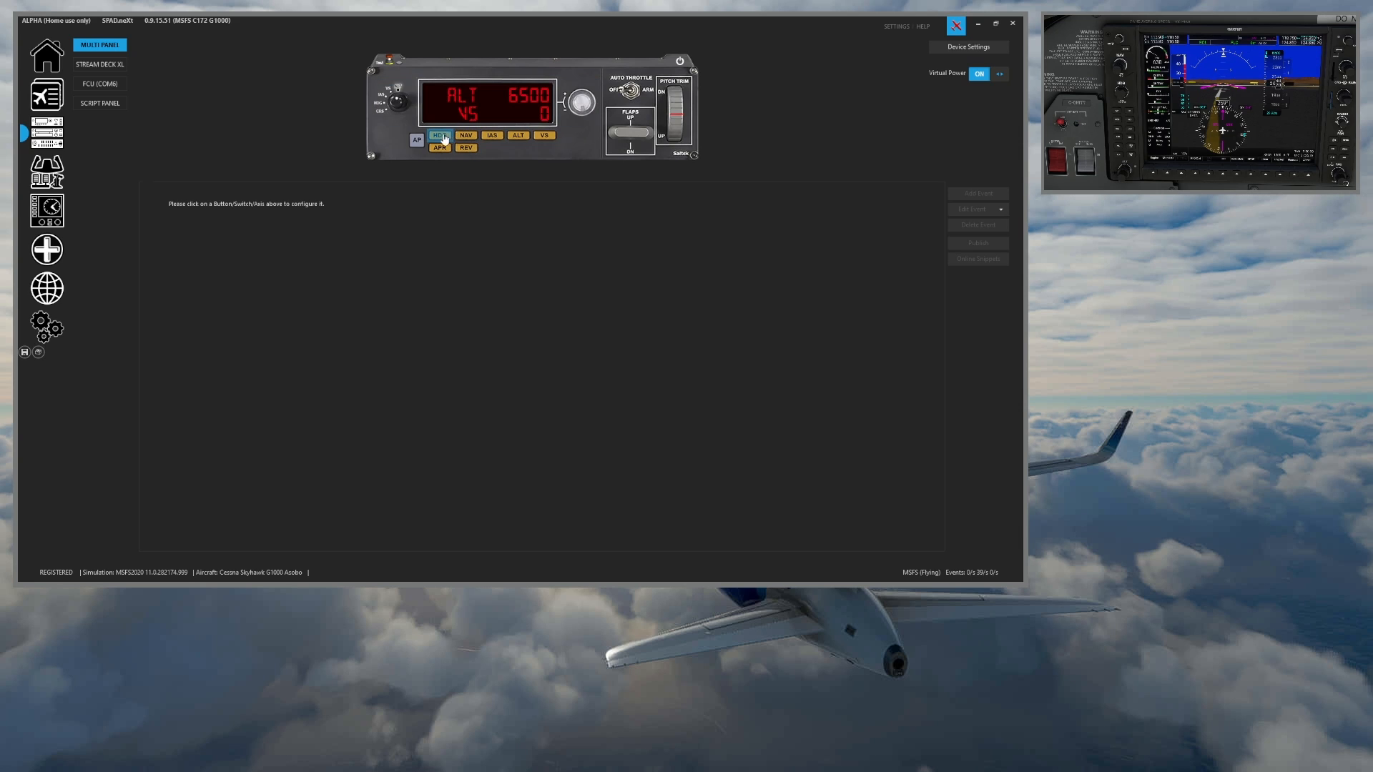
# Change the AP button's shortmode activation event trigger to PRESSSHORT
pyautogui.click(417, 140)
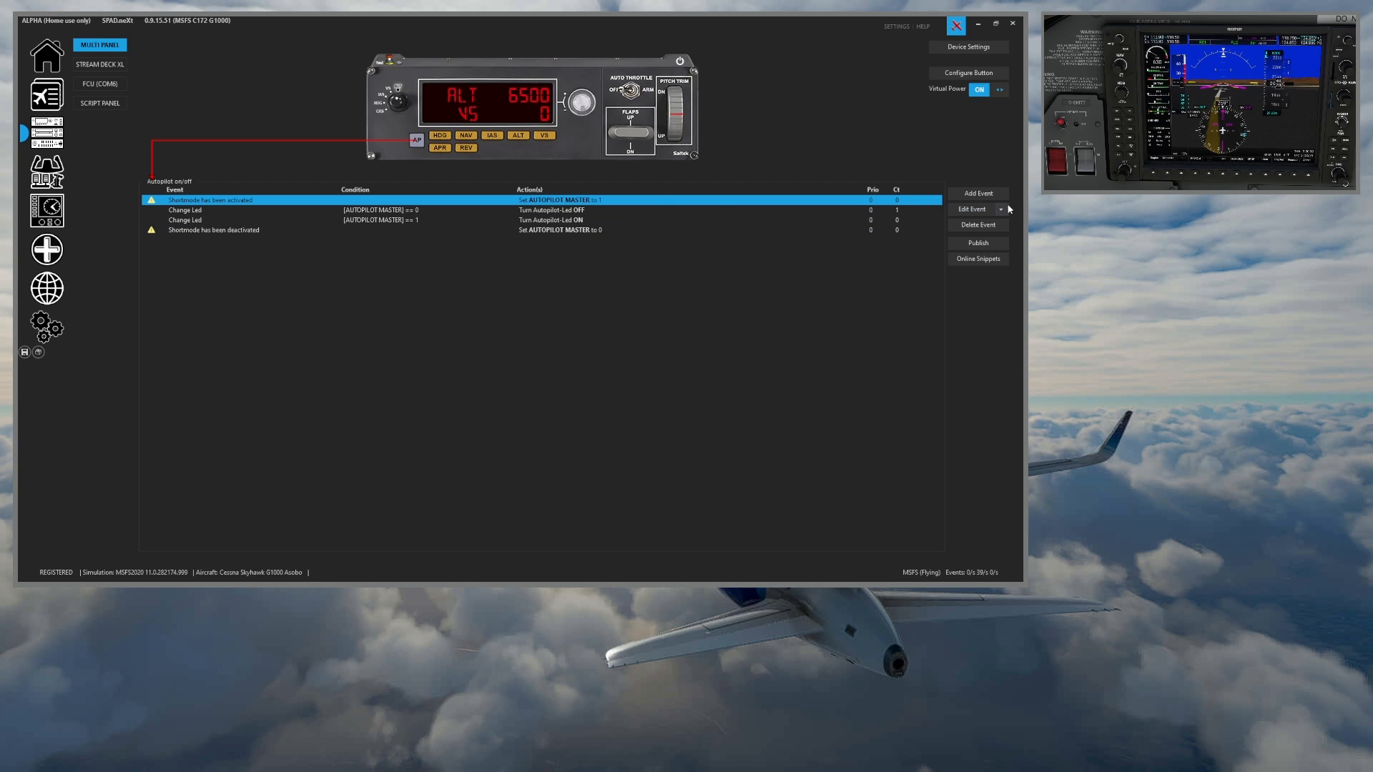
pyautogui.click(1002, 209)
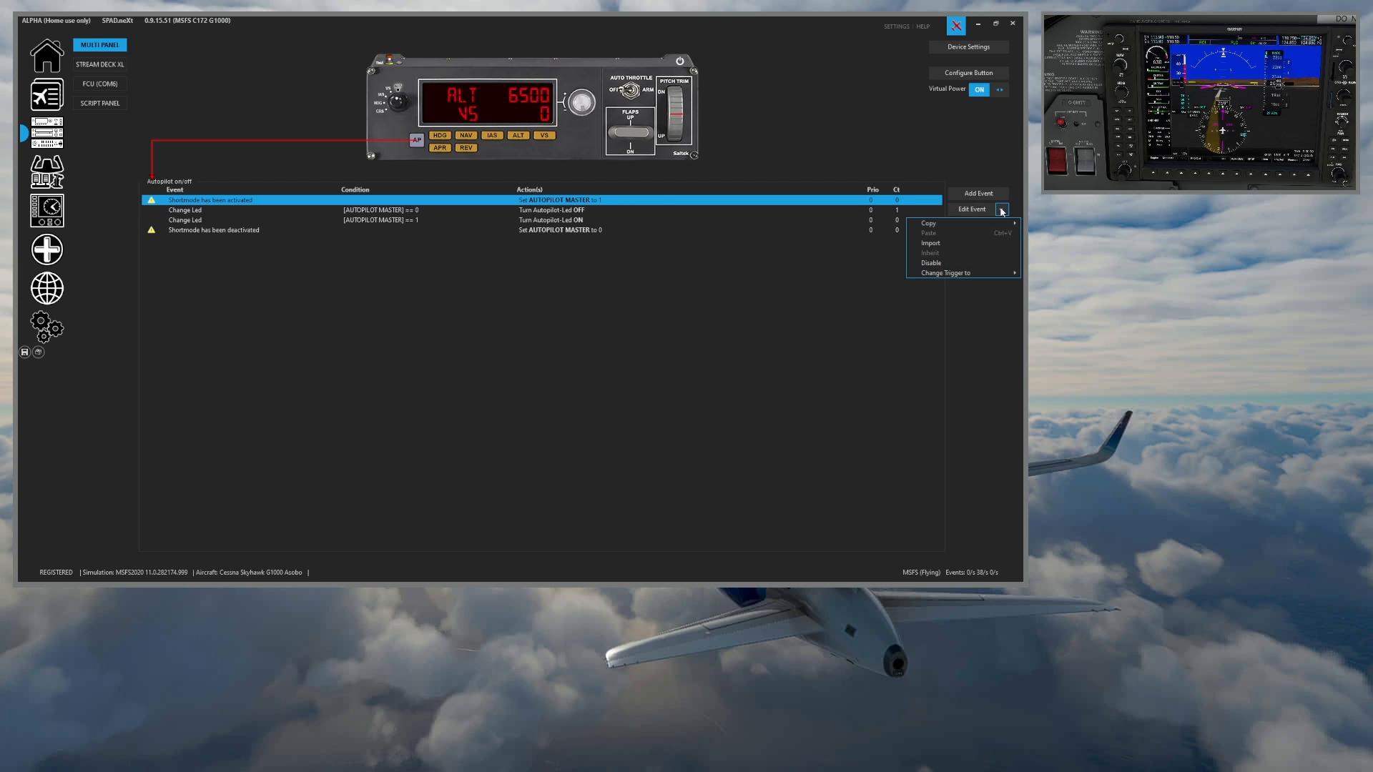
pyautogui.moveTo(945, 272)
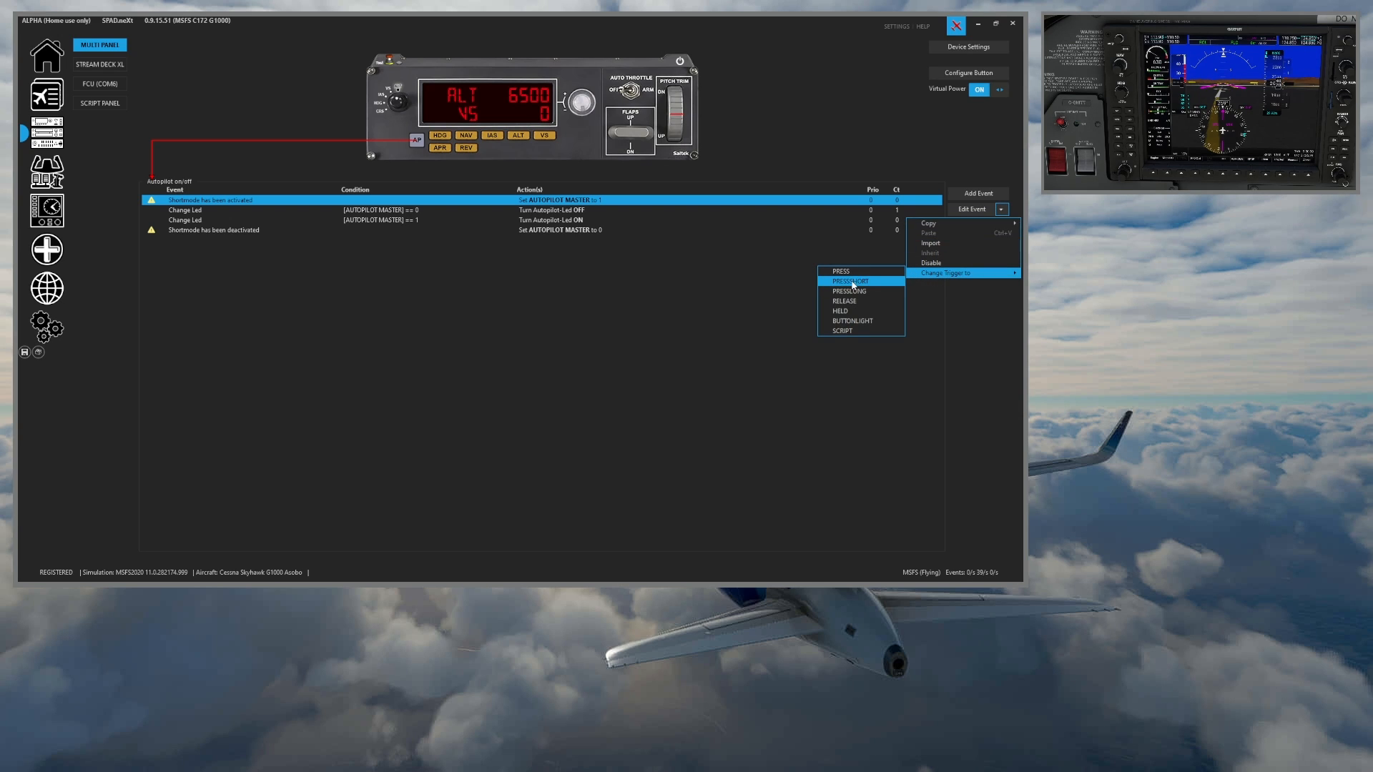
pyautogui.click(848, 281)
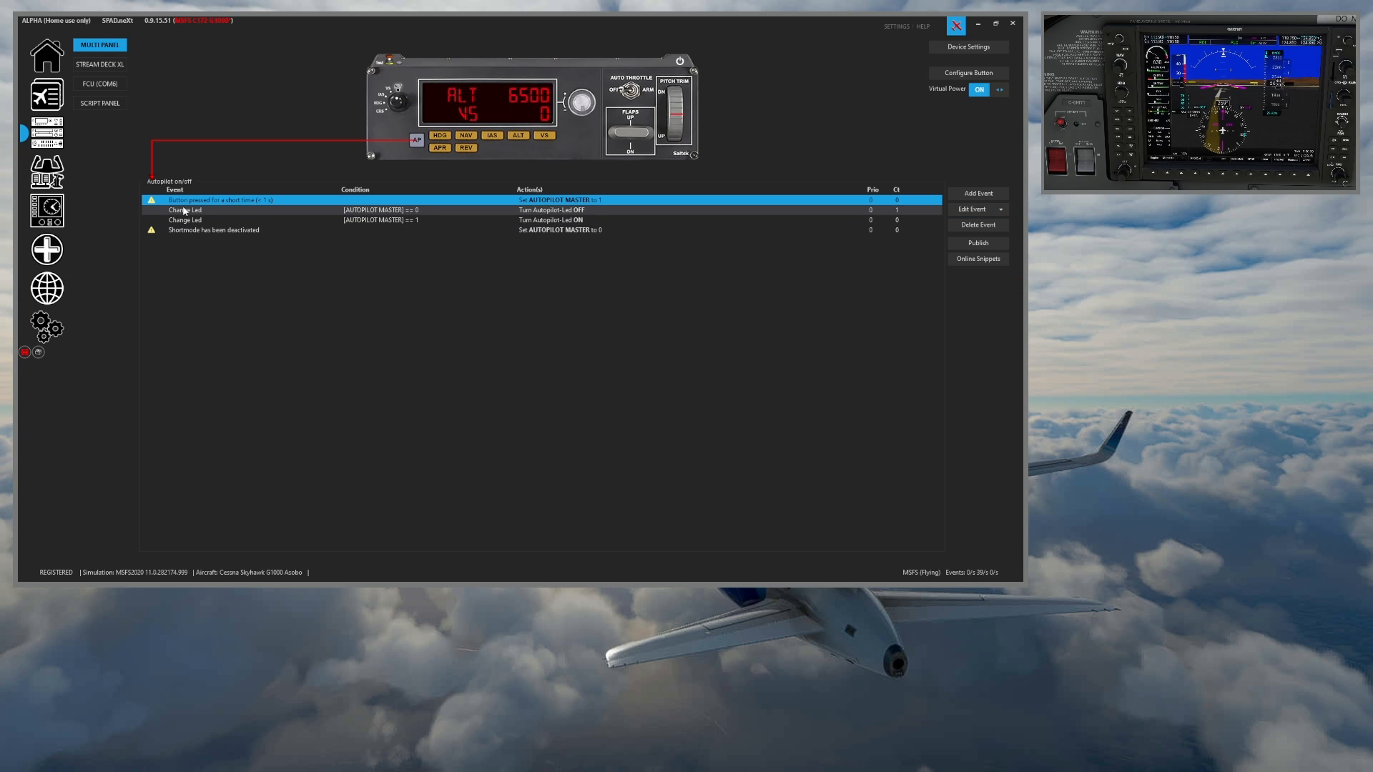
# Replace the short-press action with a simulation event sending AP_MASTER
pyautogui.doubleClick(218, 200)
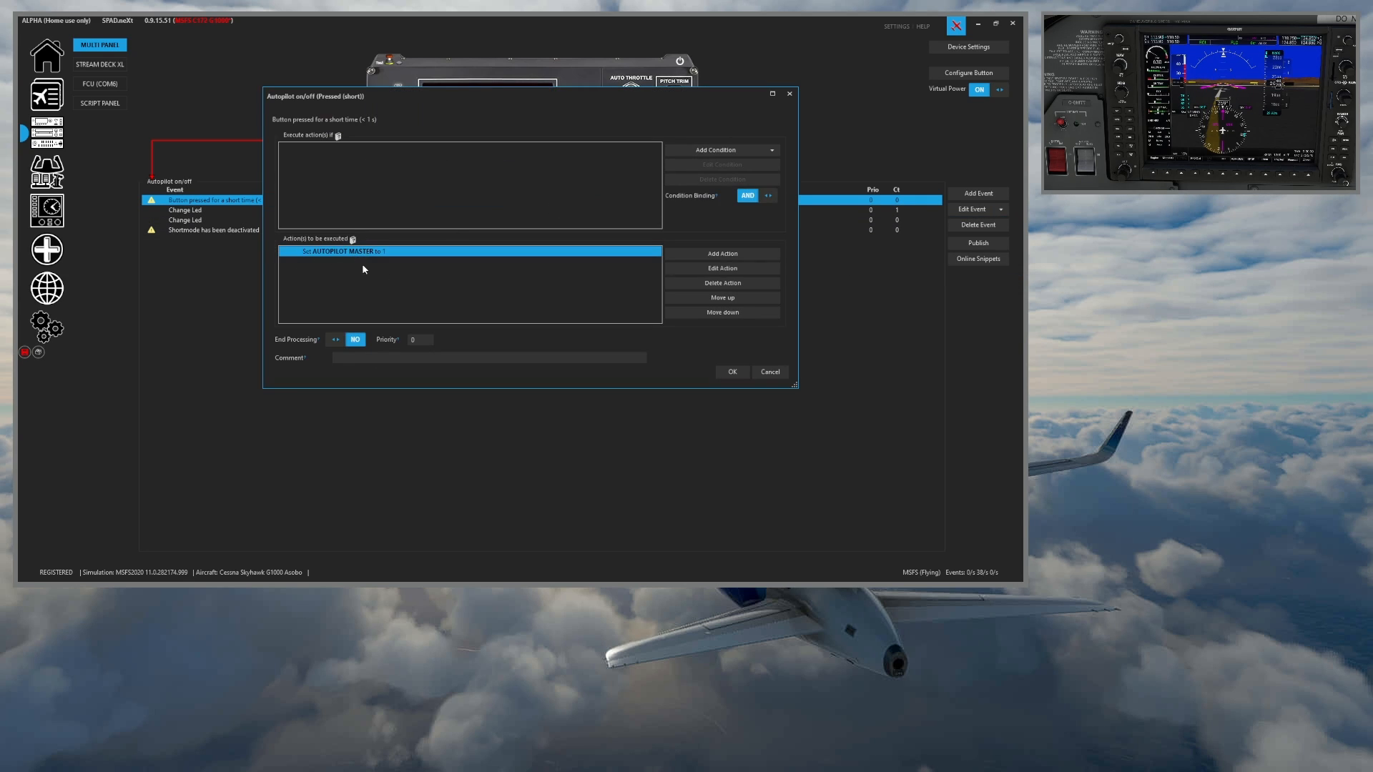
pyautogui.click(721, 282)
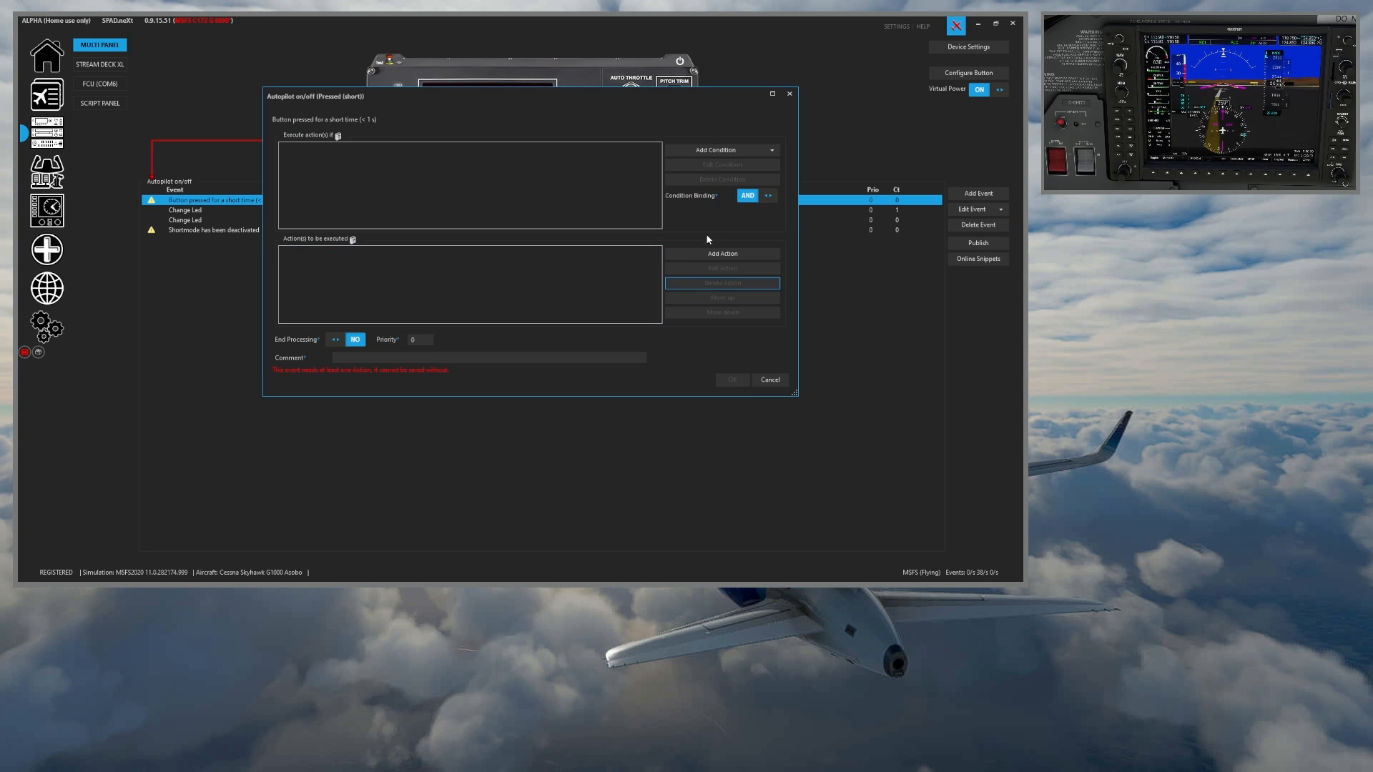
pyautogui.click(722, 254)
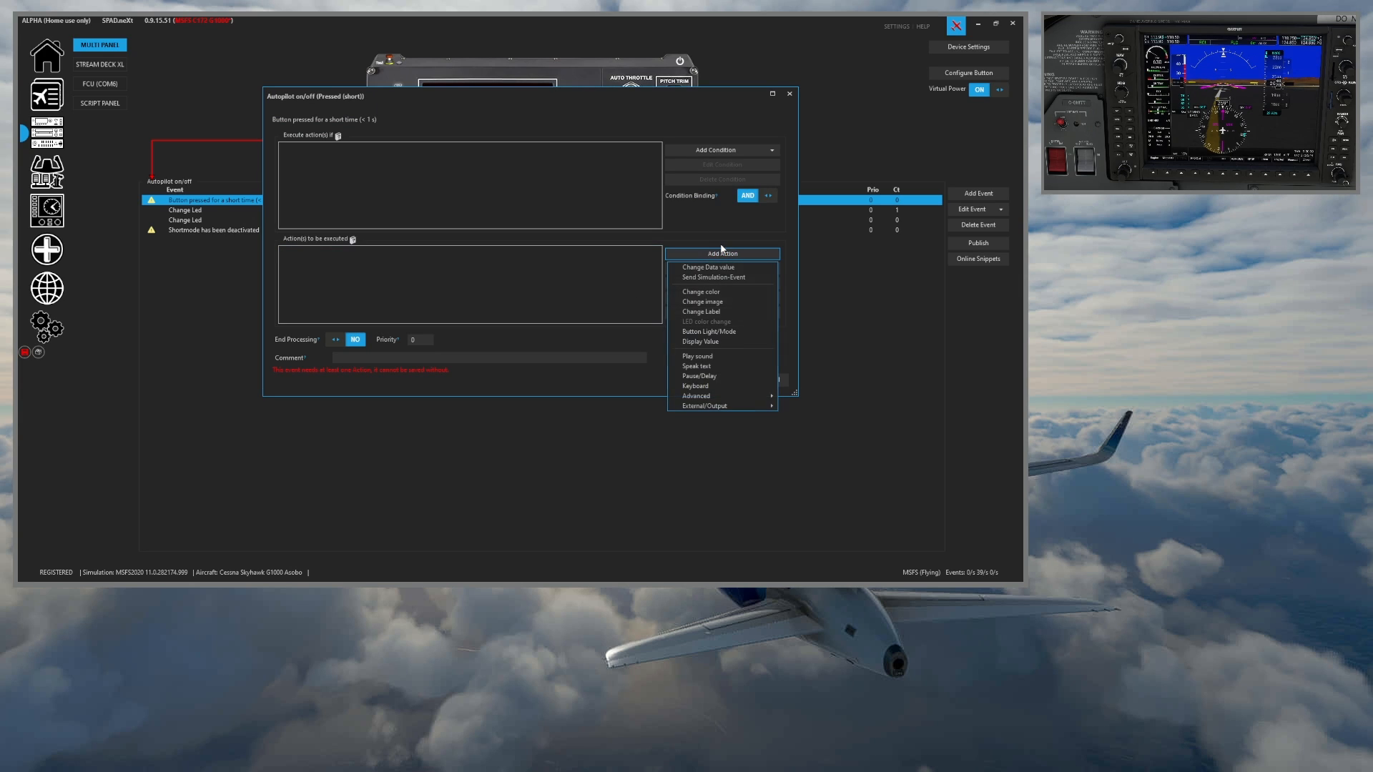
pyautogui.moveTo(716, 277)
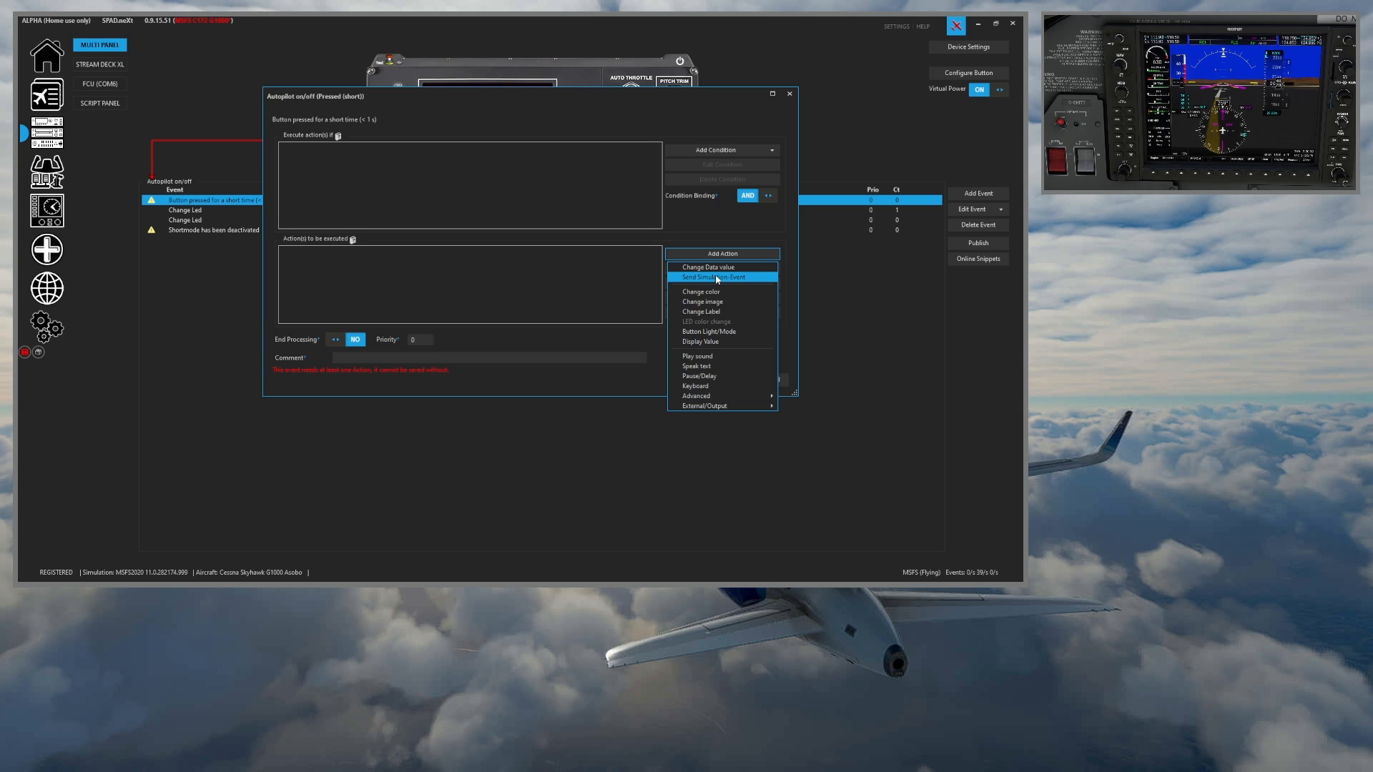
pyautogui.moveTo(714, 267)
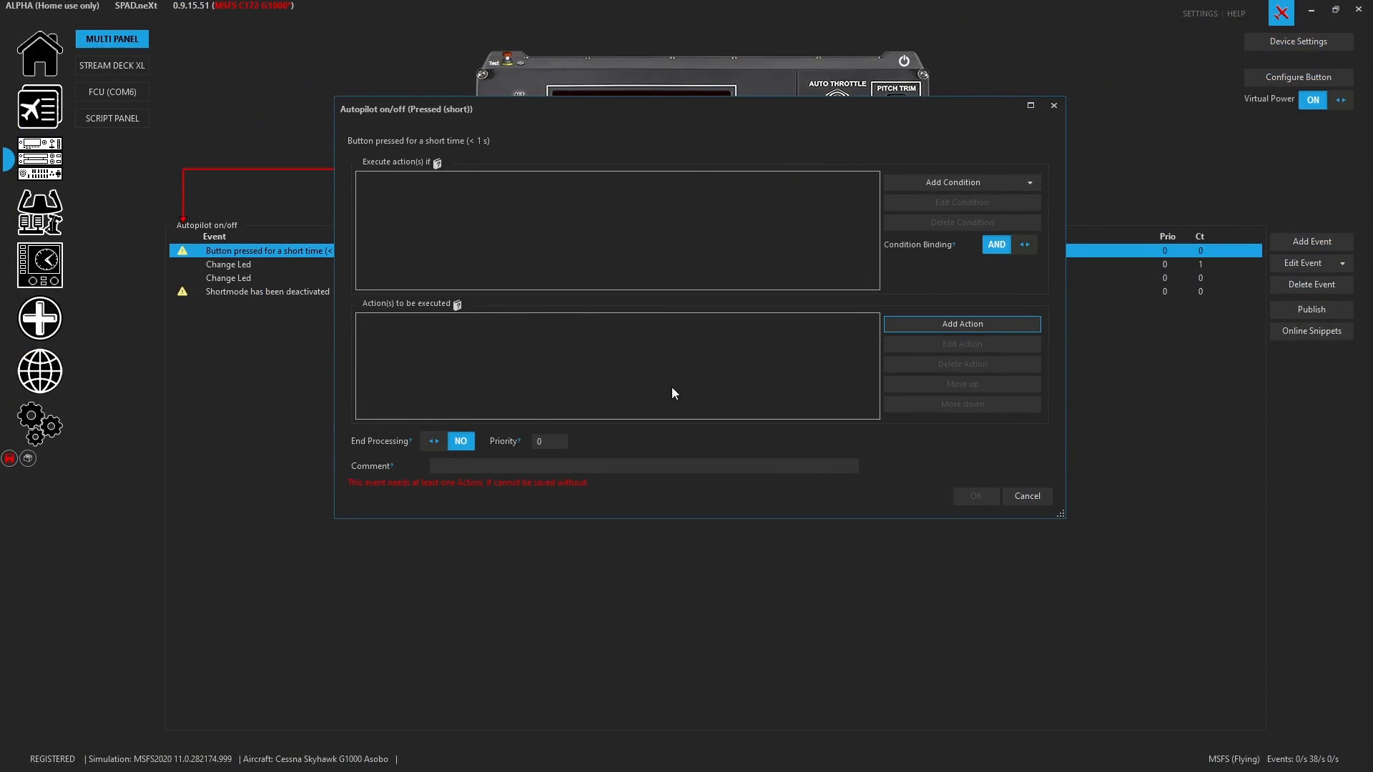
pyautogui.click(961, 323)
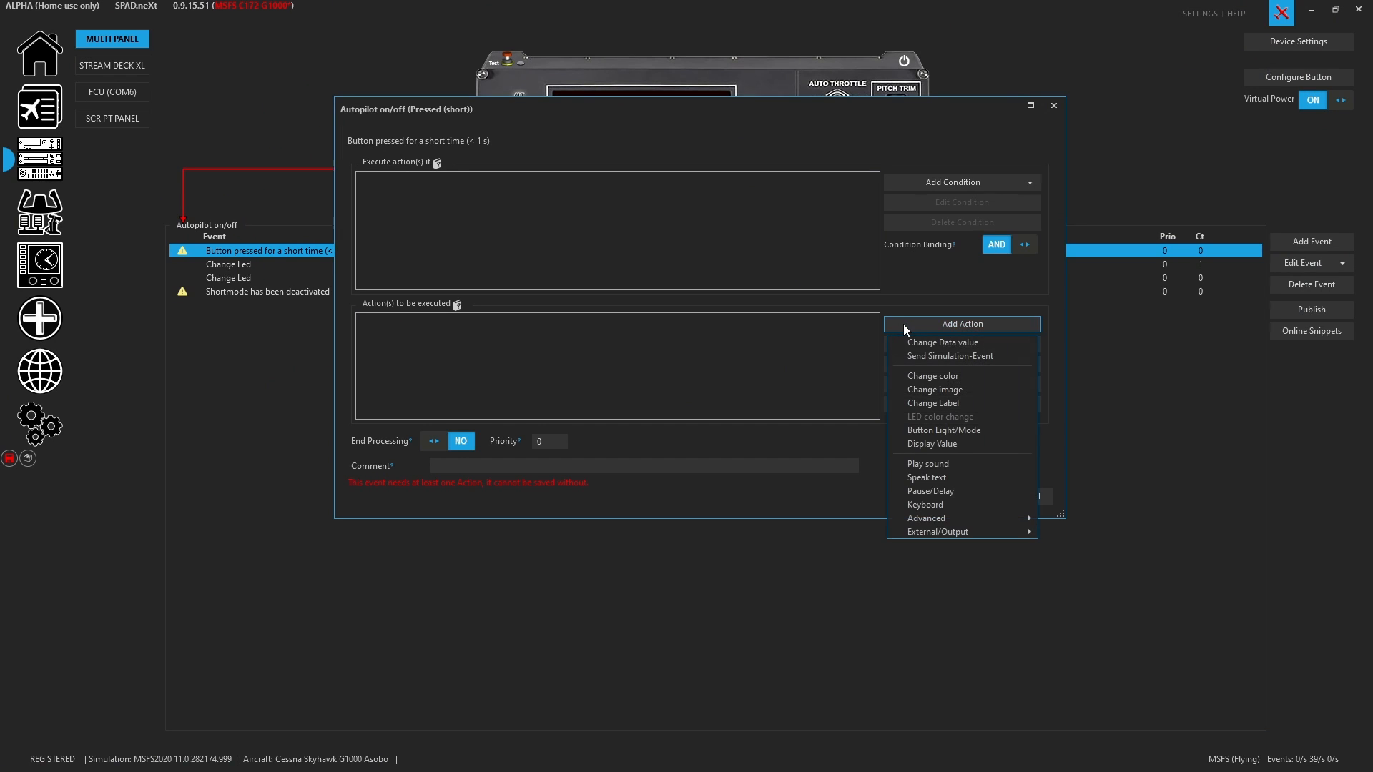
pyautogui.click(949, 355)
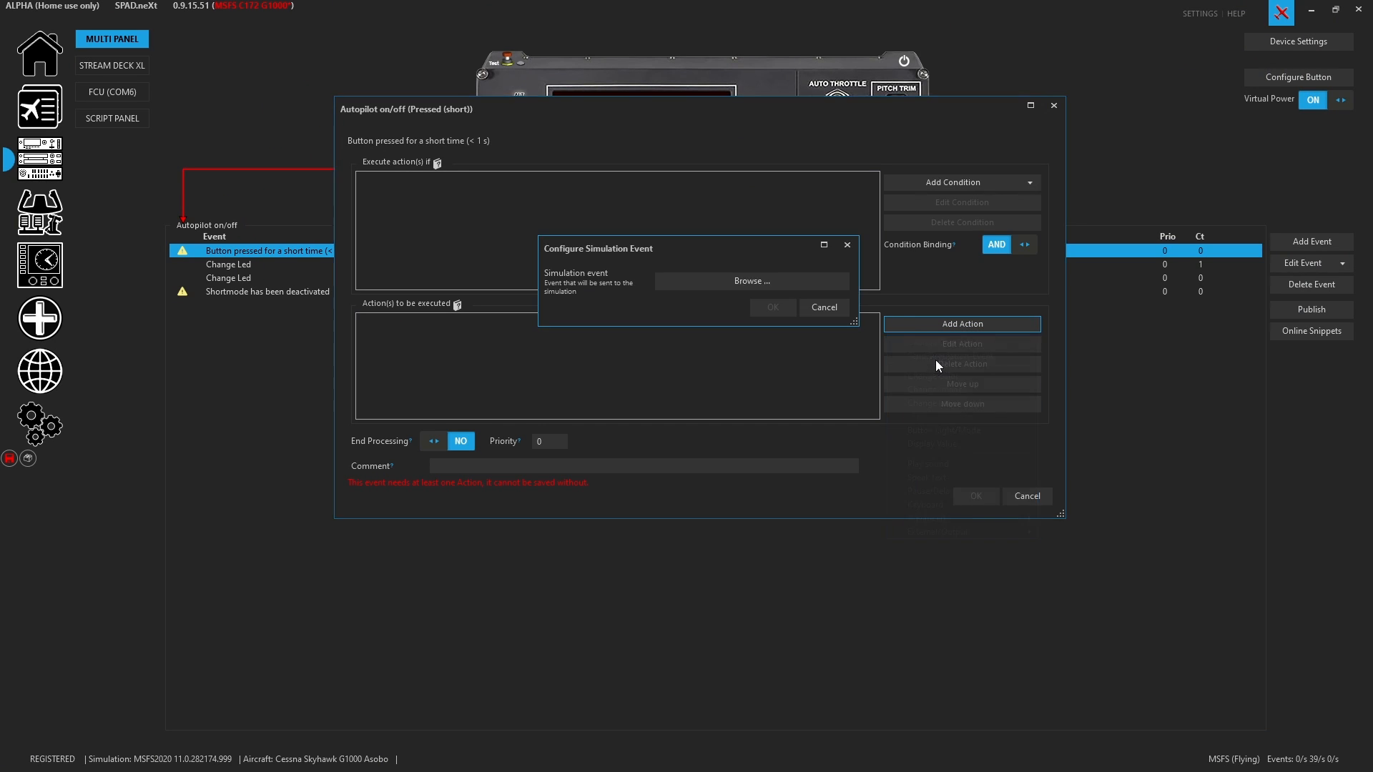
pyautogui.click(752, 282)
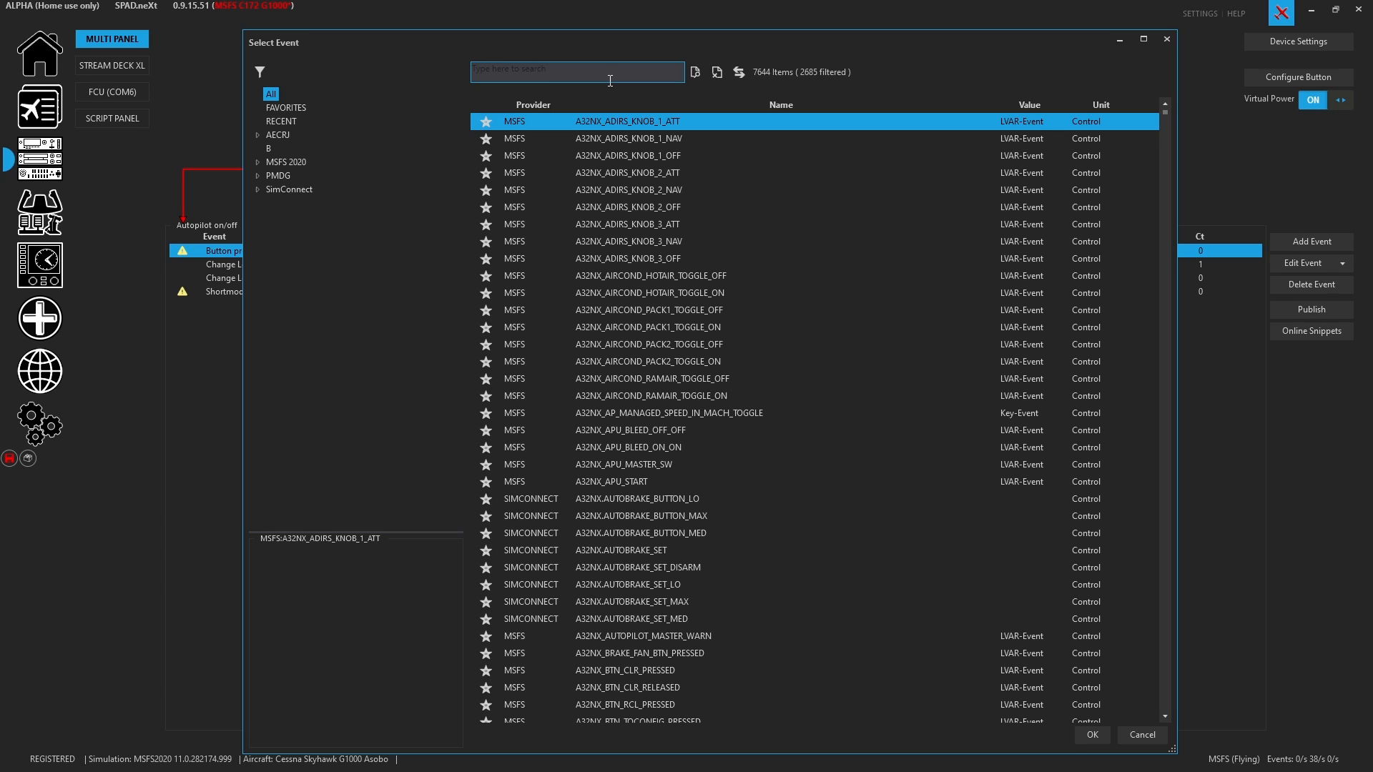
pyautogui.write('ap_ma')
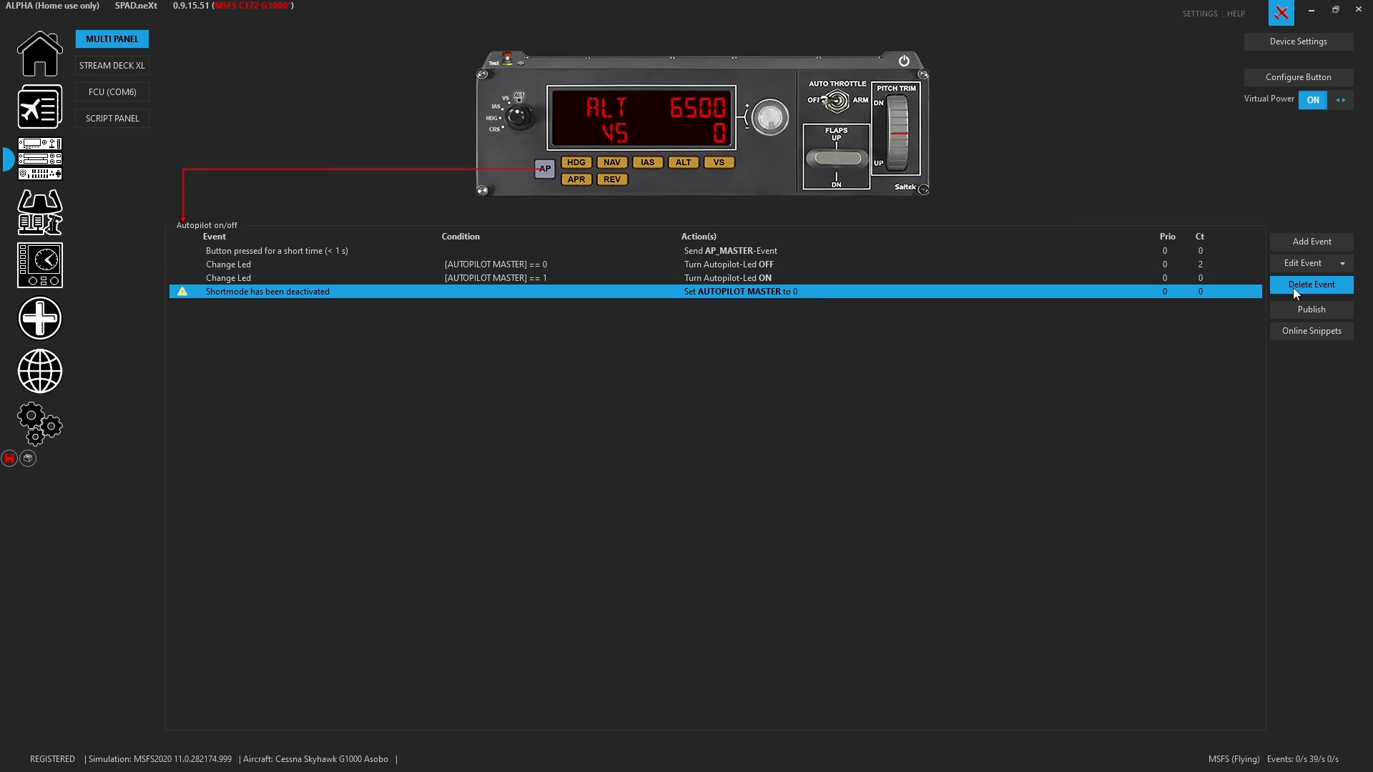
# Delete the 'Shortmode has been deactivated' event and test the AP button's LED toggling
pyautogui.click(1311, 283)
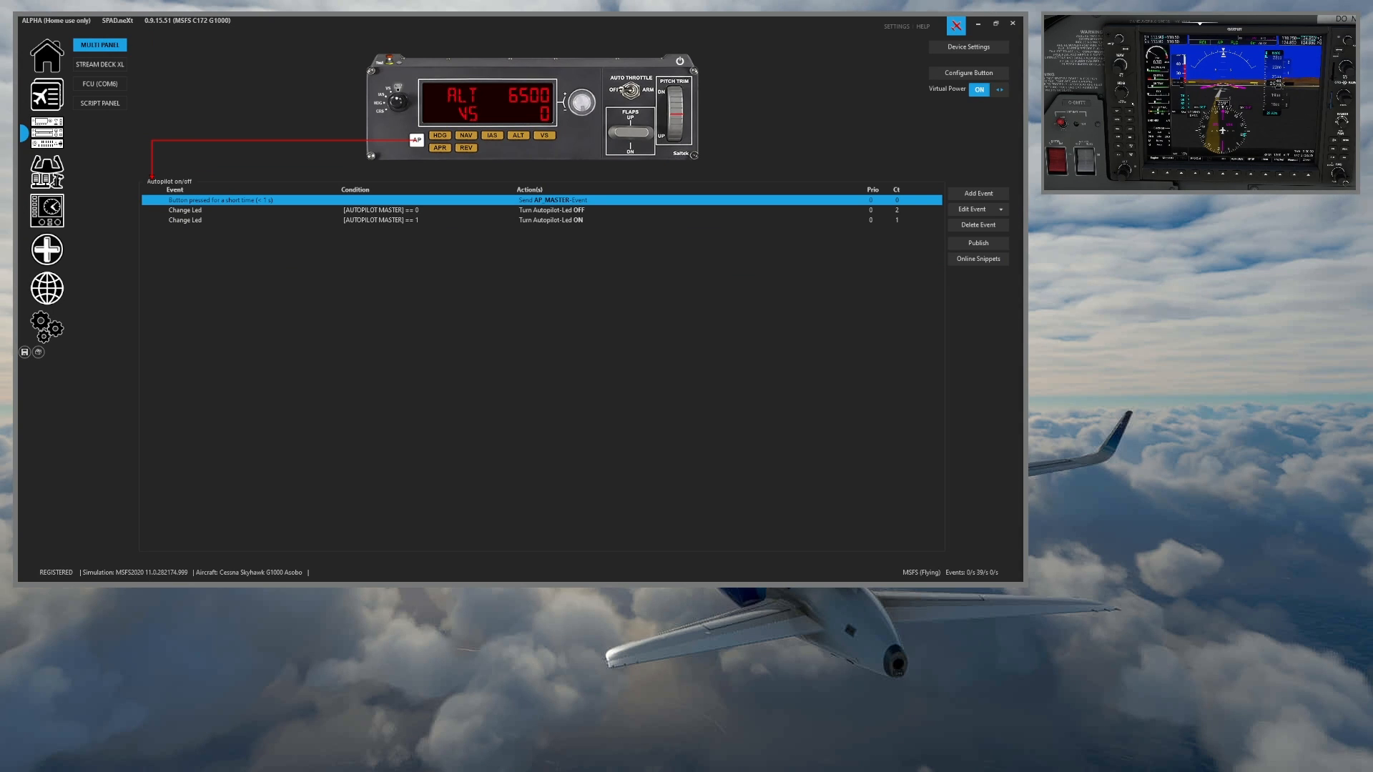
pyautogui.moveTo(365, 158)
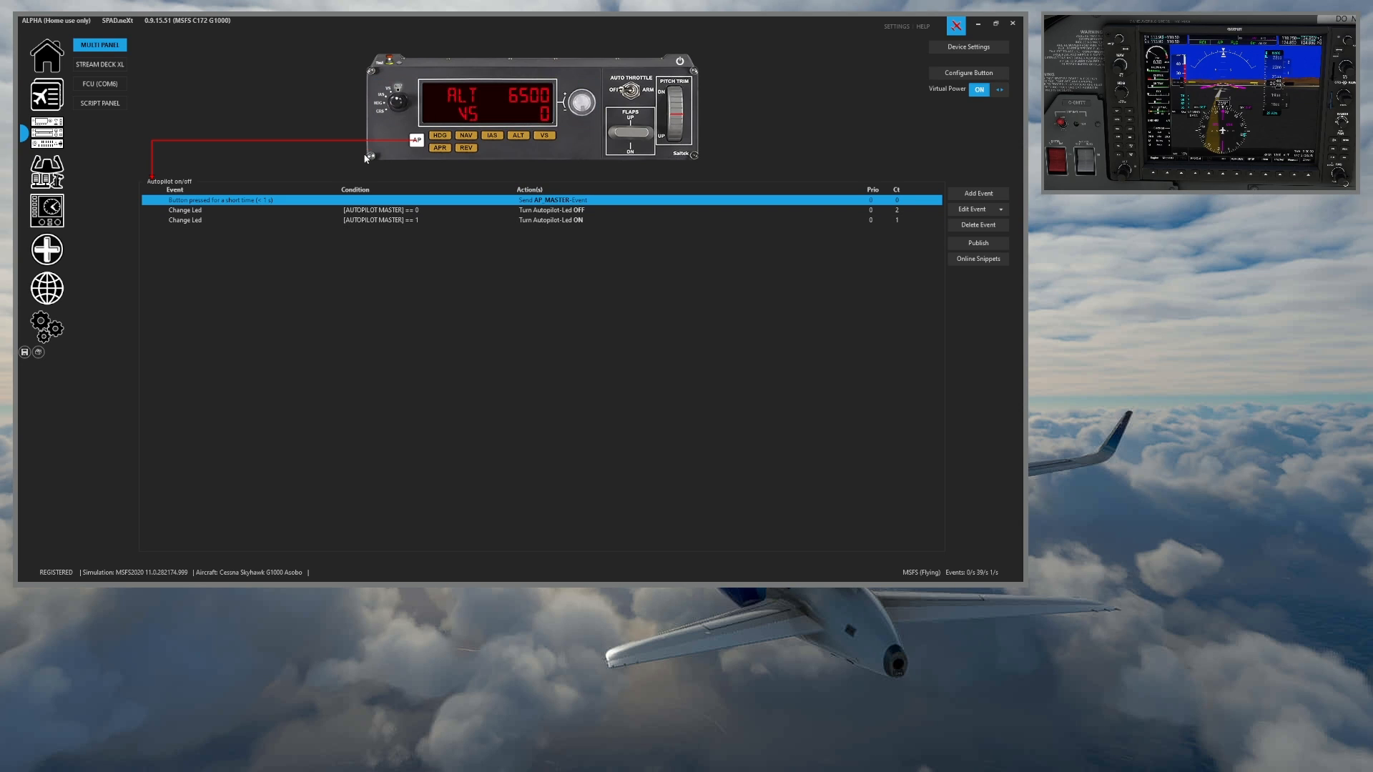
pyautogui.click(416, 141)
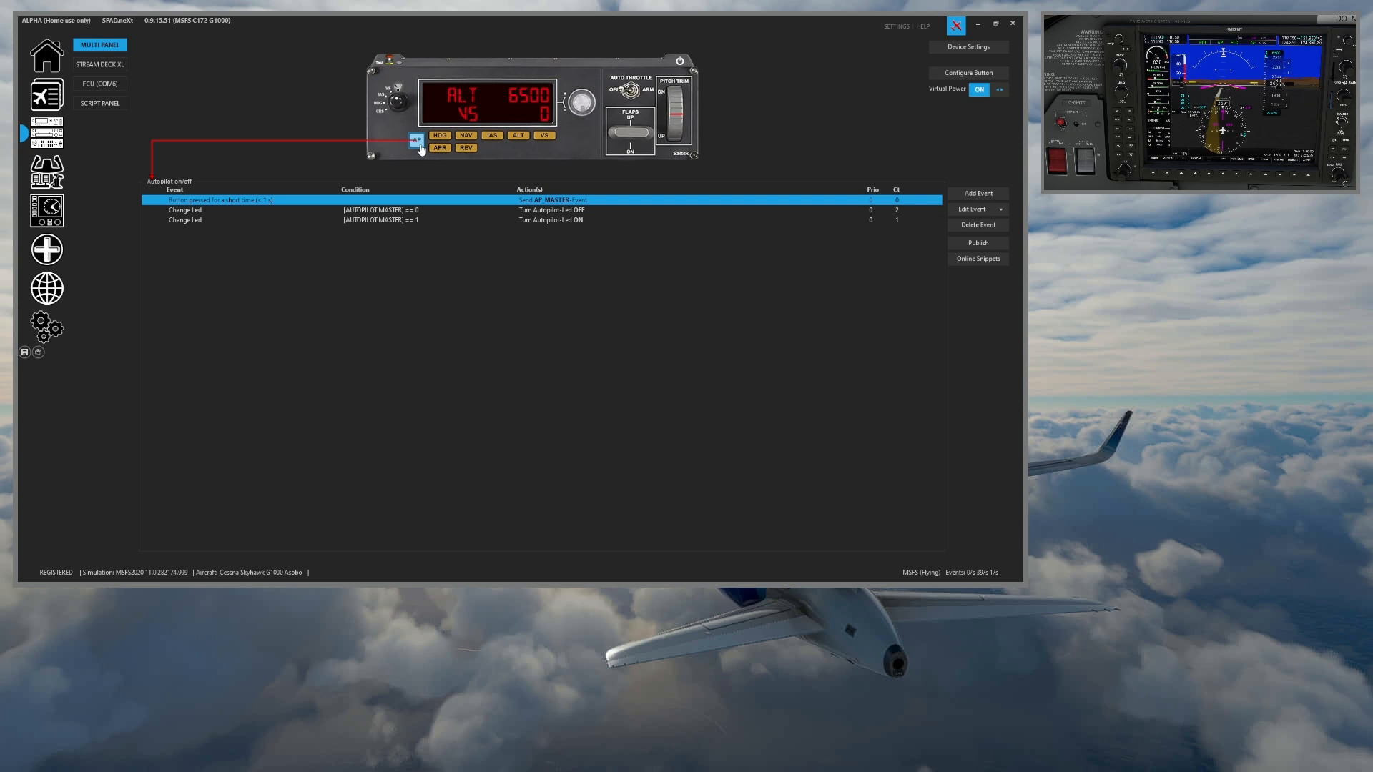
pyautogui.click(415, 140)
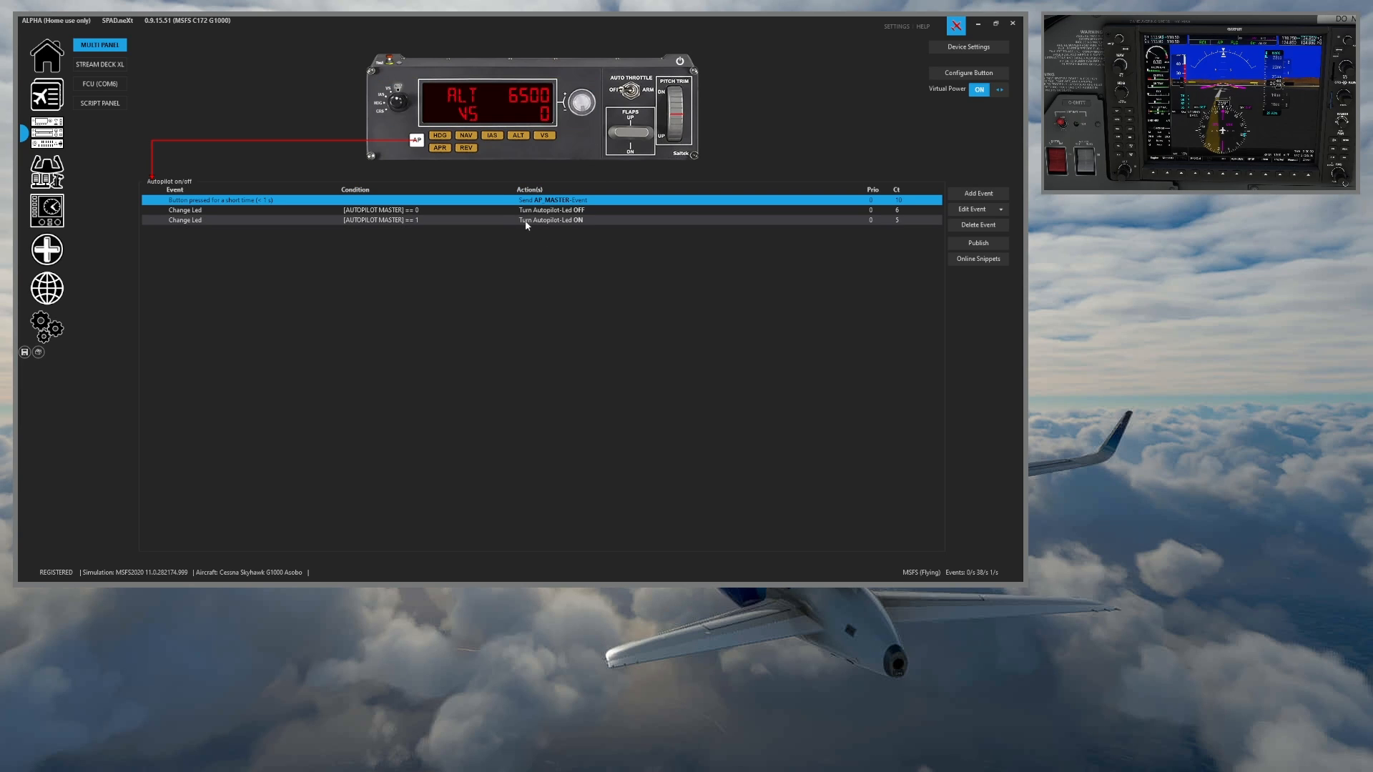
pyautogui.moveTo(552, 220)
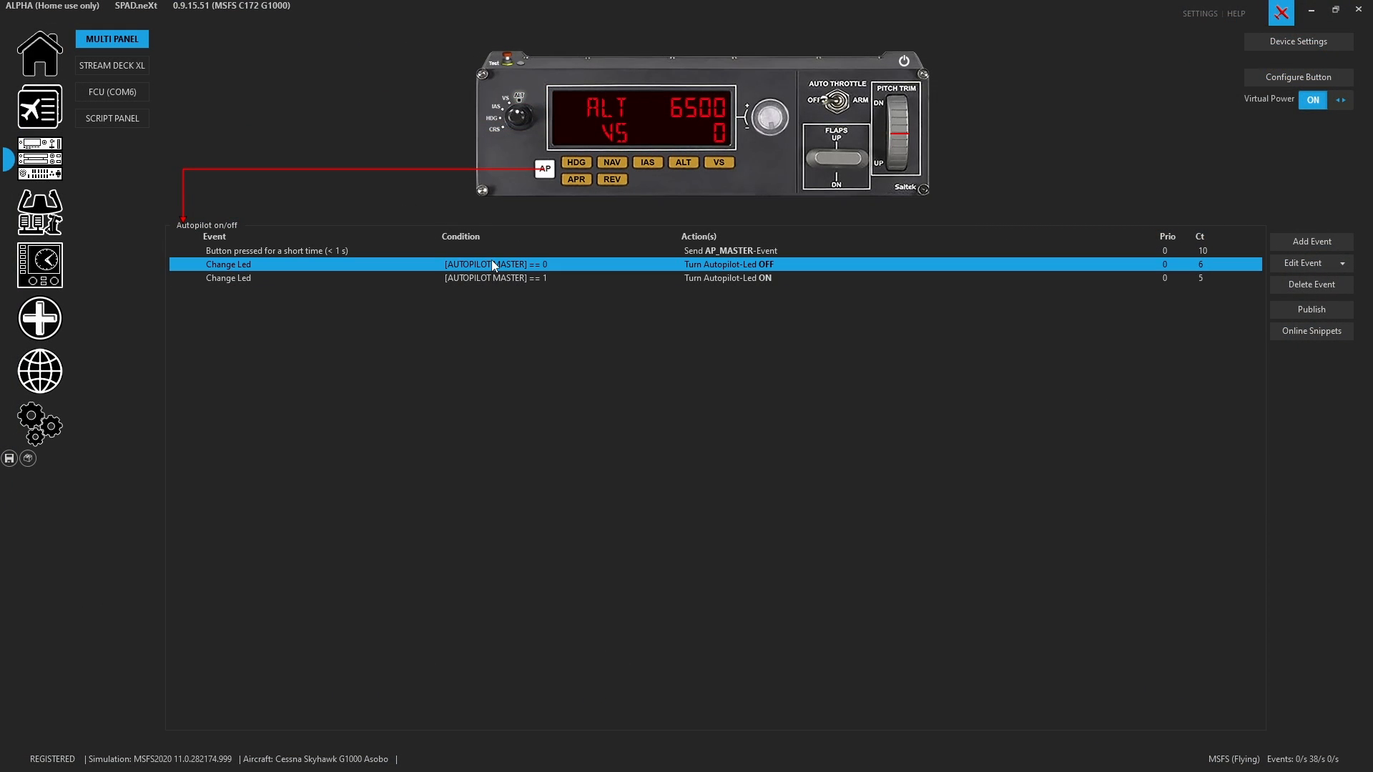
# Delete the AUTOPILOT MASTER == 0 LED rule and remove the == 1 condition from the other
pyautogui.click(1311, 284)
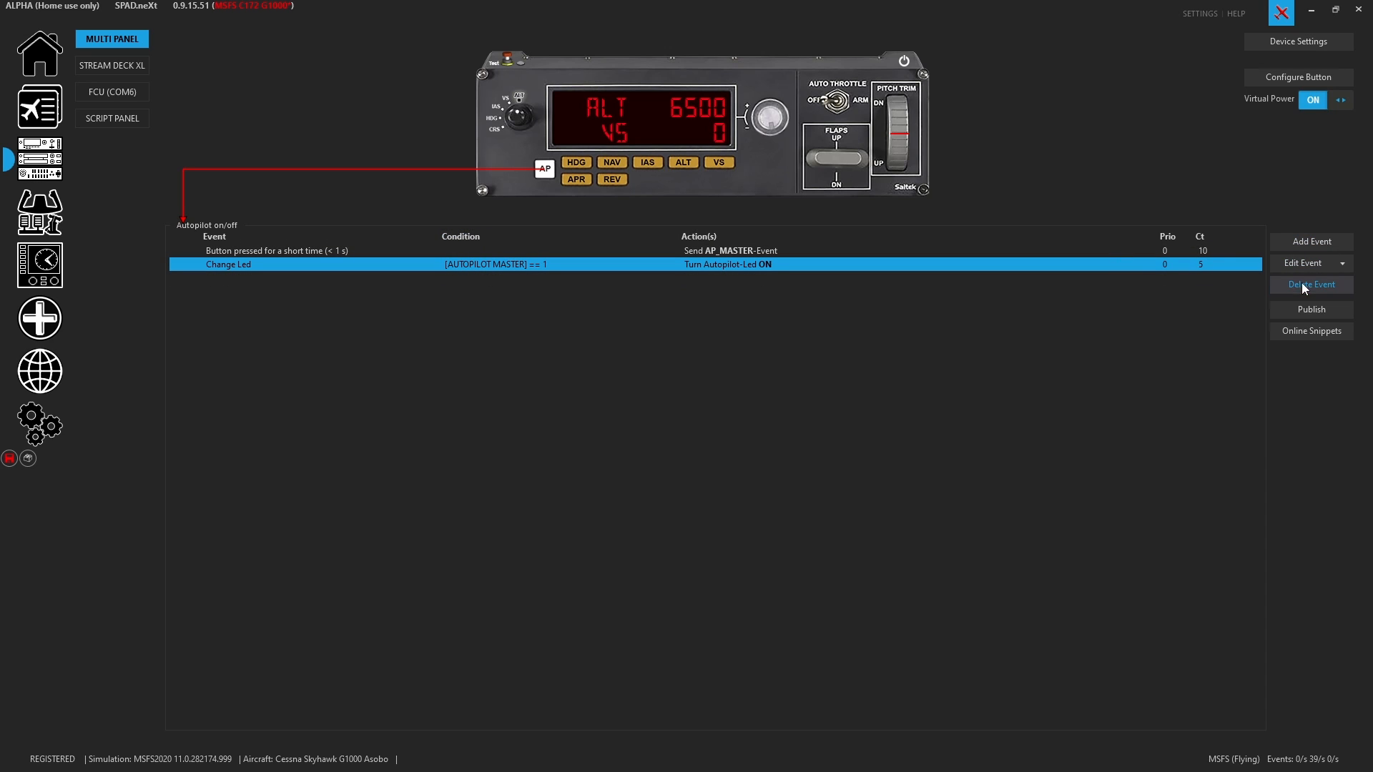
pyautogui.moveTo(610, 267)
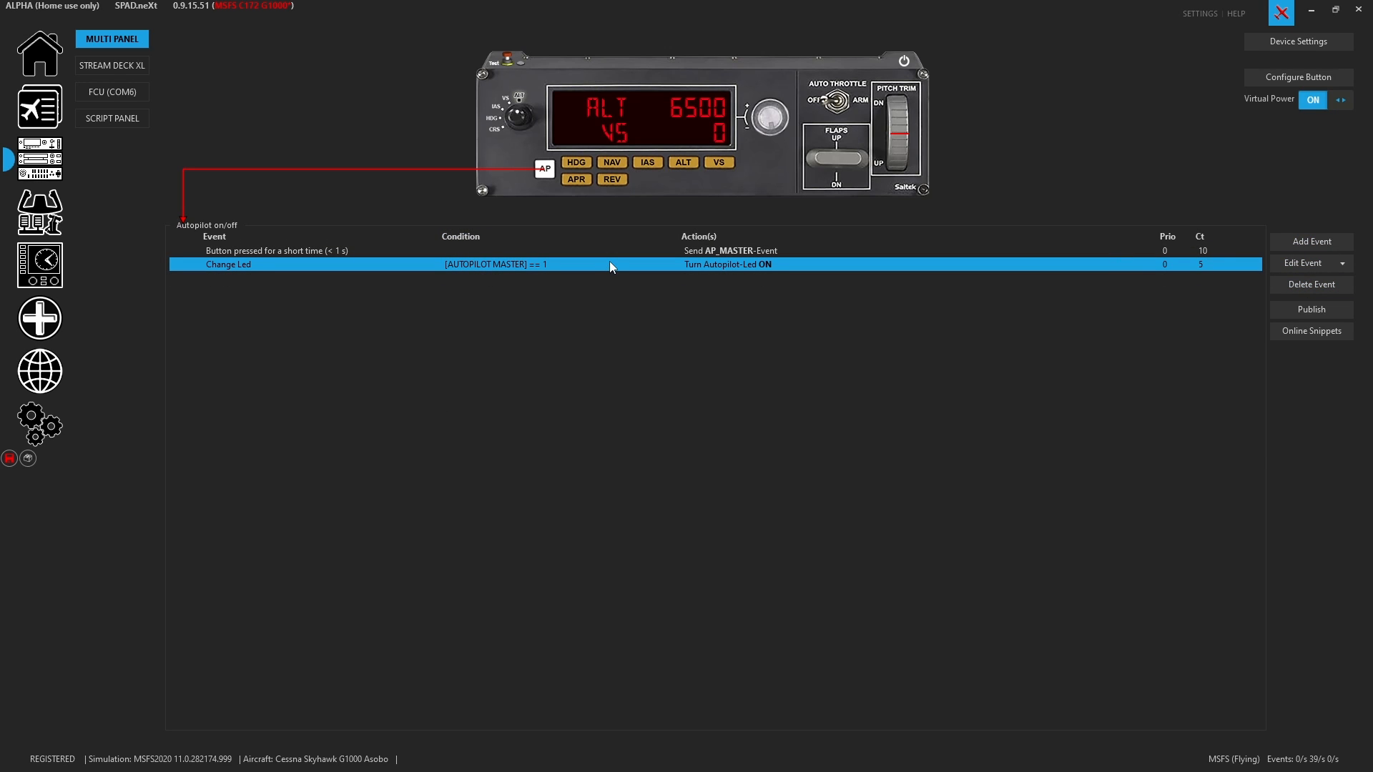
pyautogui.doubleClick(227, 265)
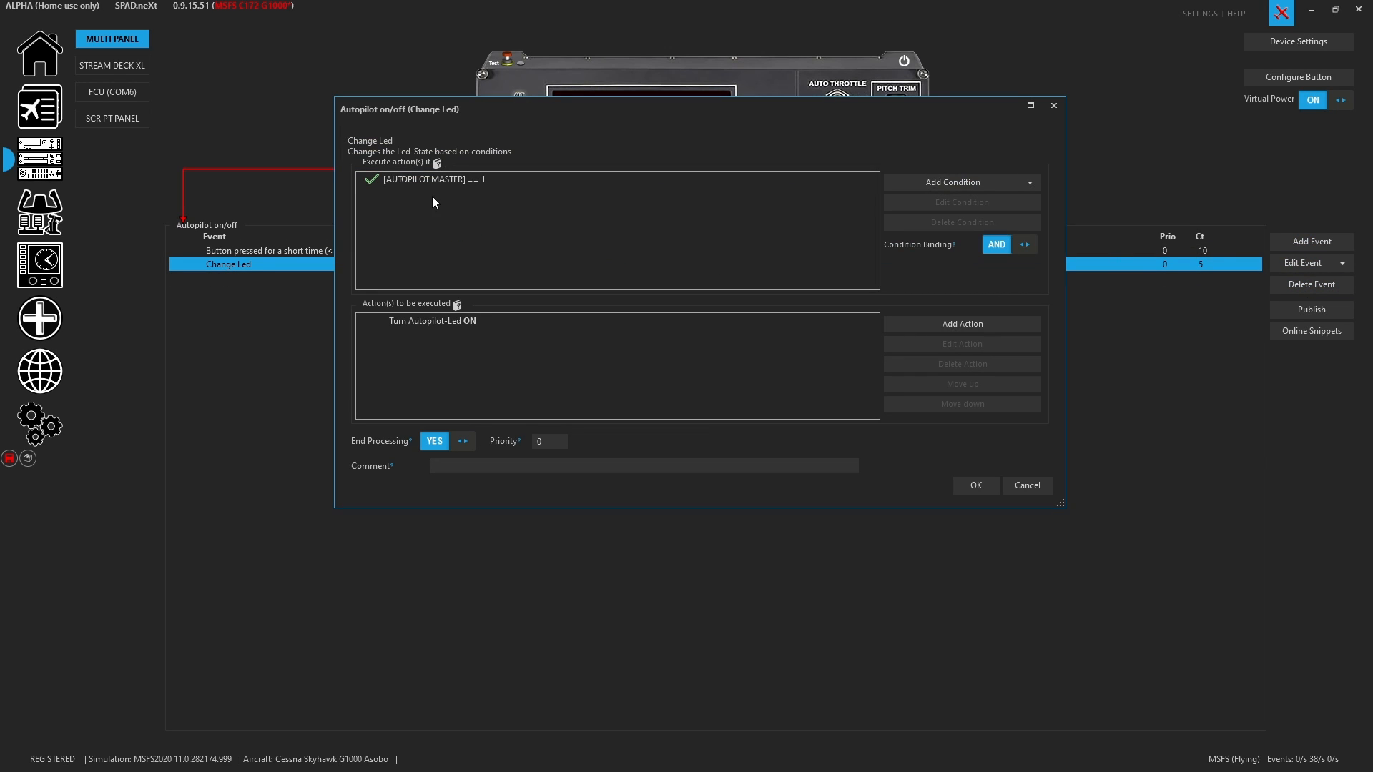
pyautogui.click(430, 179)
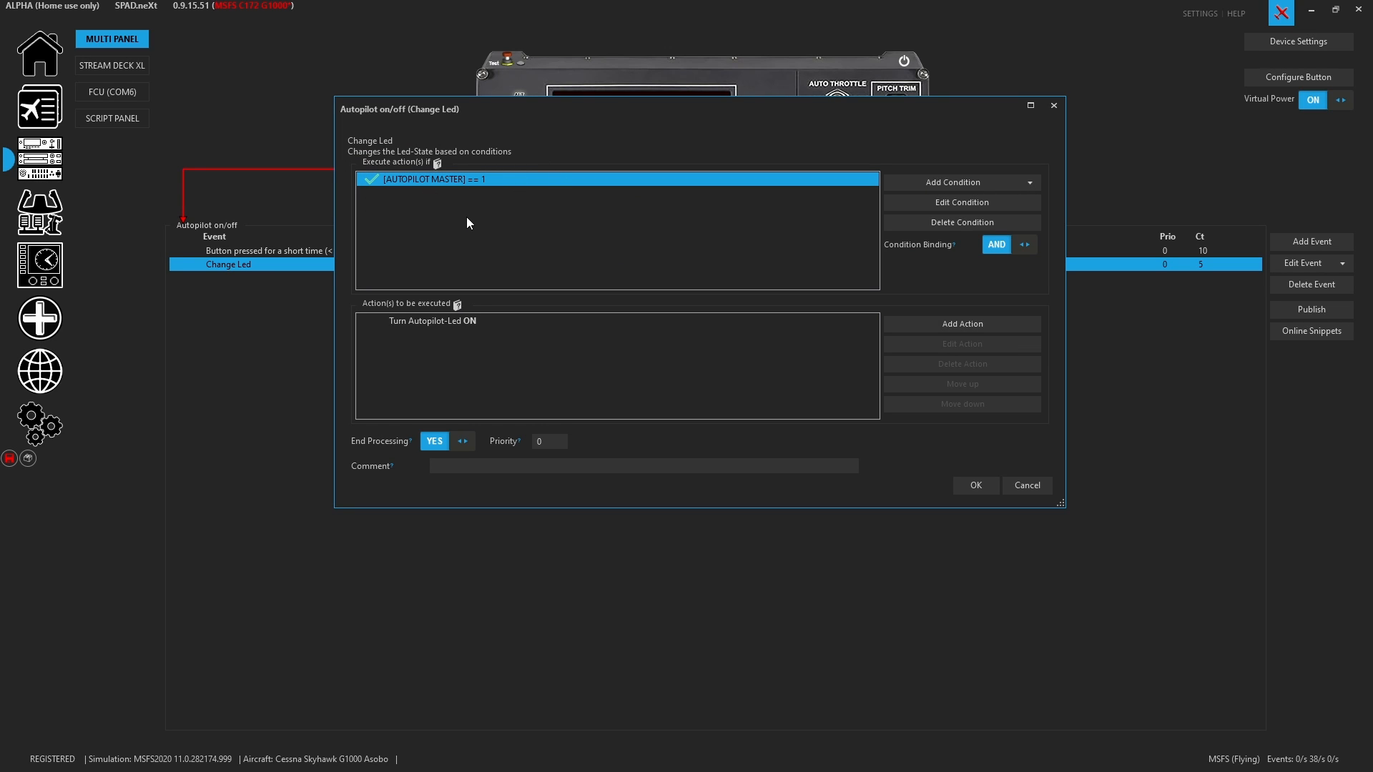
pyautogui.click(432, 320)
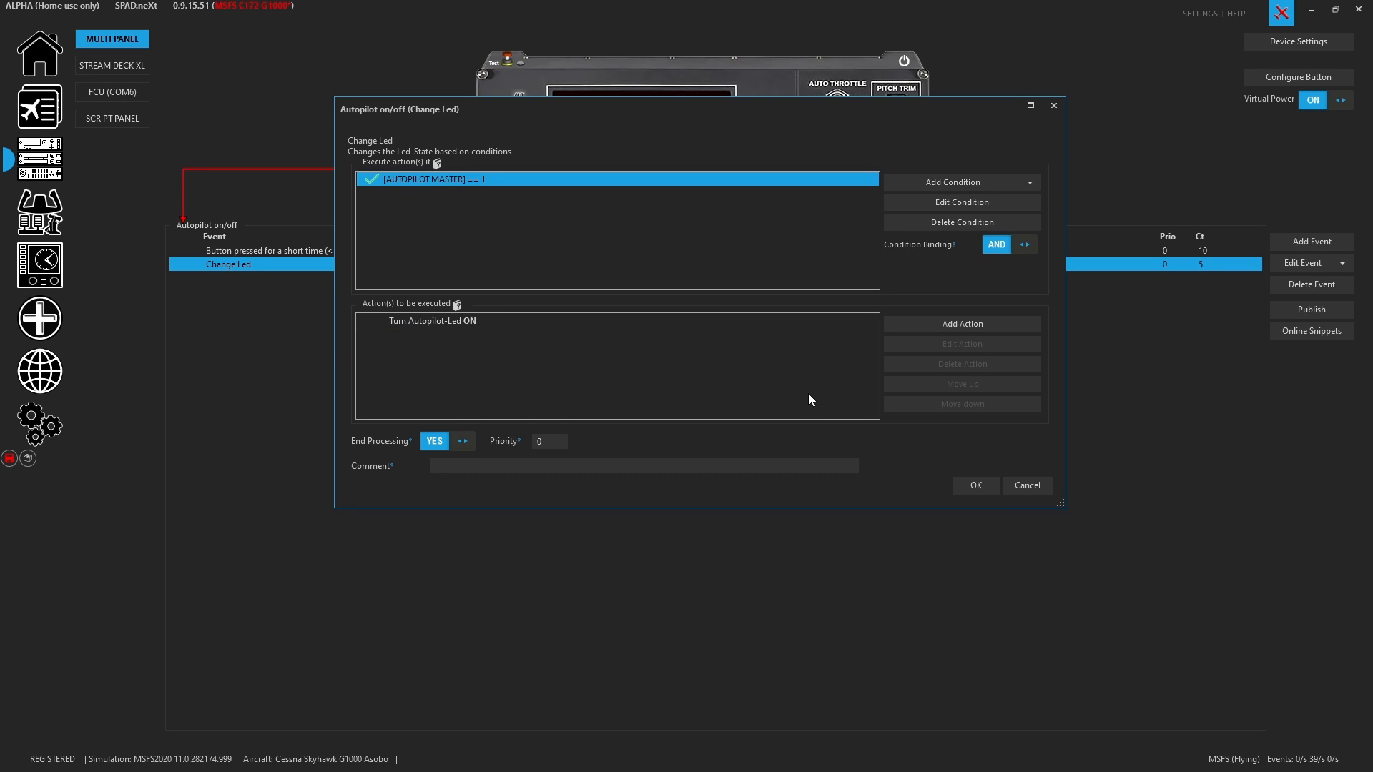
pyautogui.moveTo(814, 390)
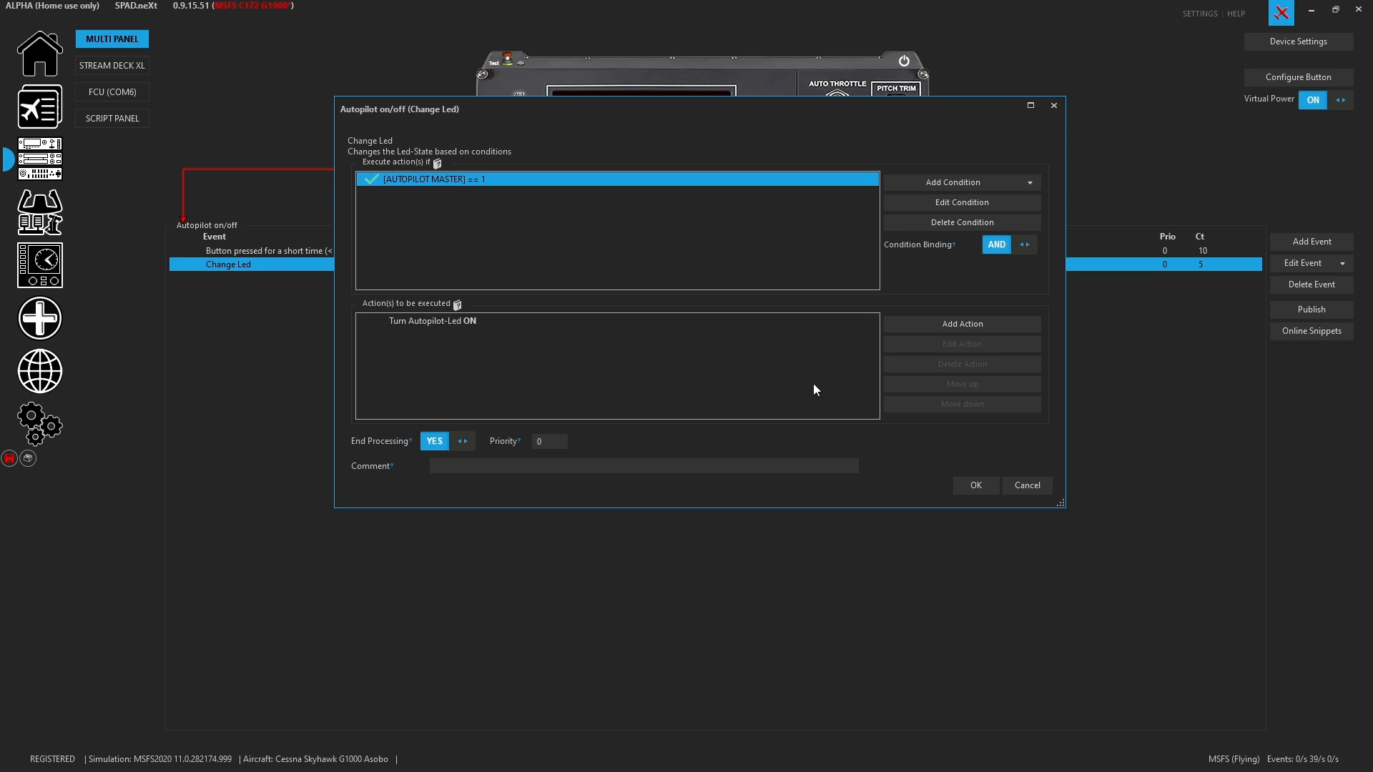
pyautogui.moveTo(961, 202)
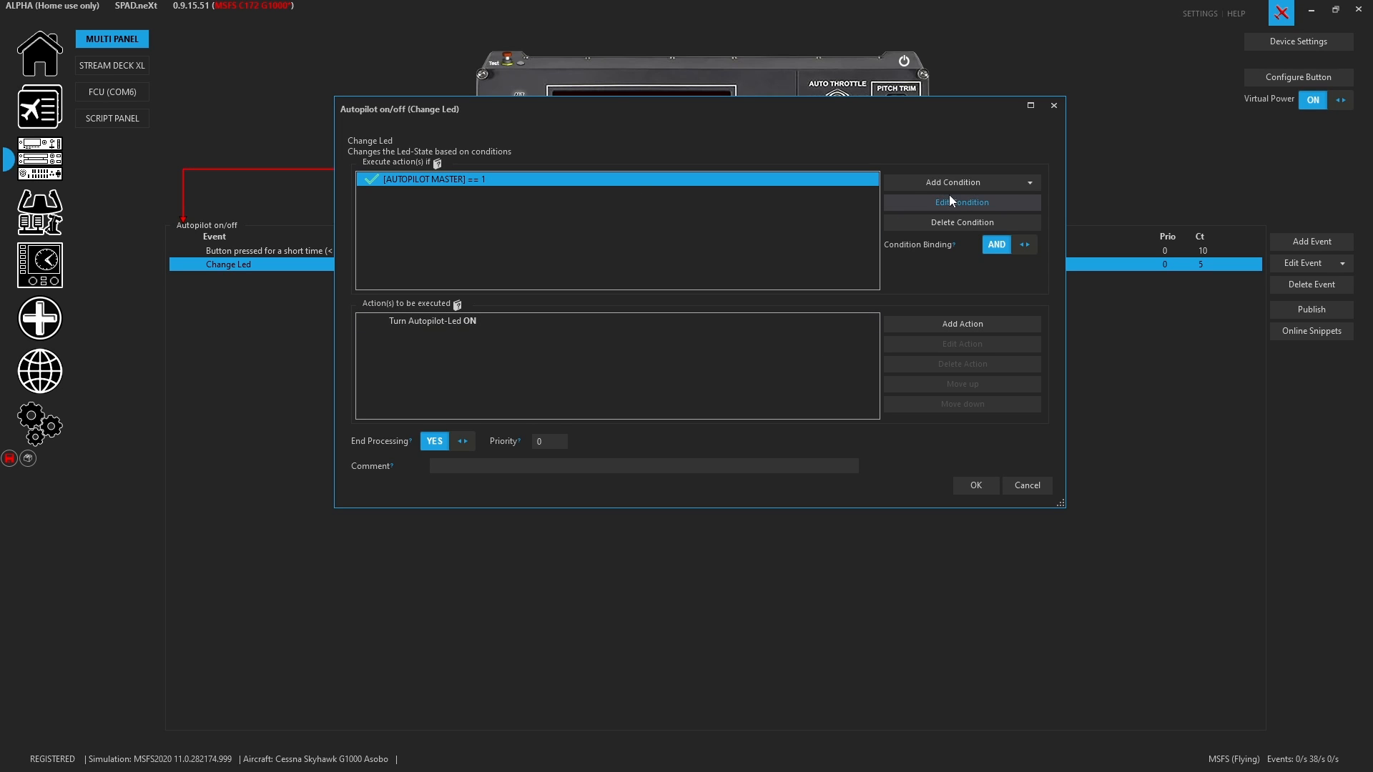
pyautogui.click(960, 222)
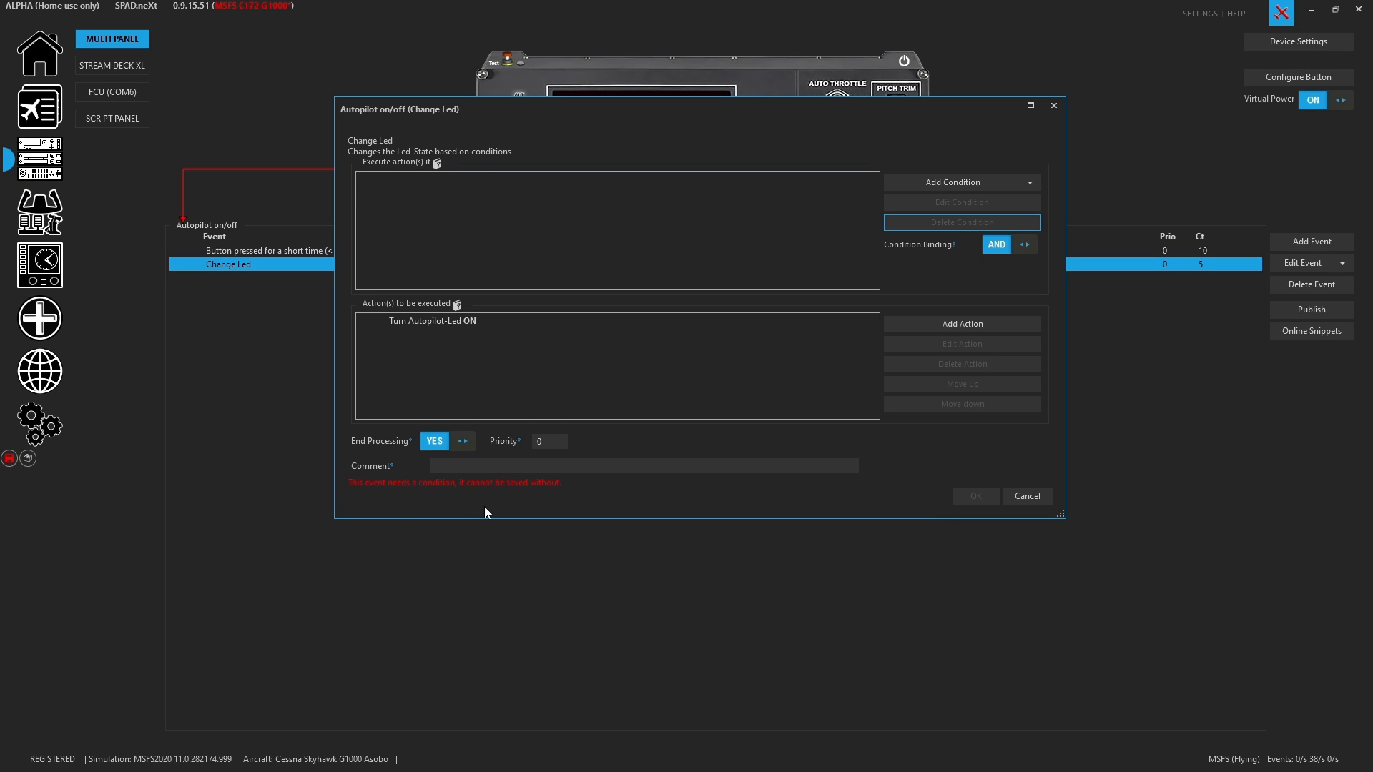
pyautogui.moveTo(534, 438)
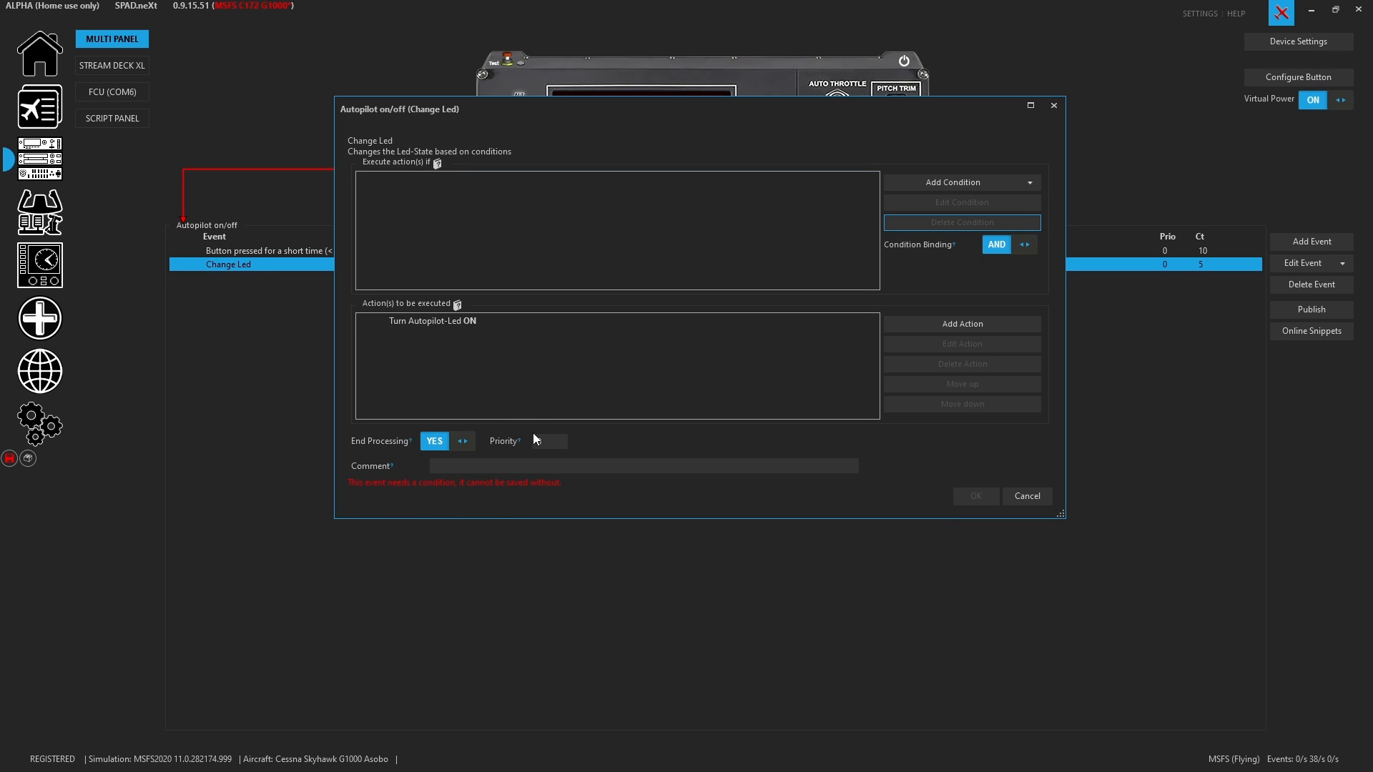
# Open the 'Turn Autopilot-Led ON' action of the remaining LED rule for editing
pyautogui.doubleClick(432, 320)
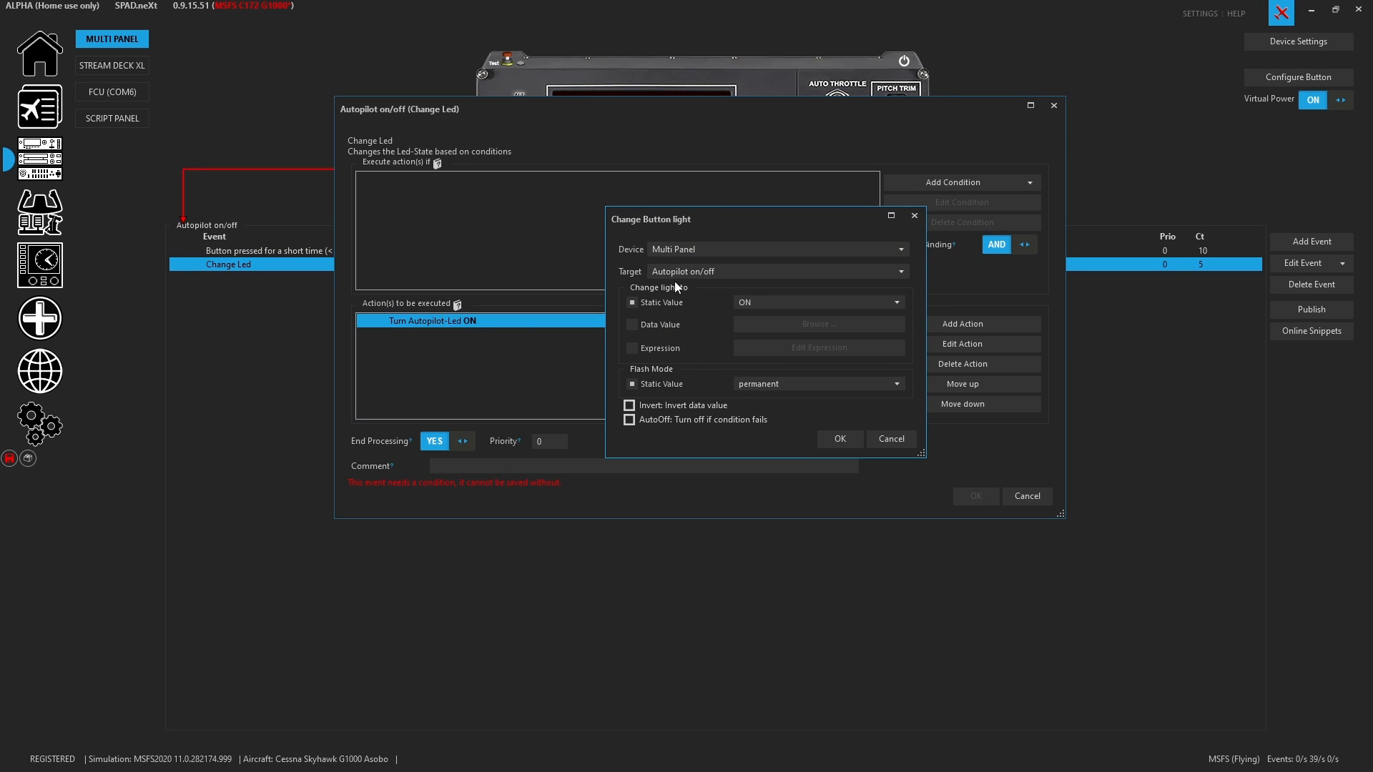
pyautogui.moveTo(709, 305)
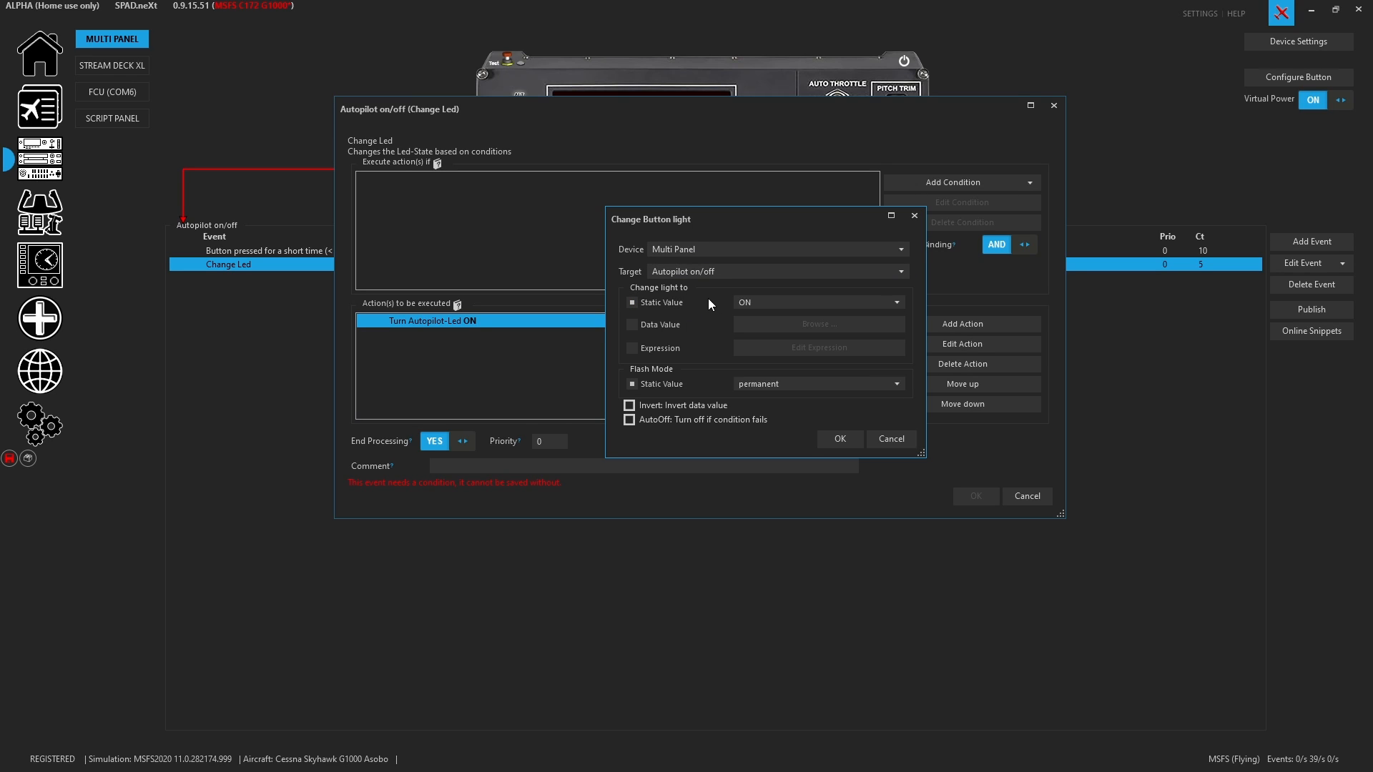
pyautogui.moveTo(682, 303)
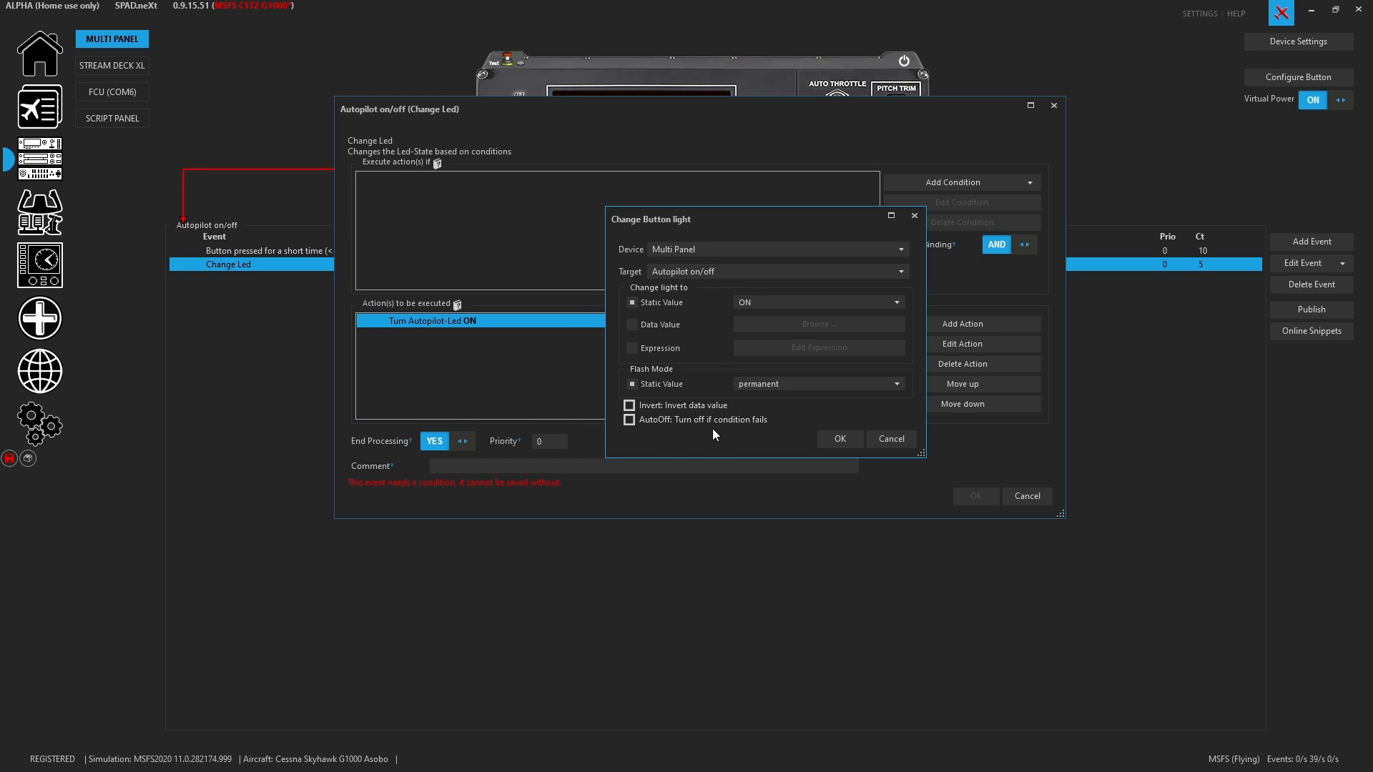
pyautogui.moveTo(674, 433)
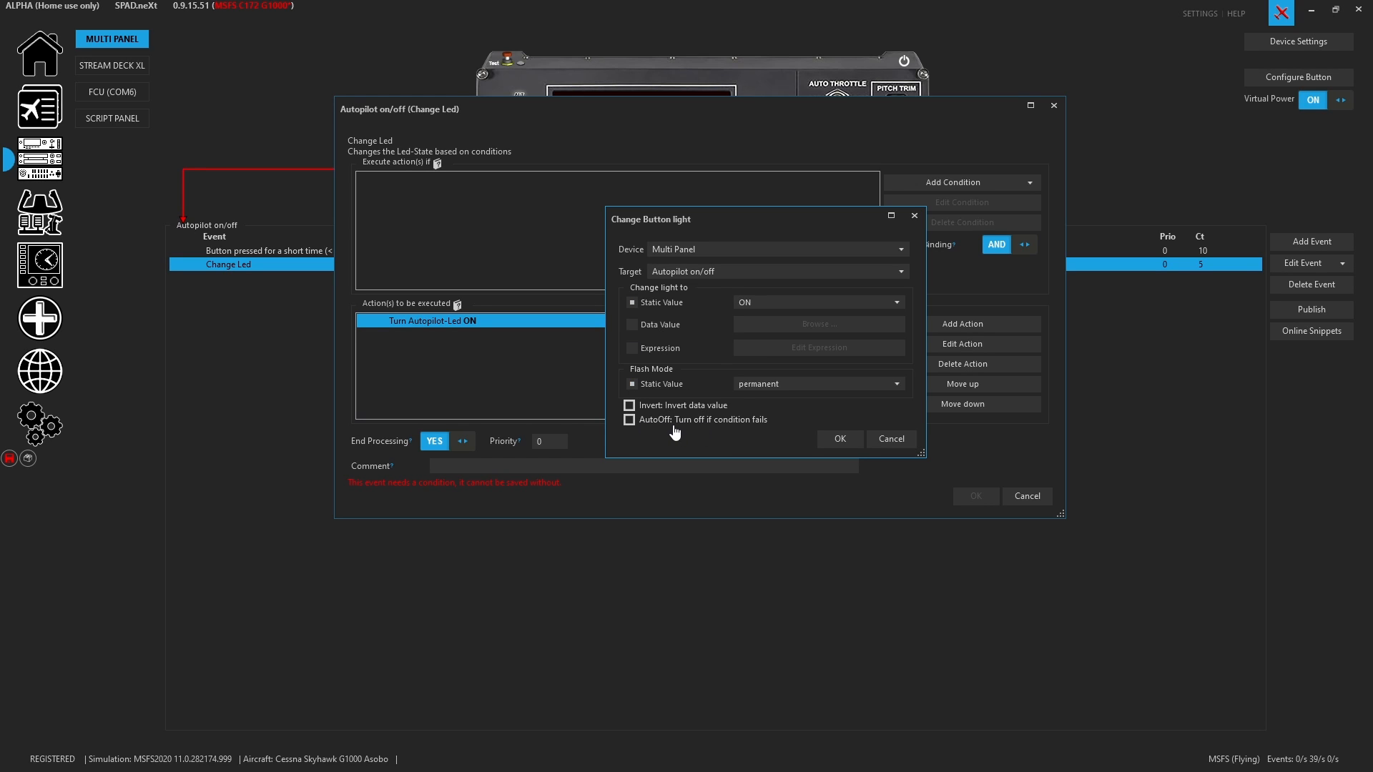
pyautogui.moveTo(513, 217)
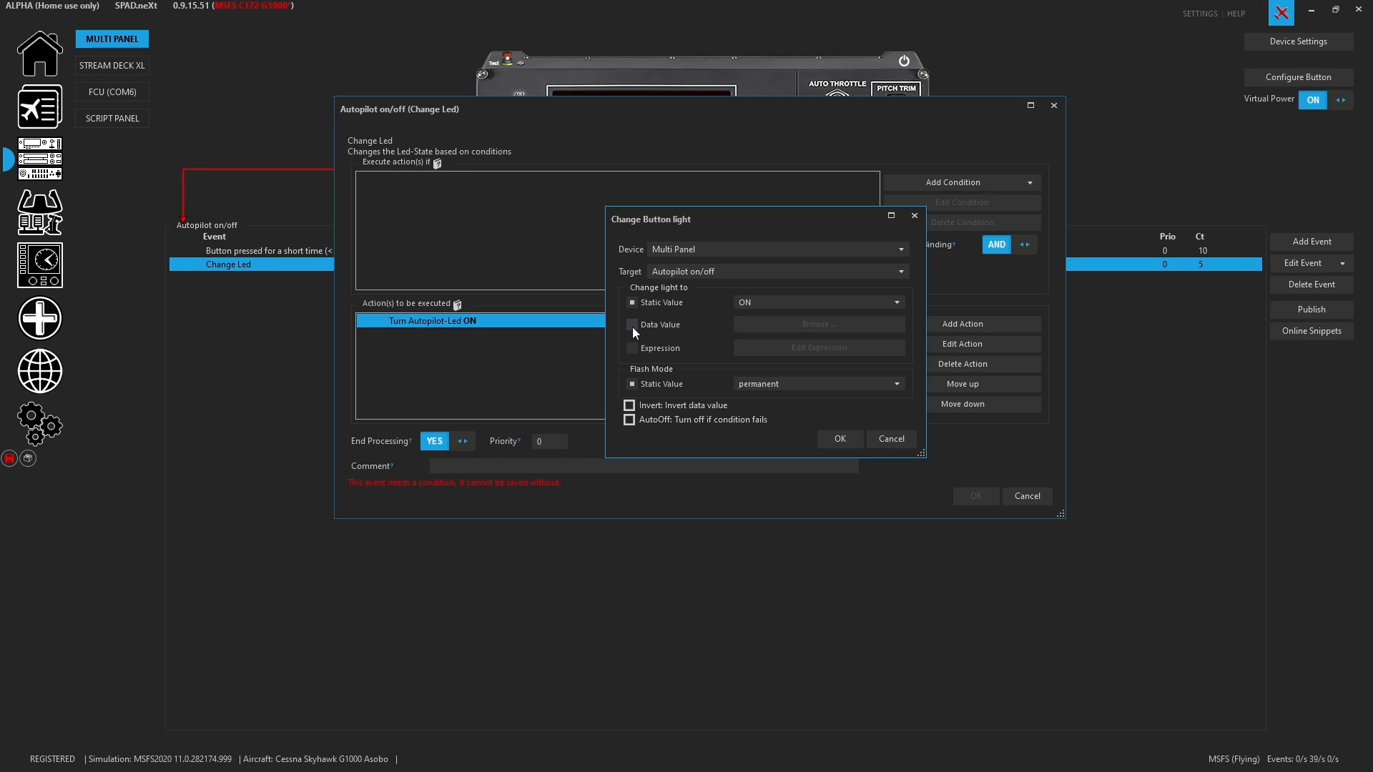
pyautogui.moveTo(686, 431)
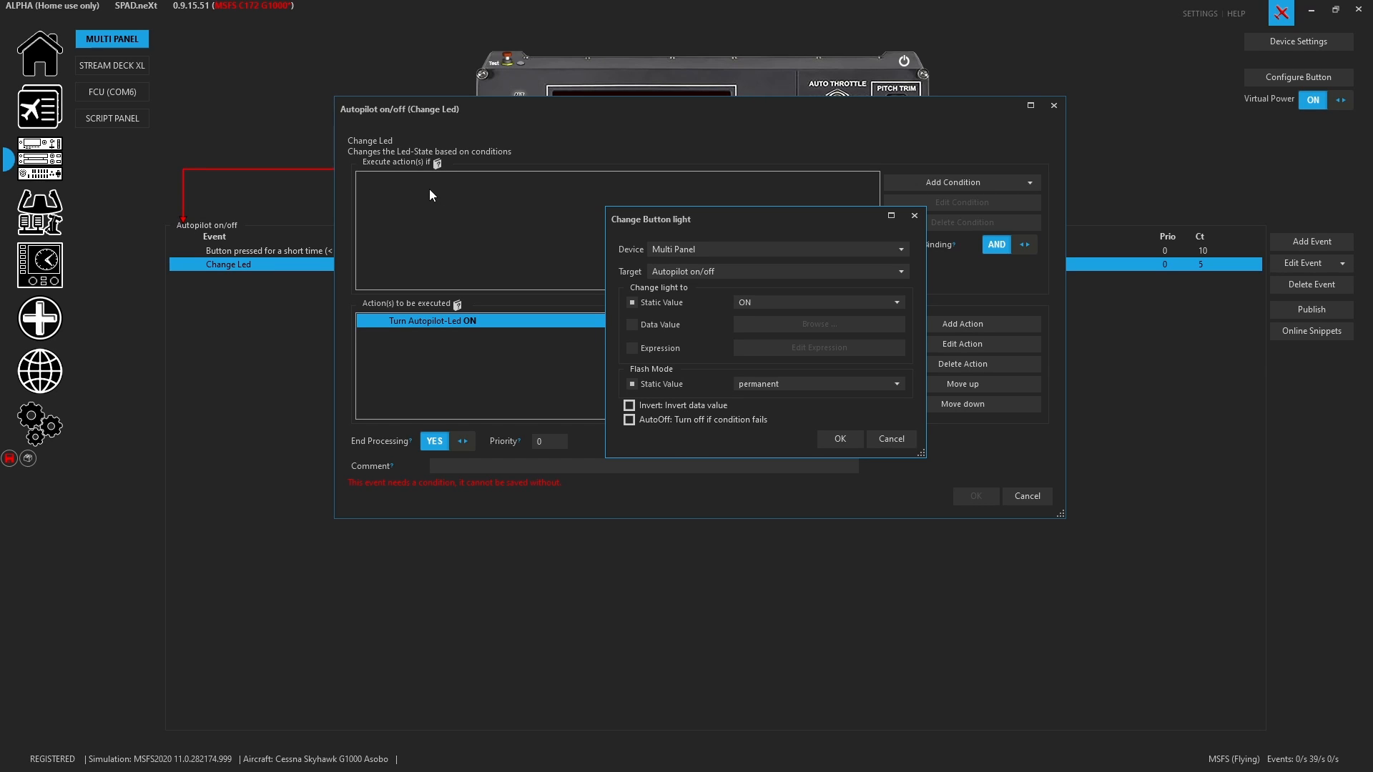
pyautogui.moveTo(438, 253)
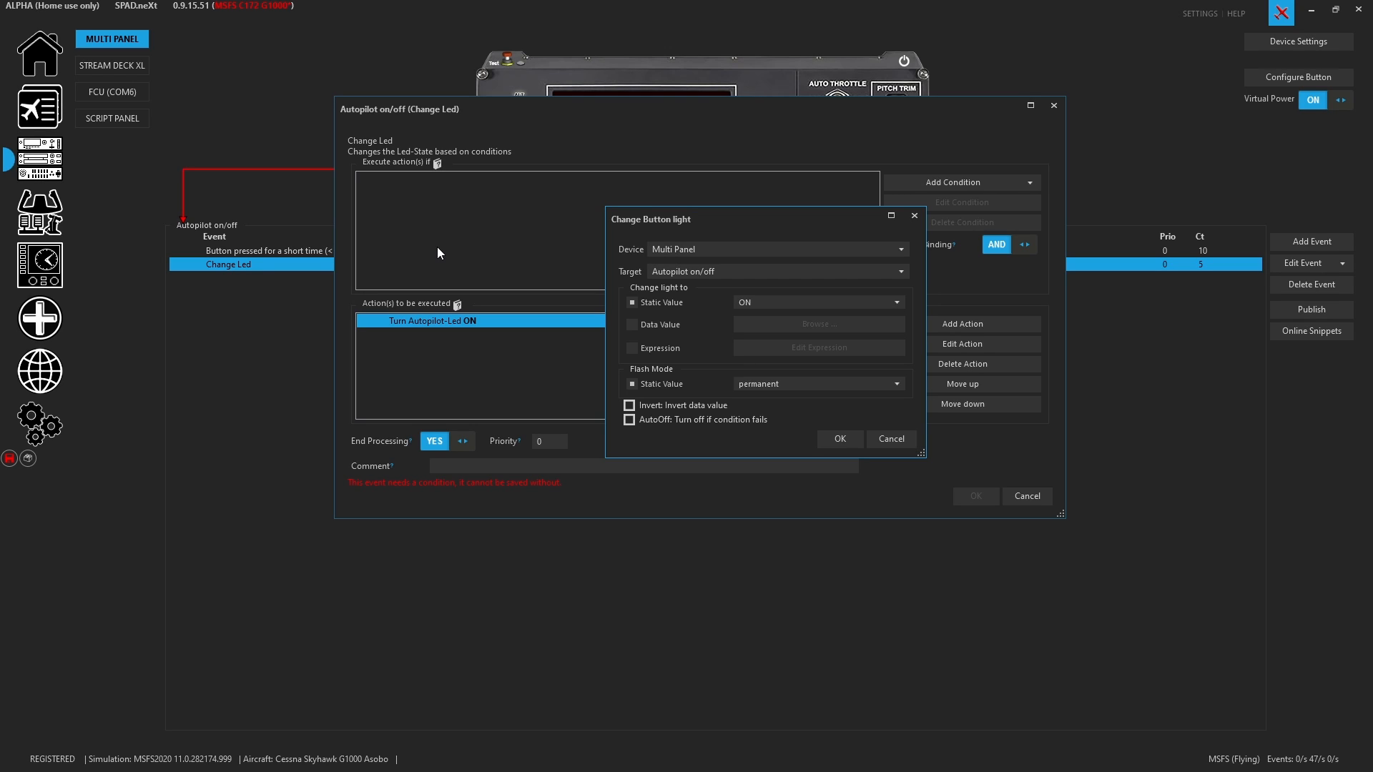
pyautogui.moveTo(574, 311)
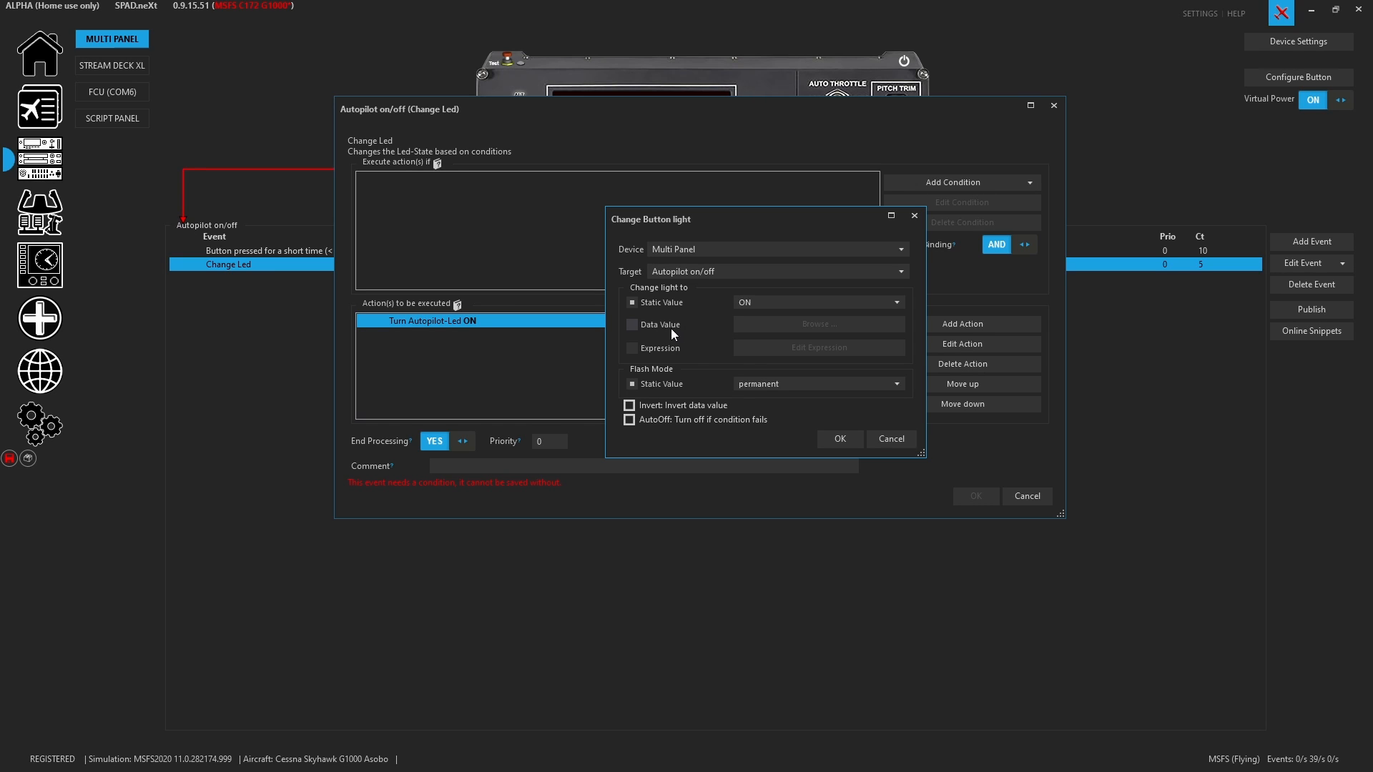
# Switch the Autopilot-Led action to Data Value and browse for AUTOPILOT MASTER
pyautogui.click(631, 324)
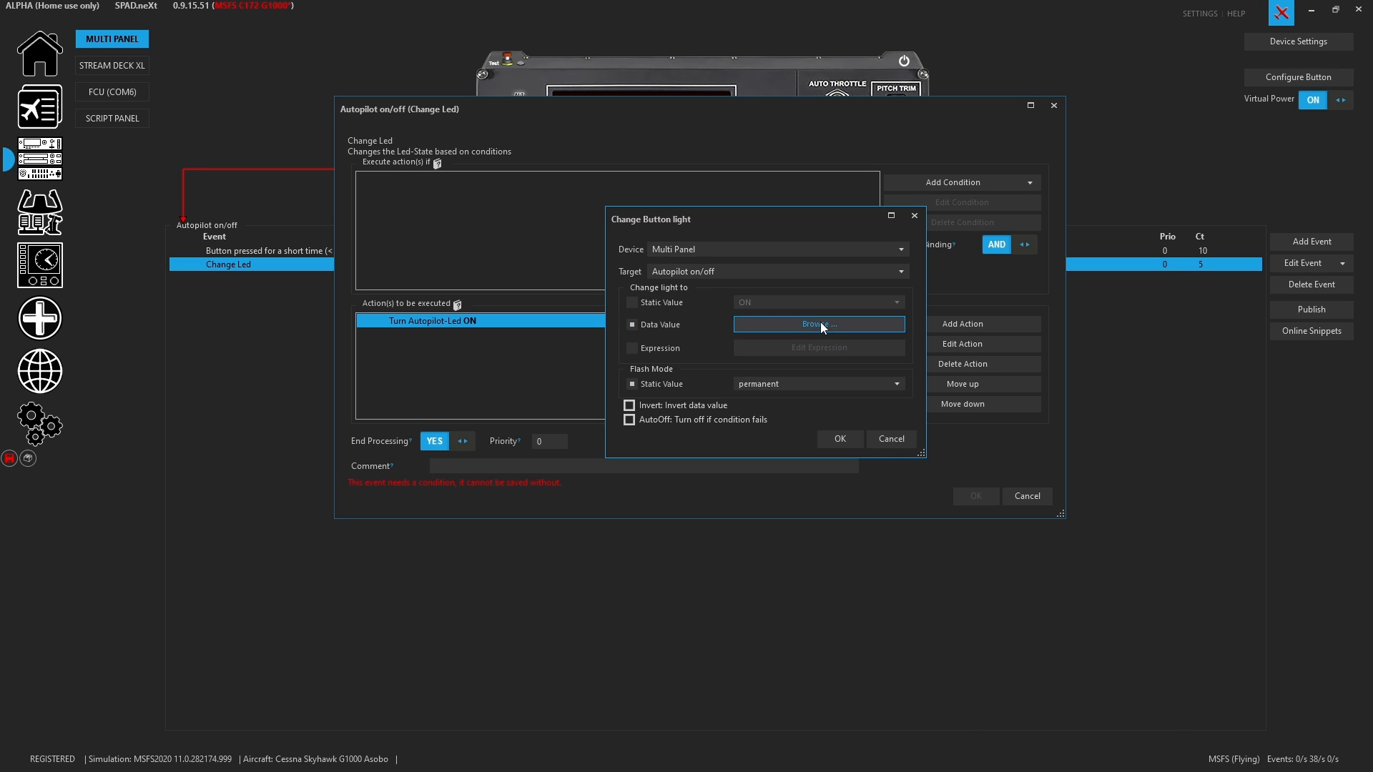
pyautogui.click(818, 324)
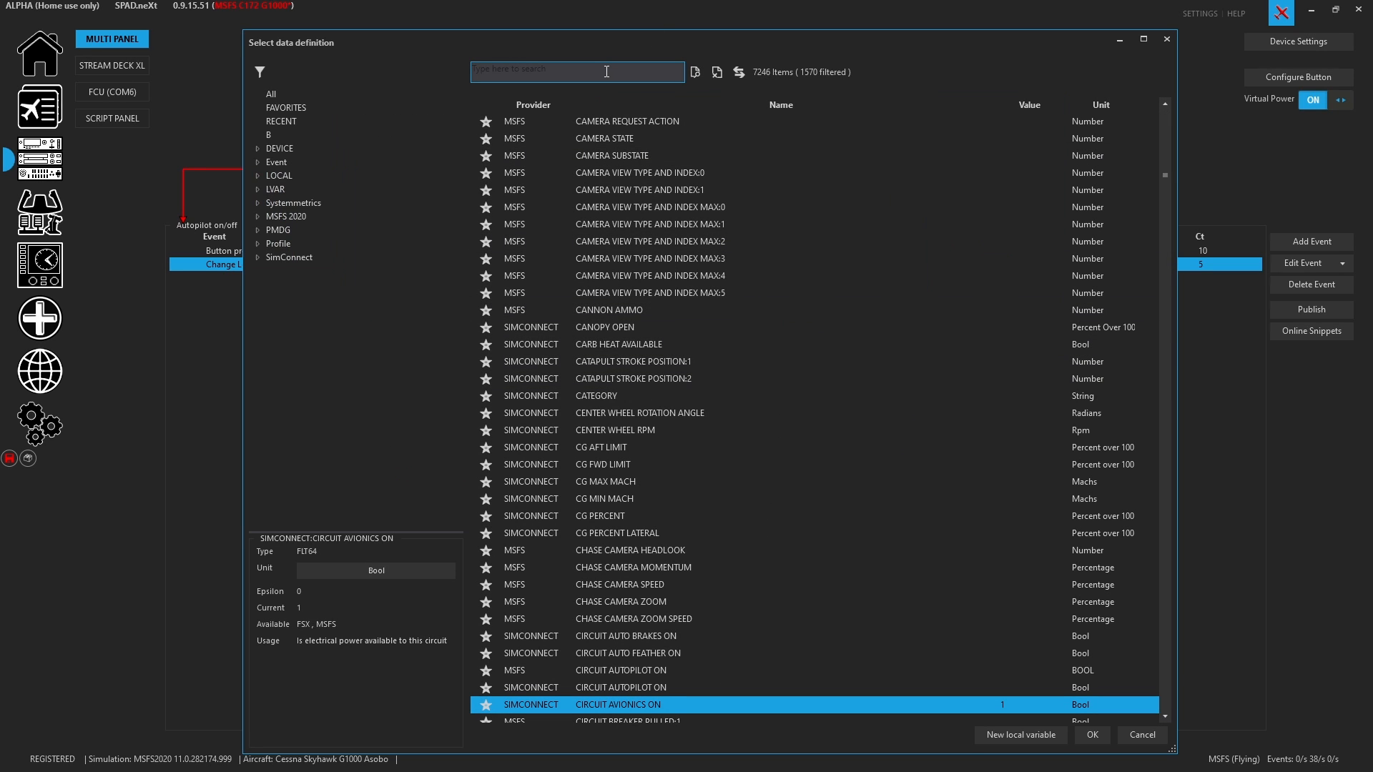
pyautogui.write('autop')
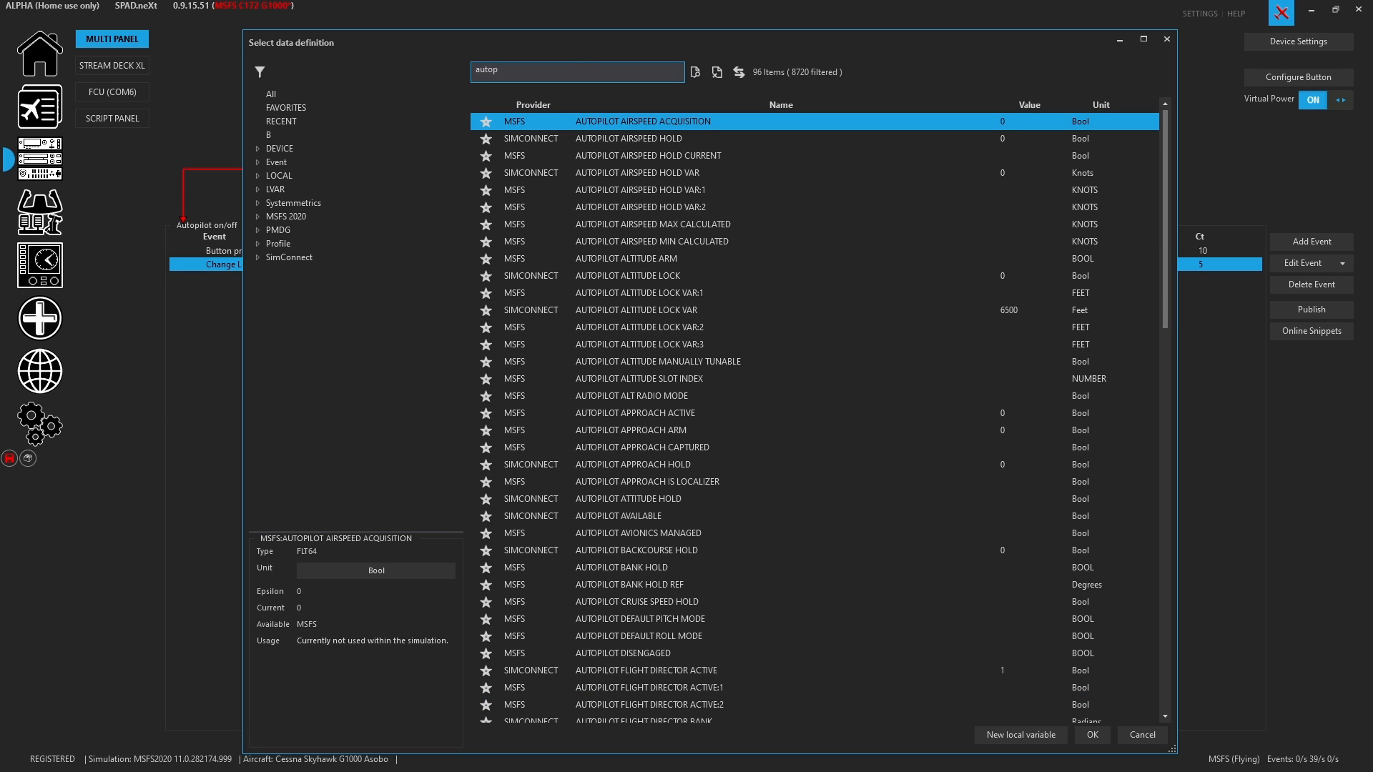
pyautogui.write('i')
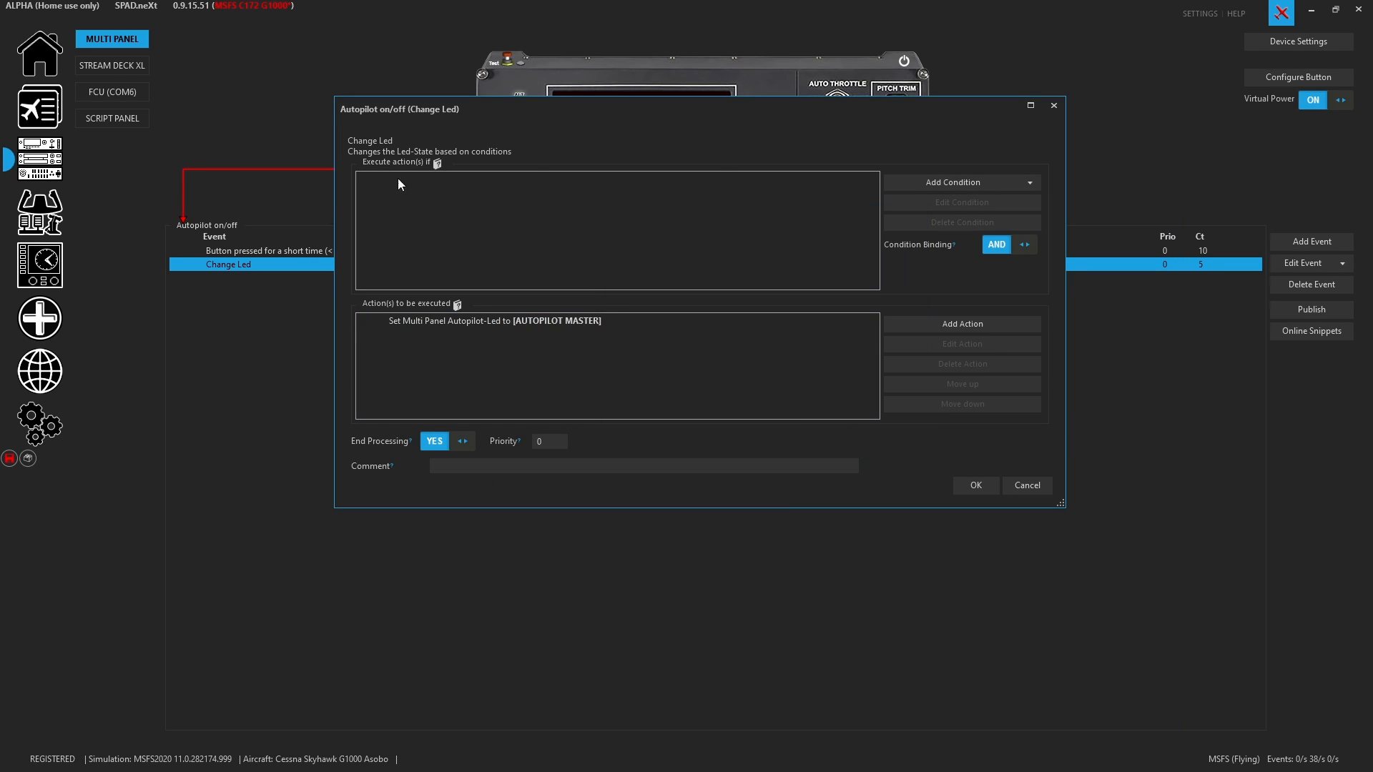
pyautogui.moveTo(954, 479)
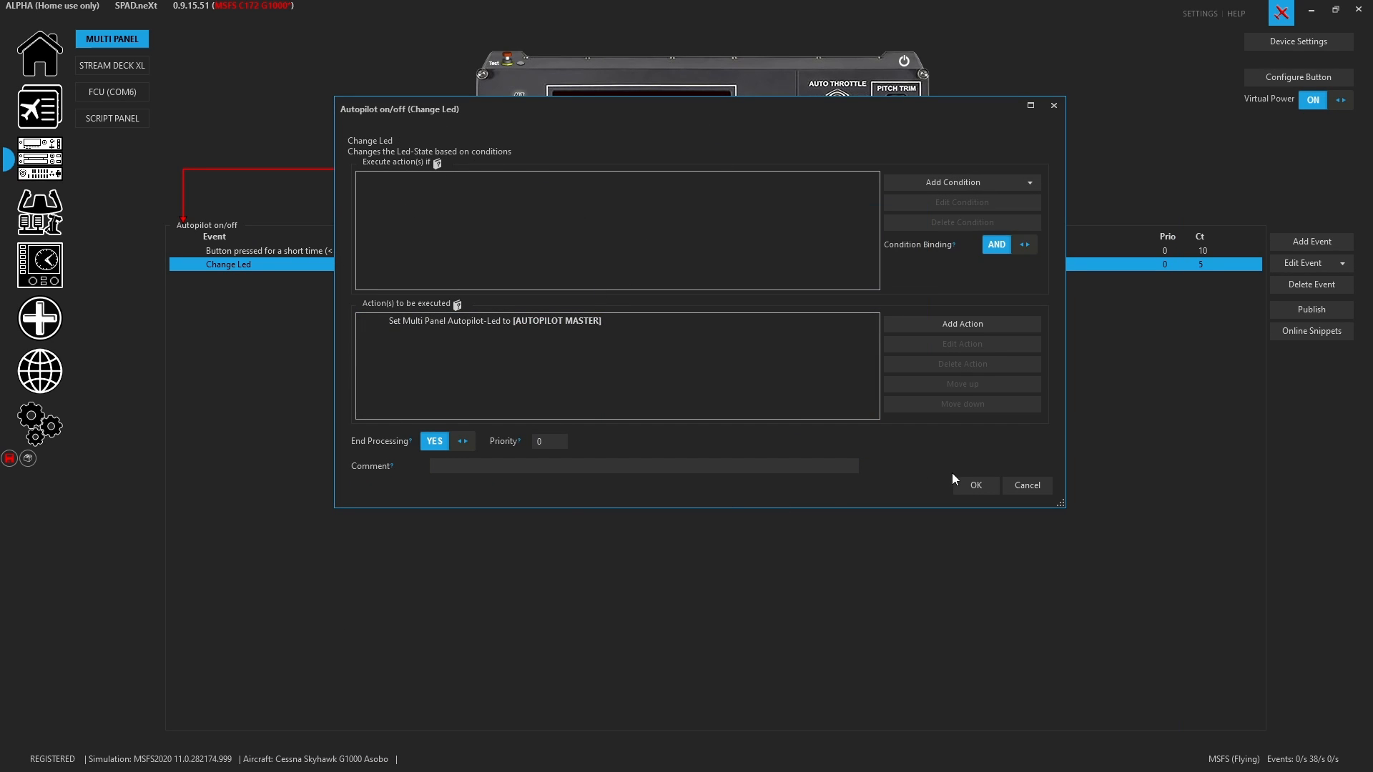
# Confirm the LED rule, then press AP five times to watch the LED toggle
pyautogui.click(975, 485)
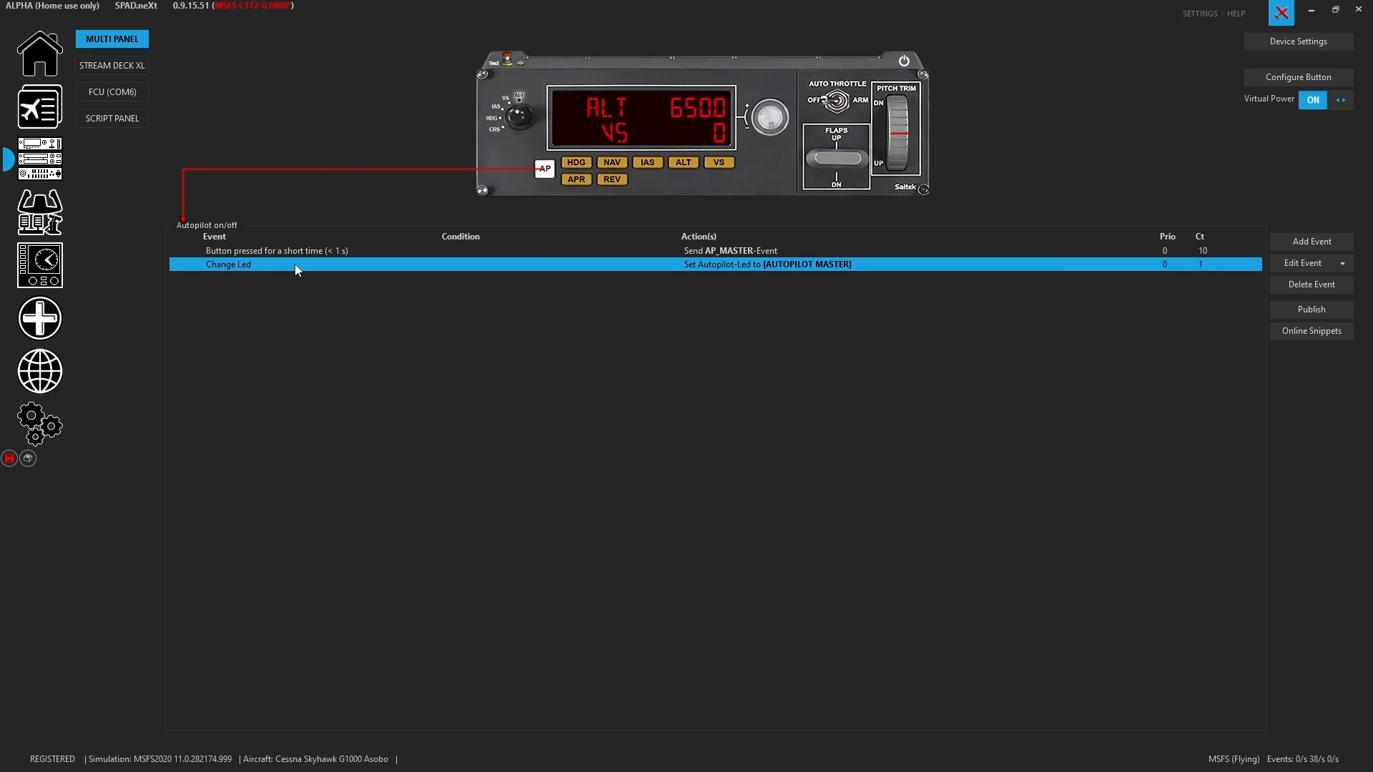
pyautogui.moveTo(610, 209)
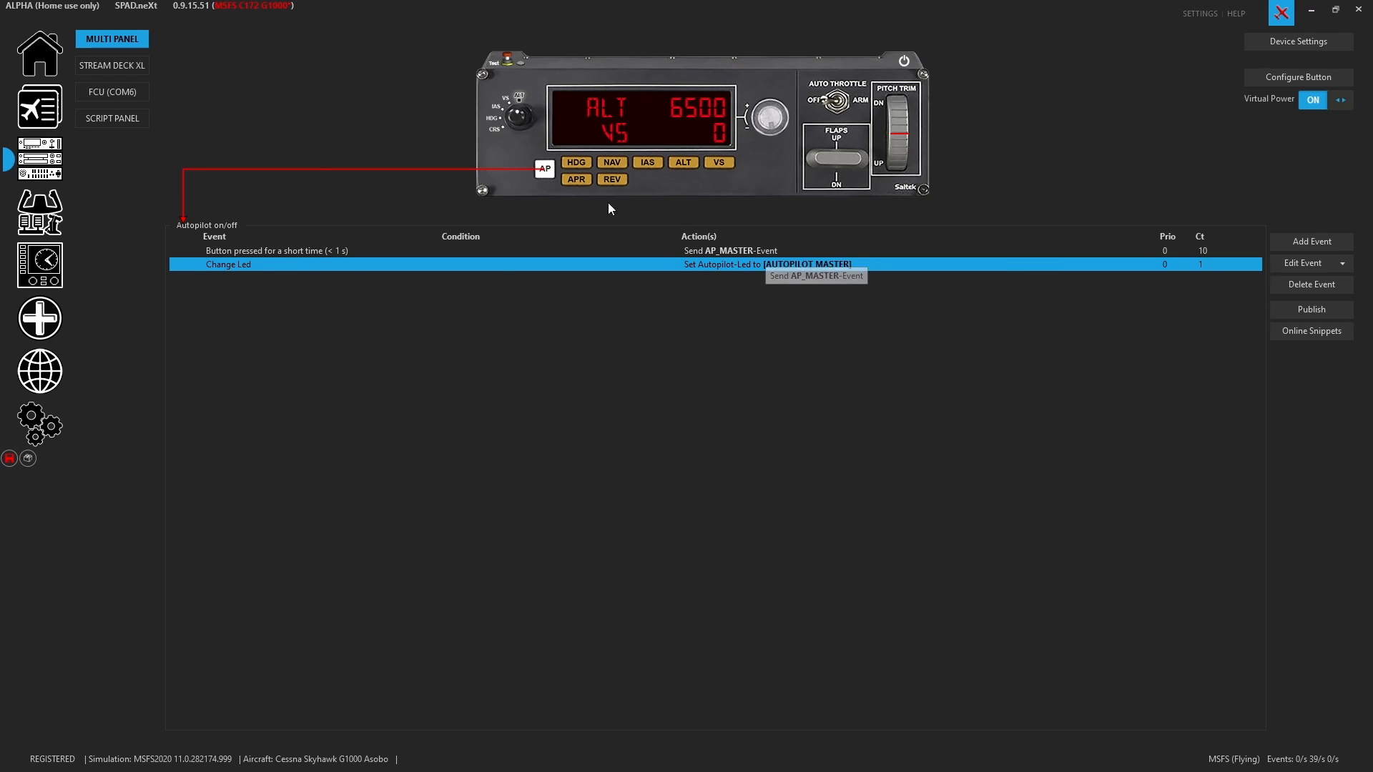
pyautogui.moveTo(555, 193)
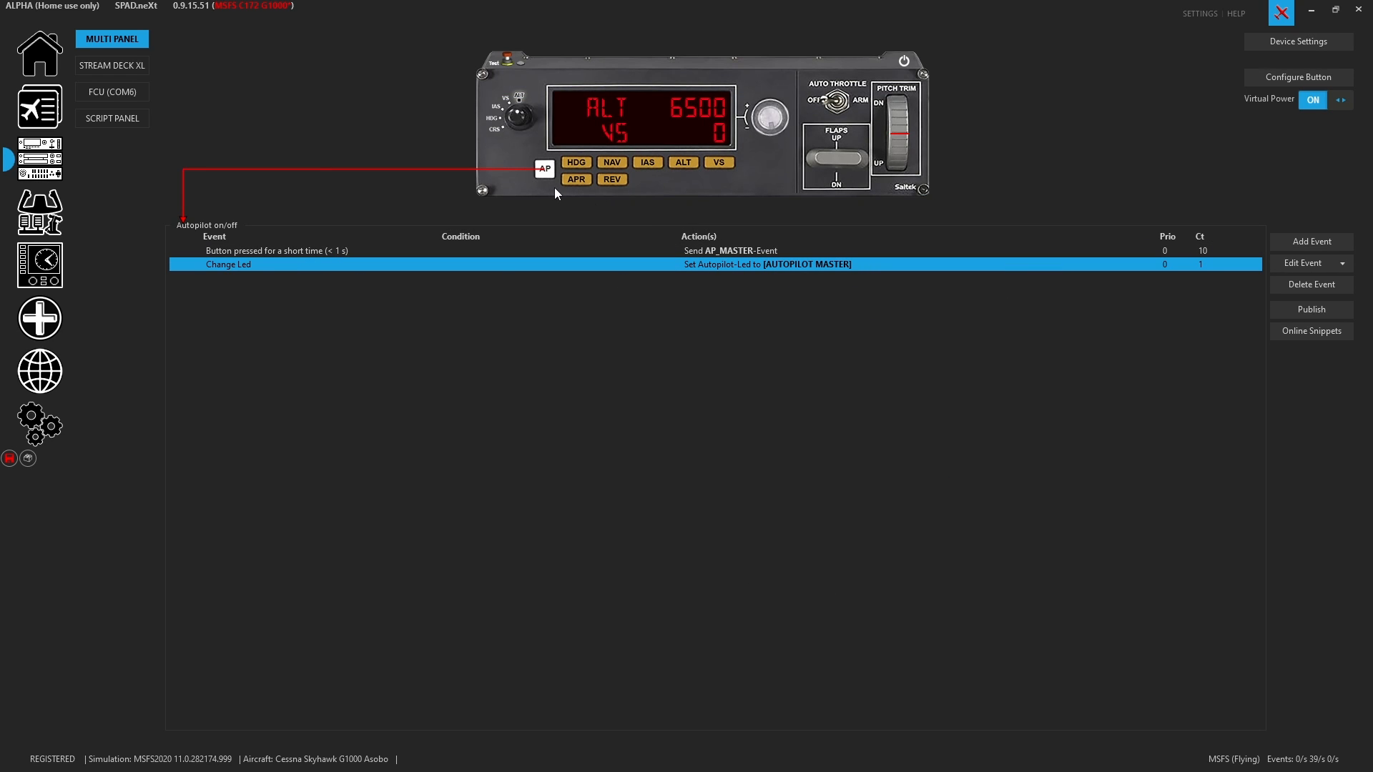
pyautogui.click(543, 168)
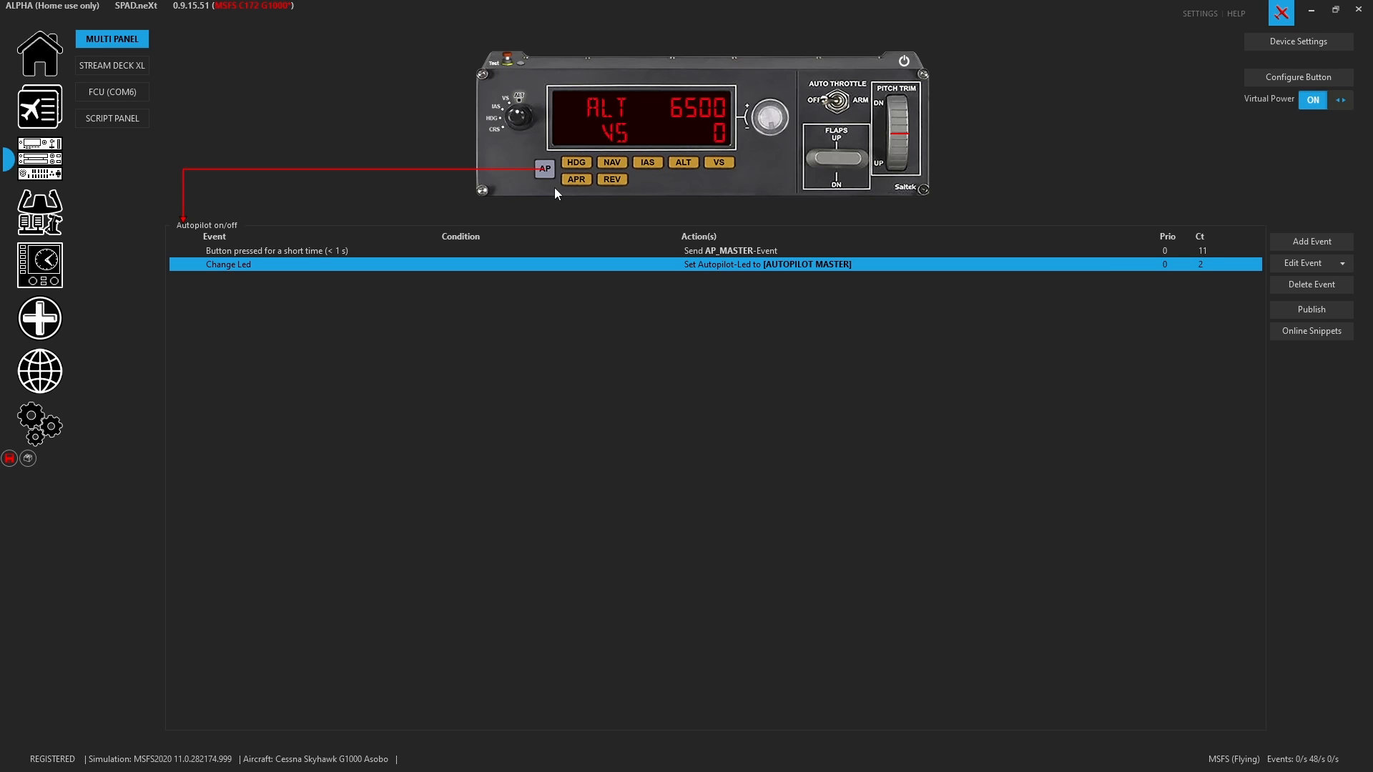
pyautogui.click(544, 168)
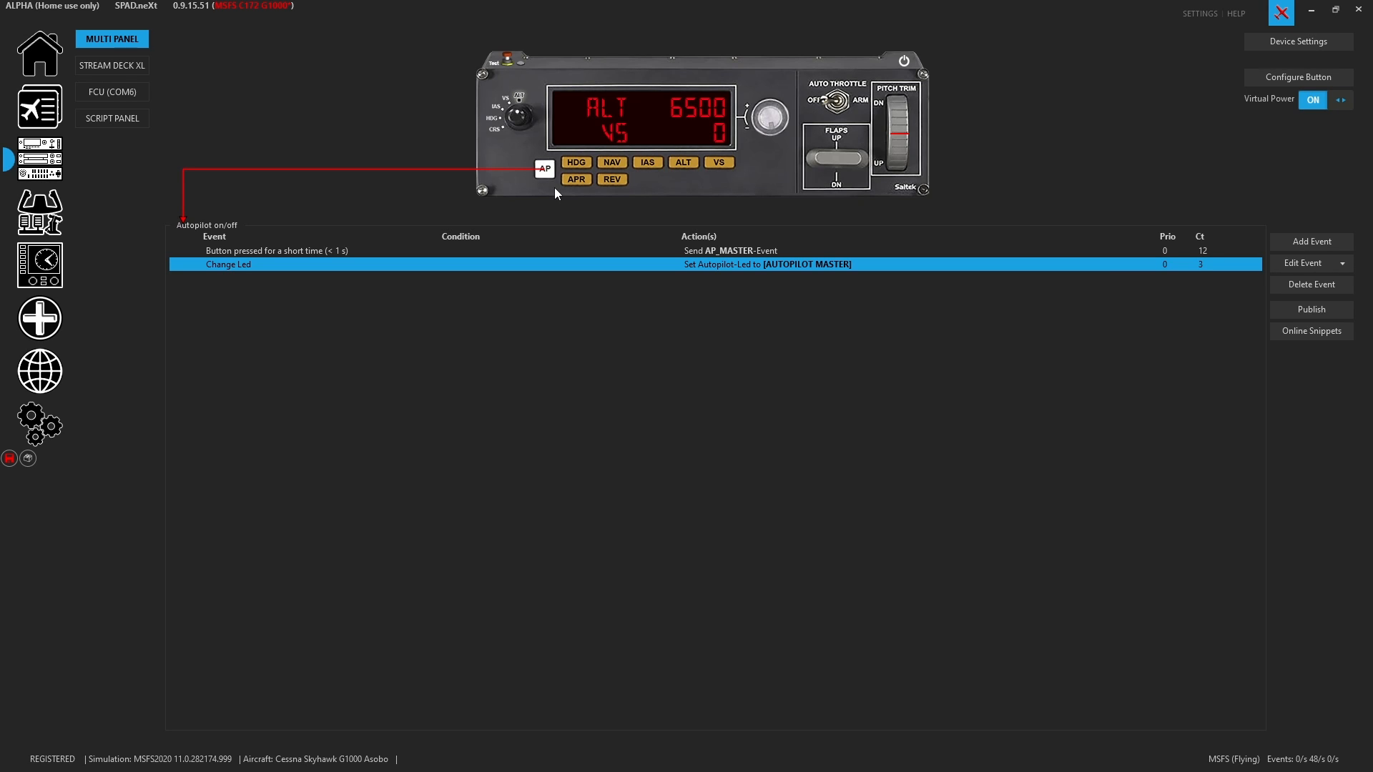
pyautogui.click(543, 168)
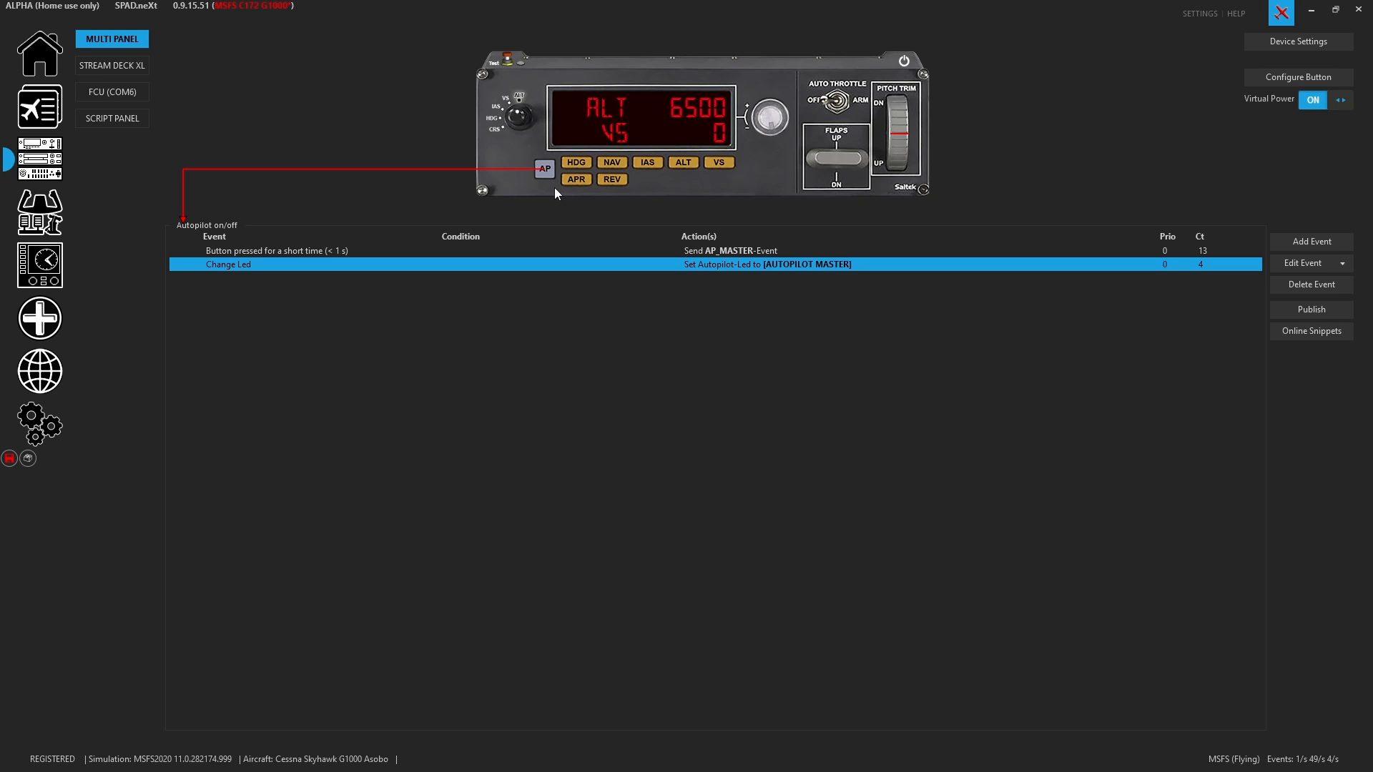
pyautogui.click(544, 168)
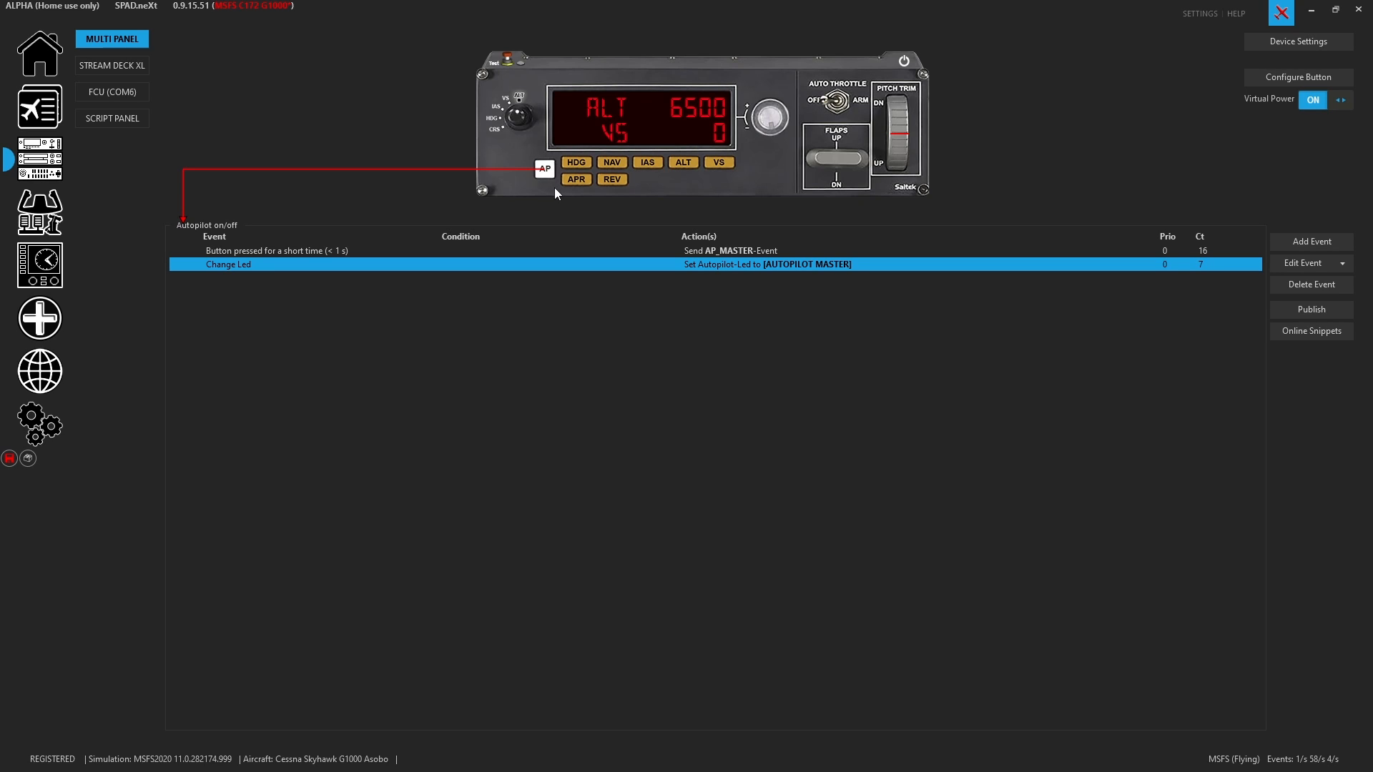
pyautogui.click(544, 168)
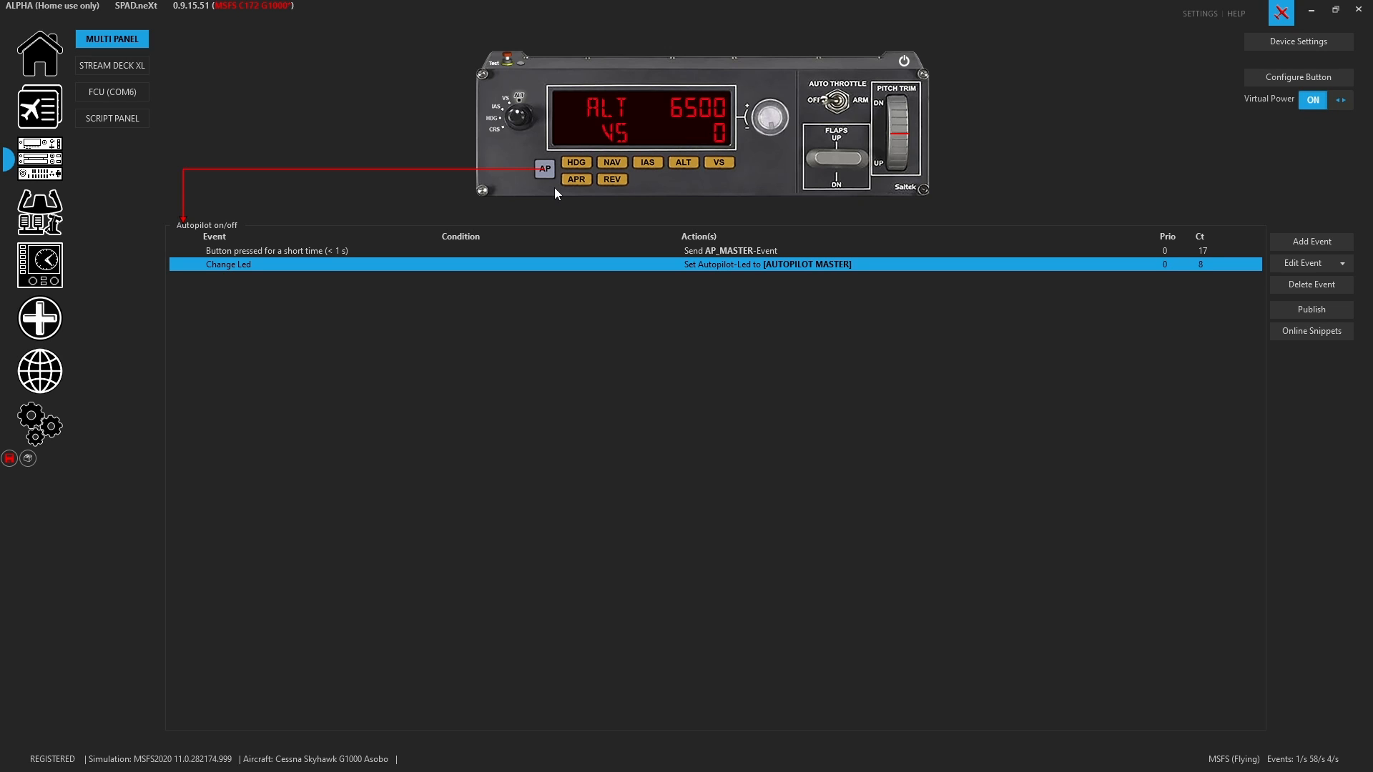
pyautogui.moveTo(850, 55)
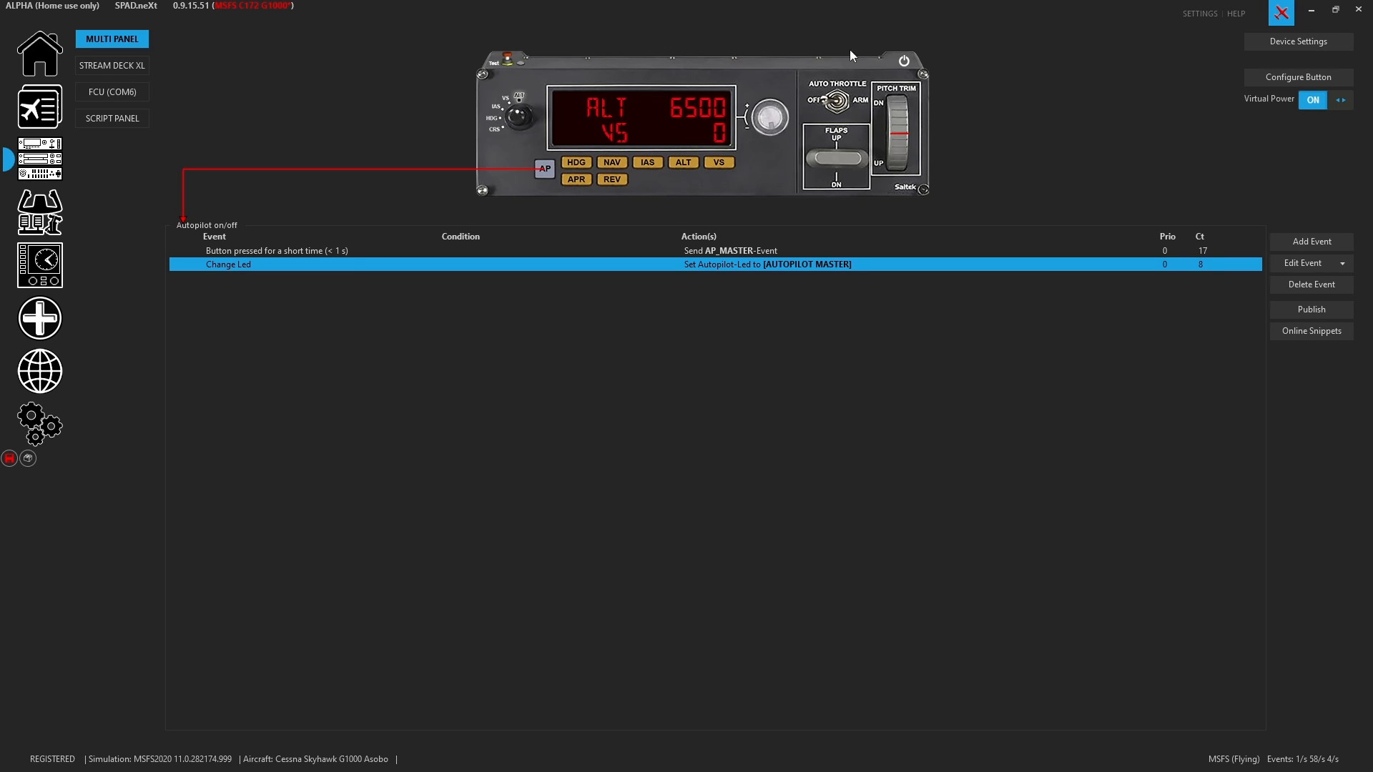
pyautogui.moveTo(664, 227)
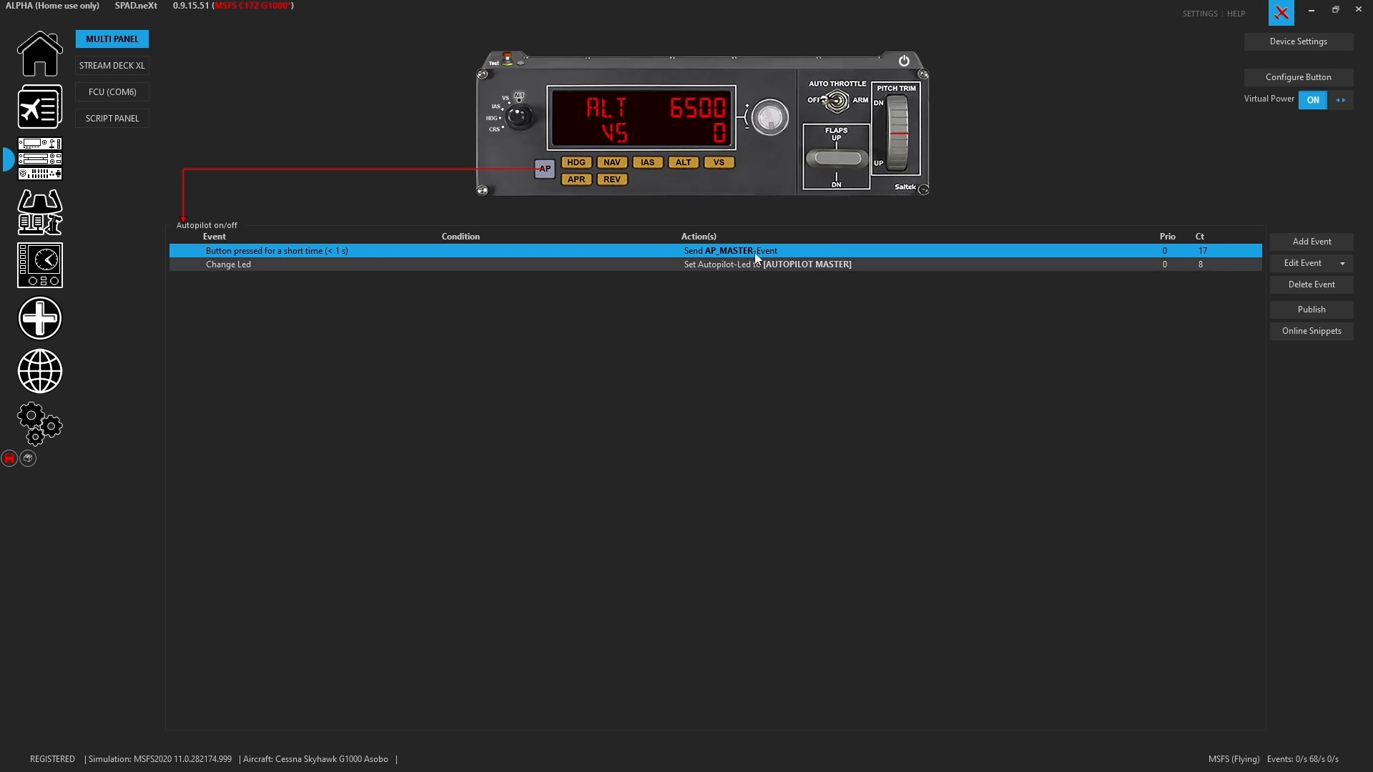
pyautogui.moveTo(761, 271)
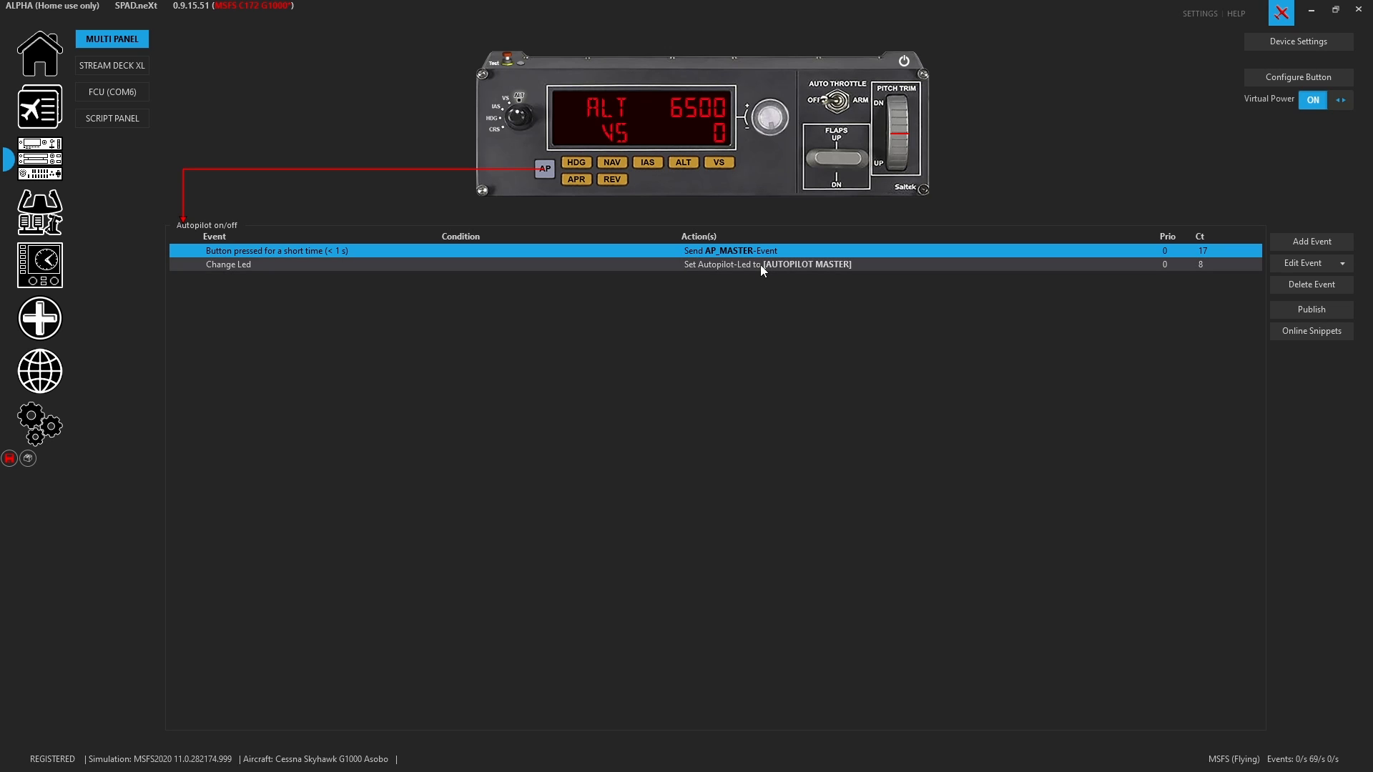
# Copy the AP button's events and paste them onto the HDG button
pyautogui.click(1342, 262)
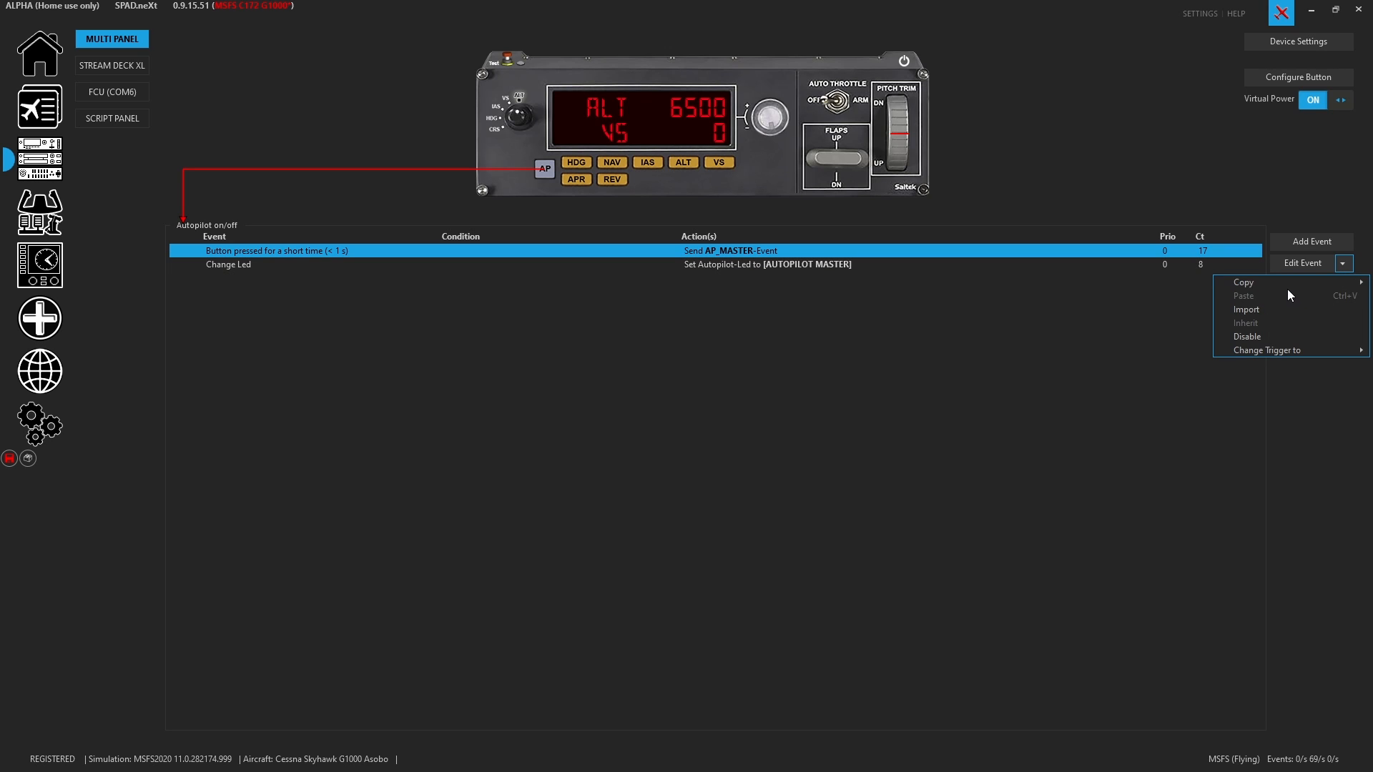
pyautogui.moveTo(1243, 282)
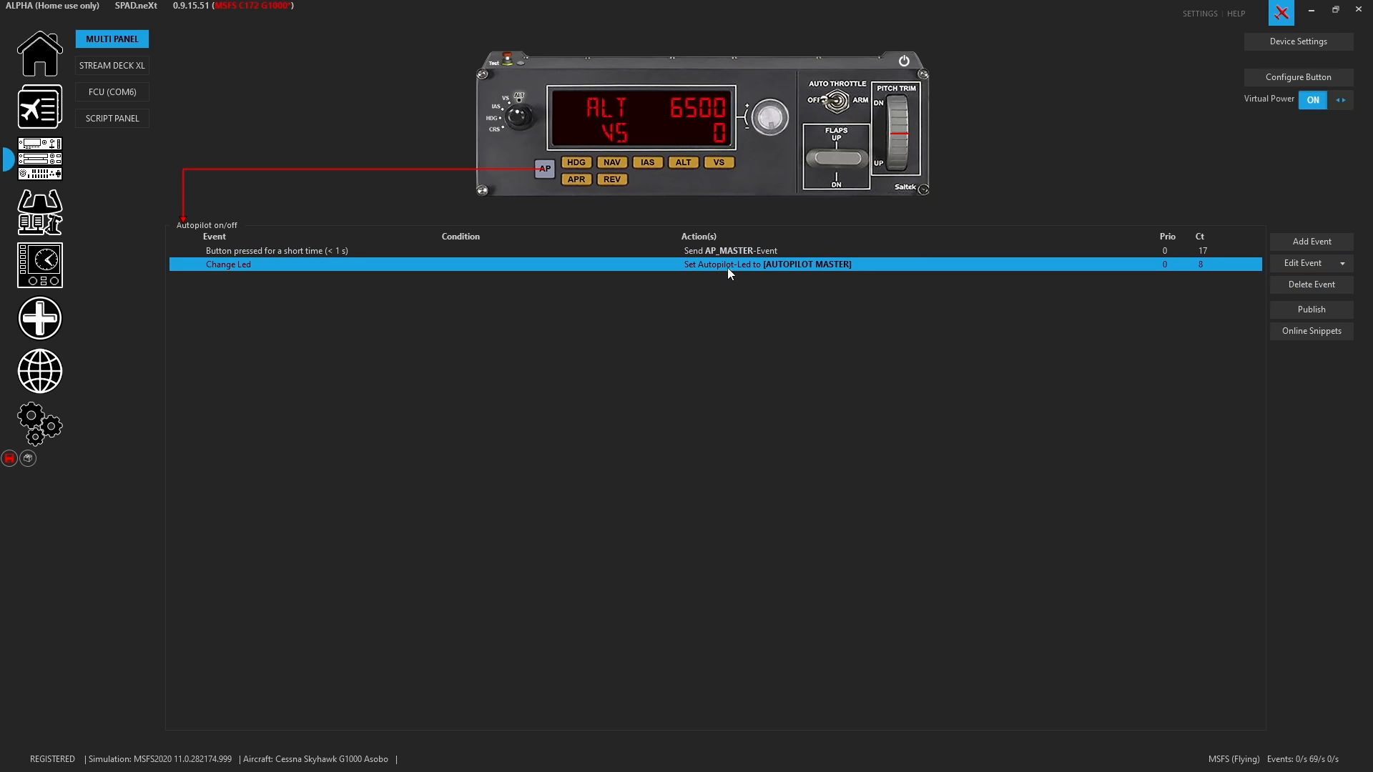
pyautogui.moveTo(715, 369)
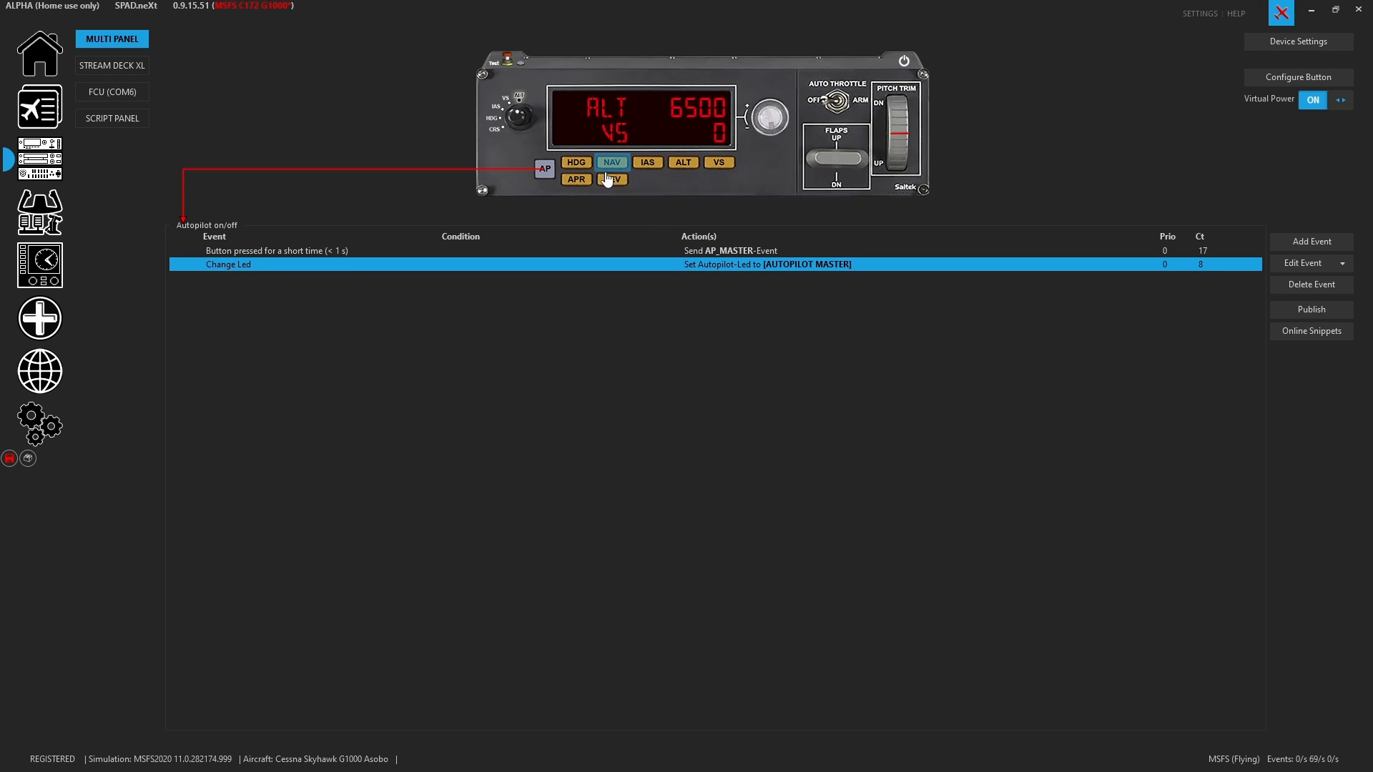
pyautogui.click(575, 163)
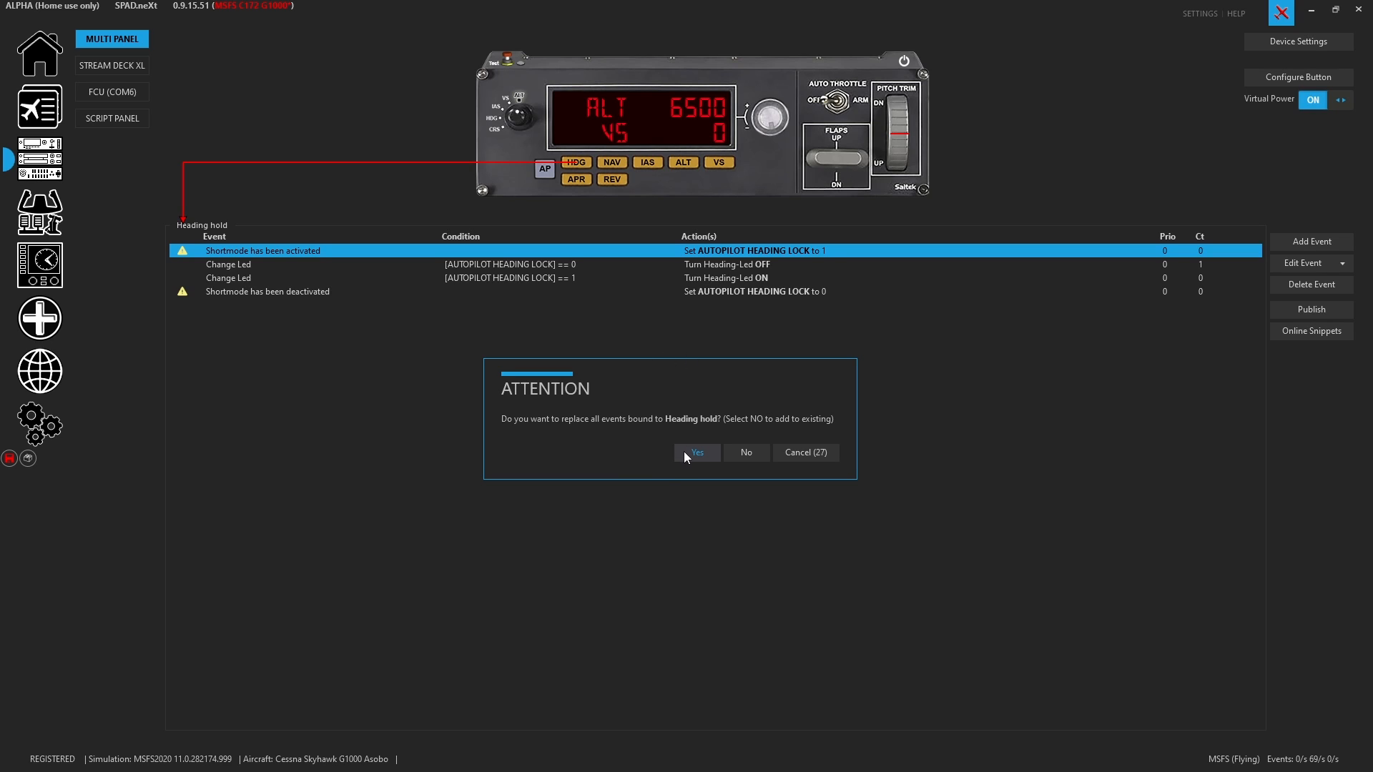
# Accept replacing the Heading hold events and set the short press to AP_PANEL_HEADING_HOLD
pyautogui.click(696, 453)
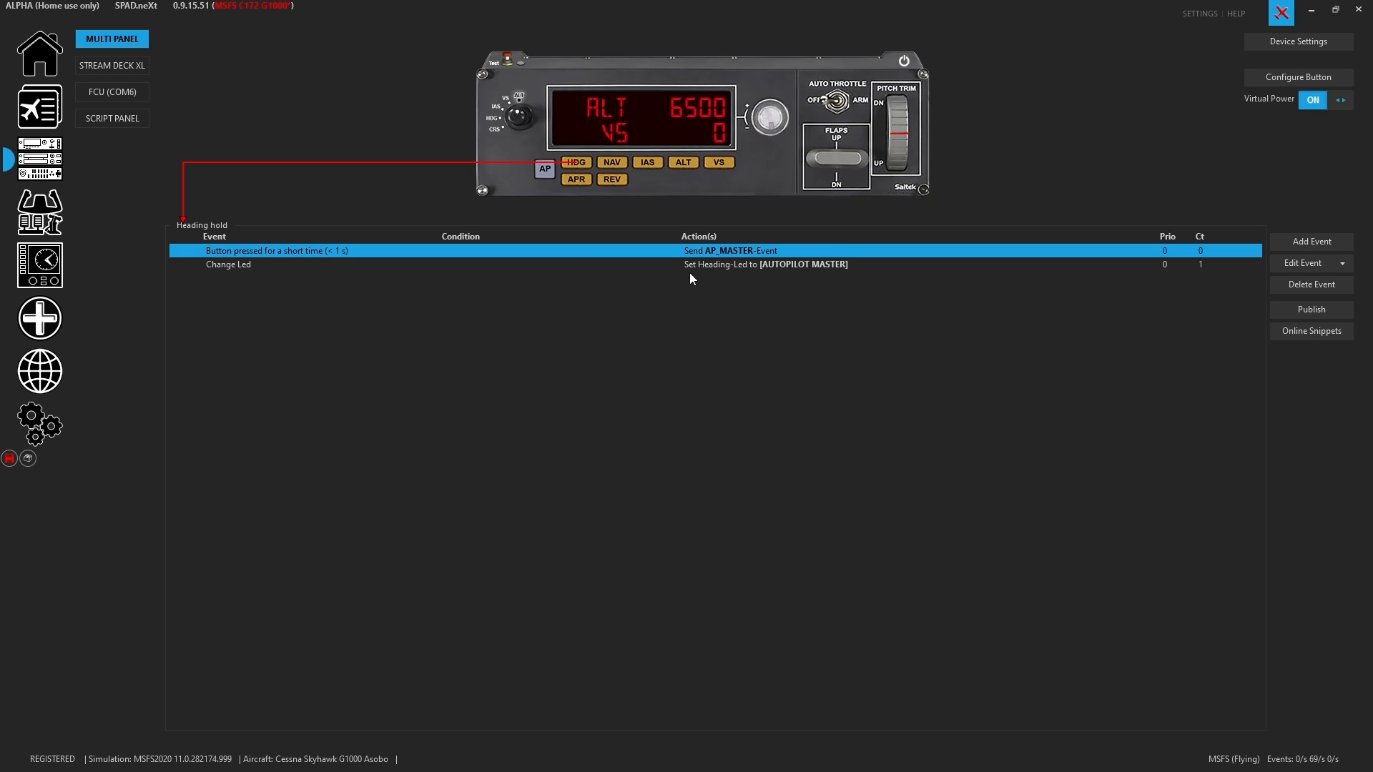
pyautogui.doubleClick(276, 250)
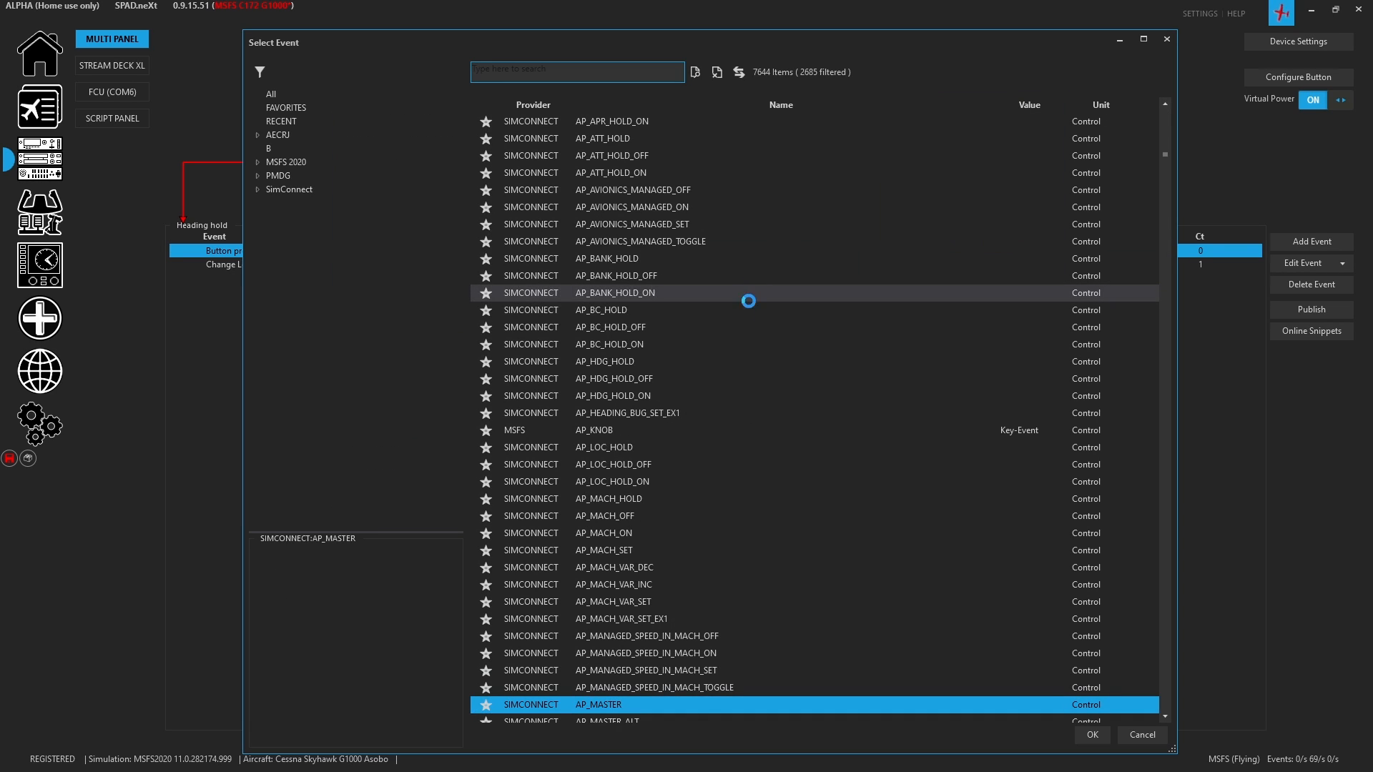
pyautogui.scroll(-3)
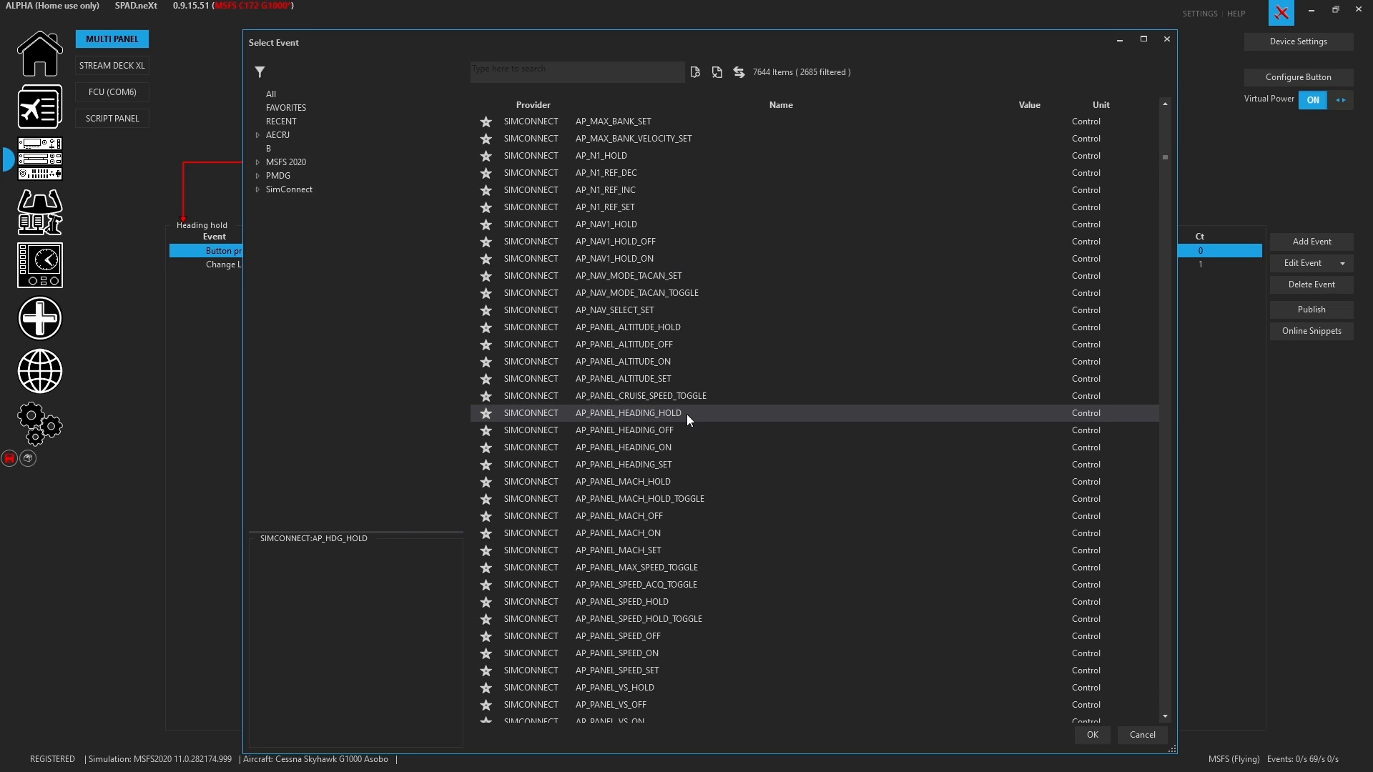
pyautogui.click(628, 412)
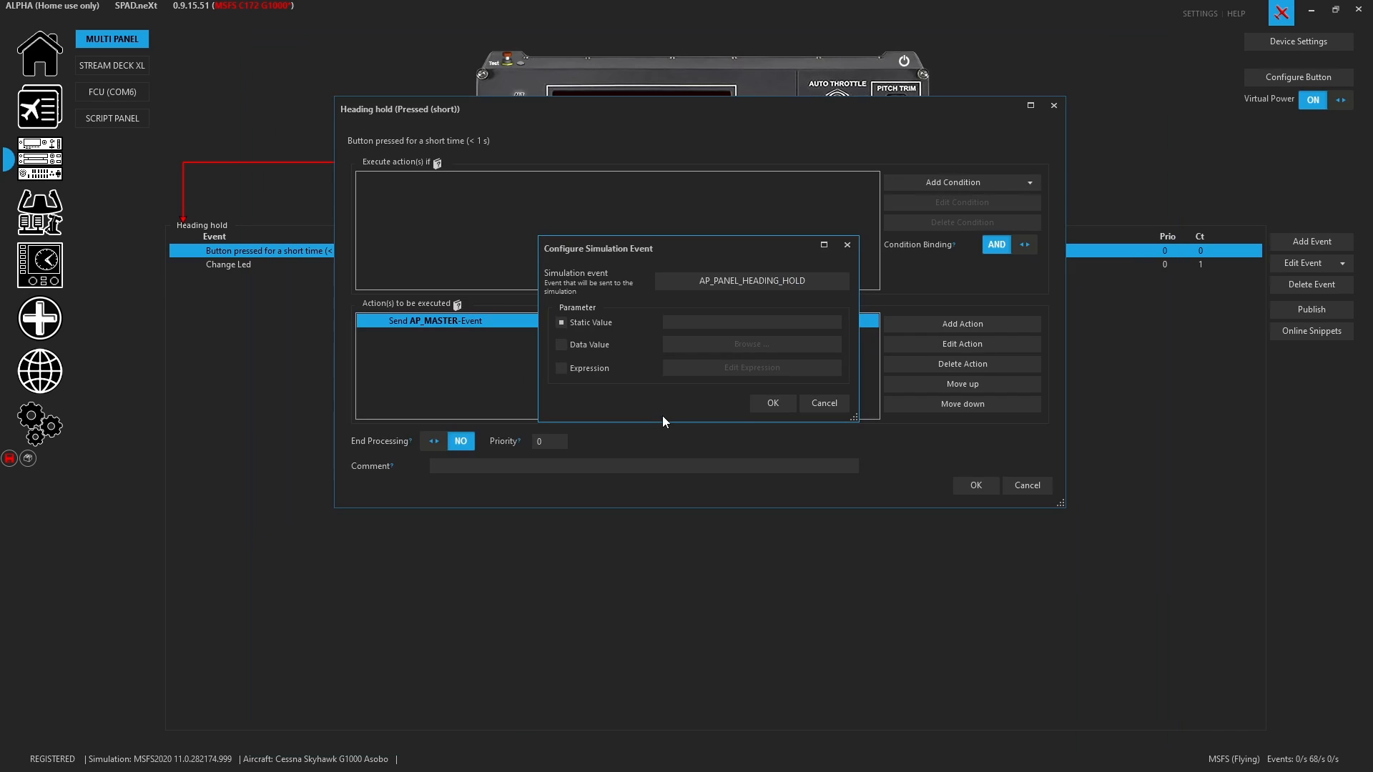
pyautogui.click(772, 403)
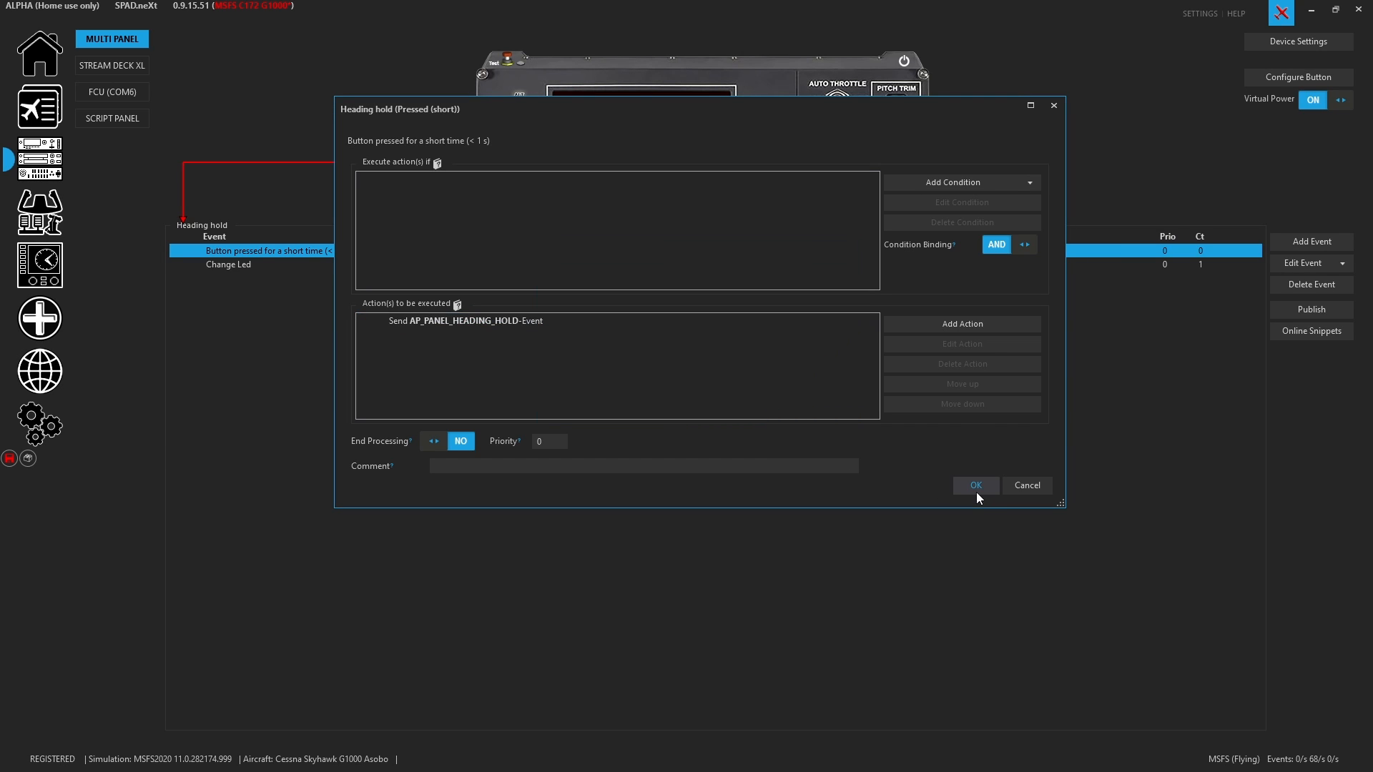
pyautogui.click(975, 485)
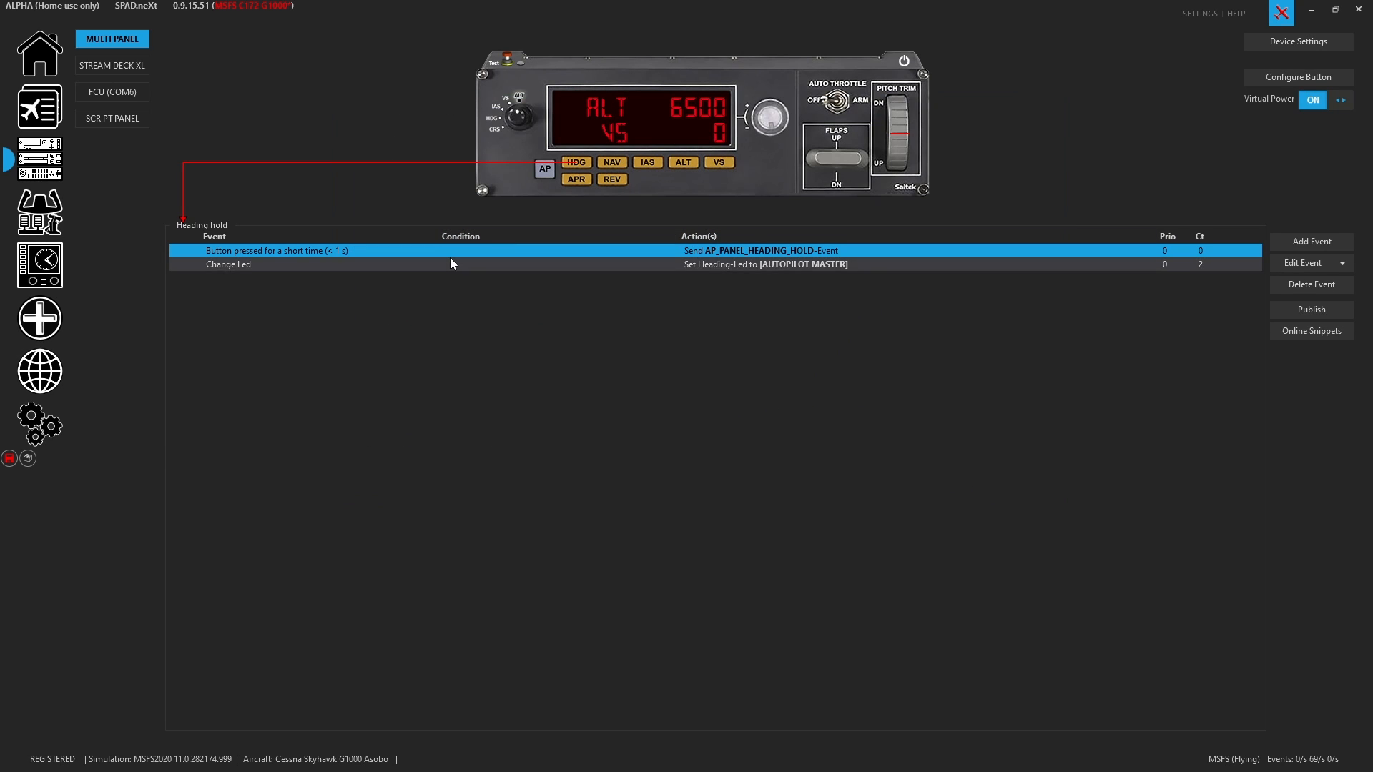
# Bind the HDG Change Led action to AUTOPILOT HEADING LOCK and save the event
pyautogui.doubleClick(227, 264)
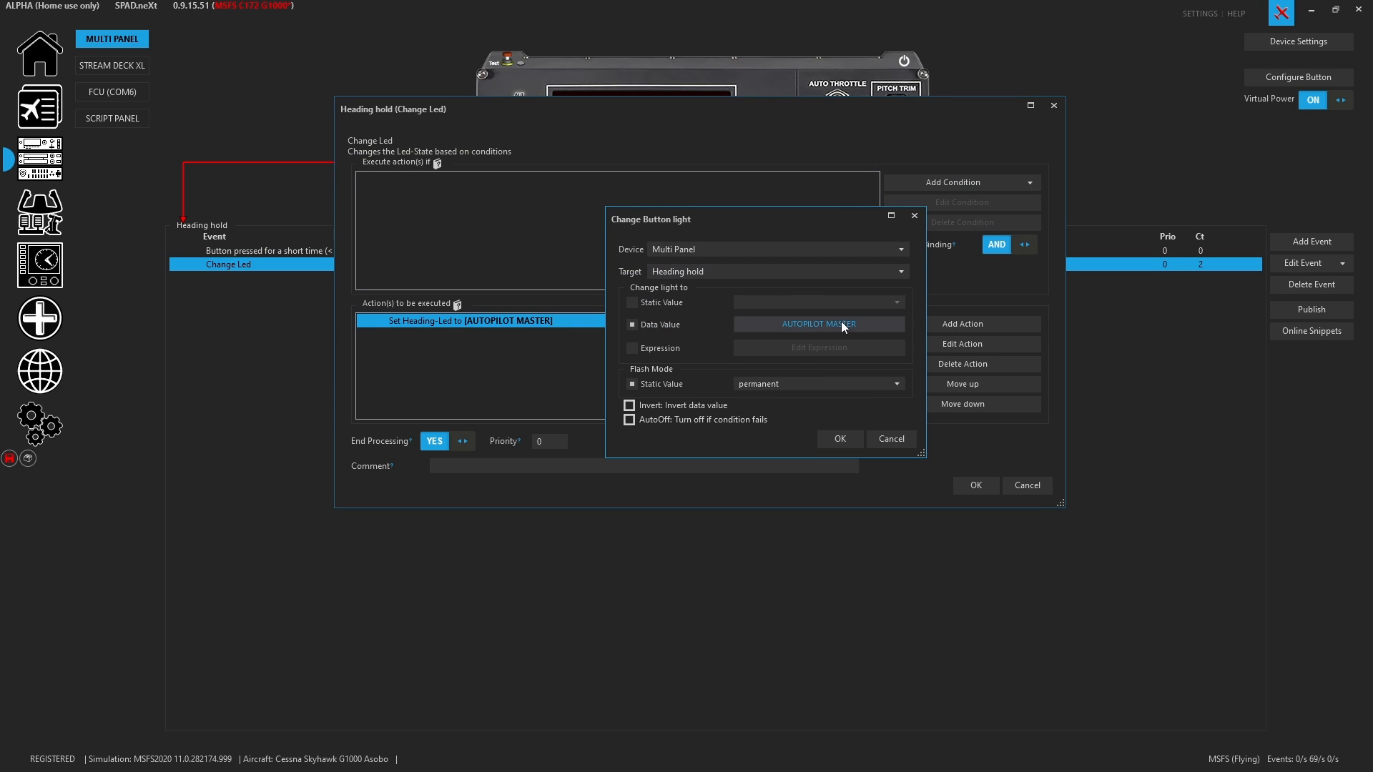
pyautogui.click(818, 324)
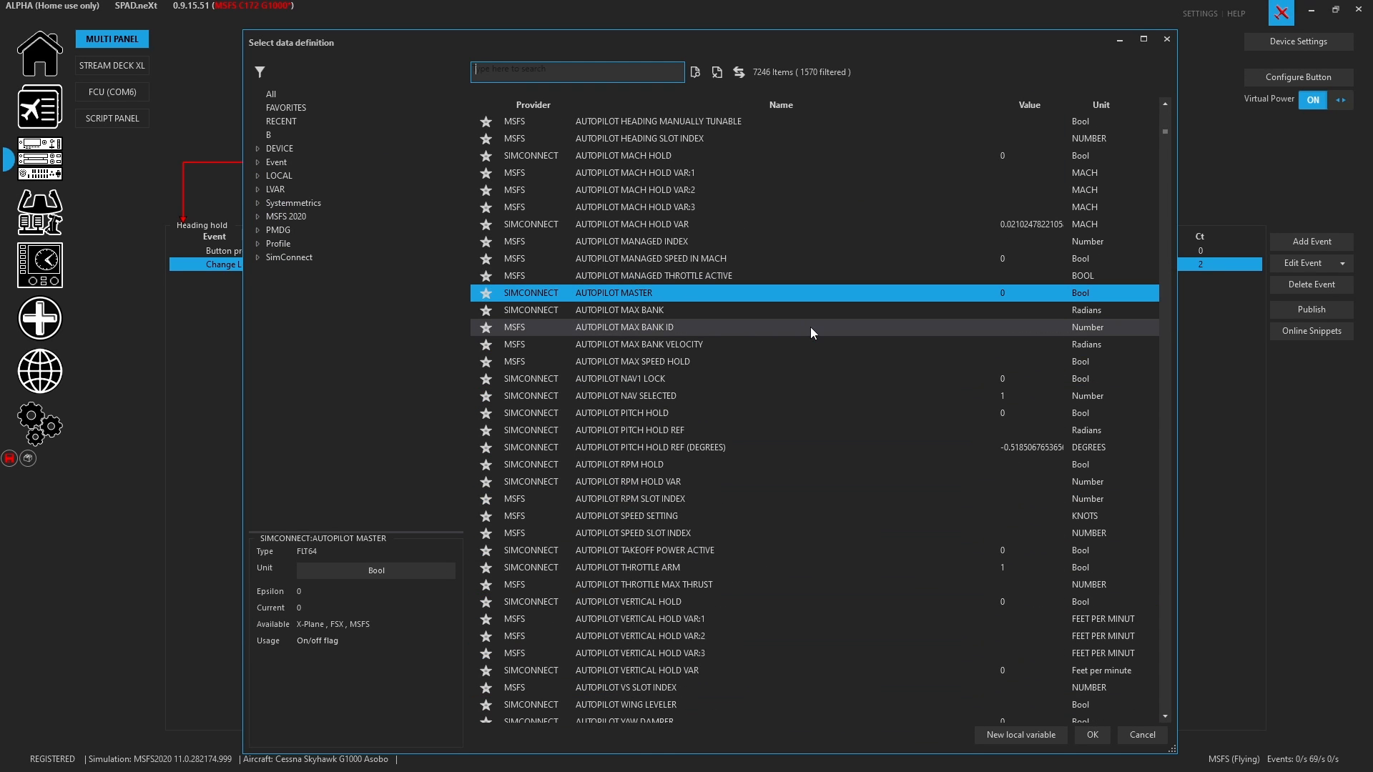
pyautogui.moveTo(808, 327)
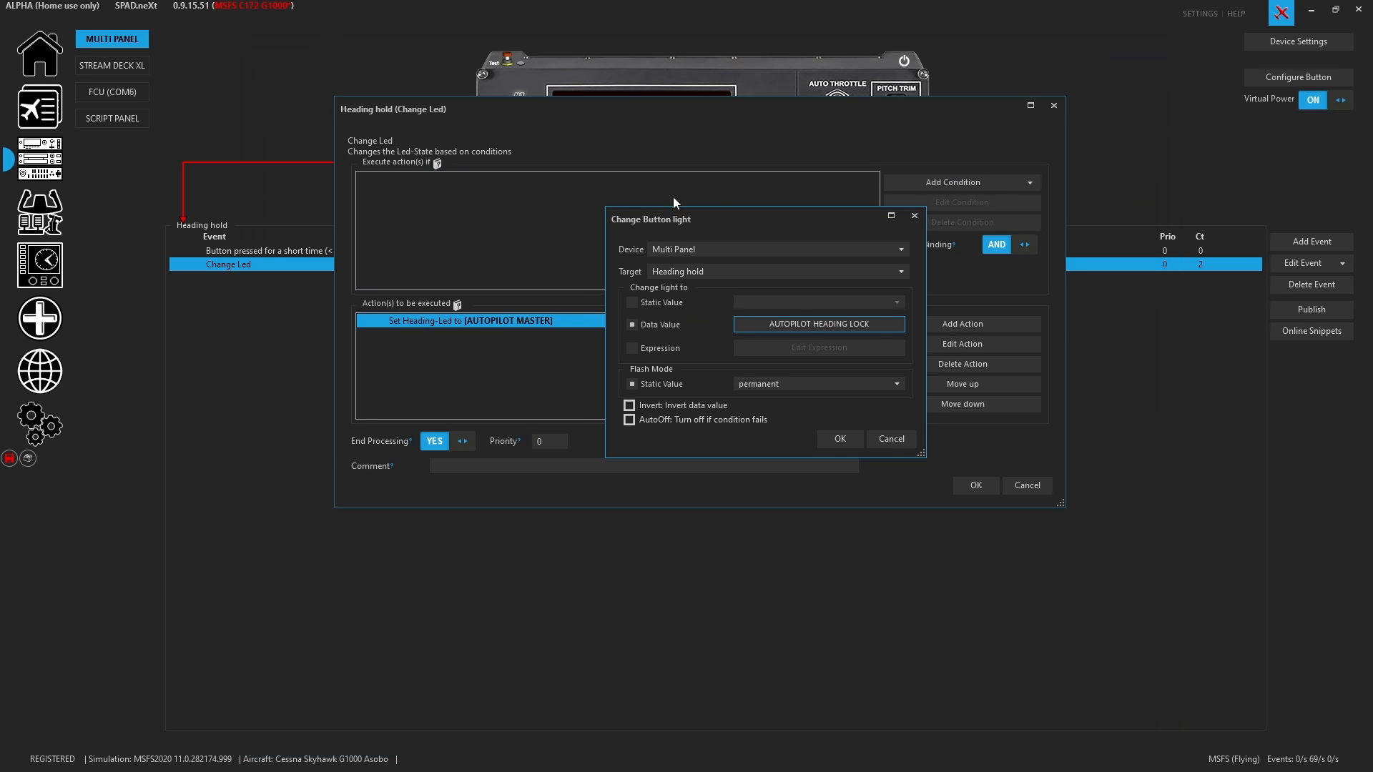
pyautogui.click(839, 438)
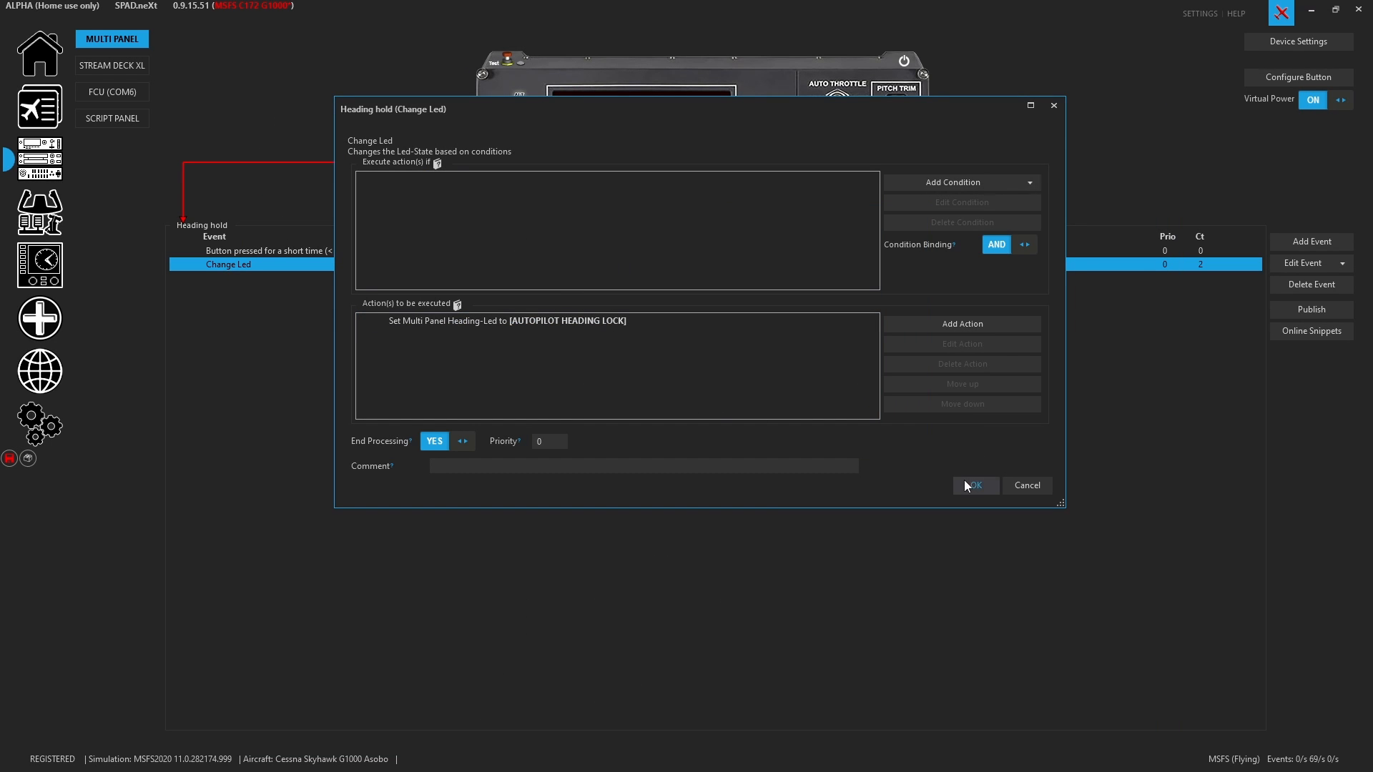
pyautogui.click(975, 485)
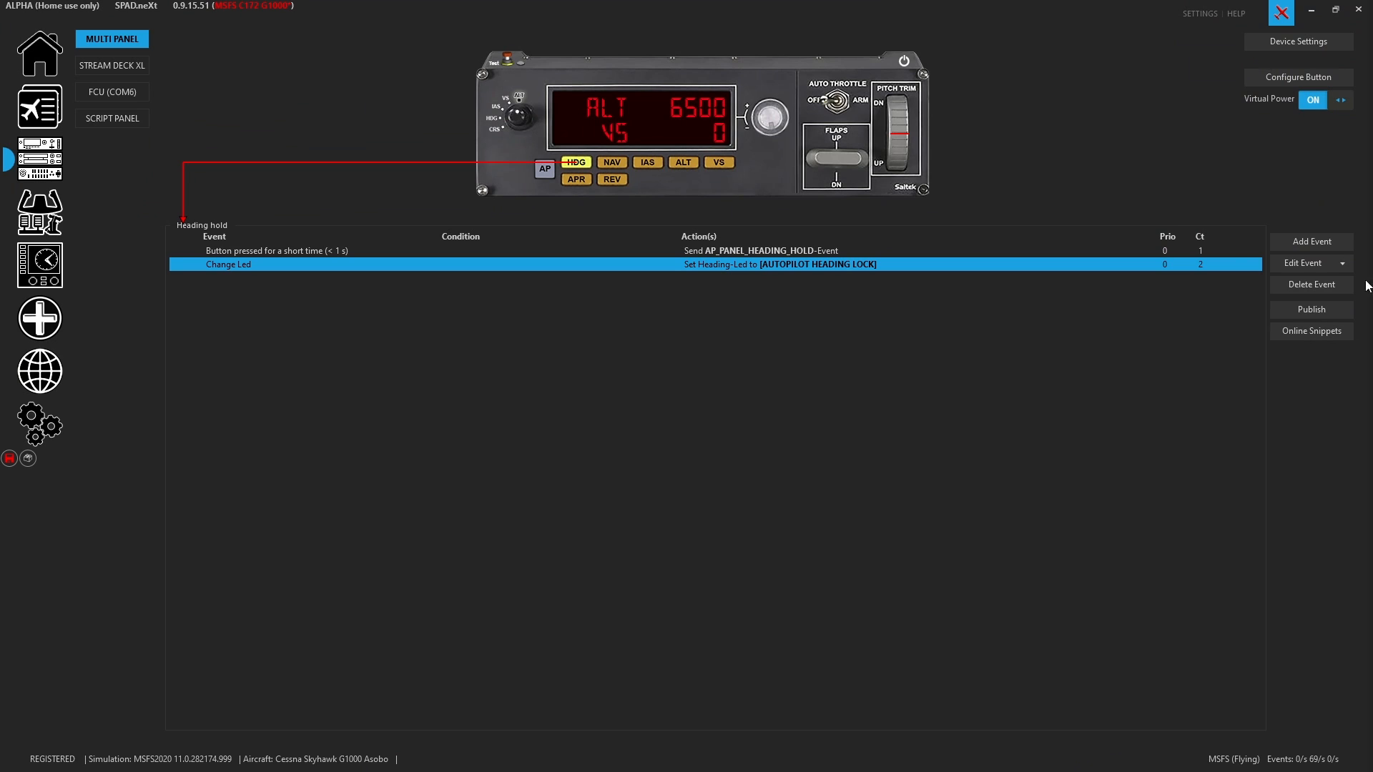
# Add a long-press event on HDG that sends AS1000_PFD_HEADING_SYNC
pyautogui.click(1311, 241)
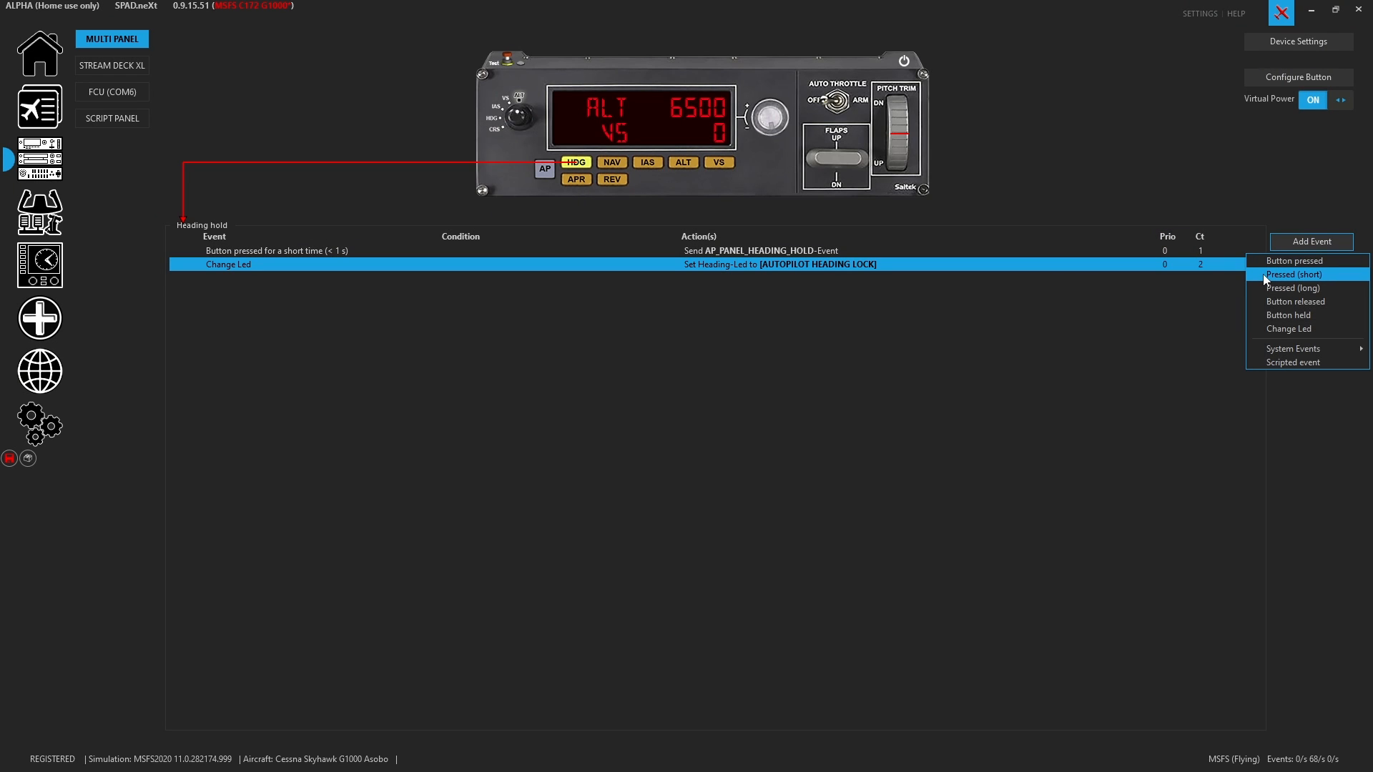
pyautogui.click(1294, 288)
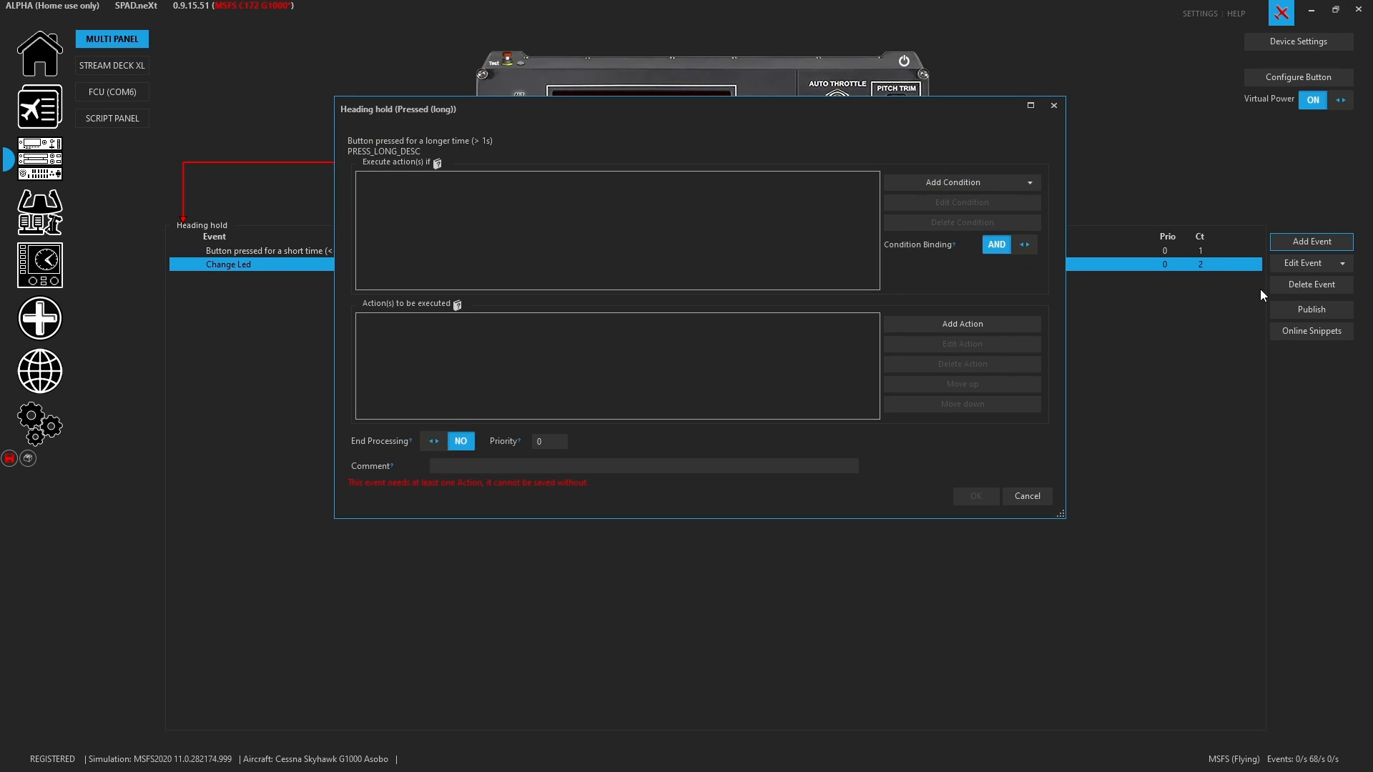
pyautogui.click(960, 323)
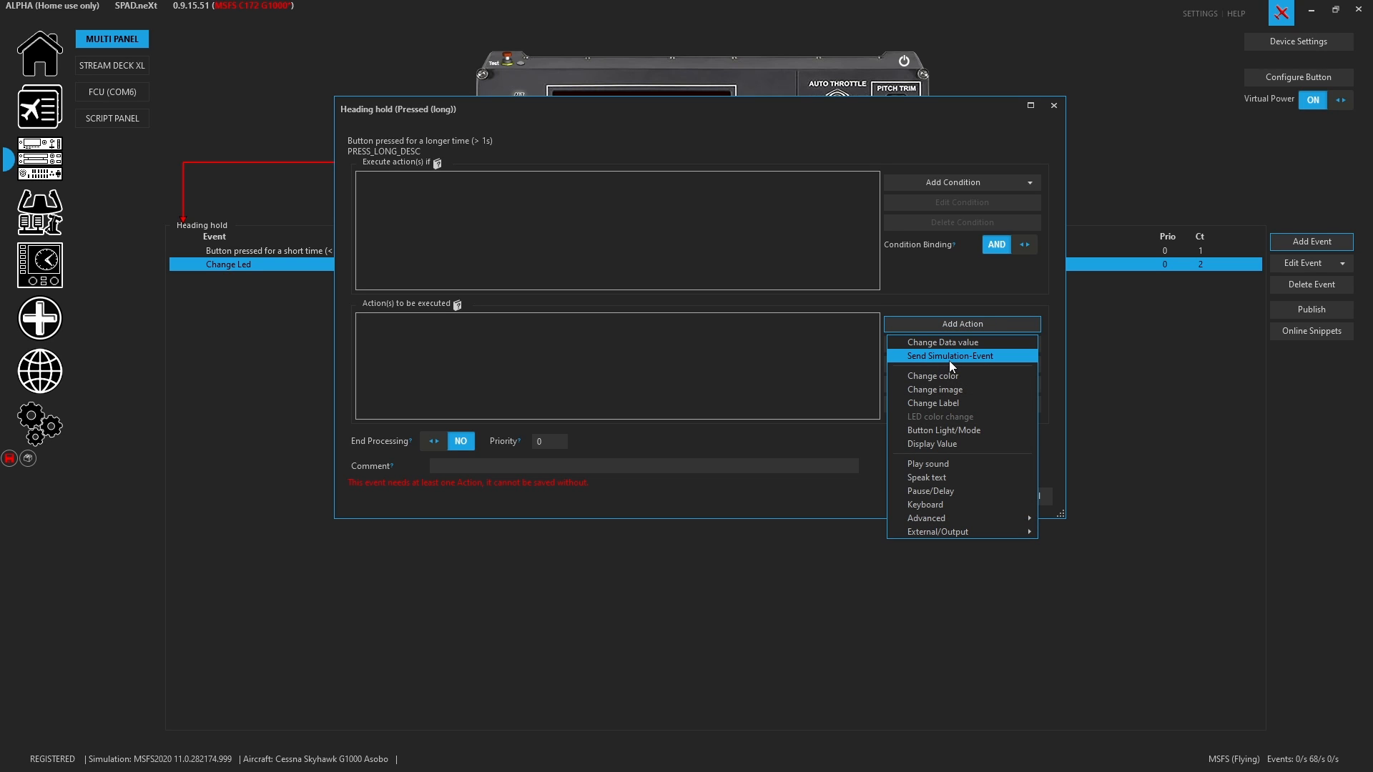
pyautogui.click(948, 356)
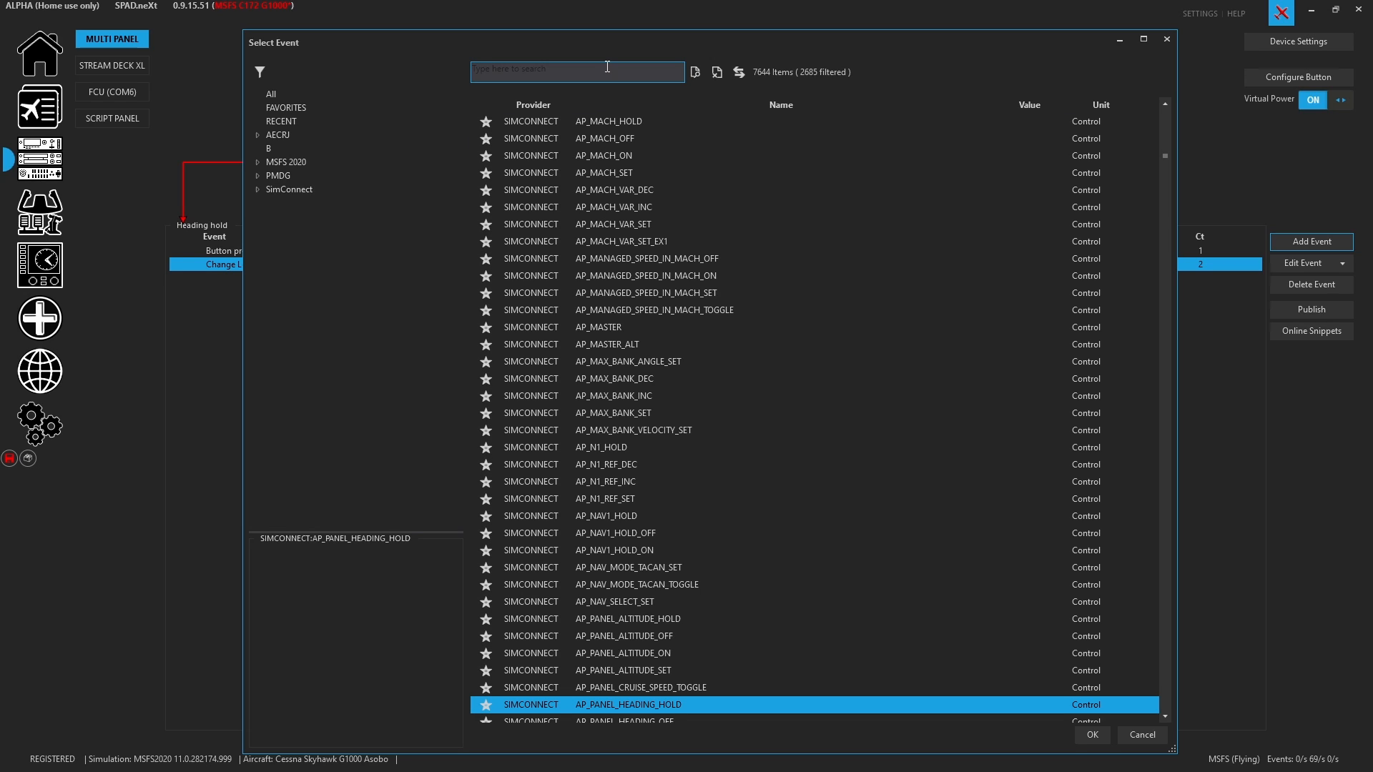
pyautogui.write('sync')
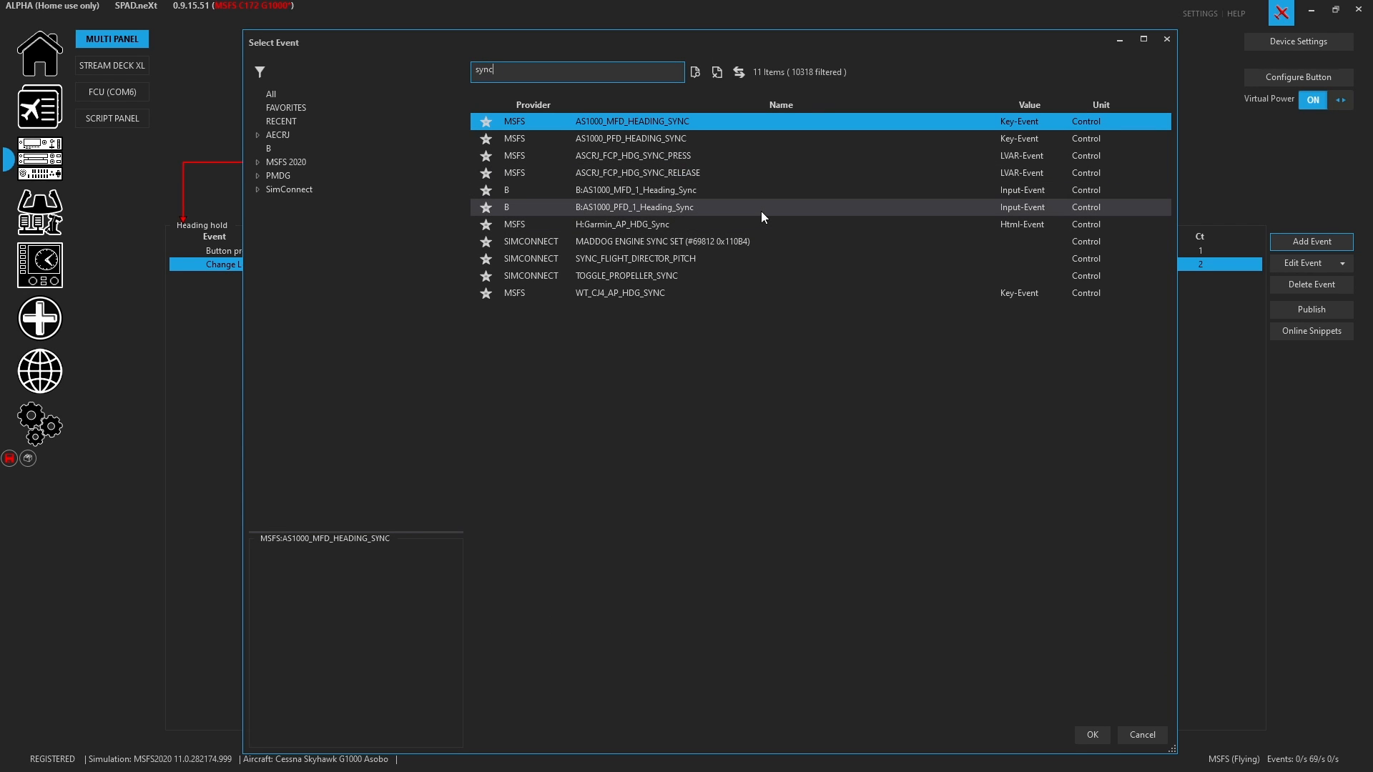
pyautogui.moveTo(668, 159)
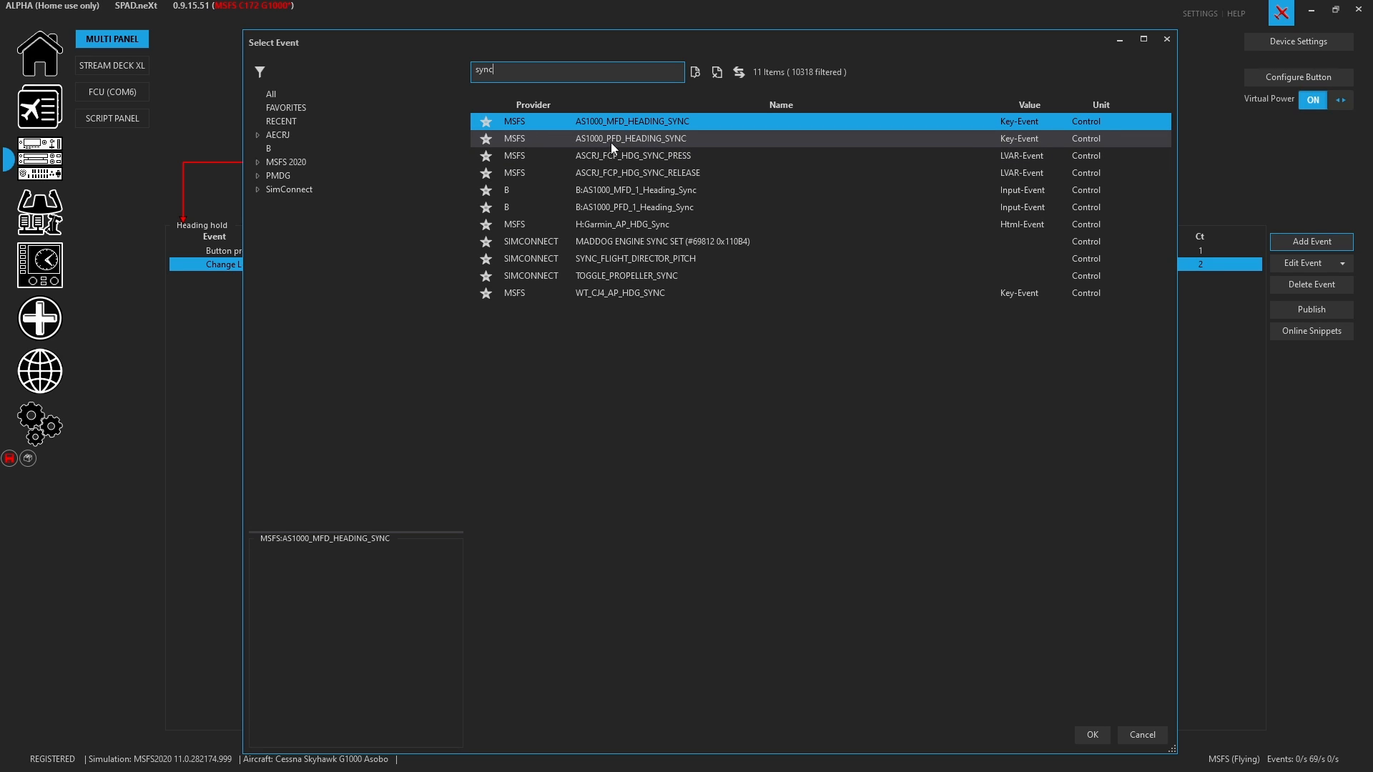
pyautogui.moveTo(646, 140)
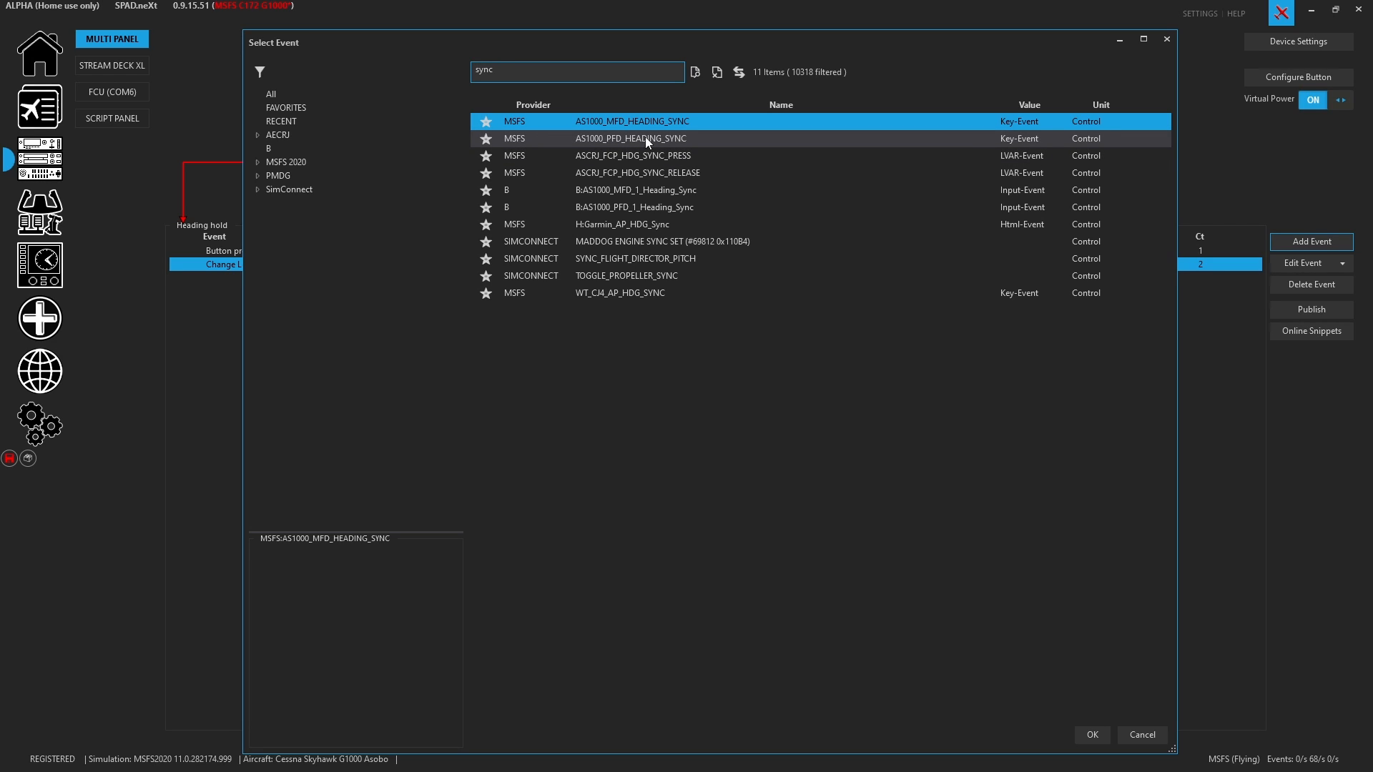
pyautogui.click(1090, 734)
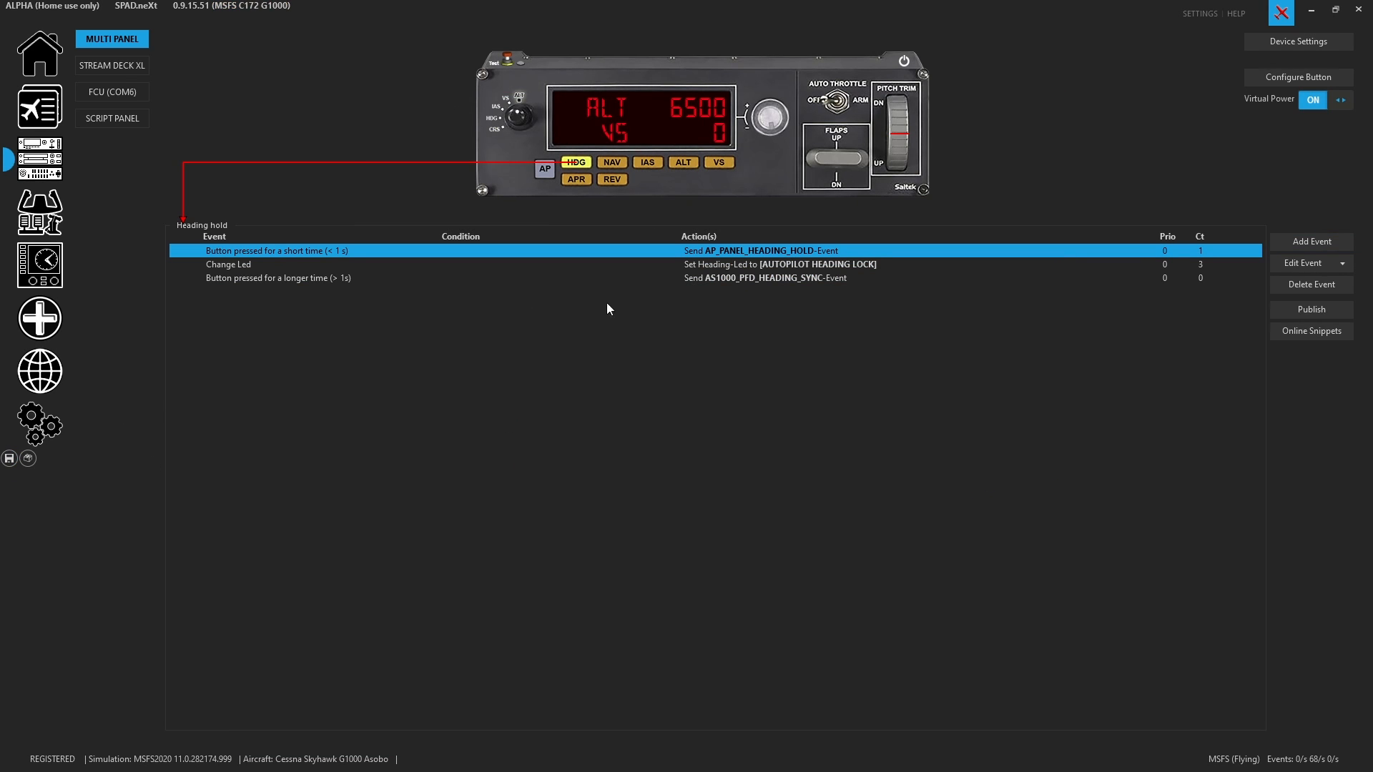
# Test the AP and HDG buttons in flight, watching counters, then show NAV/CRS hold events
pyautogui.click(227, 264)
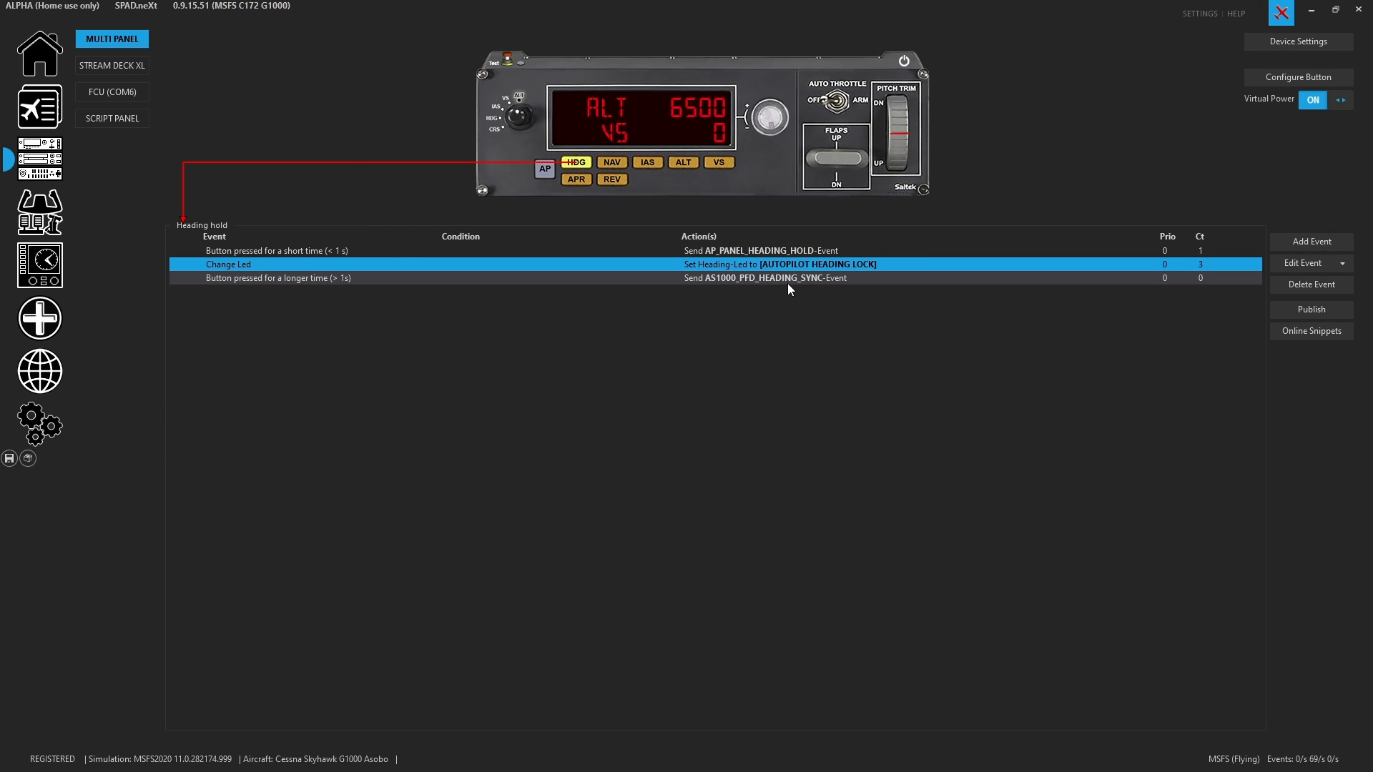
pyautogui.moveTo(788, 283)
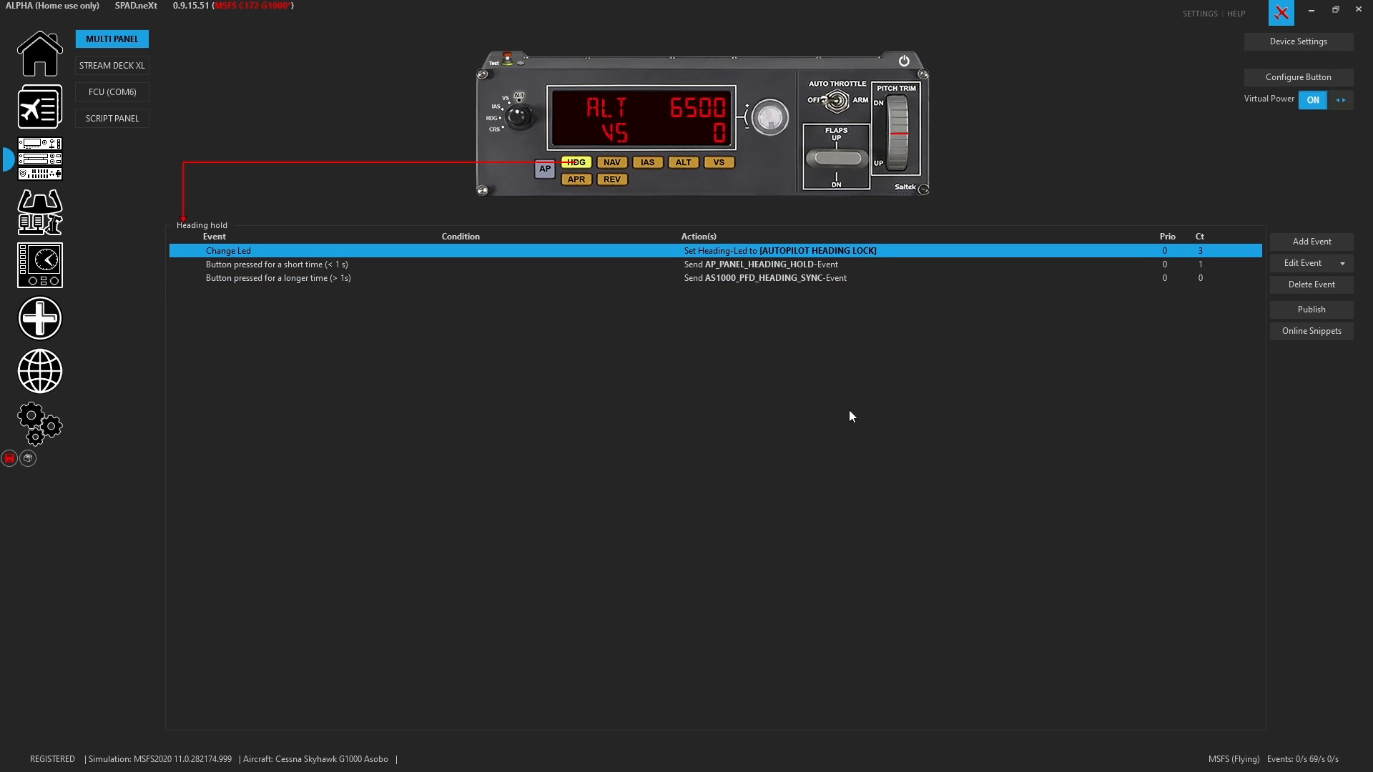
pyautogui.click(545, 168)
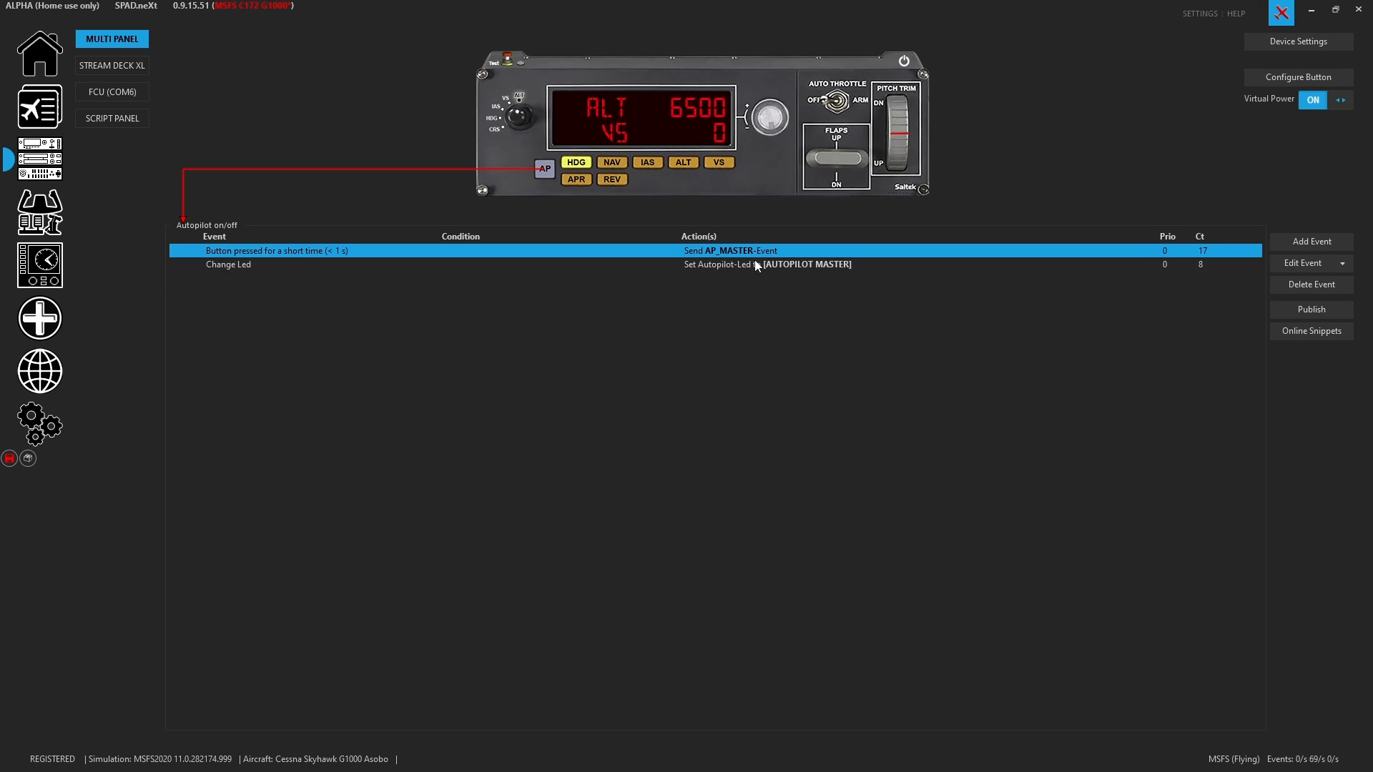
pyautogui.click(228, 264)
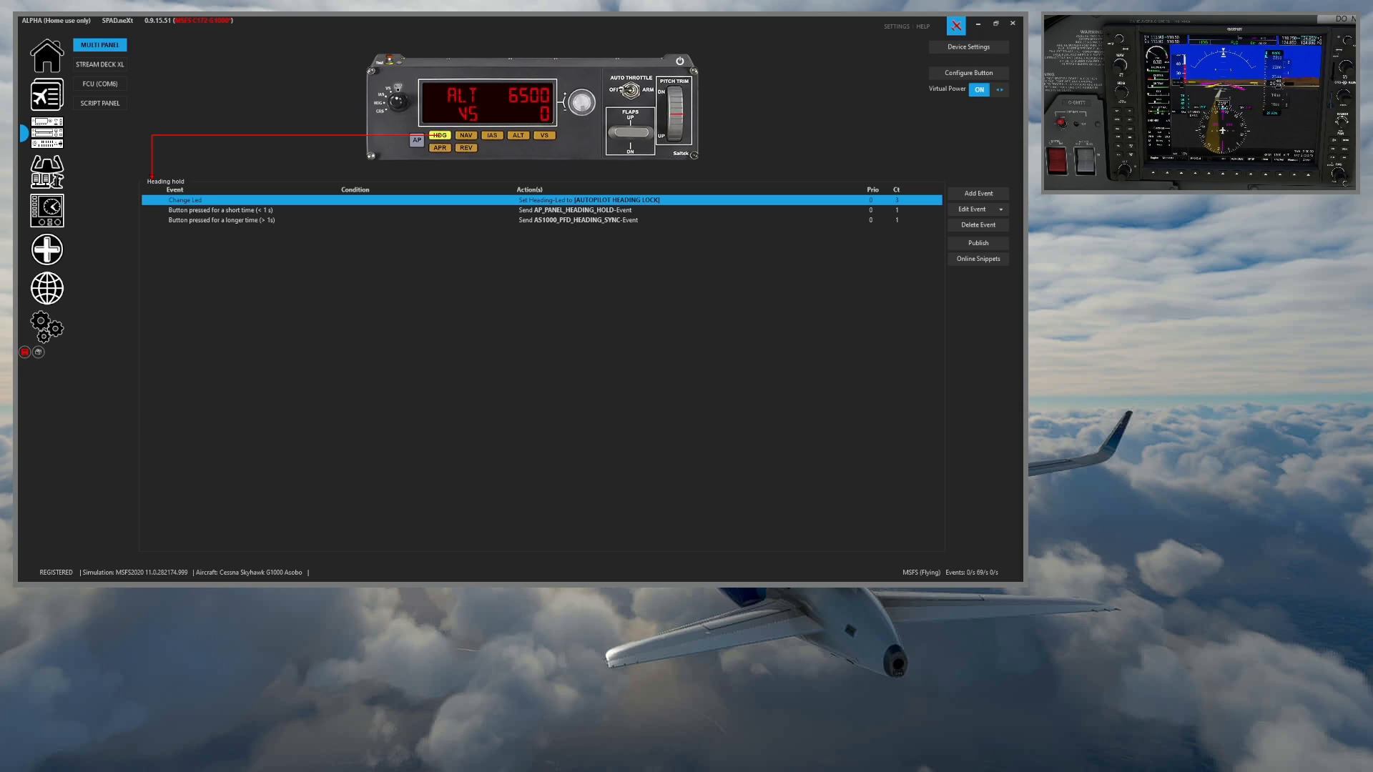
pyautogui.click(438, 135)
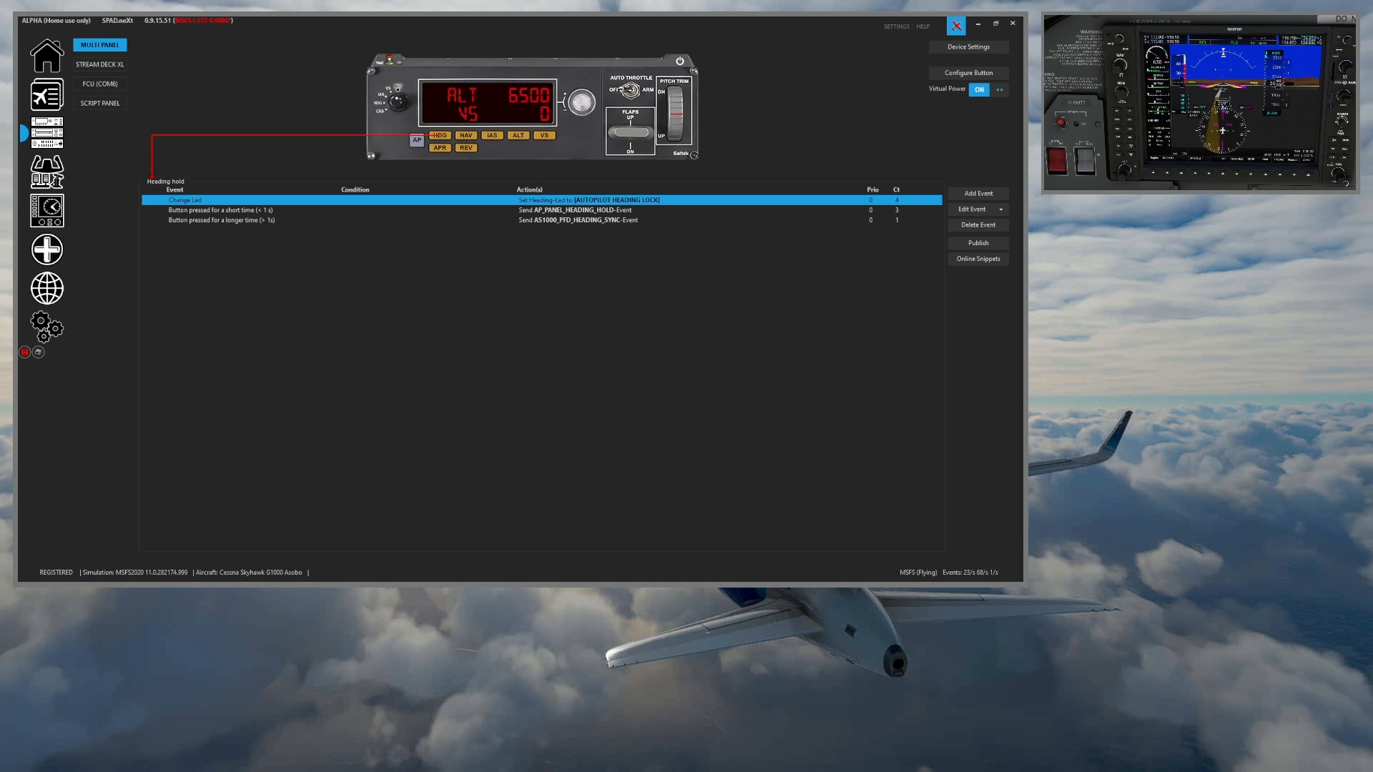
pyautogui.click(438, 136)
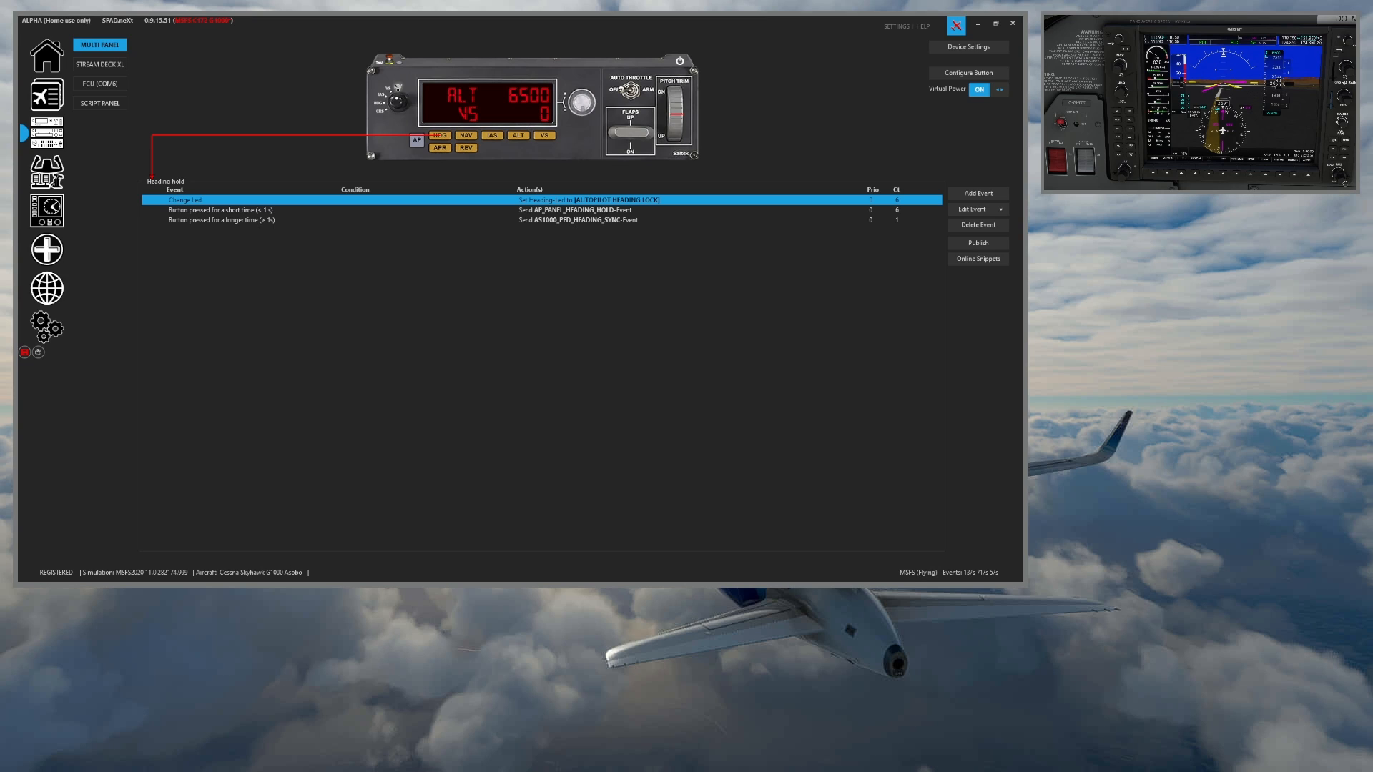
pyautogui.click(437, 135)
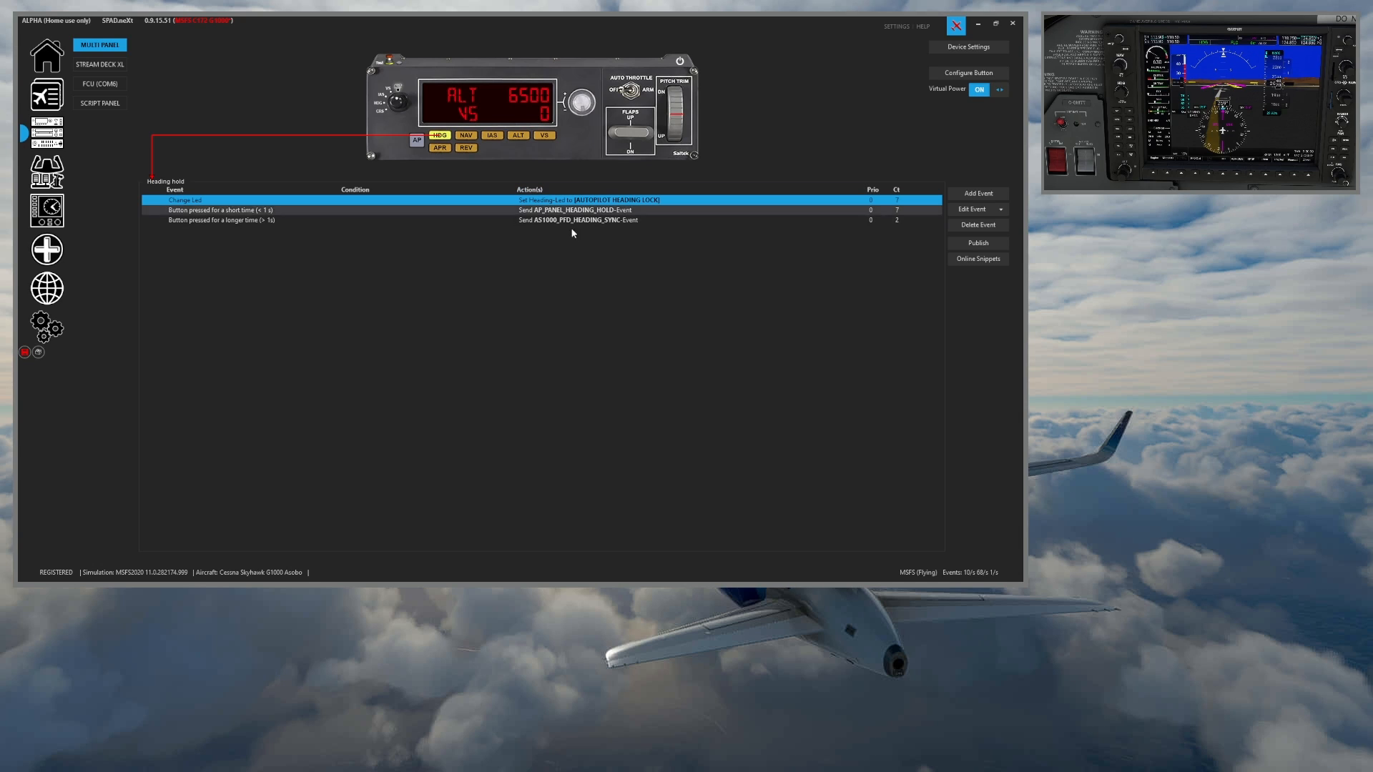
pyautogui.click(465, 136)
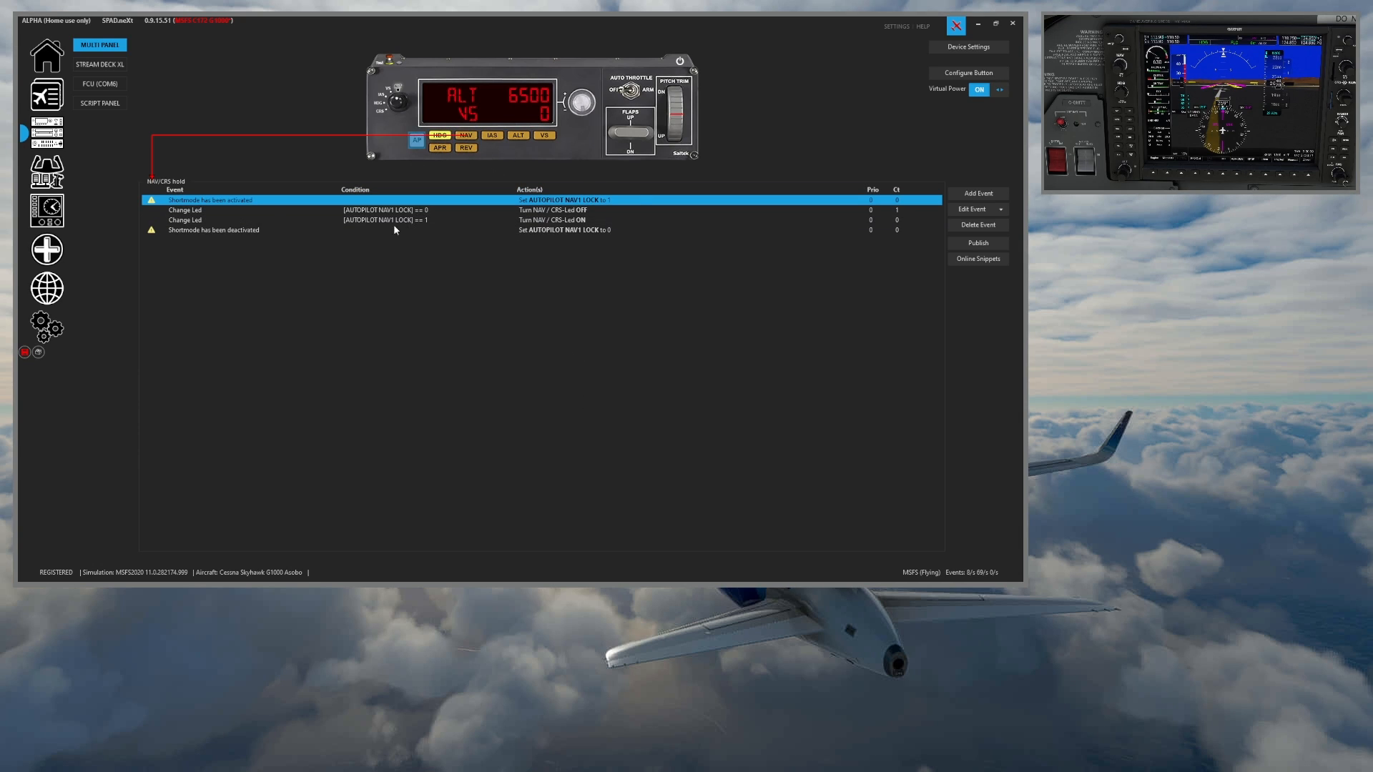
# Copy the autopilot on/off button's events
pyautogui.click(416, 140)
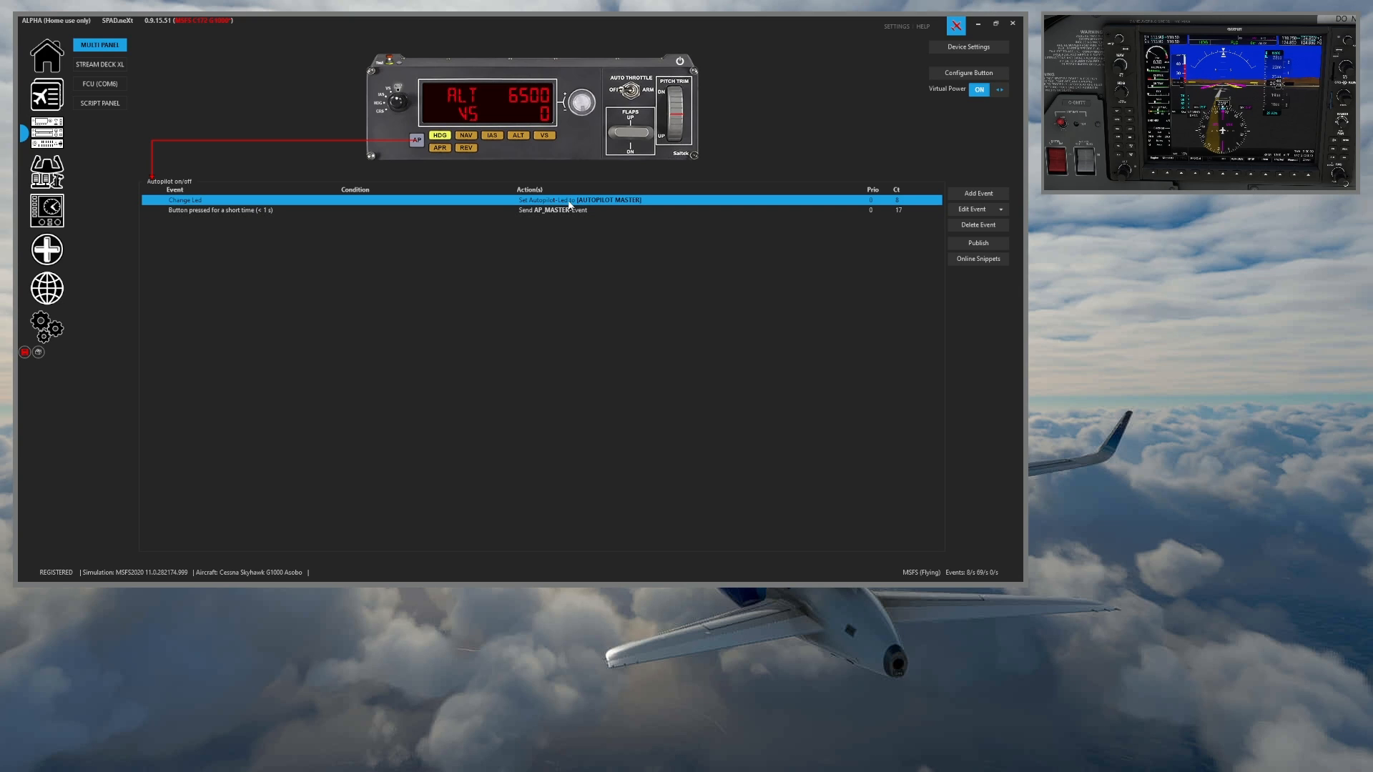
pyautogui.click(491, 135)
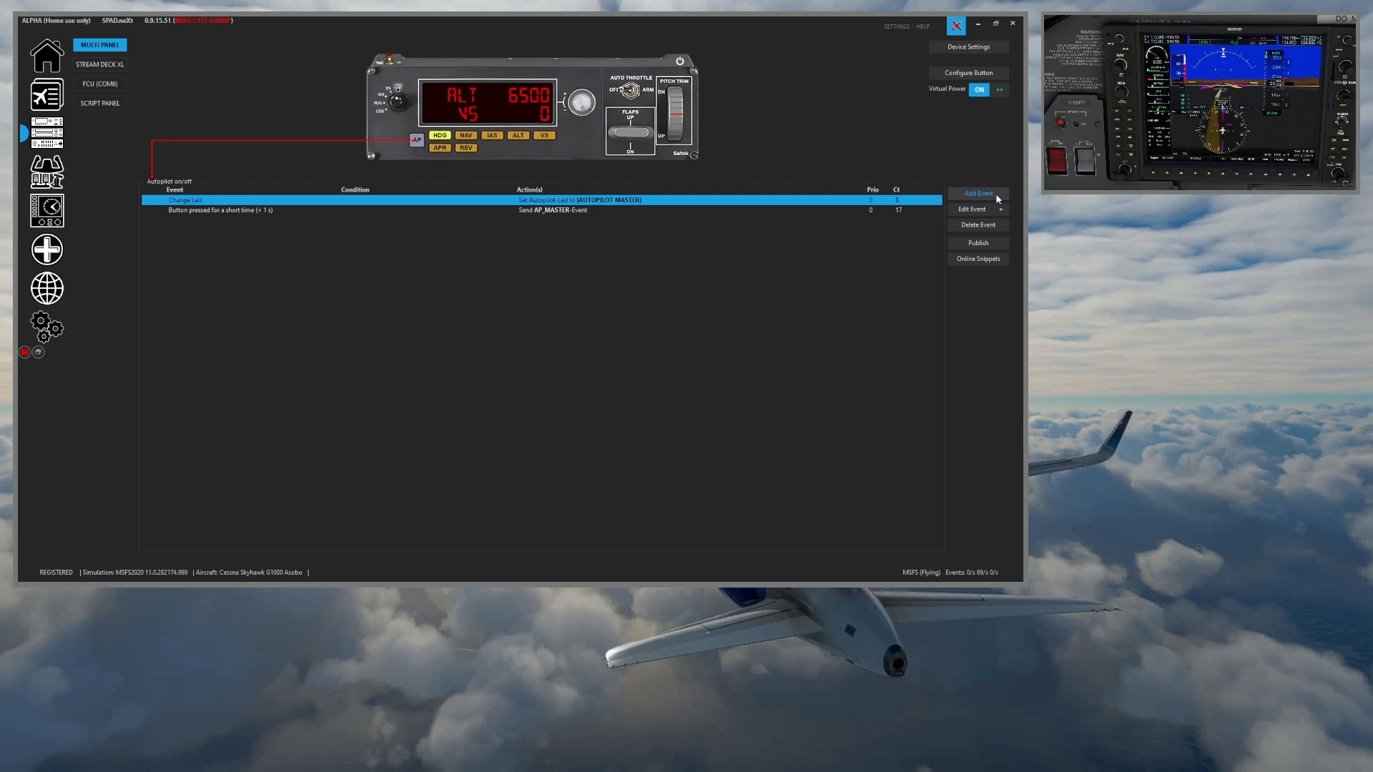
pyautogui.click(1001, 209)
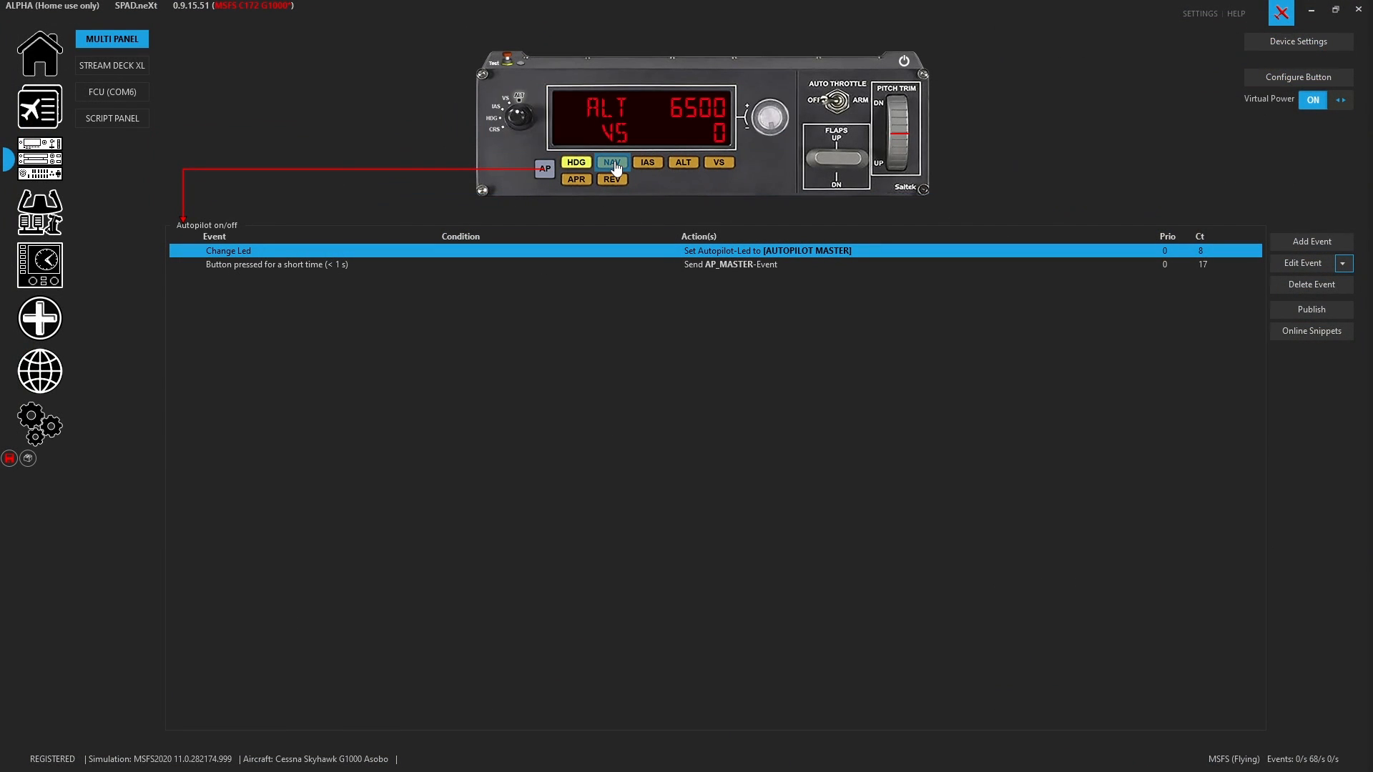
# Paste the copied events onto NAV/CRS hold, replacing all its existing events
pyautogui.click(613, 163)
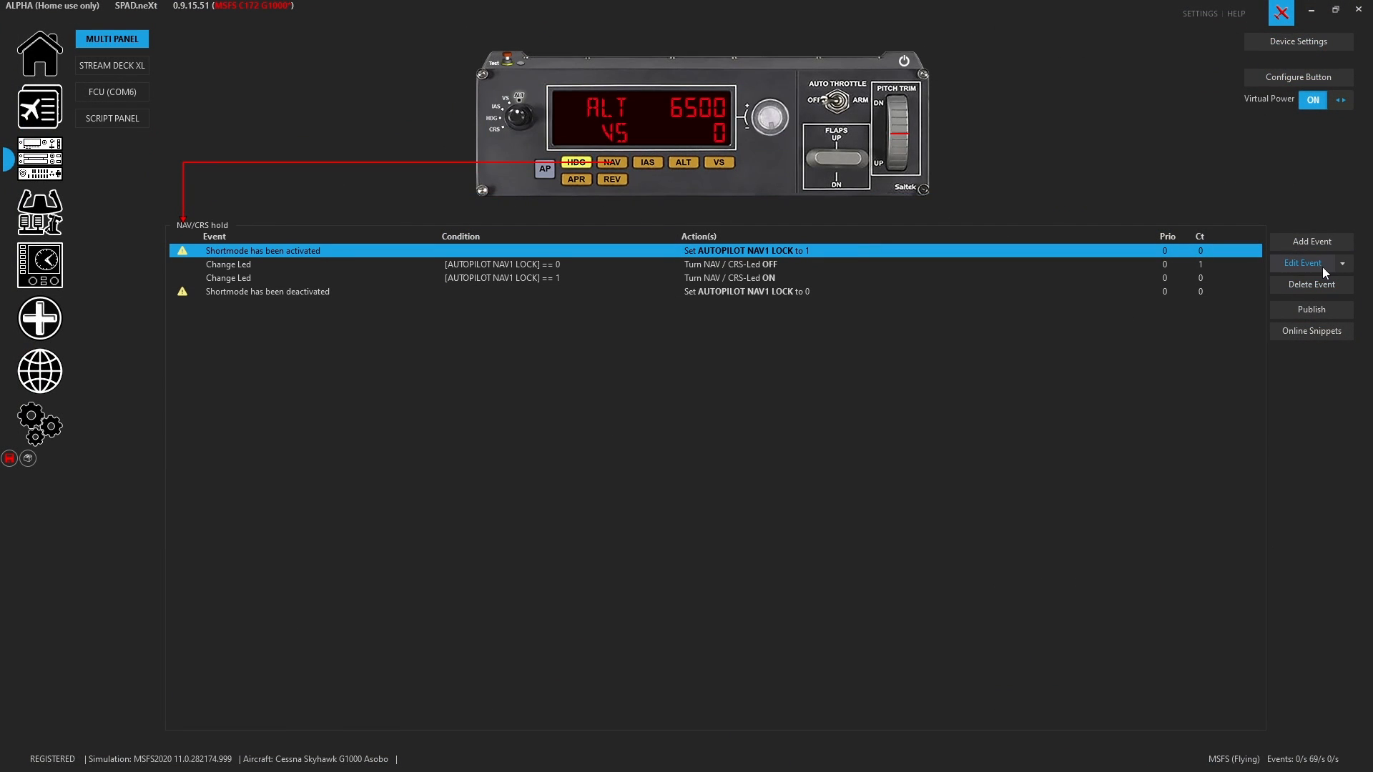
pyautogui.click(1342, 263)
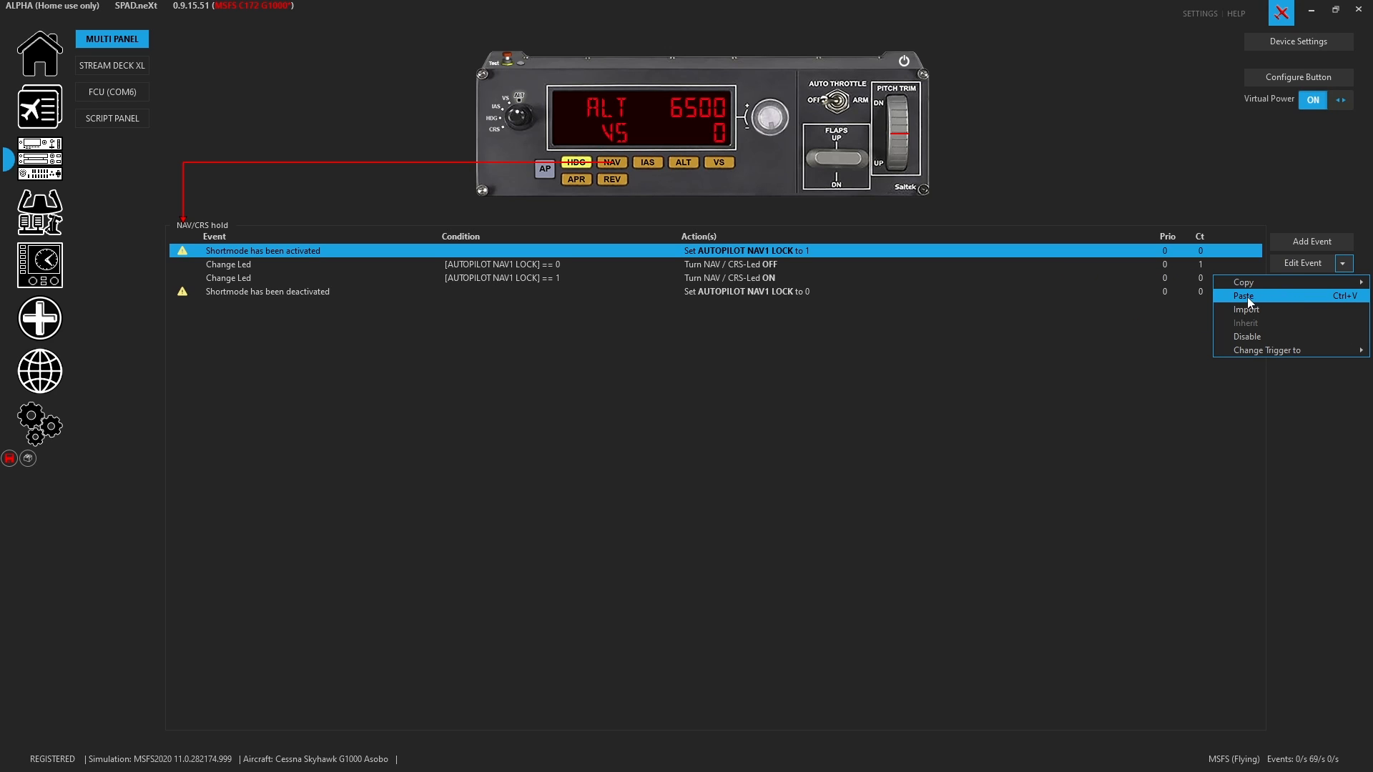
pyautogui.click(1243, 295)
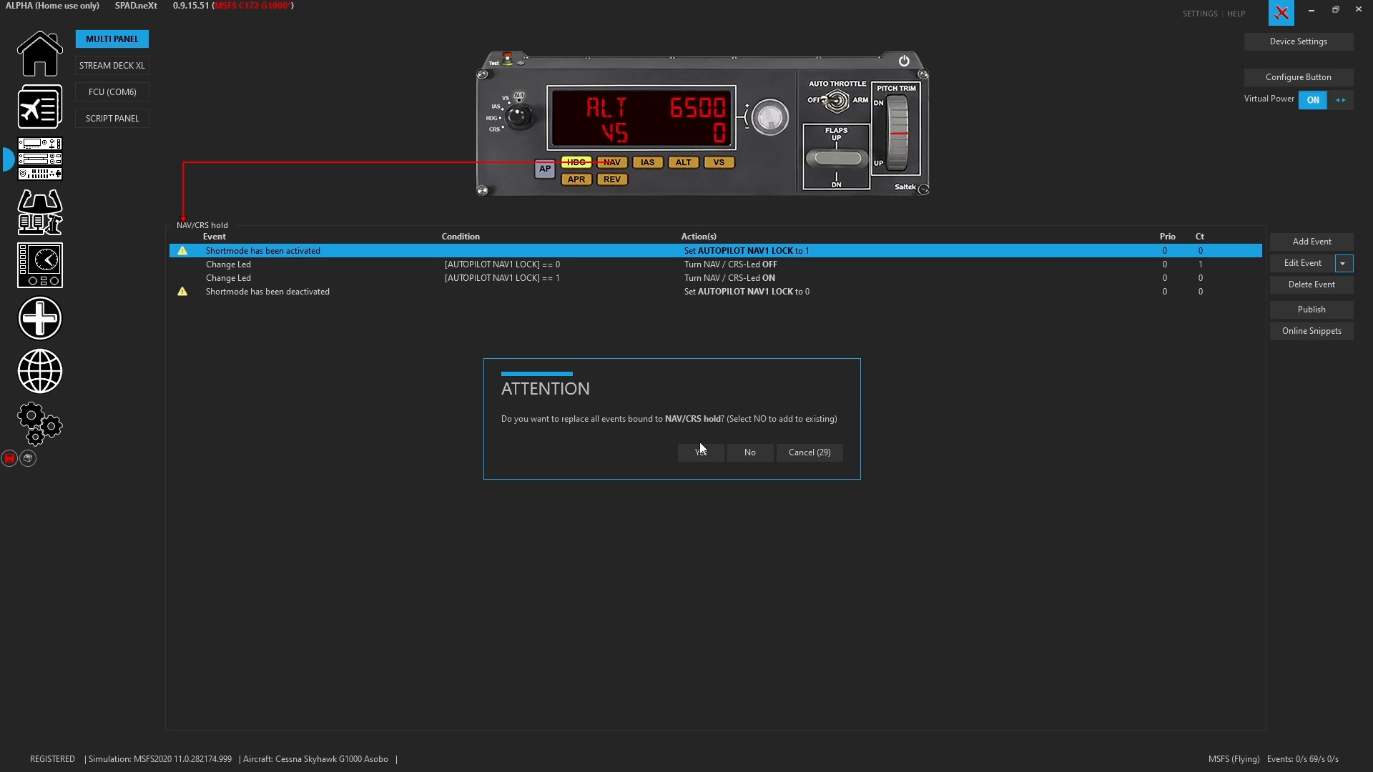
pyautogui.click(700, 452)
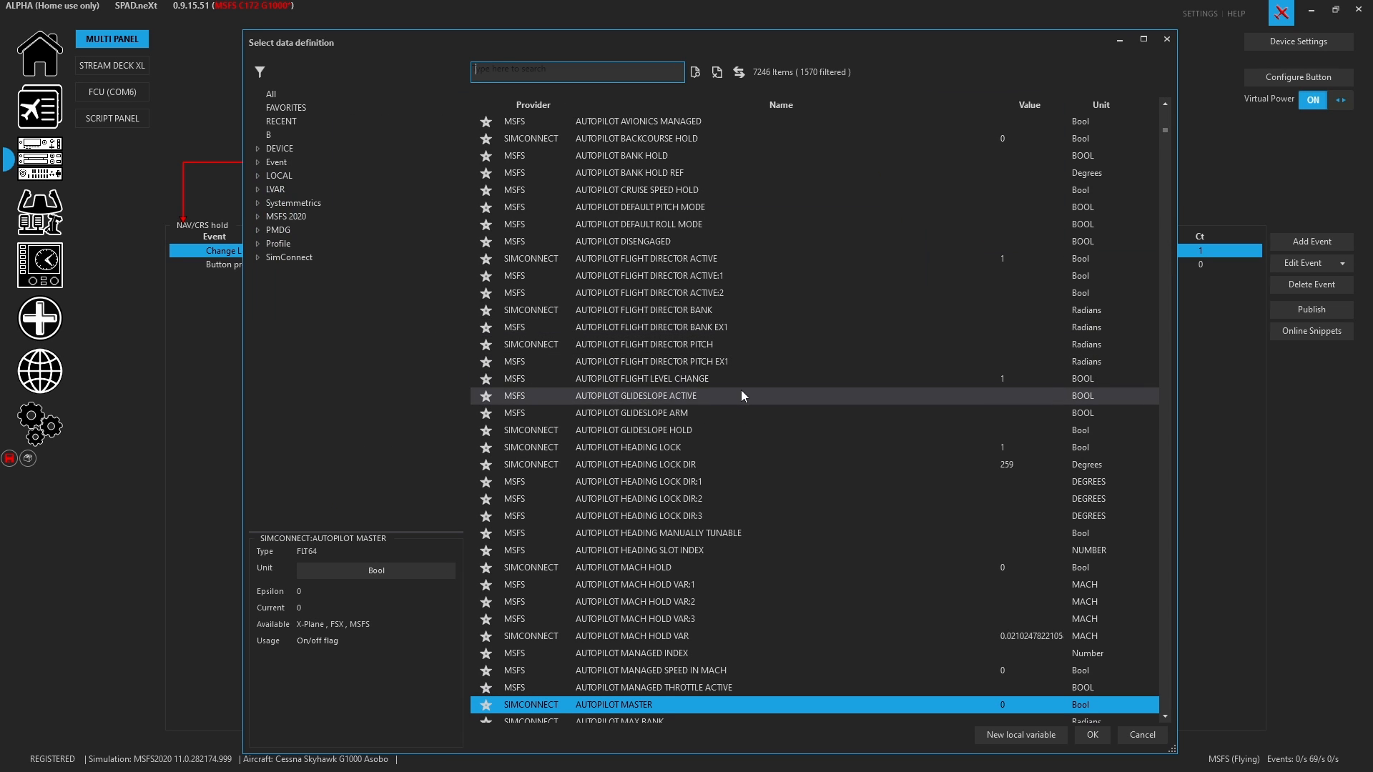
# Link the NAV button's Change Led event to the AUTOPILOT NAV1 LOCK data value
pyautogui.scroll(-3)
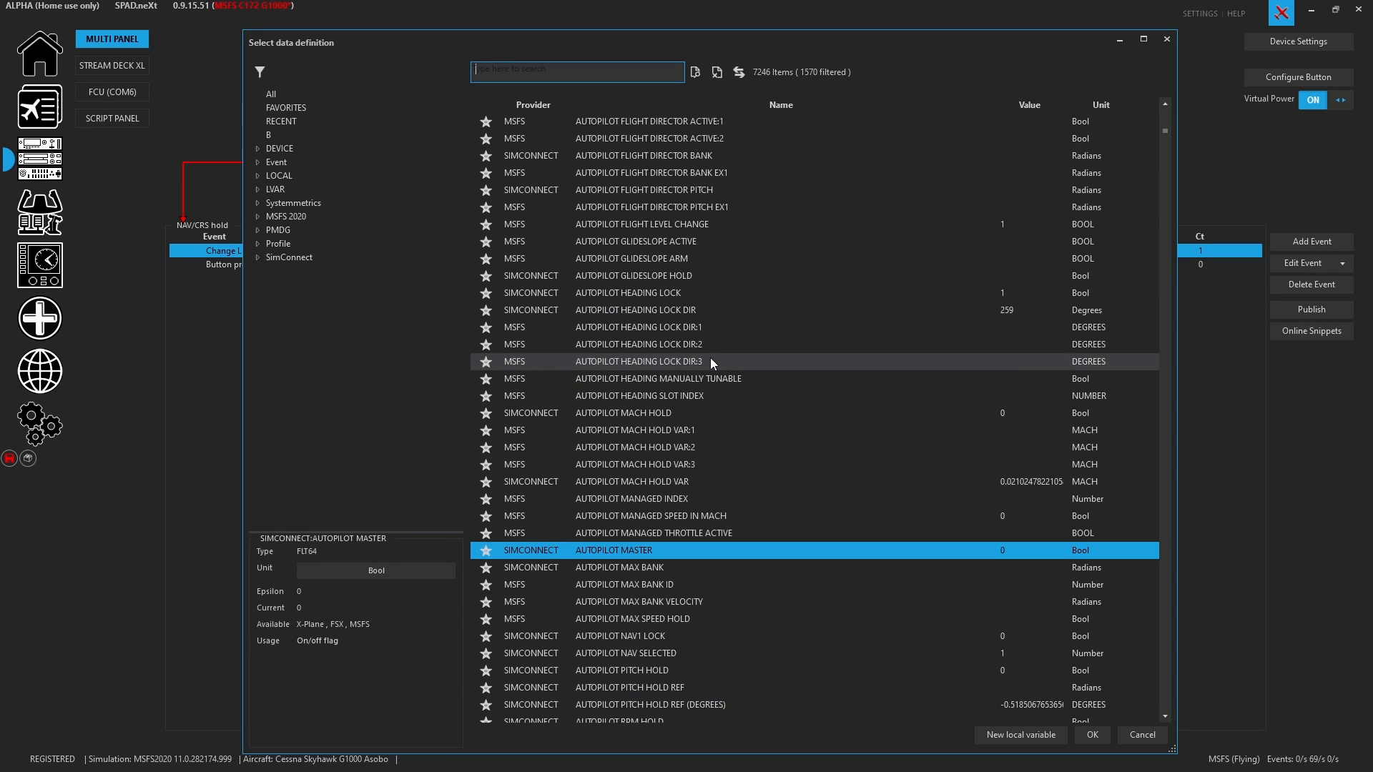
pyautogui.click(621, 636)
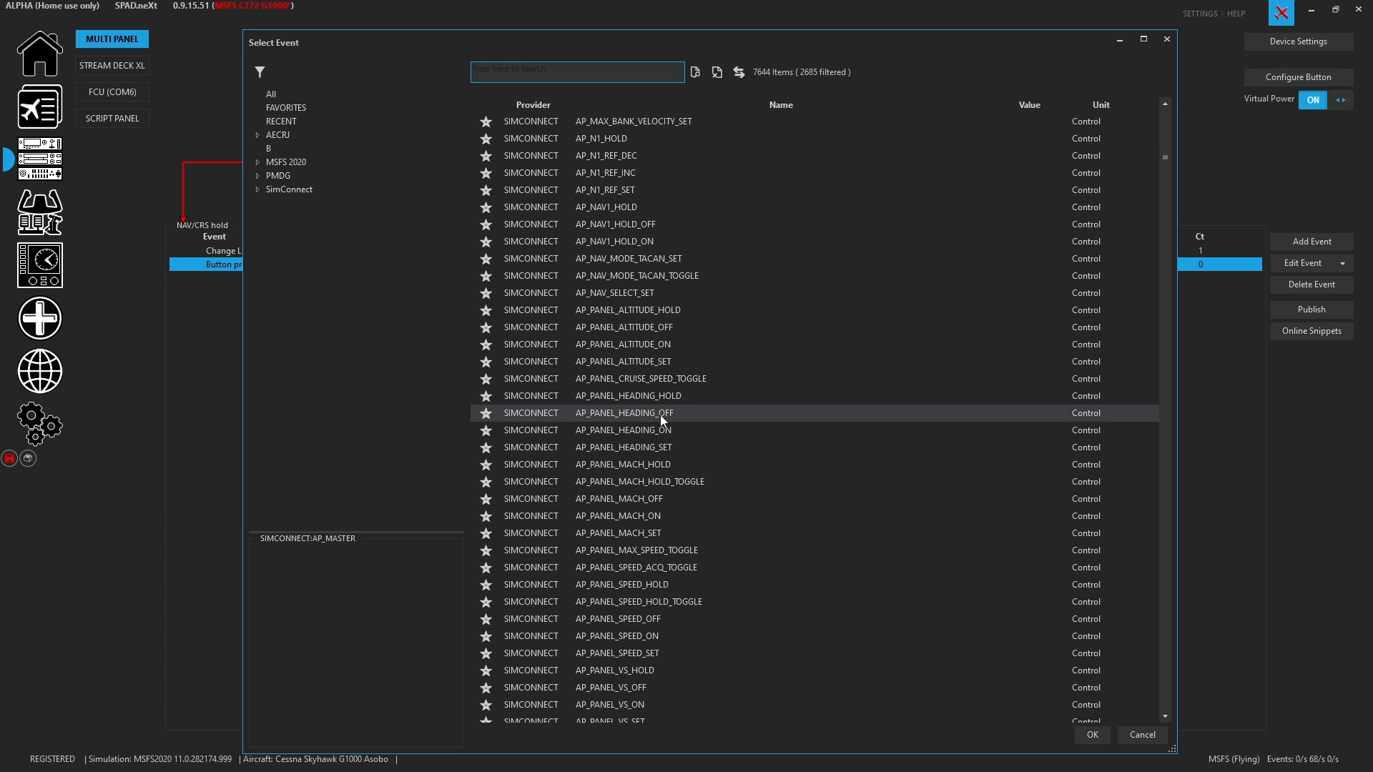
pyautogui.moveTo(655, 481)
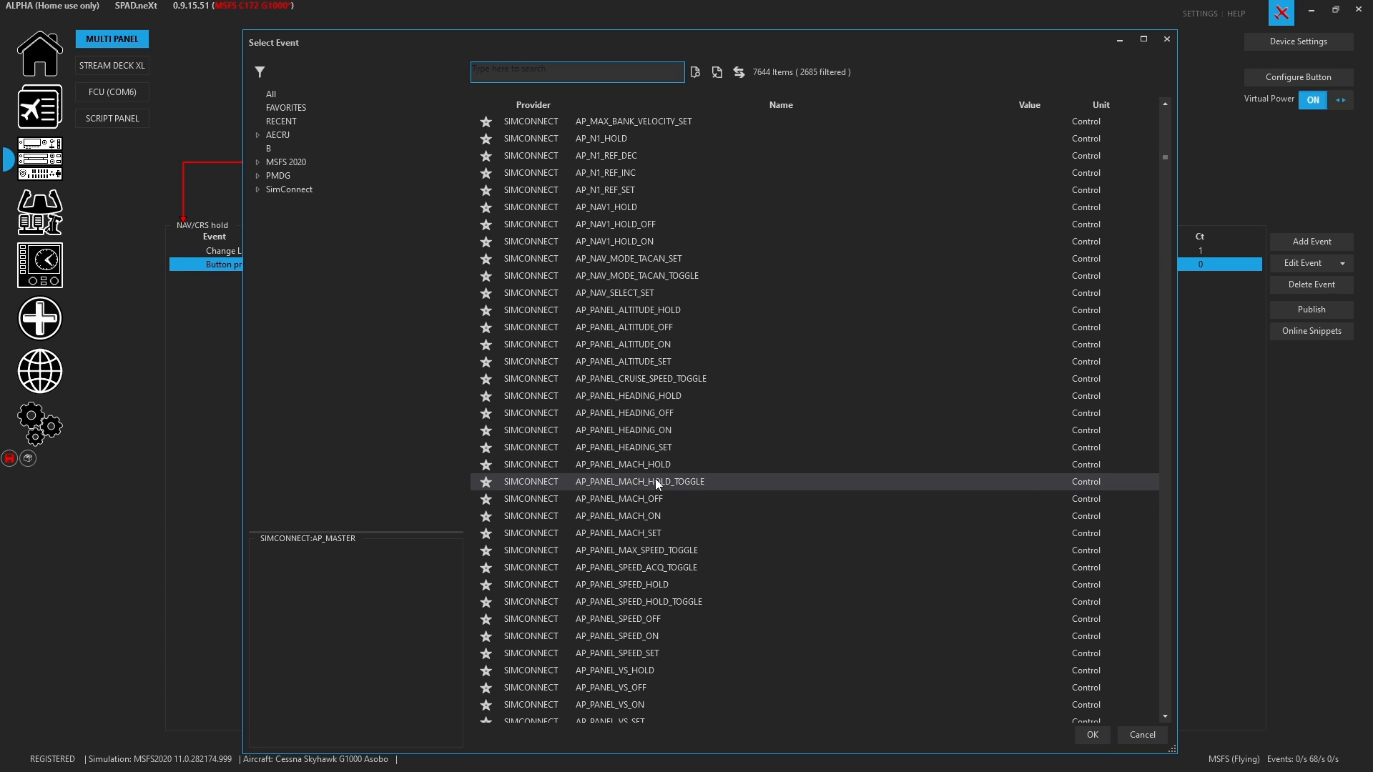
pyautogui.moveTo(635, 550)
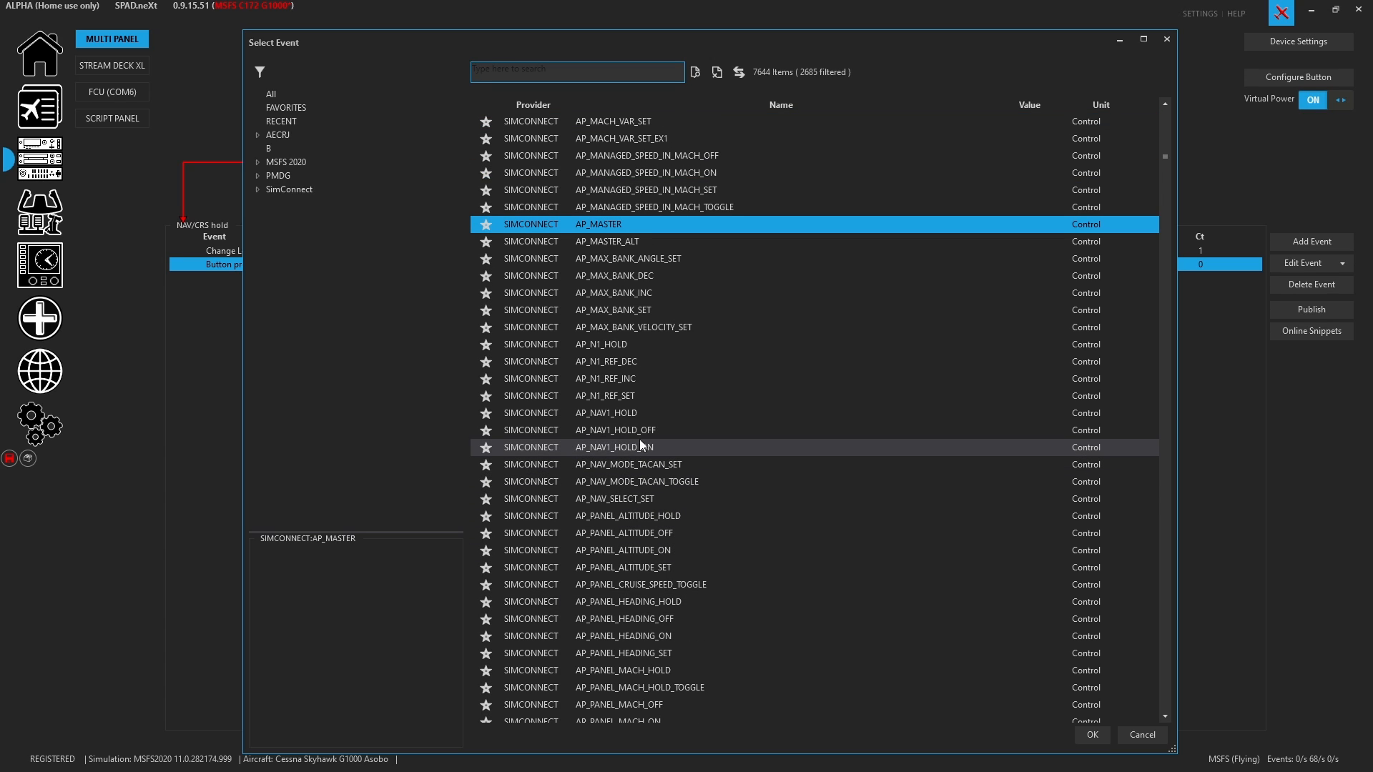
# Make the NAV/CRS short press send AP_NAV1_HOLD, then browse online NAV/CRS hold snippets
pyautogui.click(605, 413)
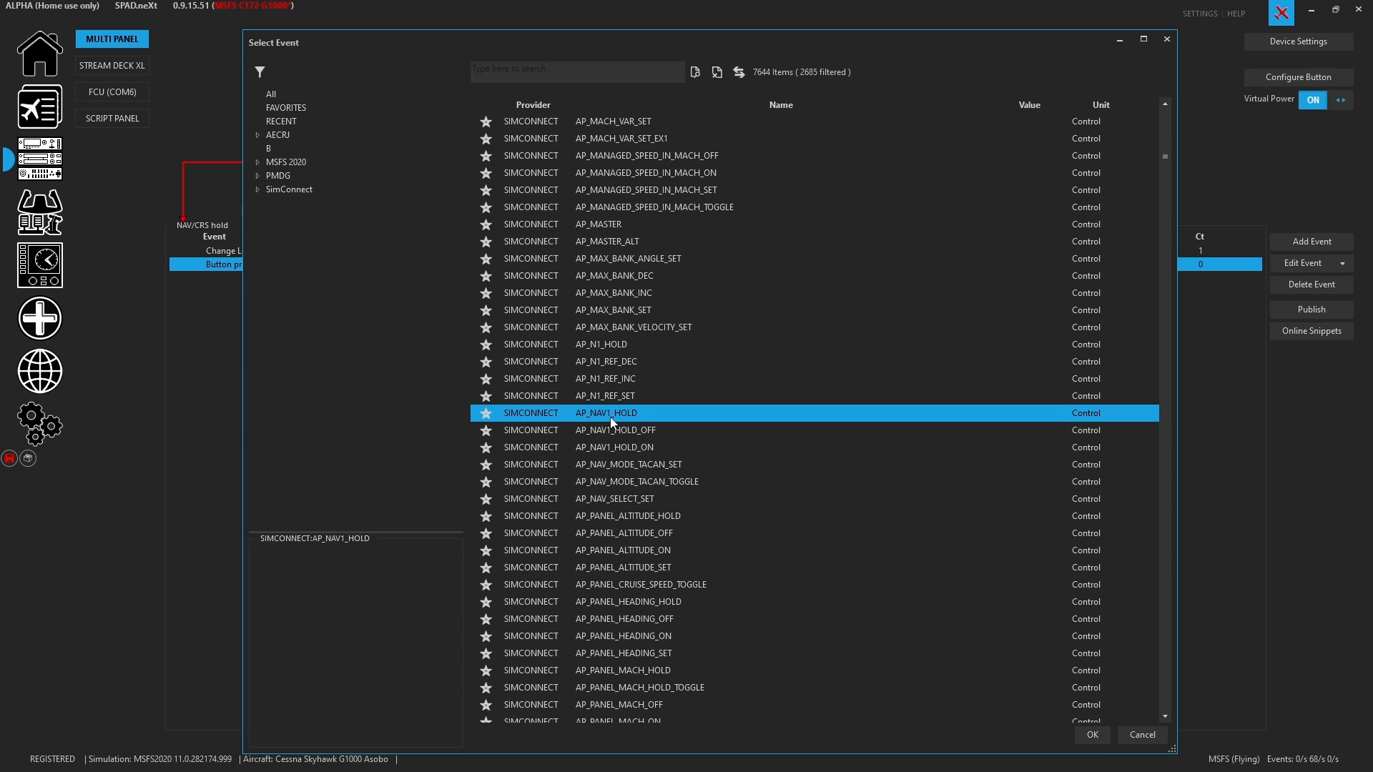
pyautogui.click(1092, 735)
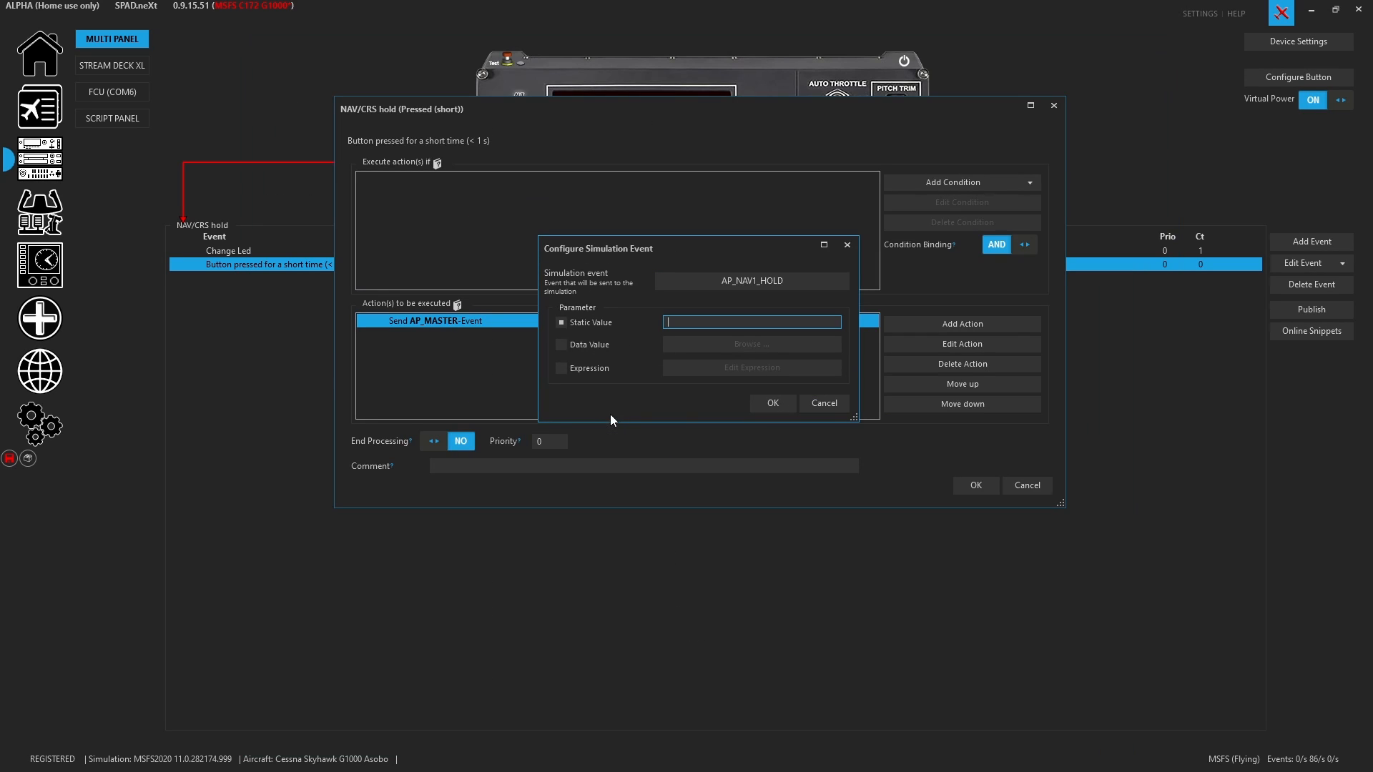
pyautogui.click(772, 403)
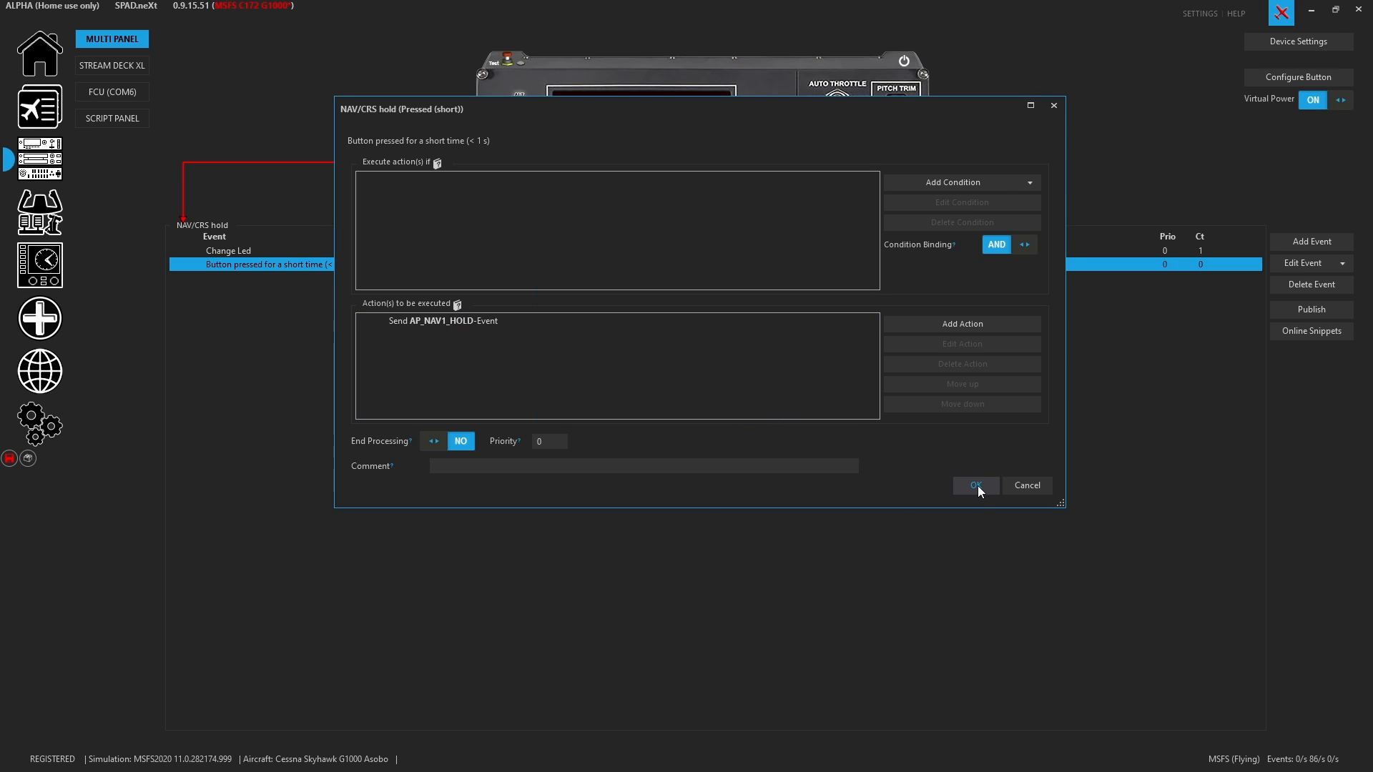
pyautogui.click(975, 485)
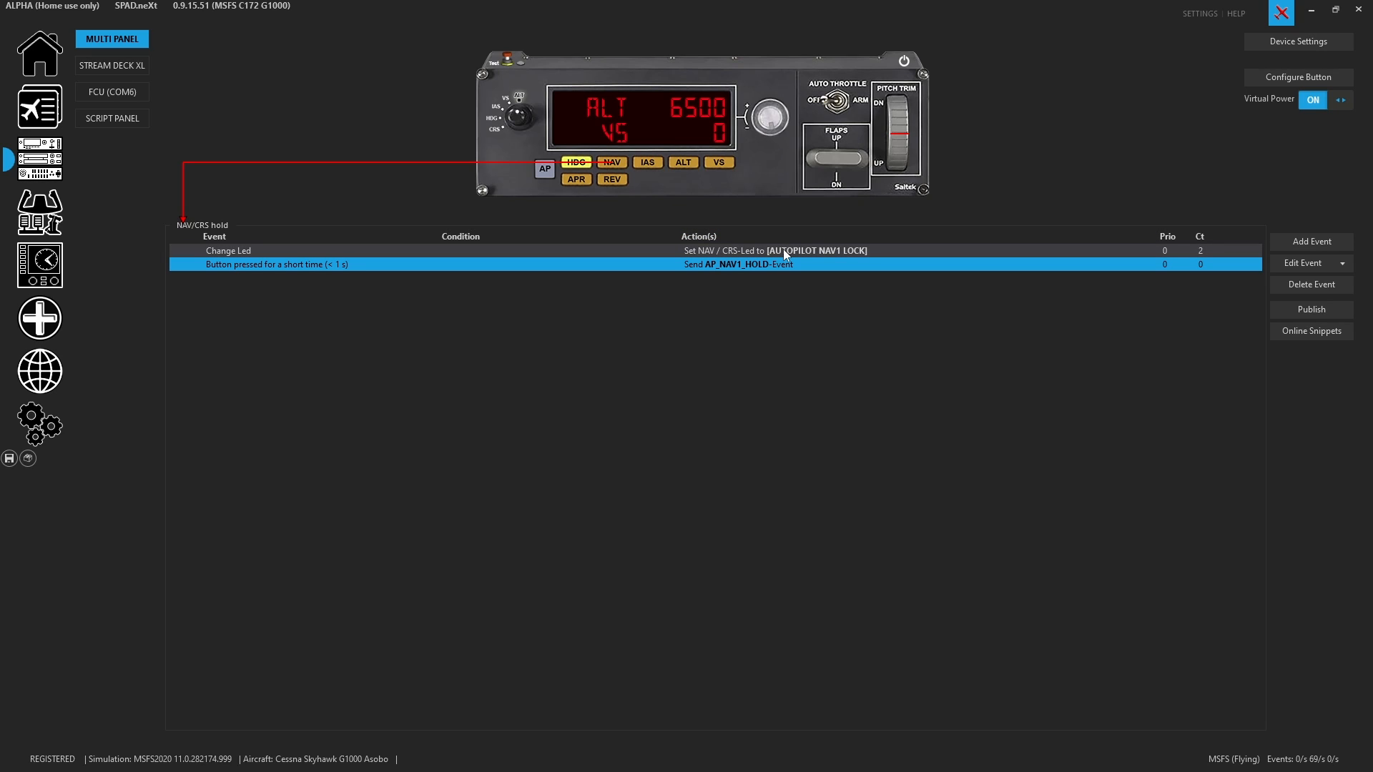
pyautogui.moveTo(749, 258)
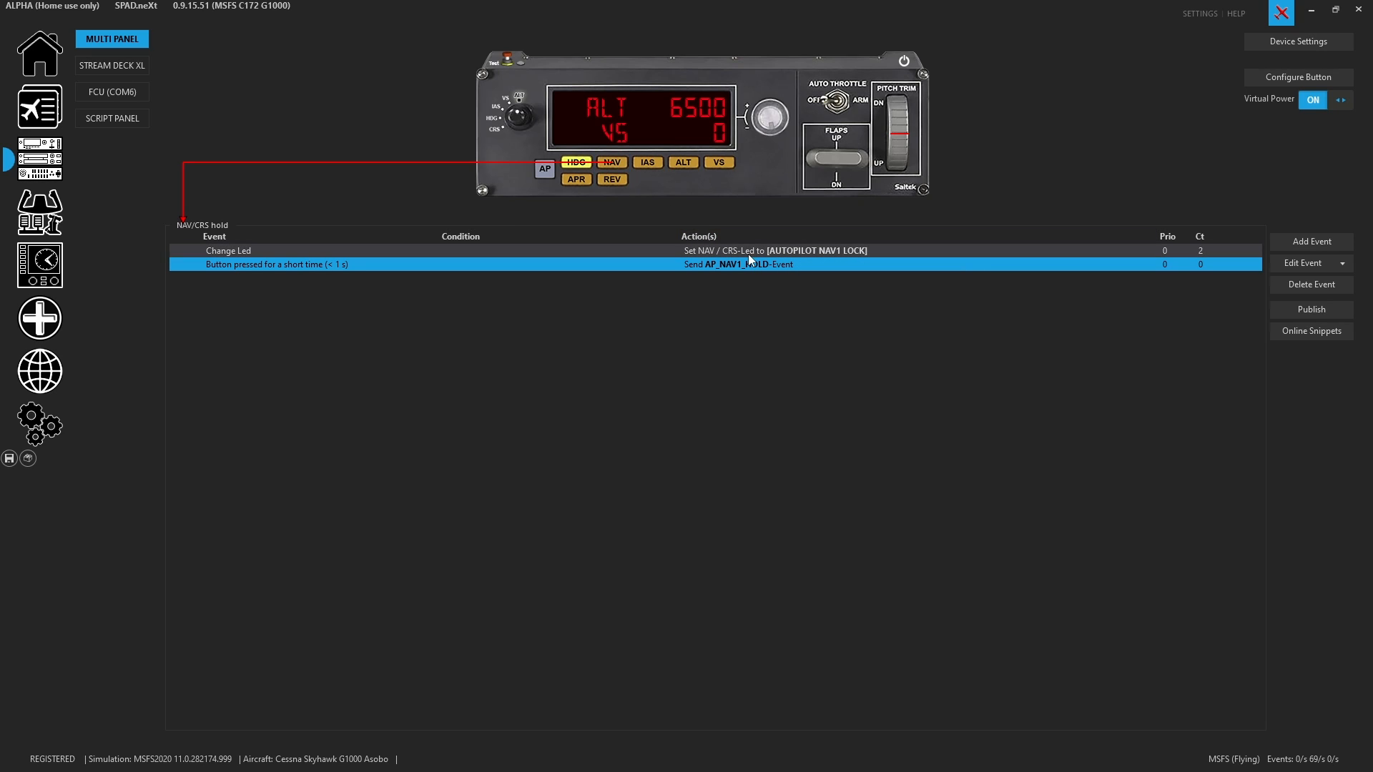
pyautogui.moveTo(749, 264)
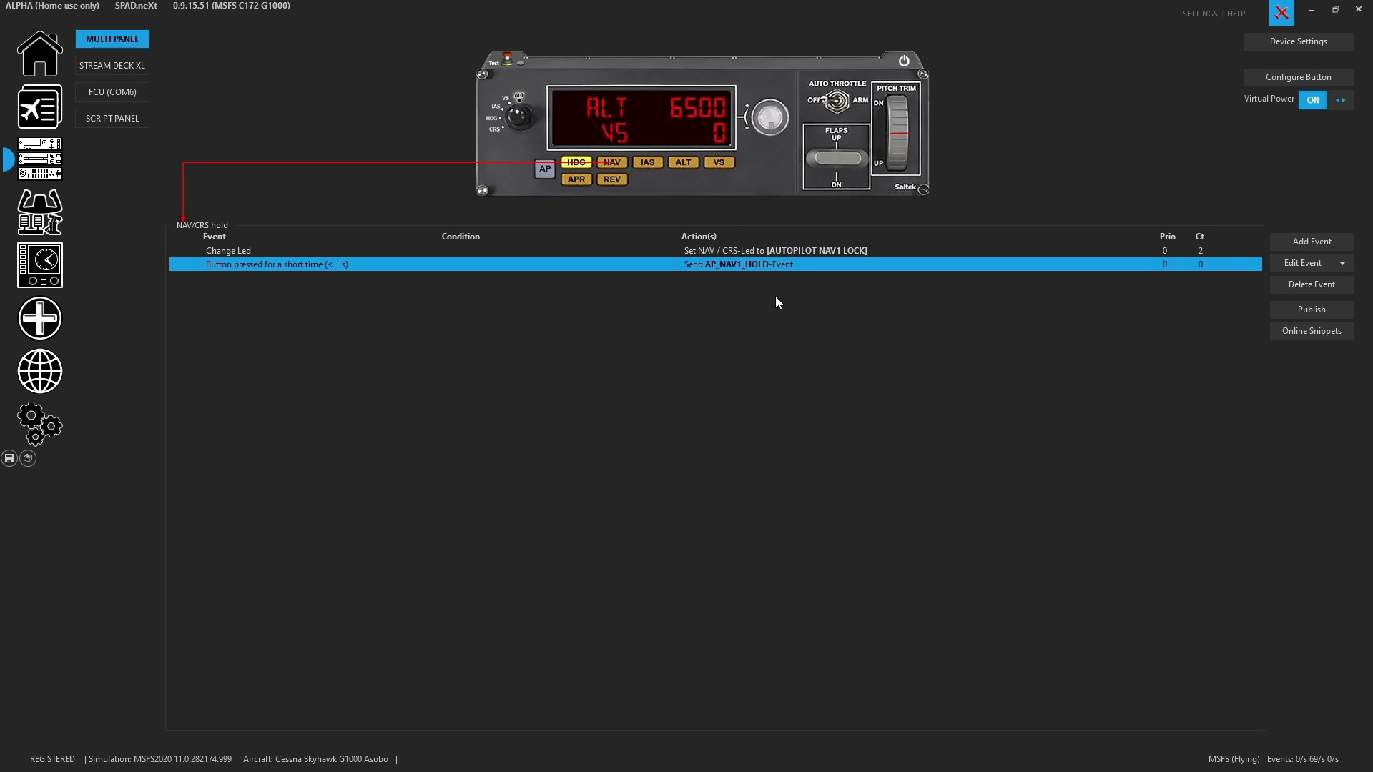
pyautogui.moveTo(771, 306)
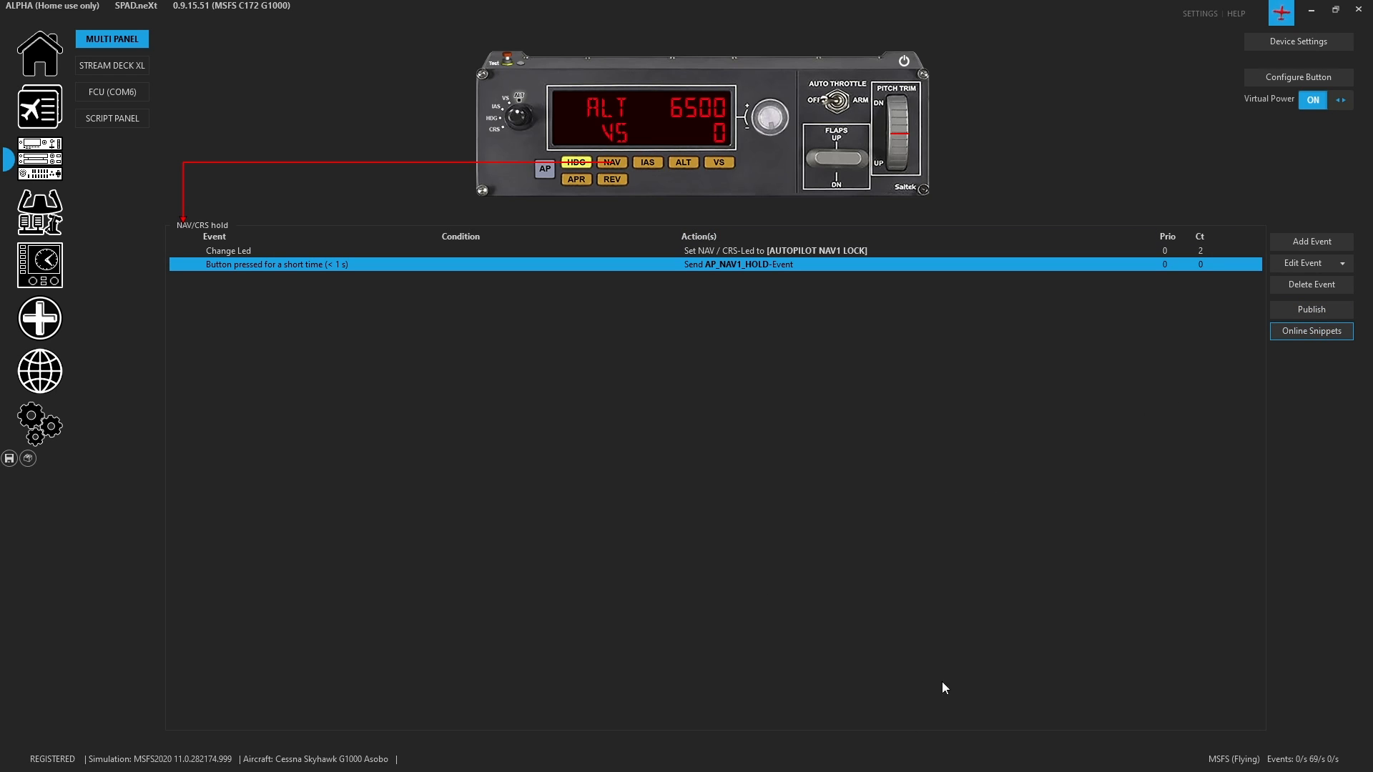
pyautogui.click(1311, 331)
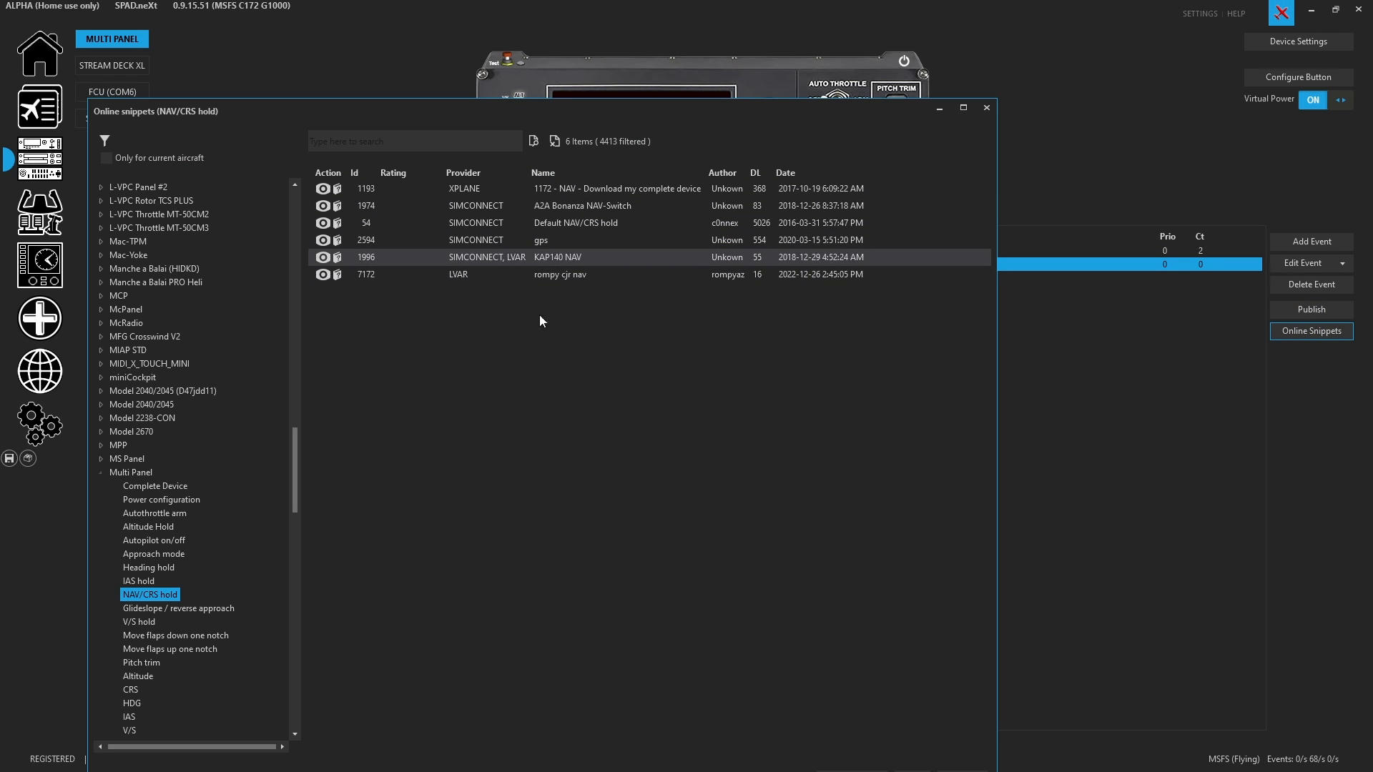